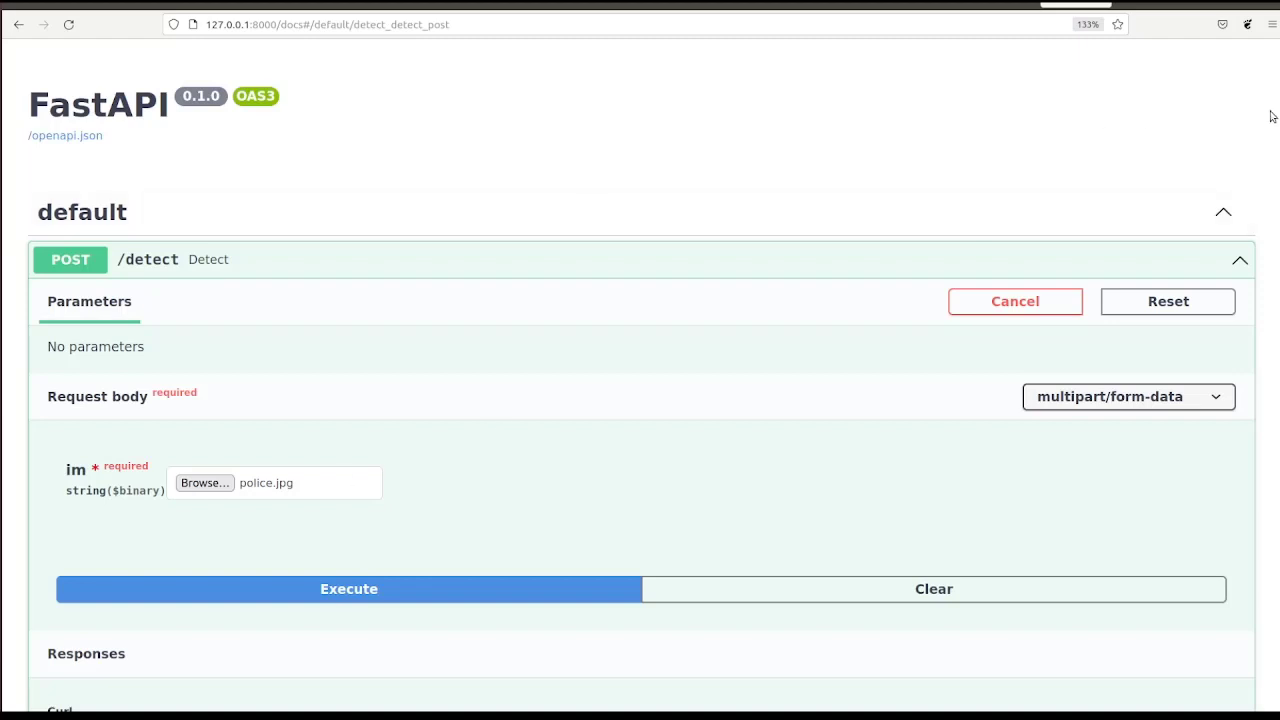
- Upload police.jpg to POST /detect, execute it and view the returned boxes
click(204, 482)
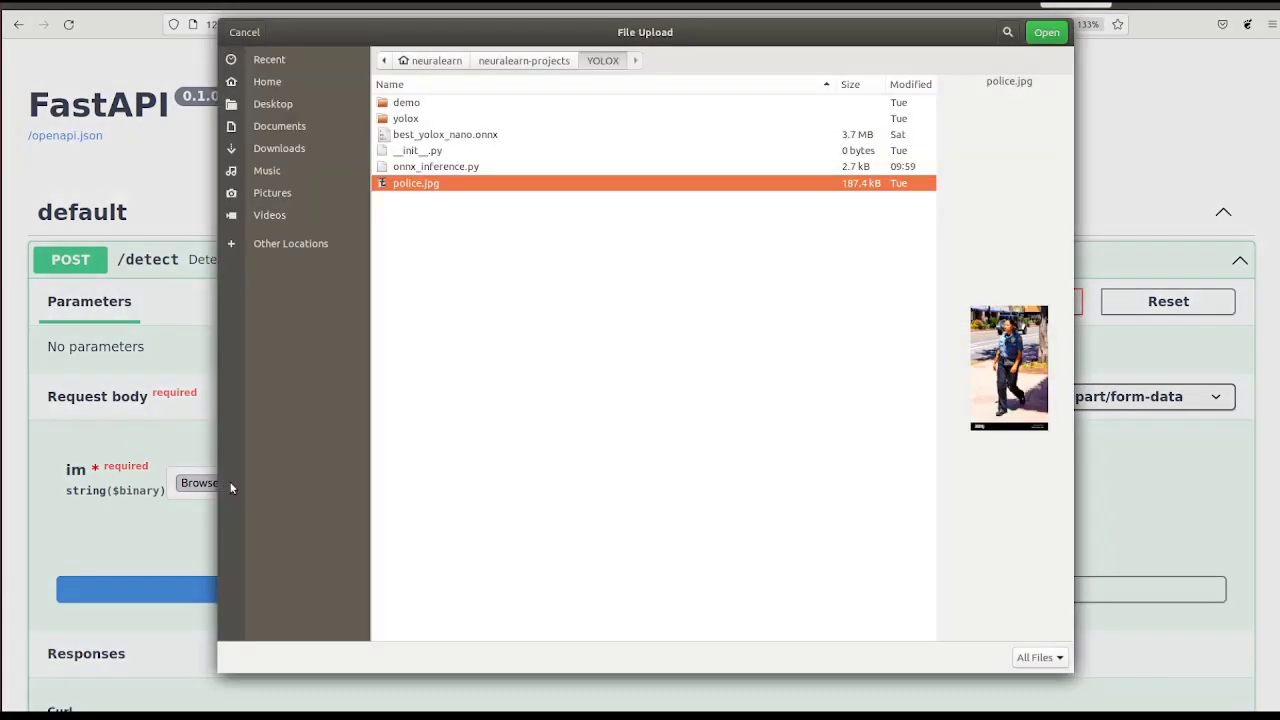
click(1046, 32)
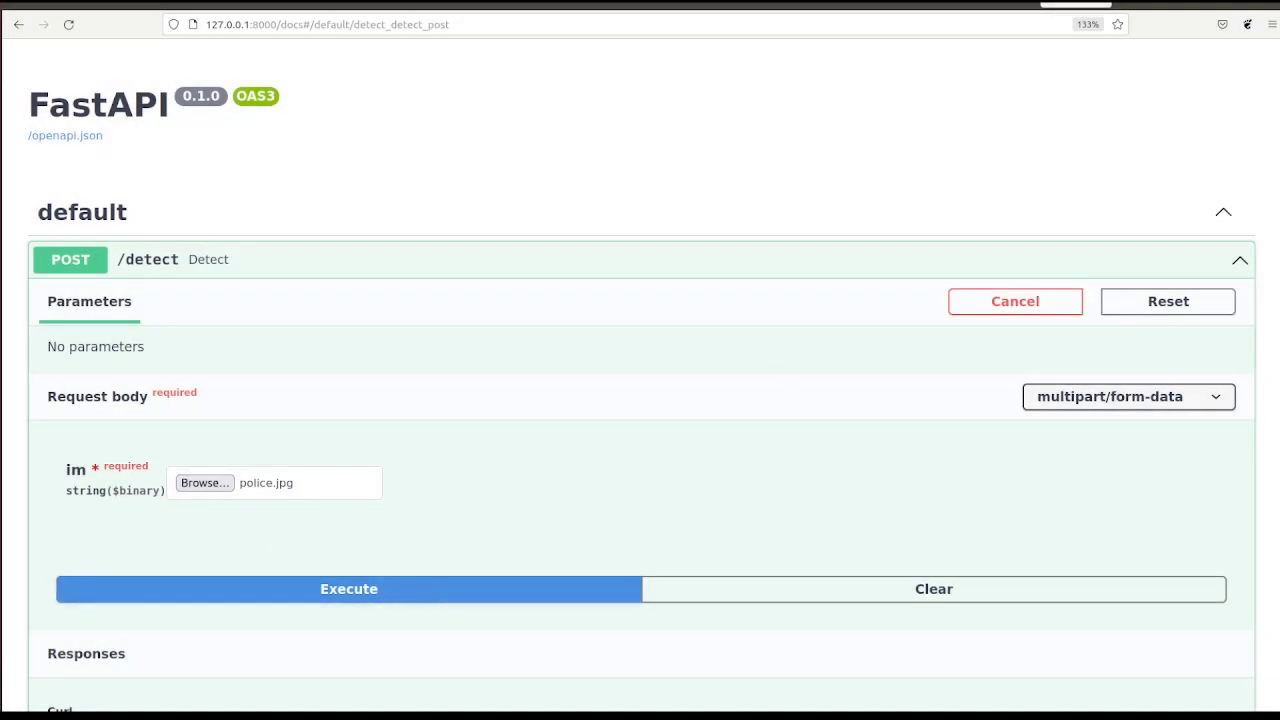
click(348, 588)
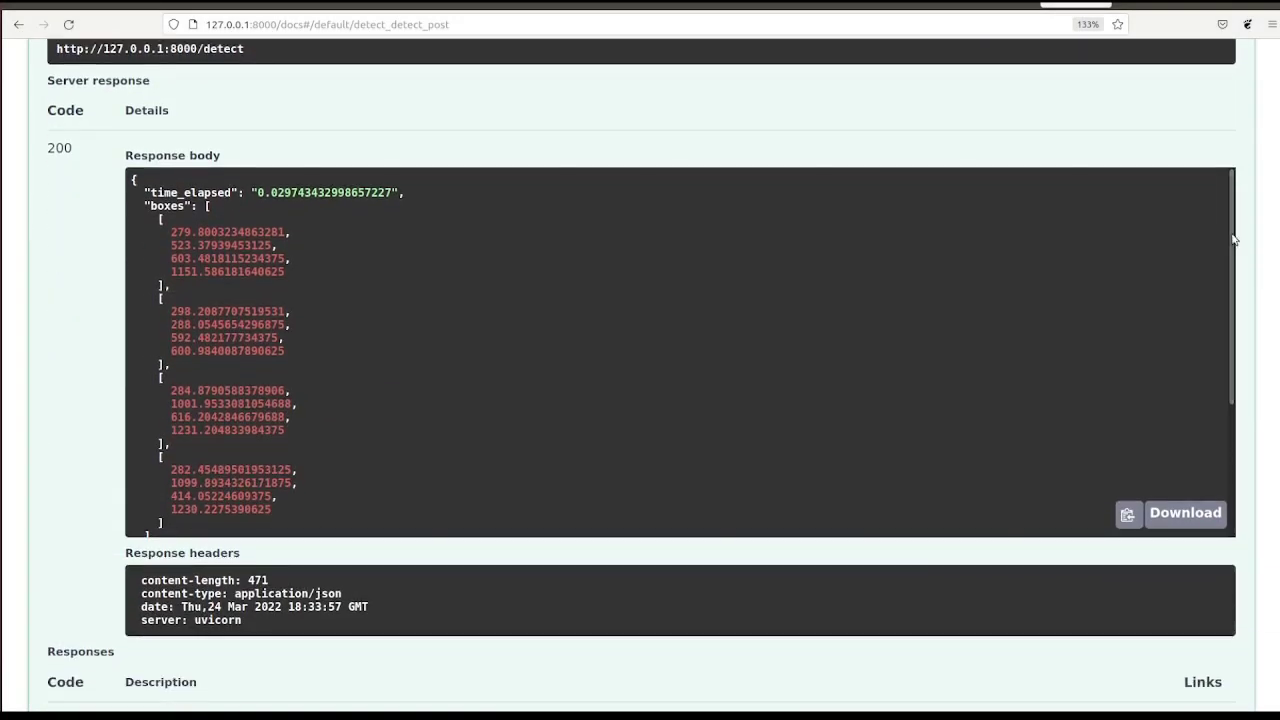
scroll(down, 3)
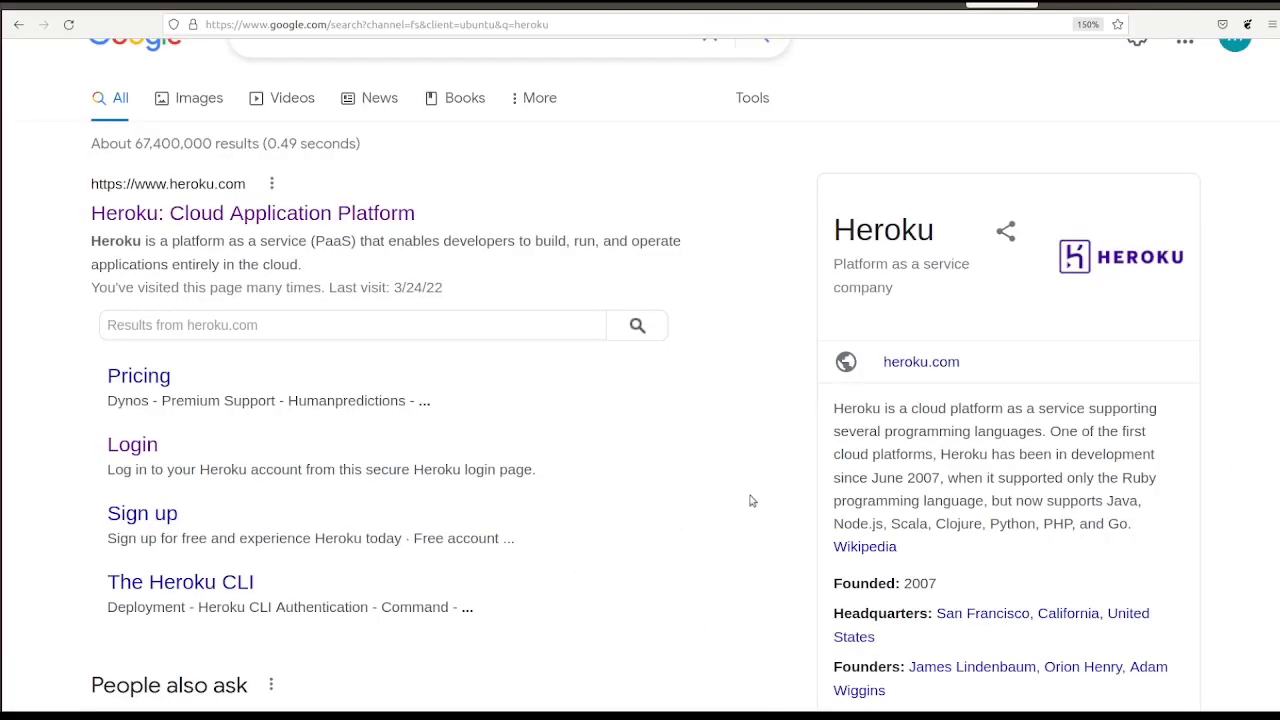
mouse_move(172, 258)
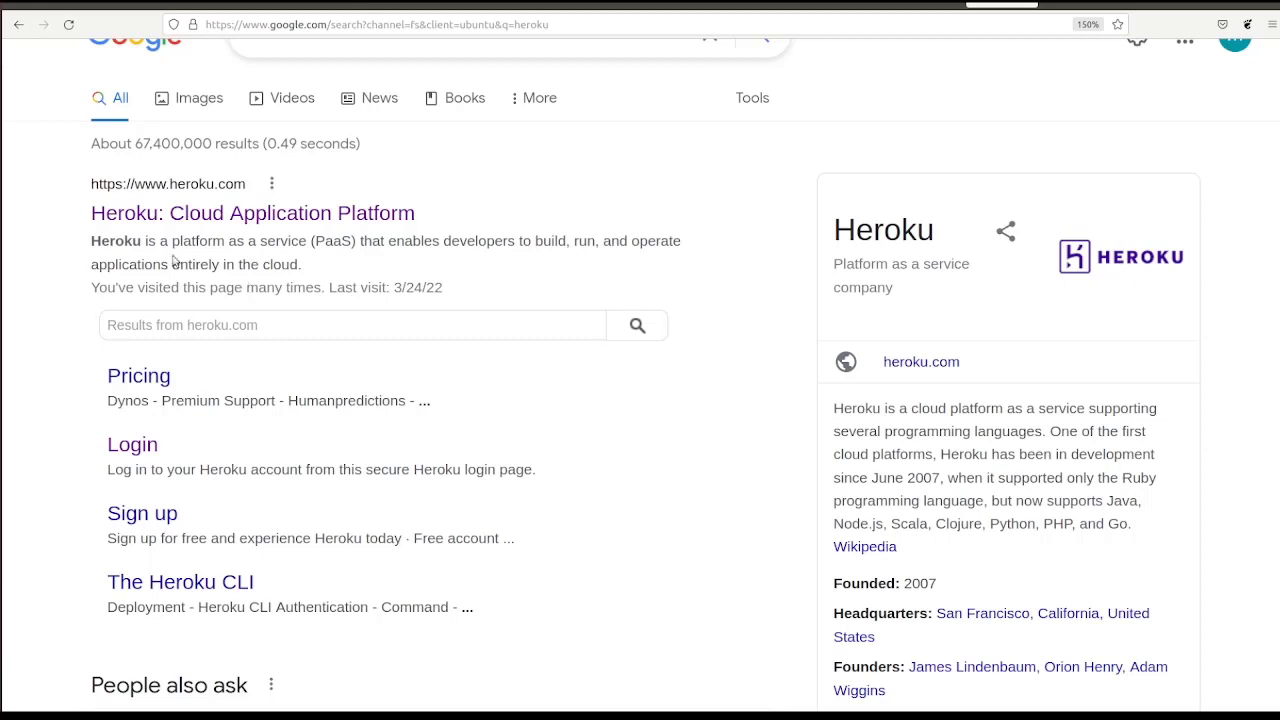
mouse_move(364, 248)
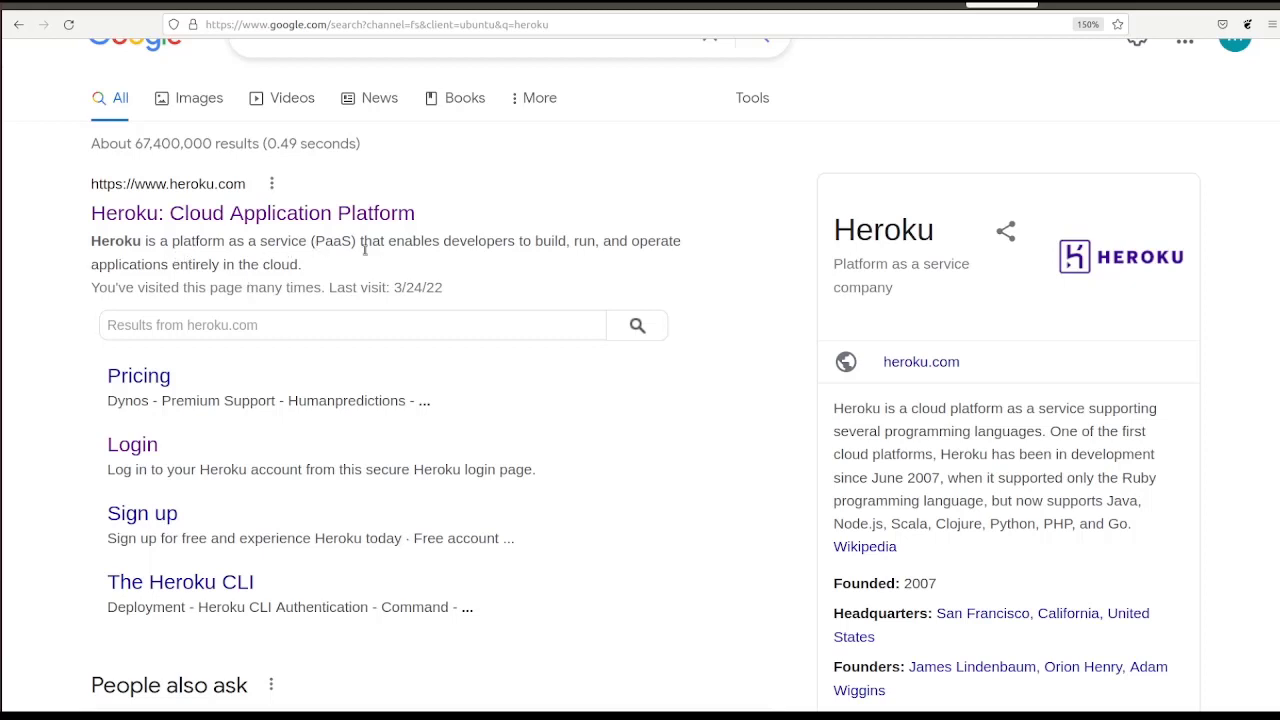
mouse_move(412, 268)
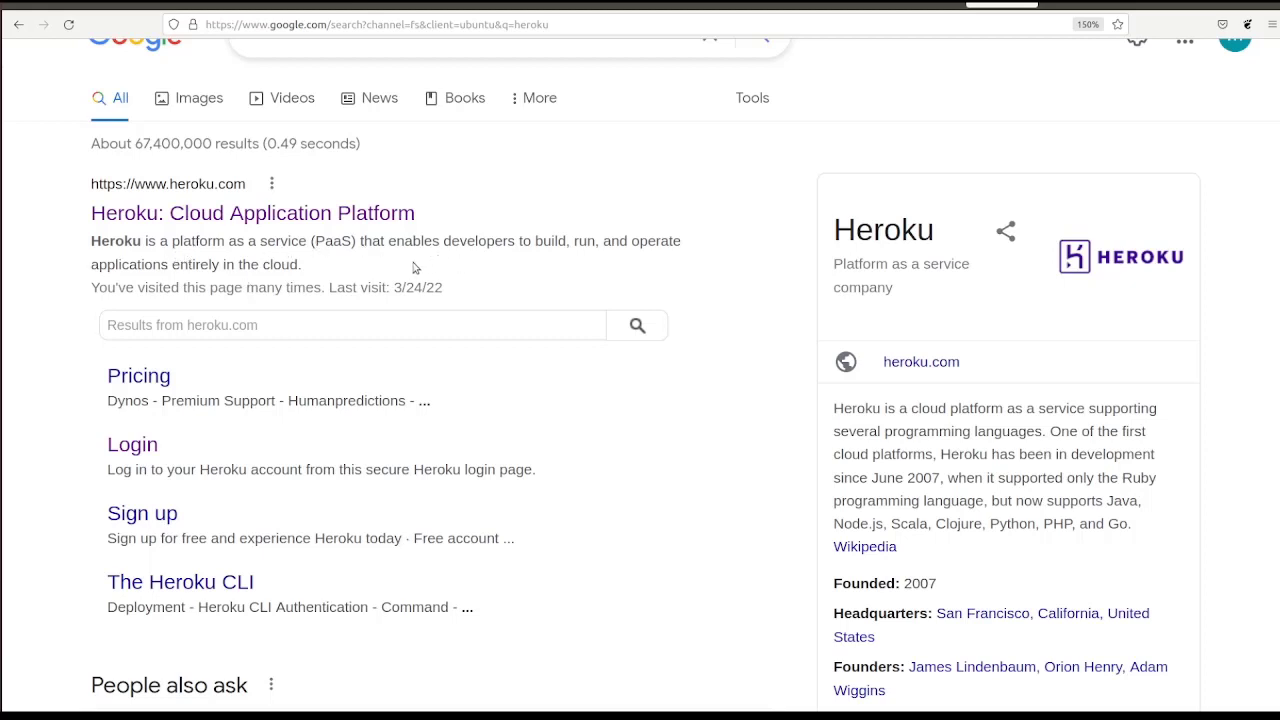
mouse_move(362, 264)
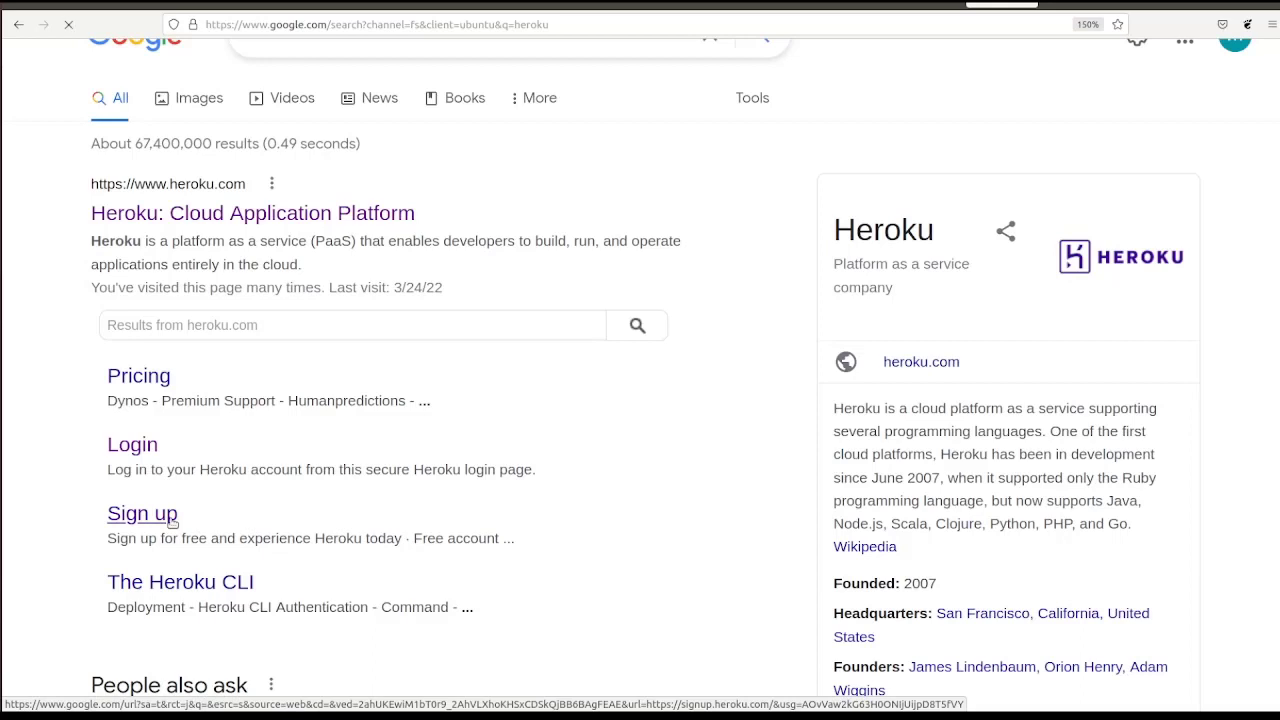
- Go from the Heroku sign-up sitelink to Heroku's log-in page
click(142, 512)
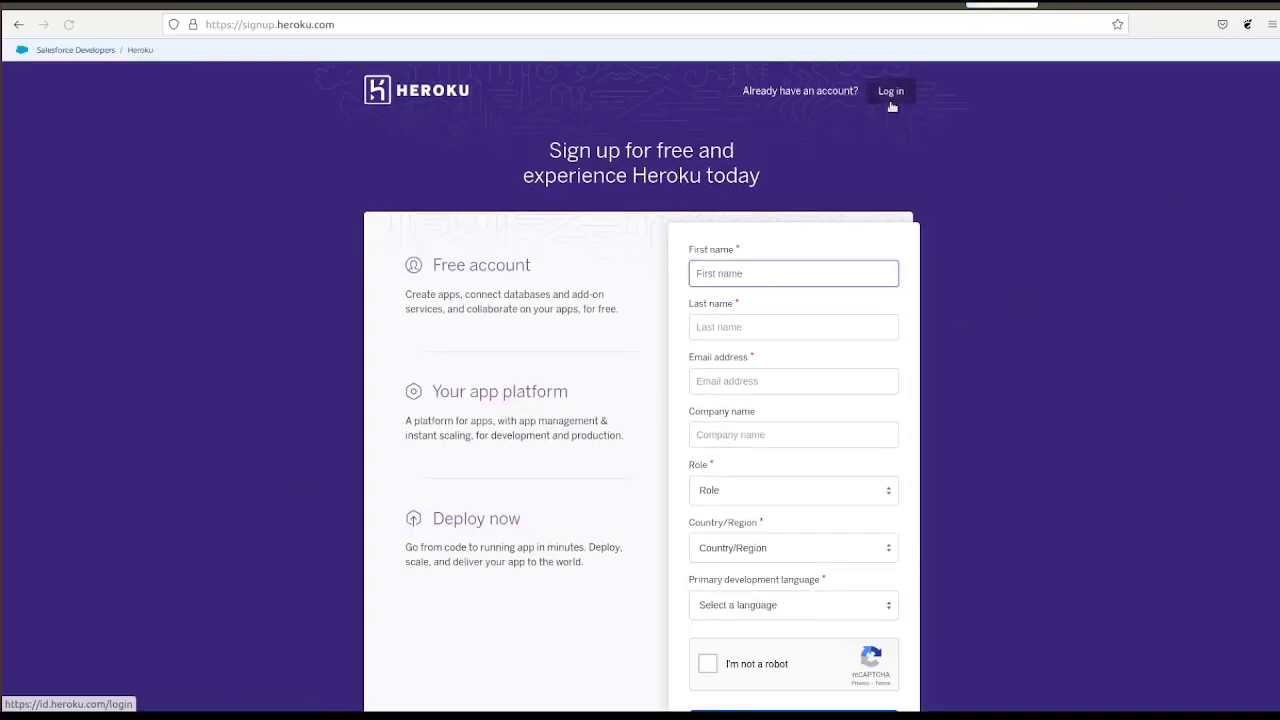
click(890, 92)
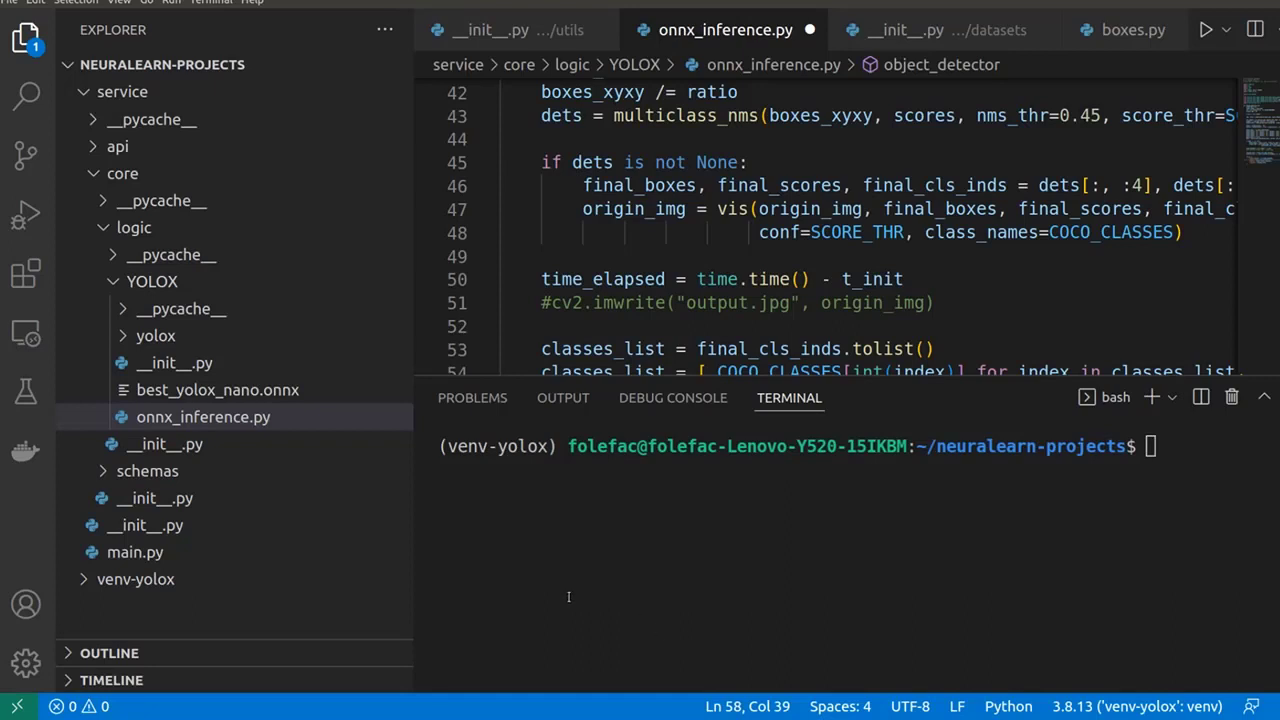
- Collapse the Explorer tree and create a new root folder named yolox-nano-neuralearn
click(122, 172)
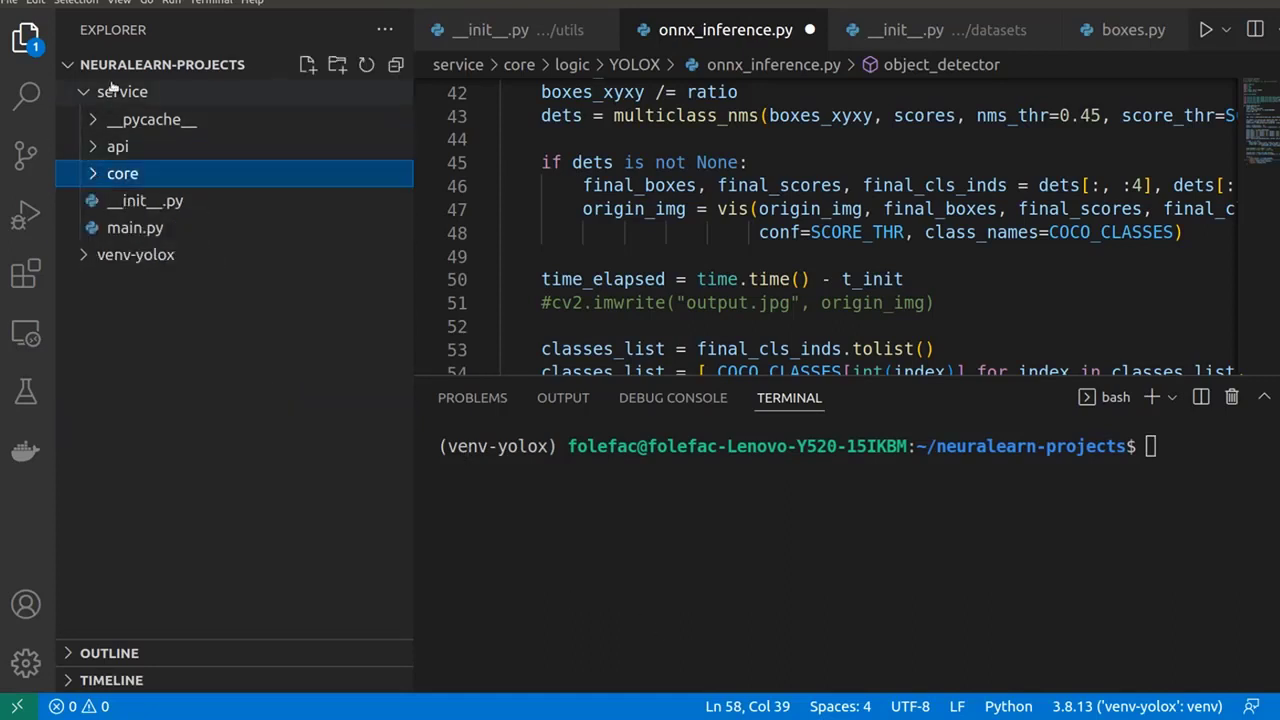
click(122, 92)
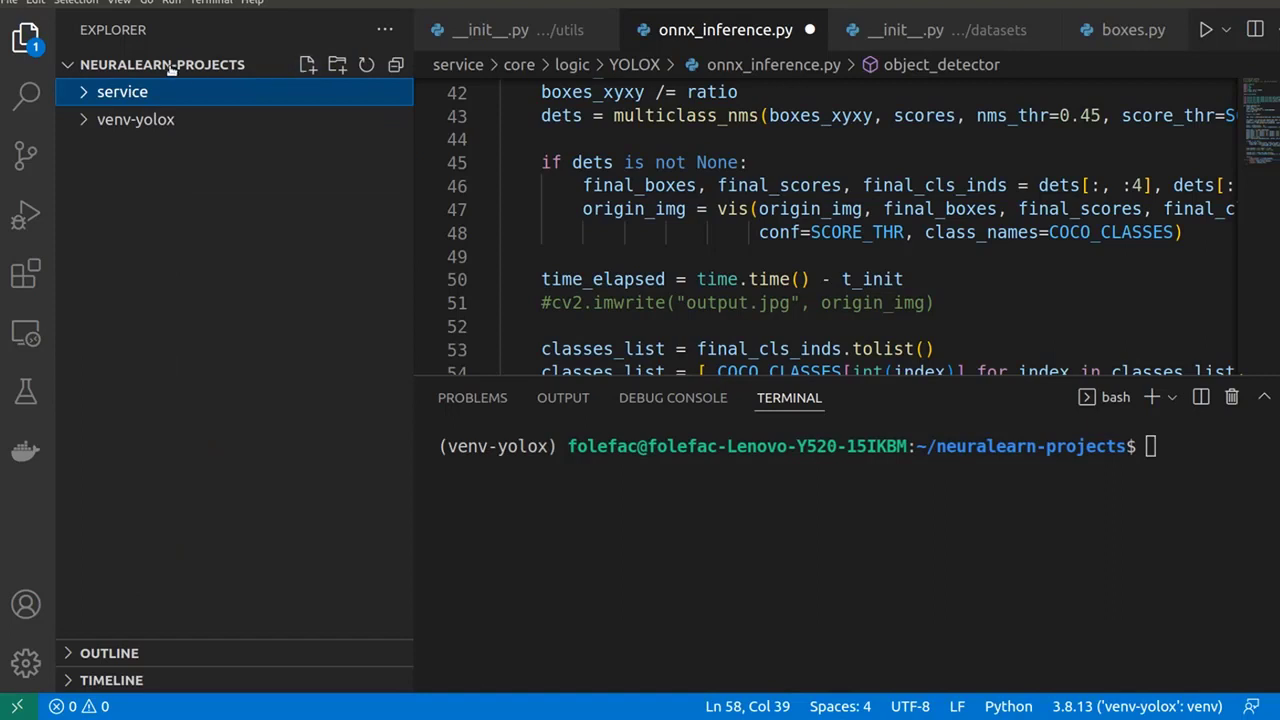
right_click(162, 64)
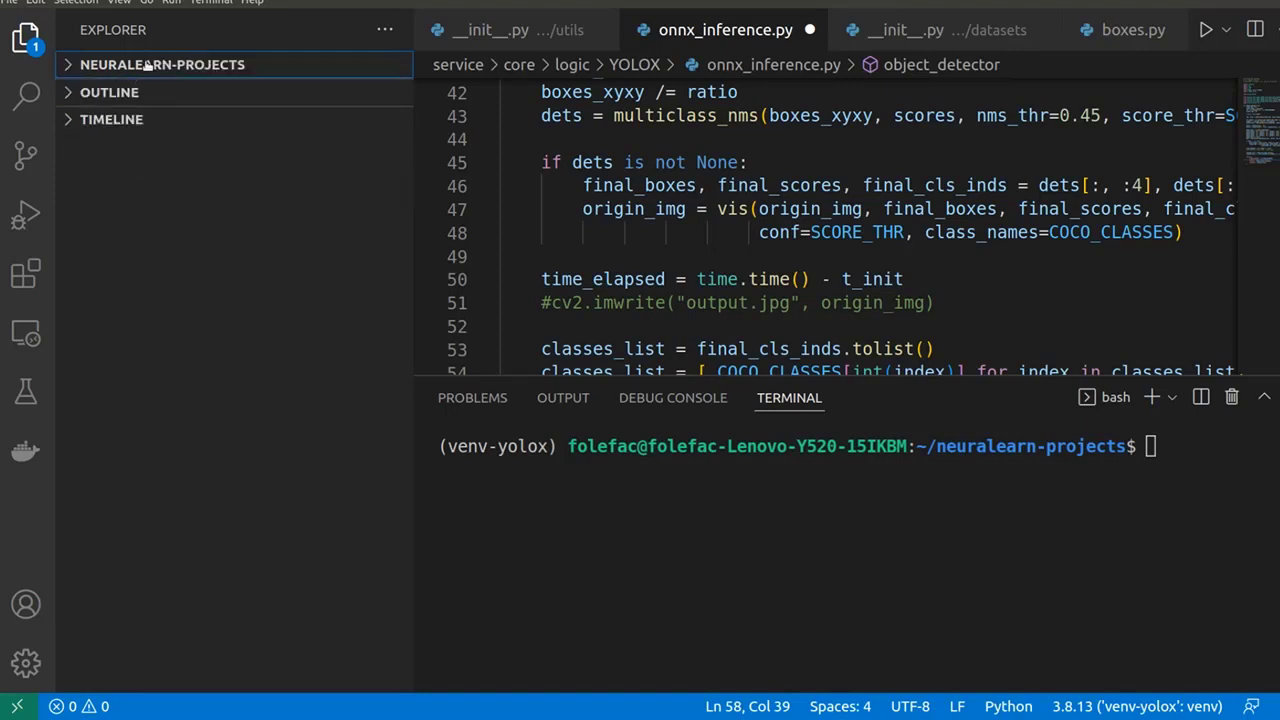
click(162, 64)
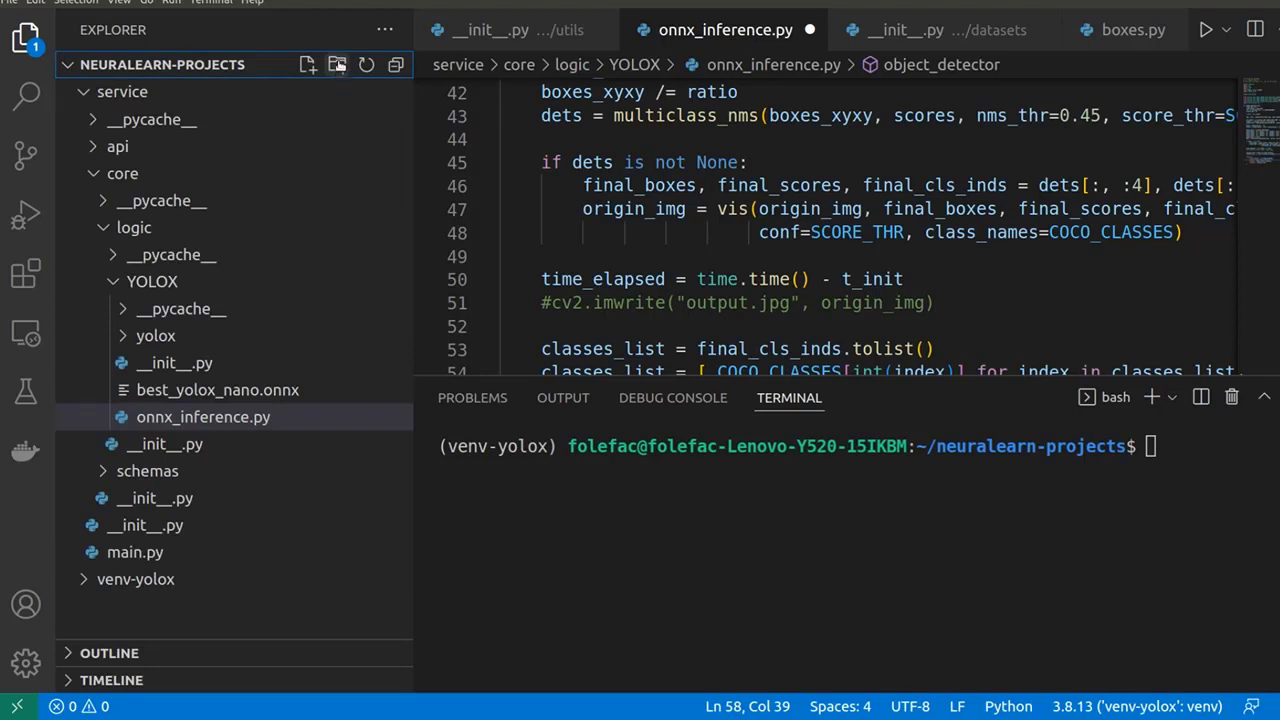
click(308, 64)
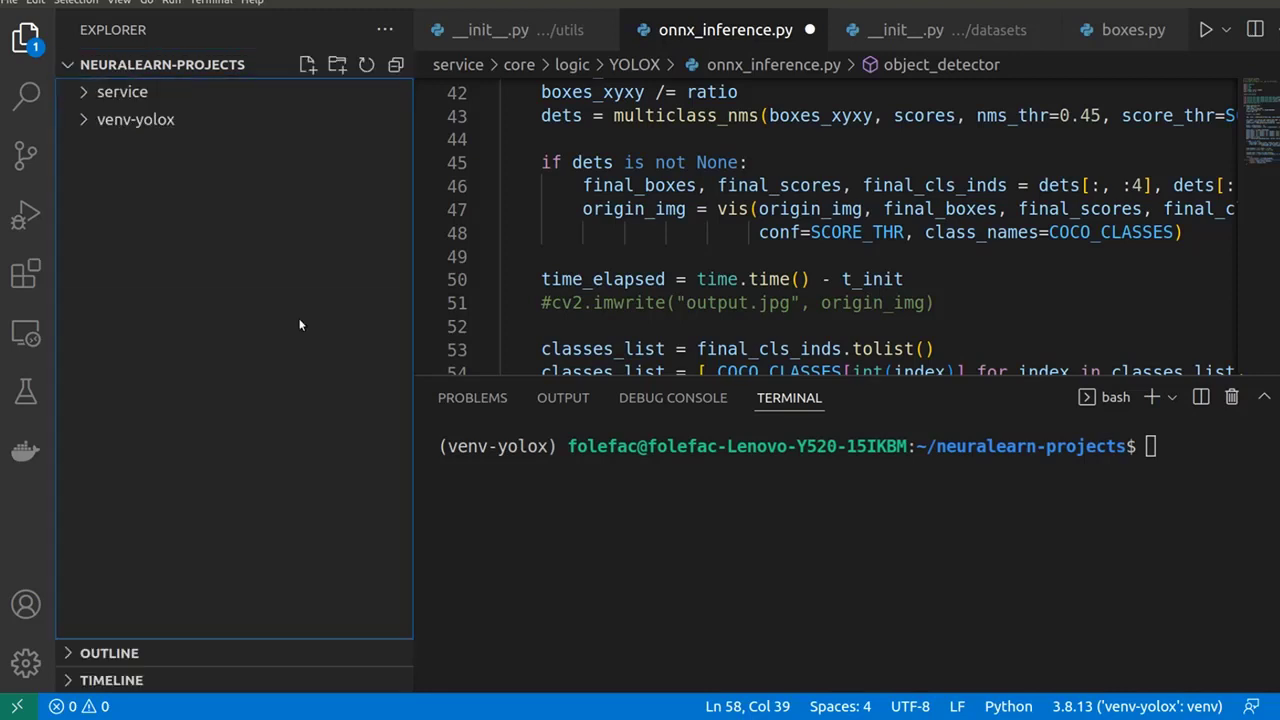
click(336, 64)
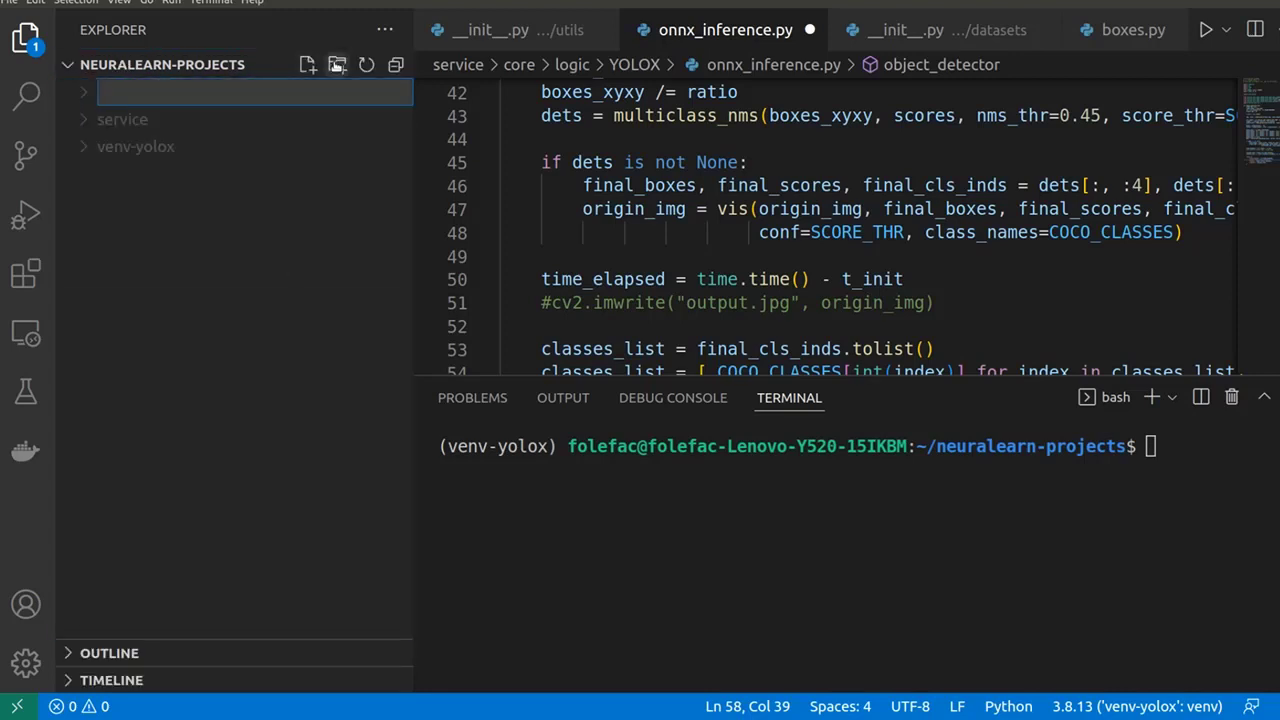
text(yolox)
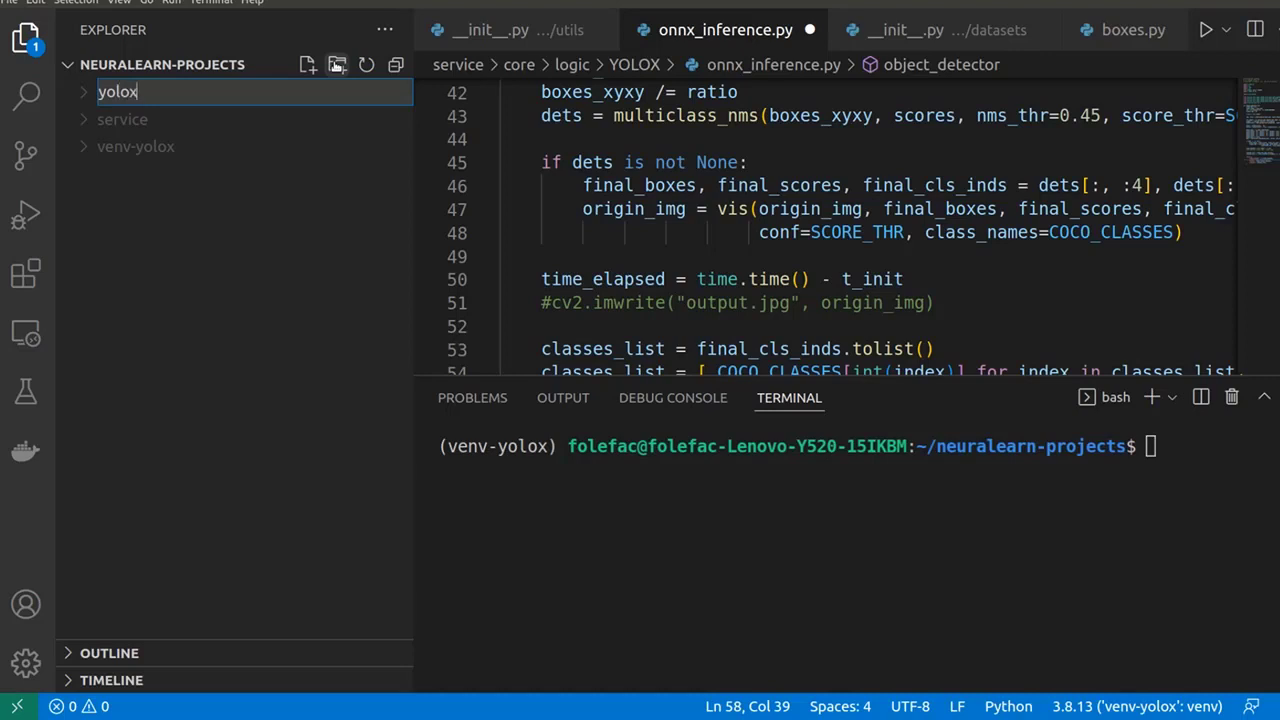
text(-nano-neuralearn)
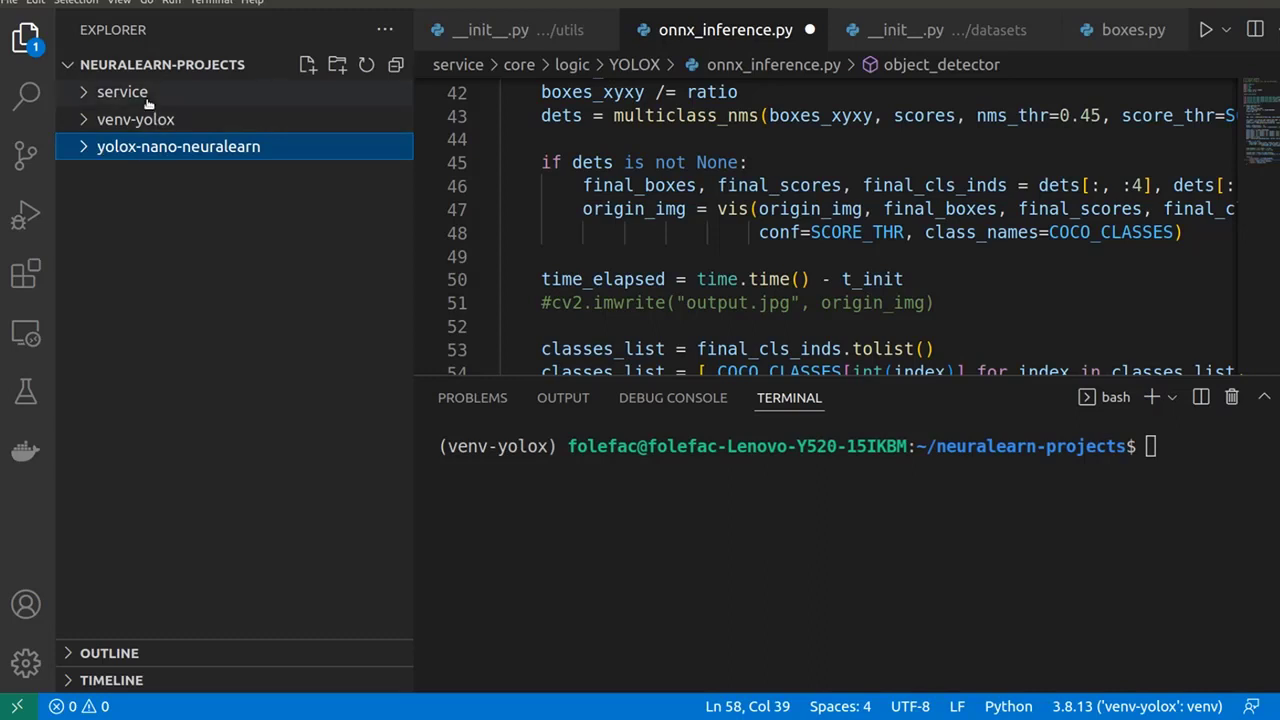
- Drag the service folder into yolox-nano-neuralearn and confirm the move
click(122, 92)
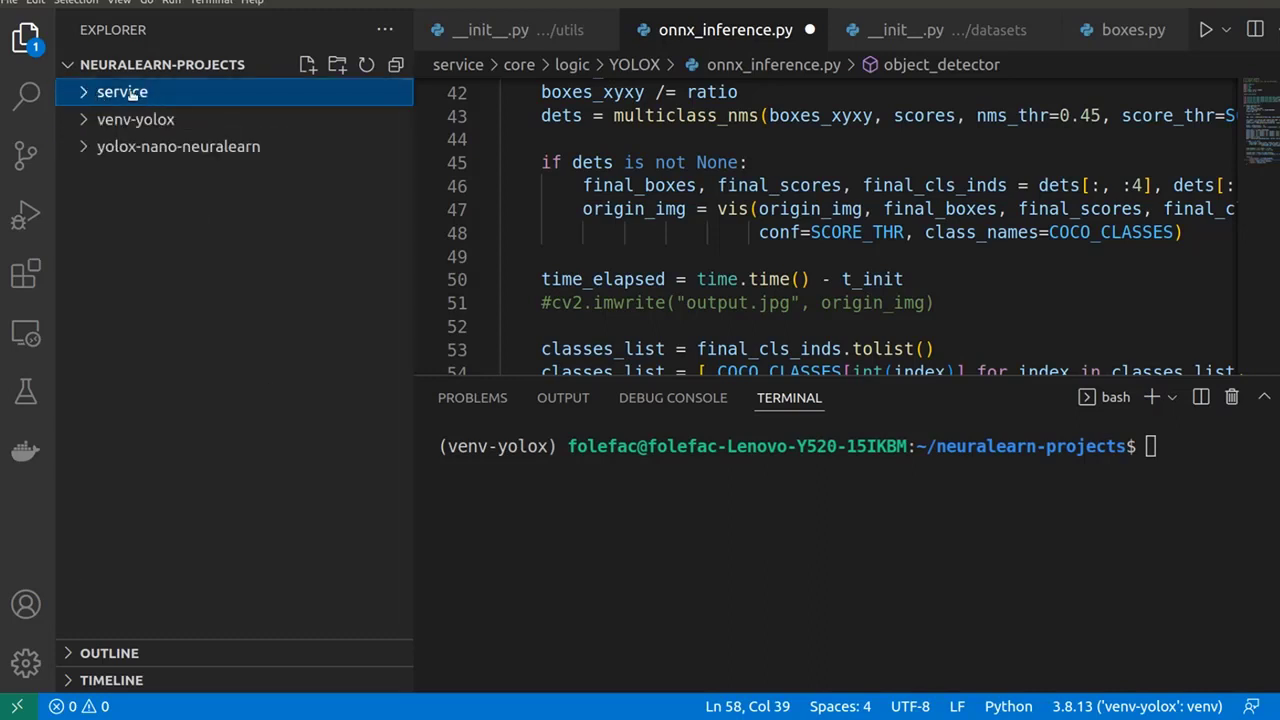
drag(122, 92, 160, 146)
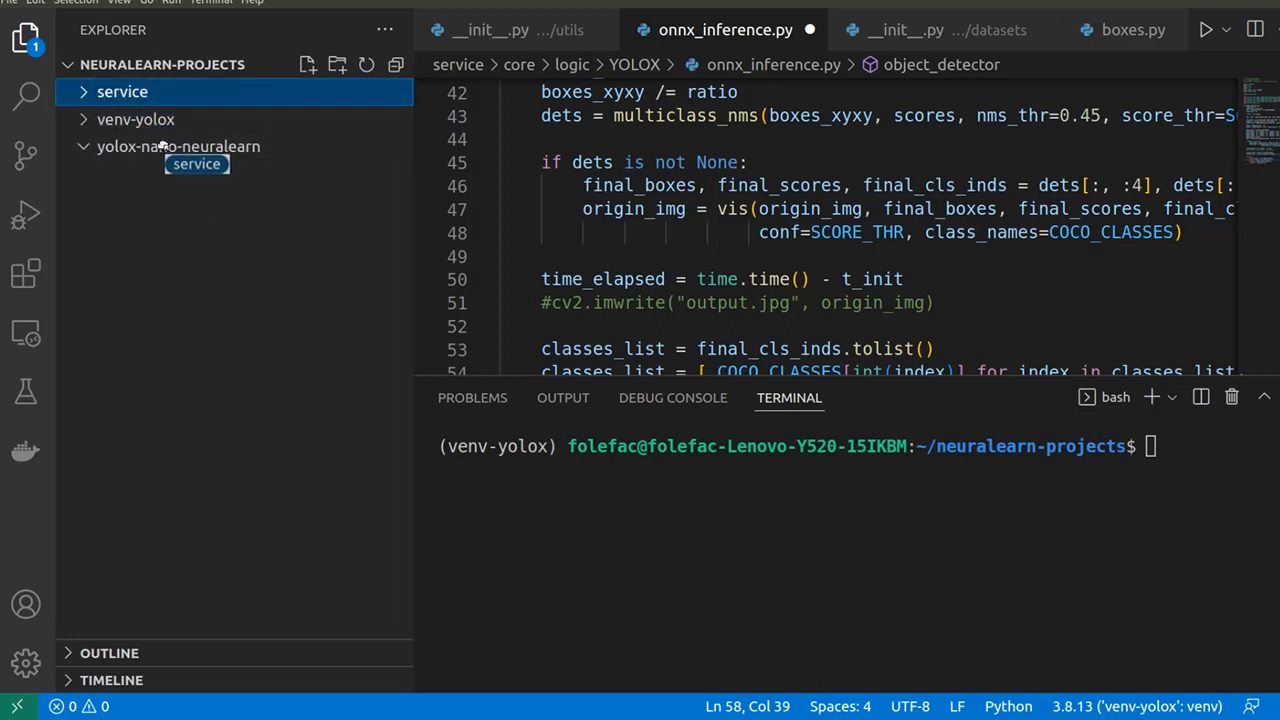
drag(122, 92, 178, 146)
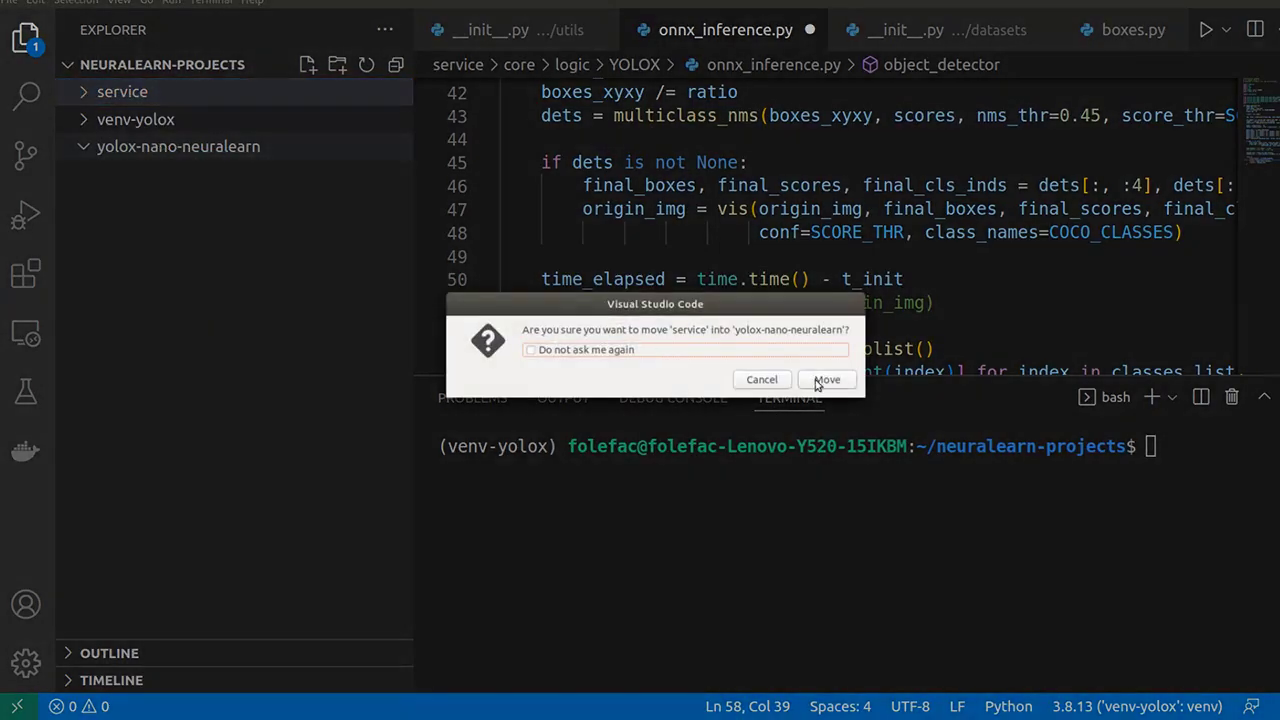
click(828, 380)
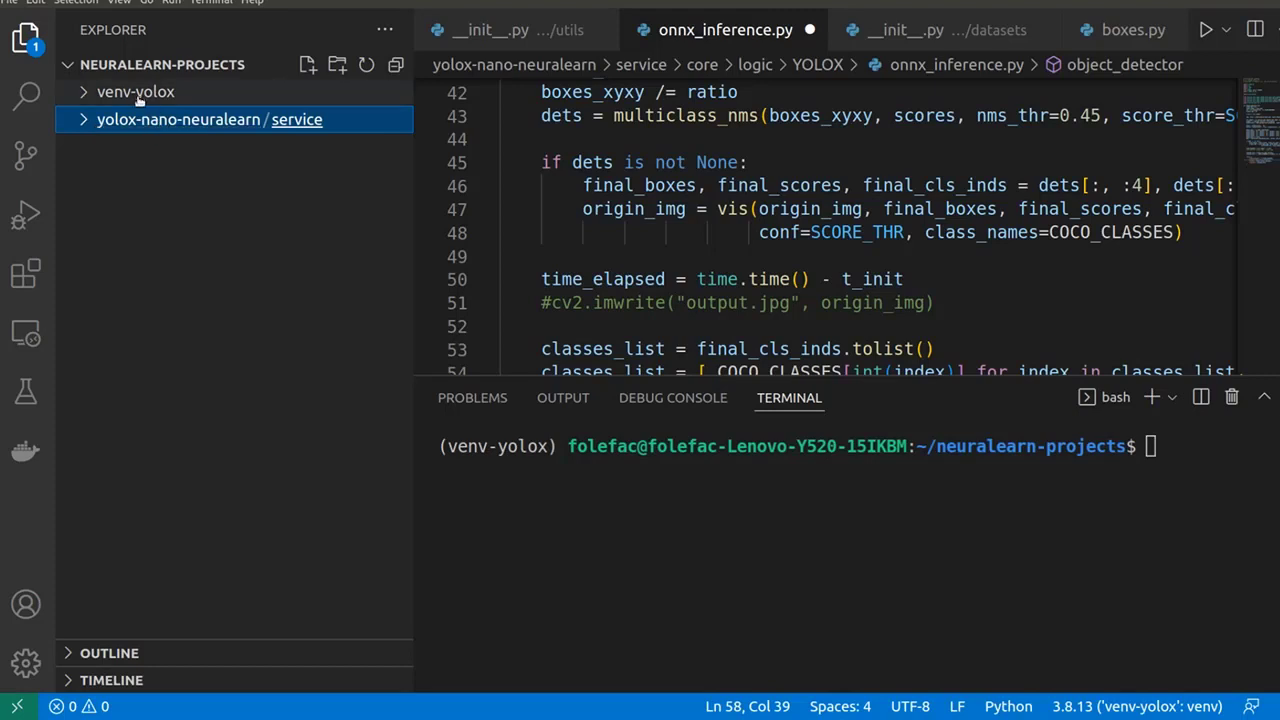
mouse_move(138, 92)
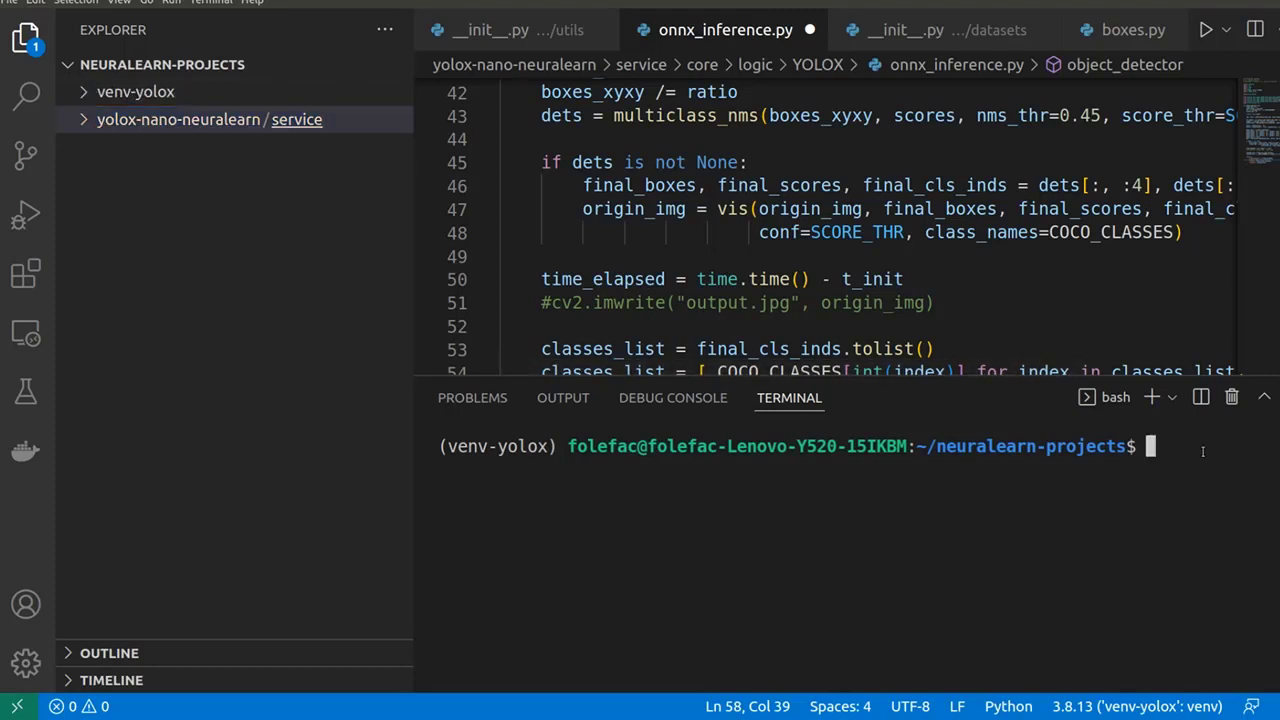
- In the terminal, cd into yolox-nano-neuralearn and run pip freeze
text(cd yolox-nano-neuralearn/)
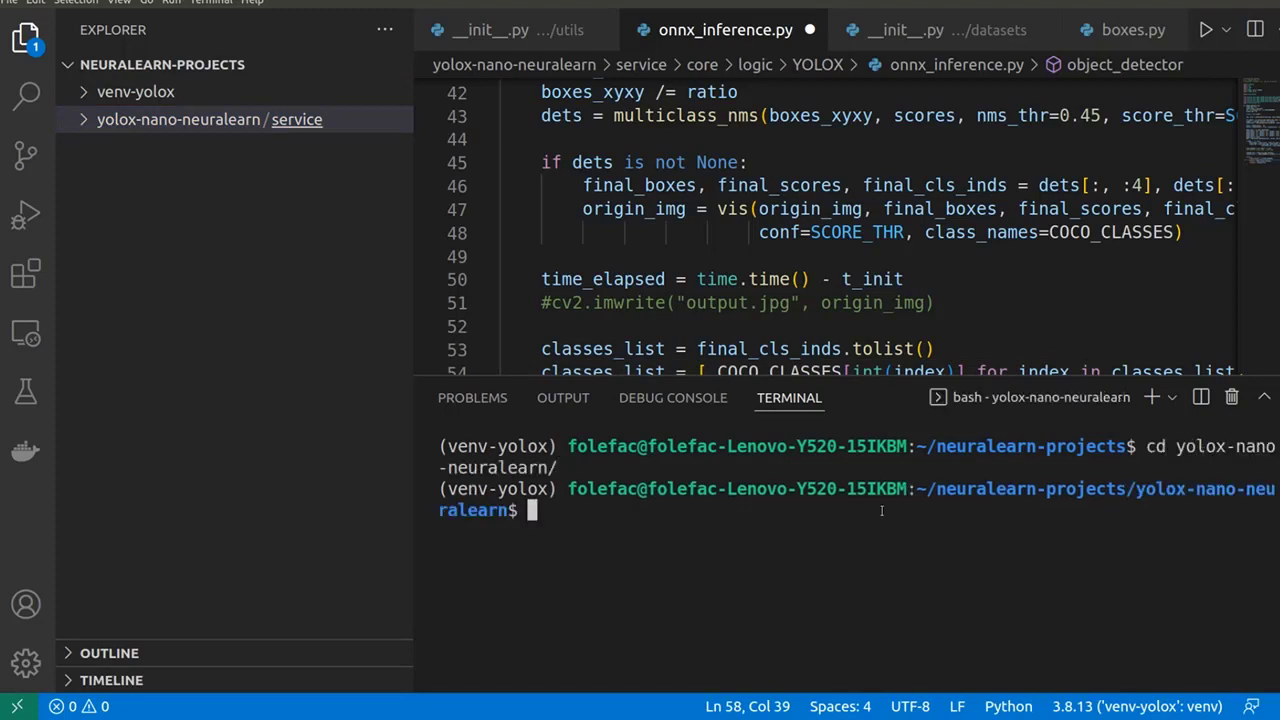
text(p)
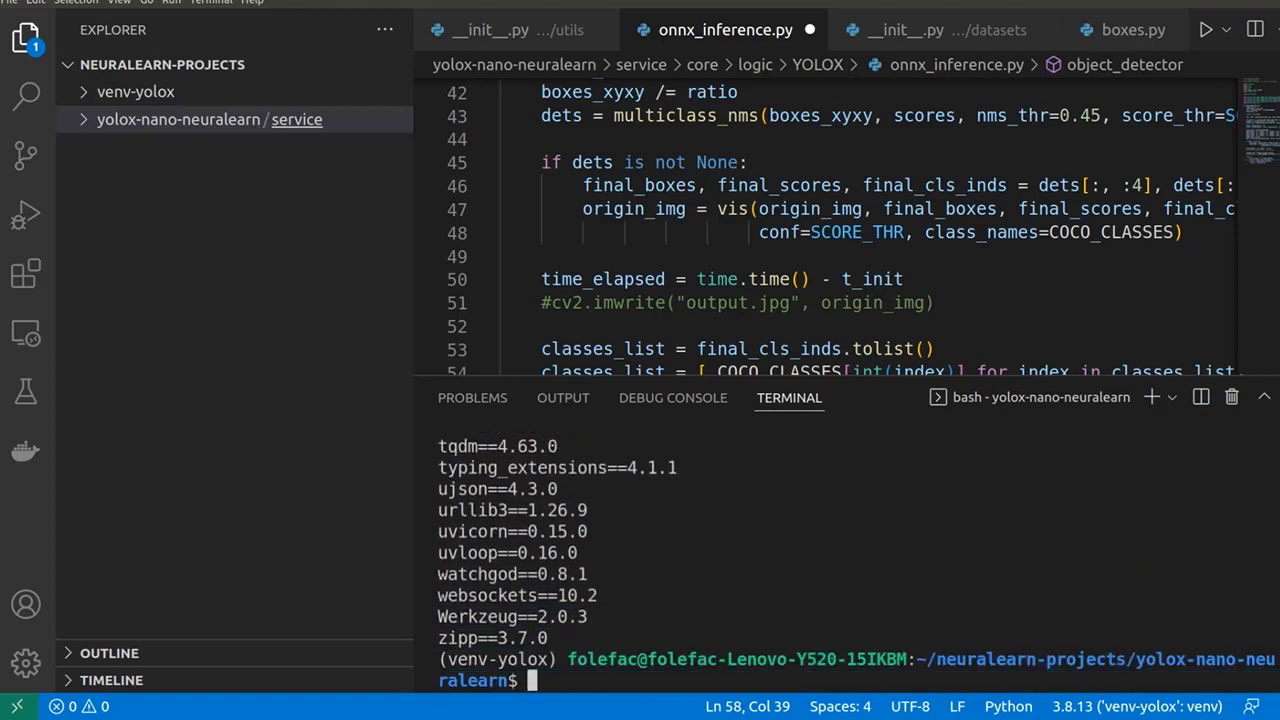
mouse_move(672, 396)
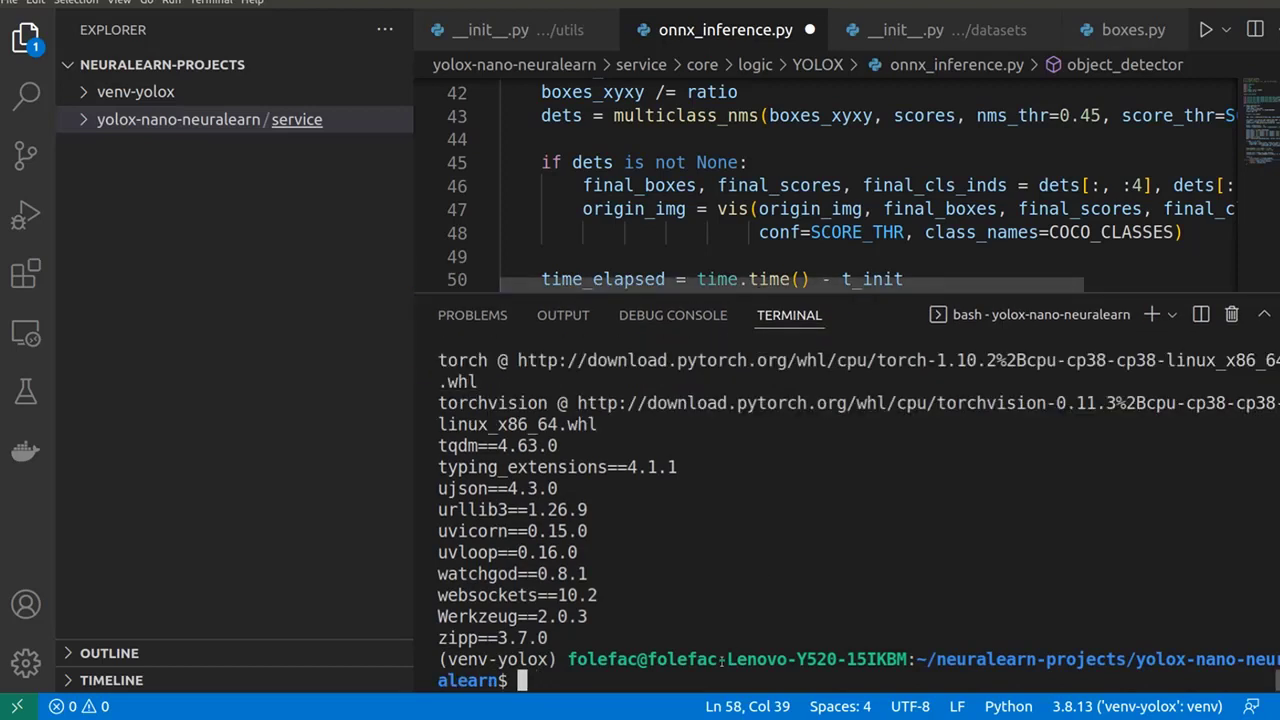
text(p)
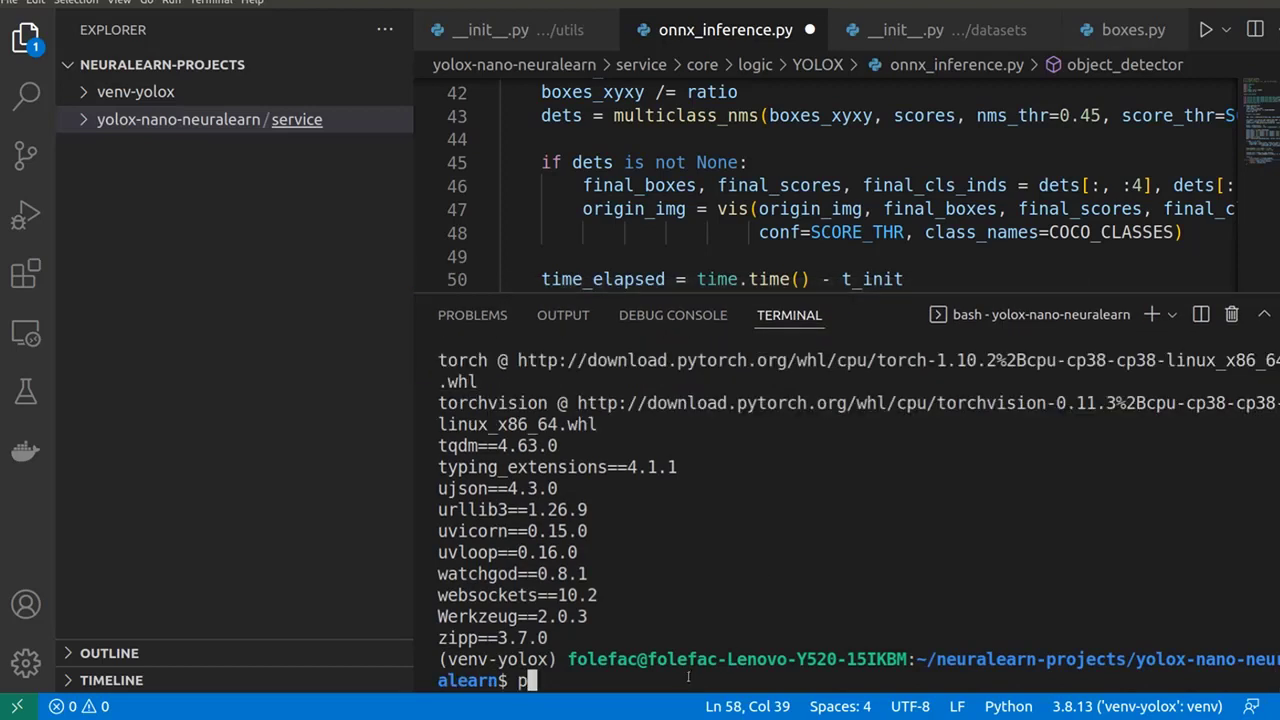
text(ip freeze)
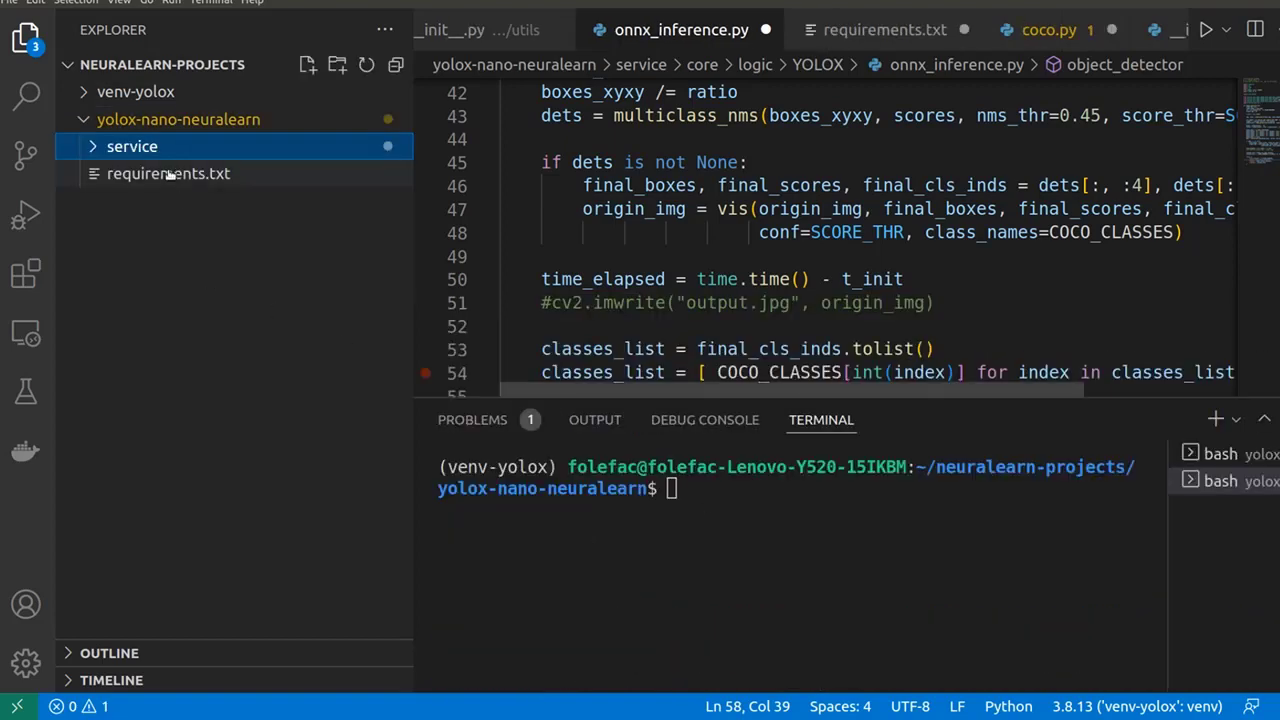
- Comment out pycocotools==2.0.4 in requirements.txt
click(884, 30)
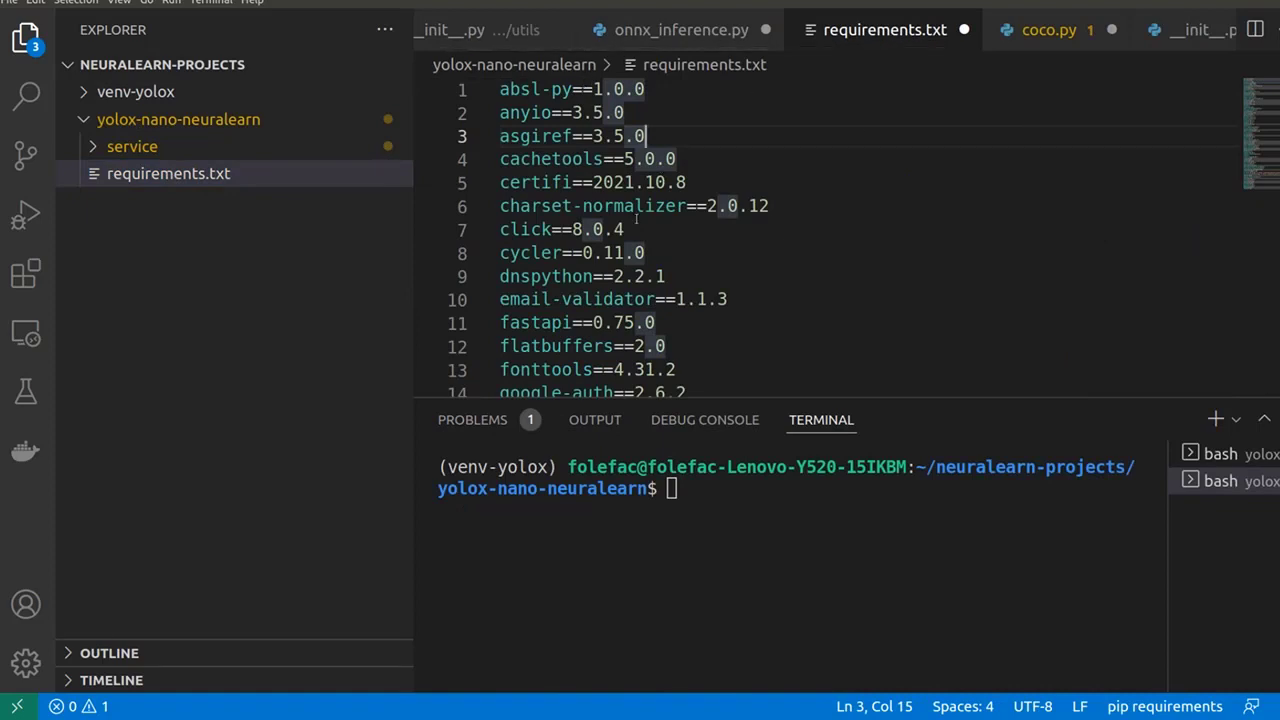
scroll(down, 3)
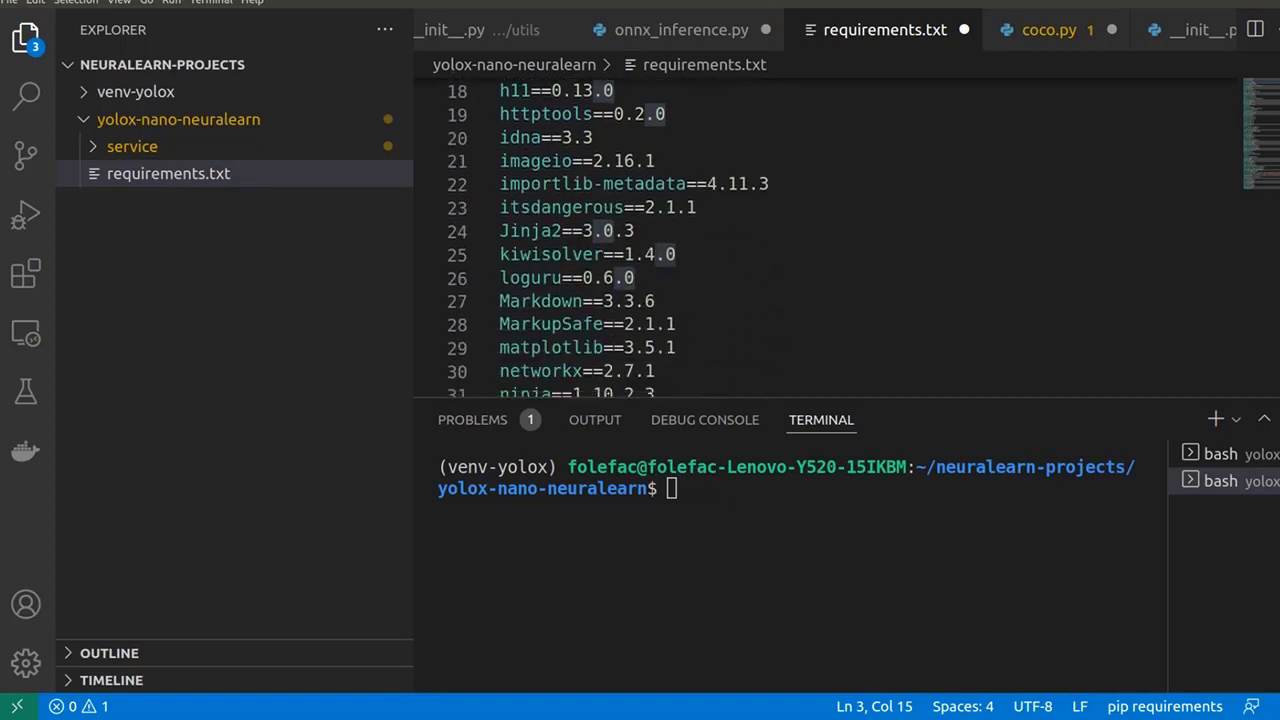
scroll(down, 3)
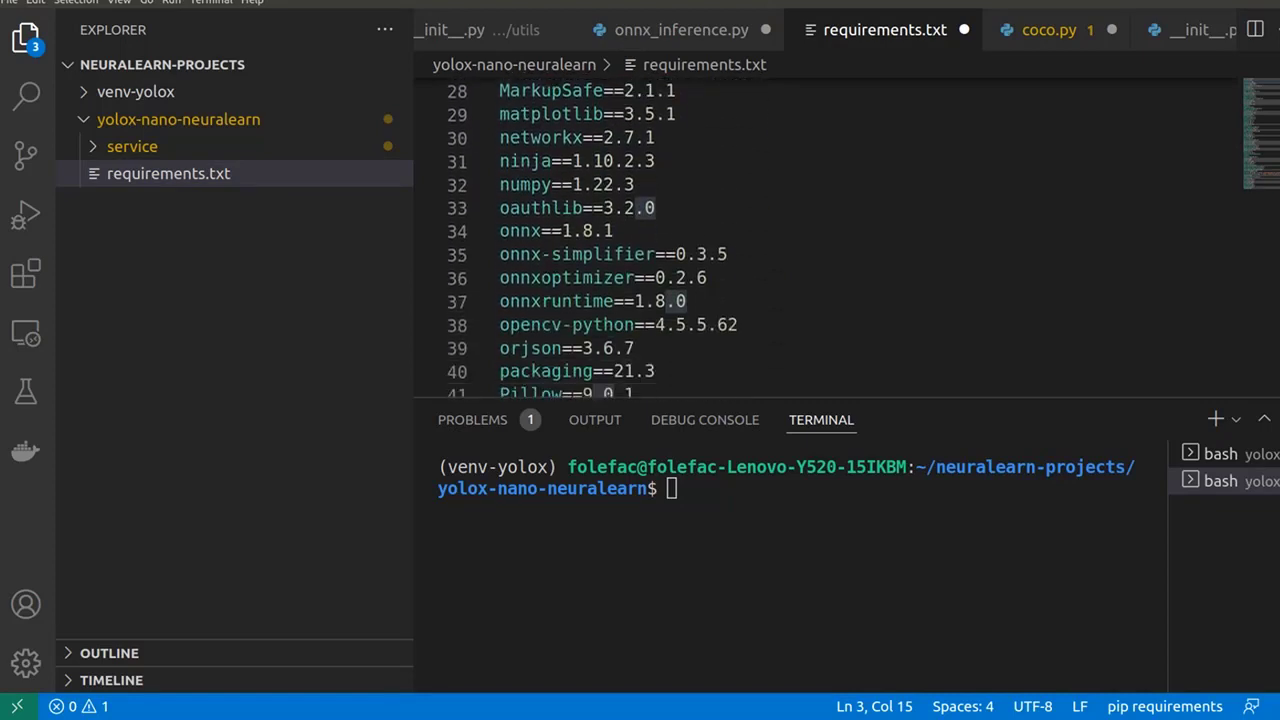
scroll(down, 3)
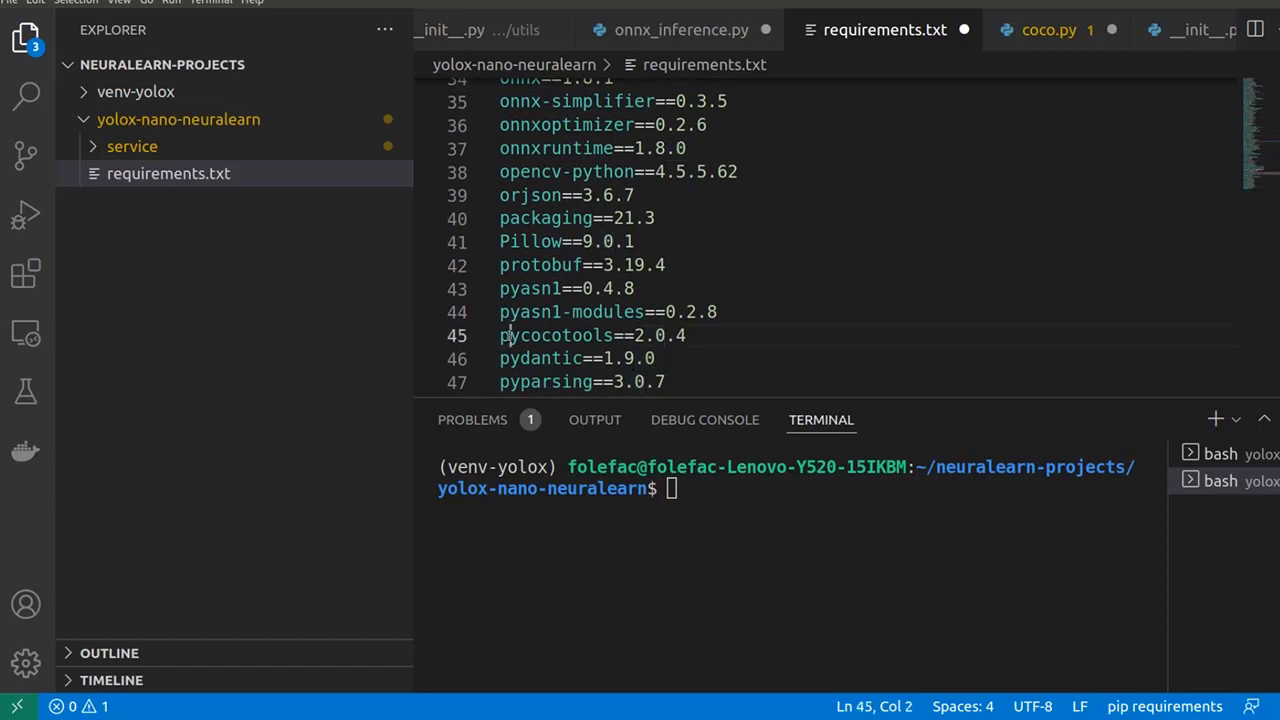
text(#)
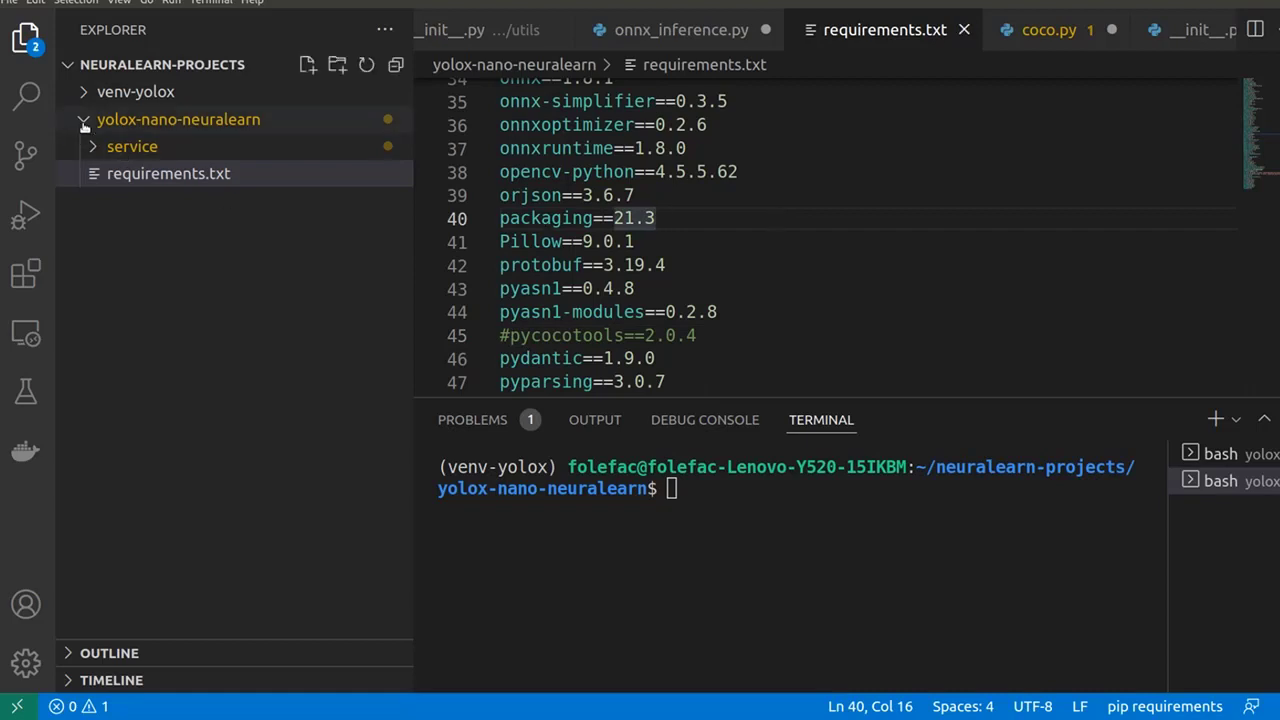
- In YOLOX's yolox/data/datasets/coco.py, comment out the pycocotools import and close it
click(132, 146)
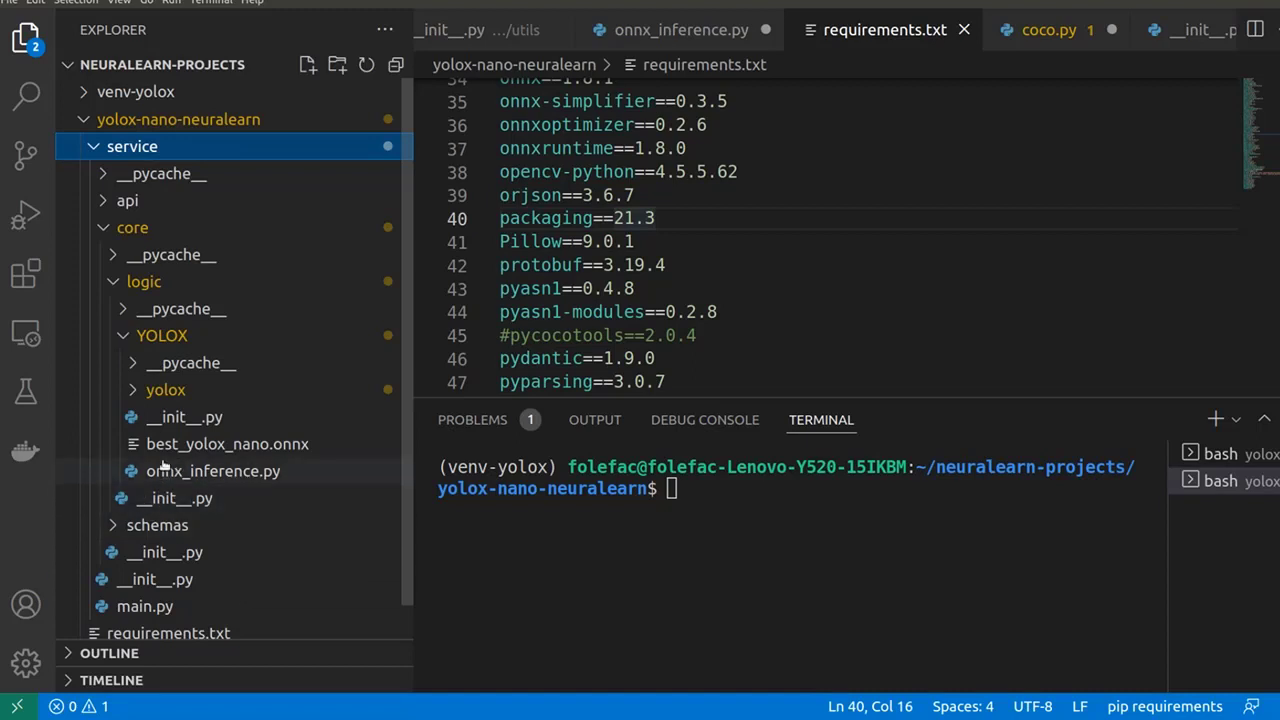
click(164, 388)
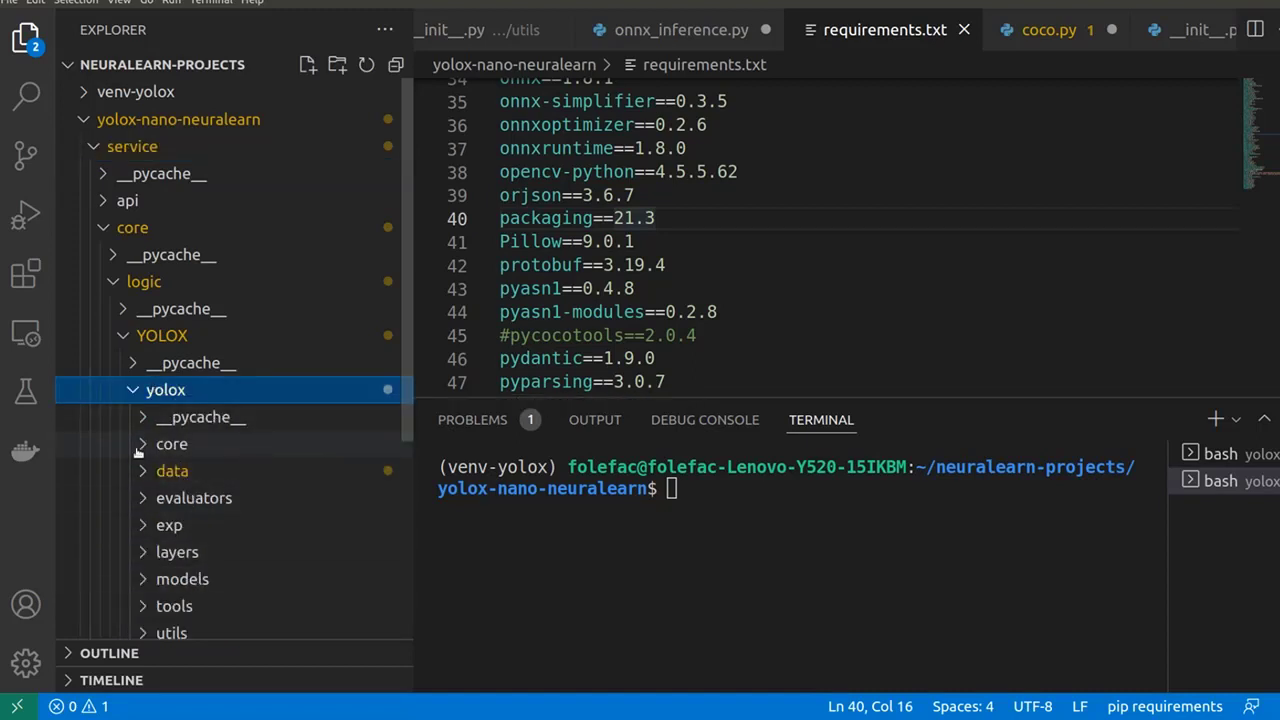
click(172, 472)
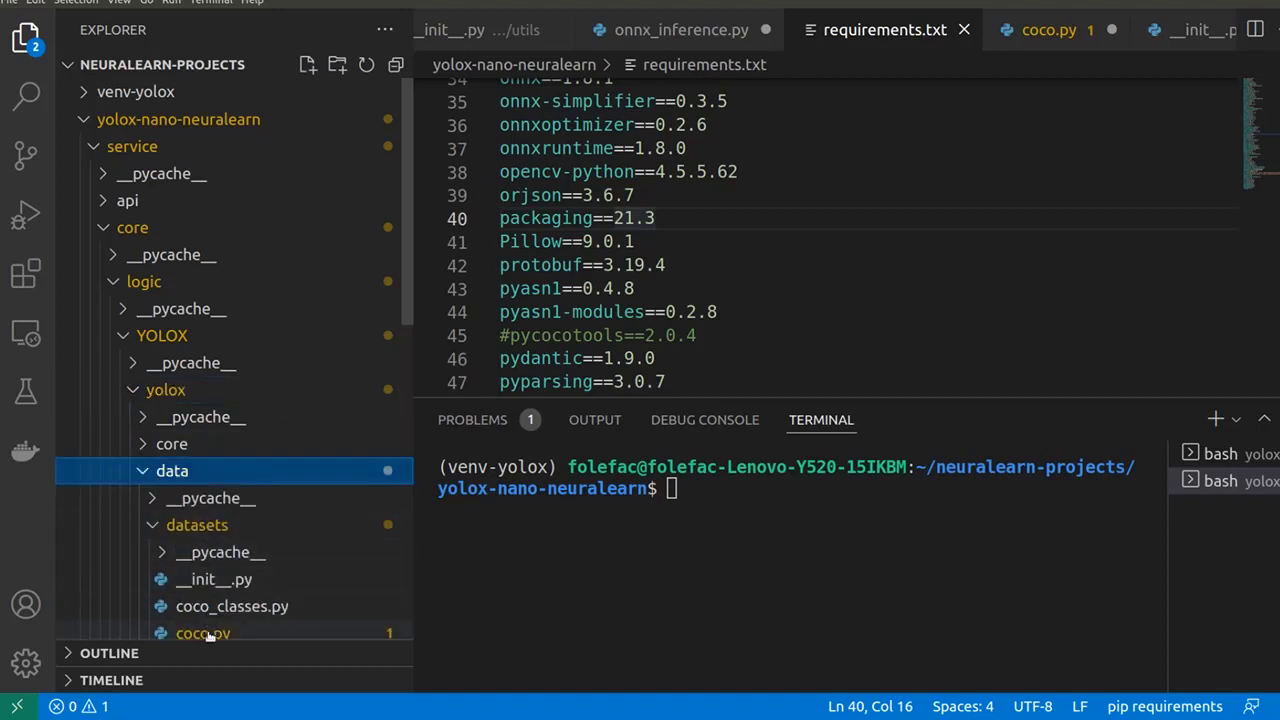
click(204, 632)
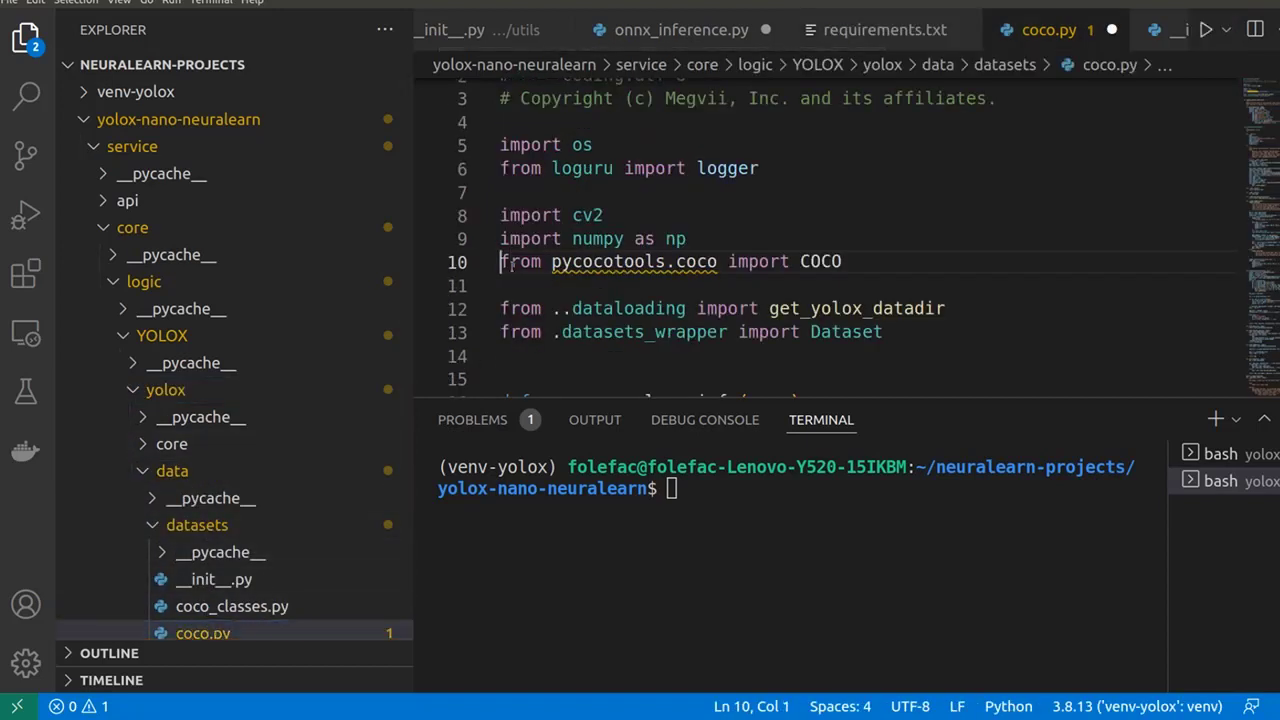
text(#)
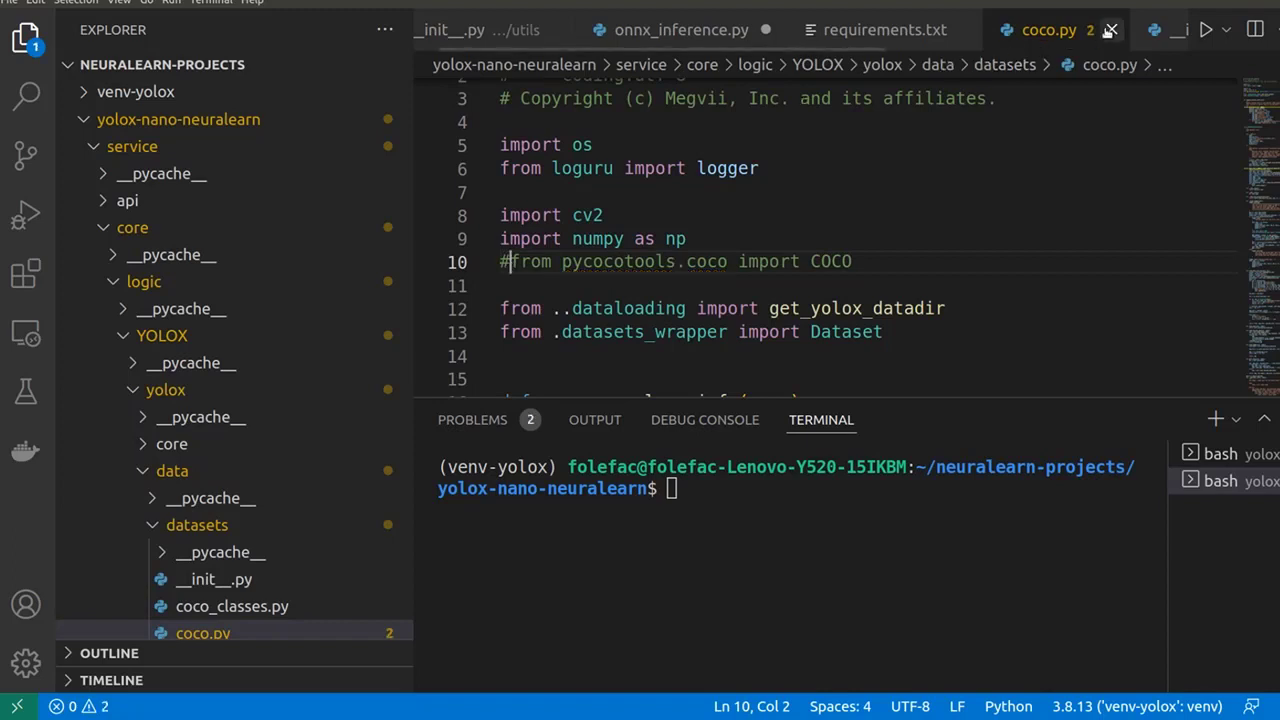
click(884, 30)
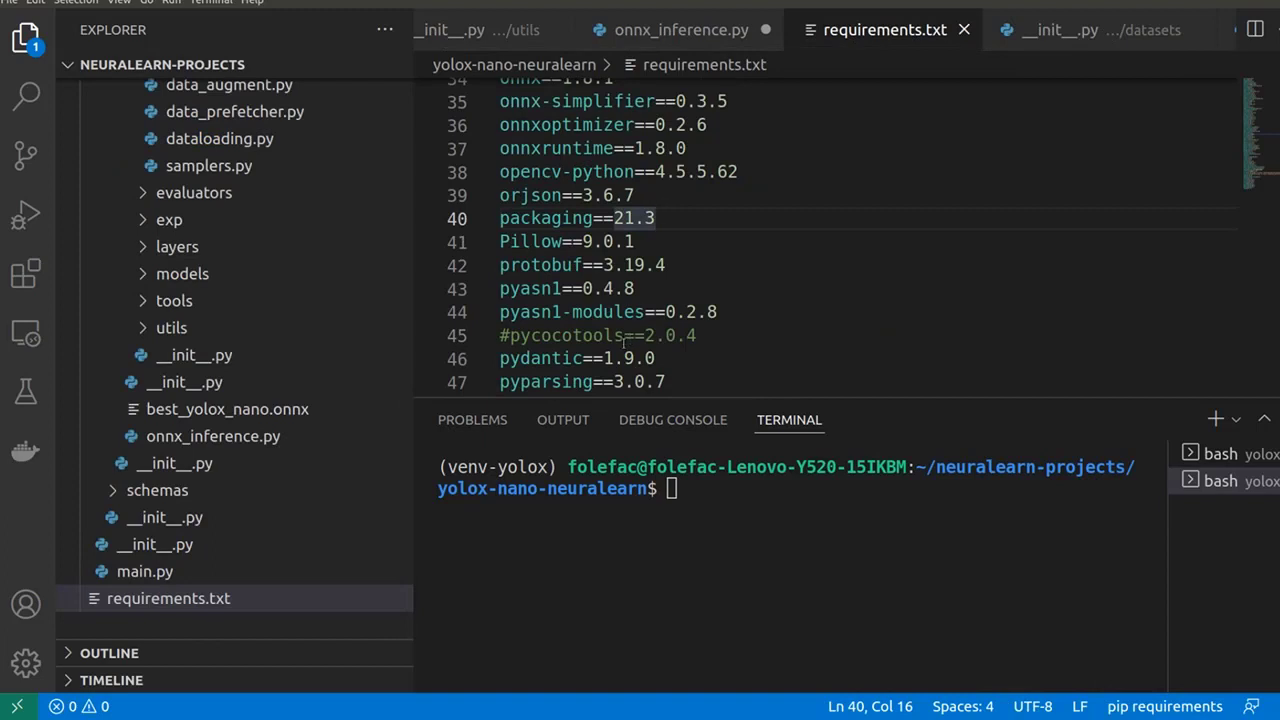
mouse_move(792, 250)
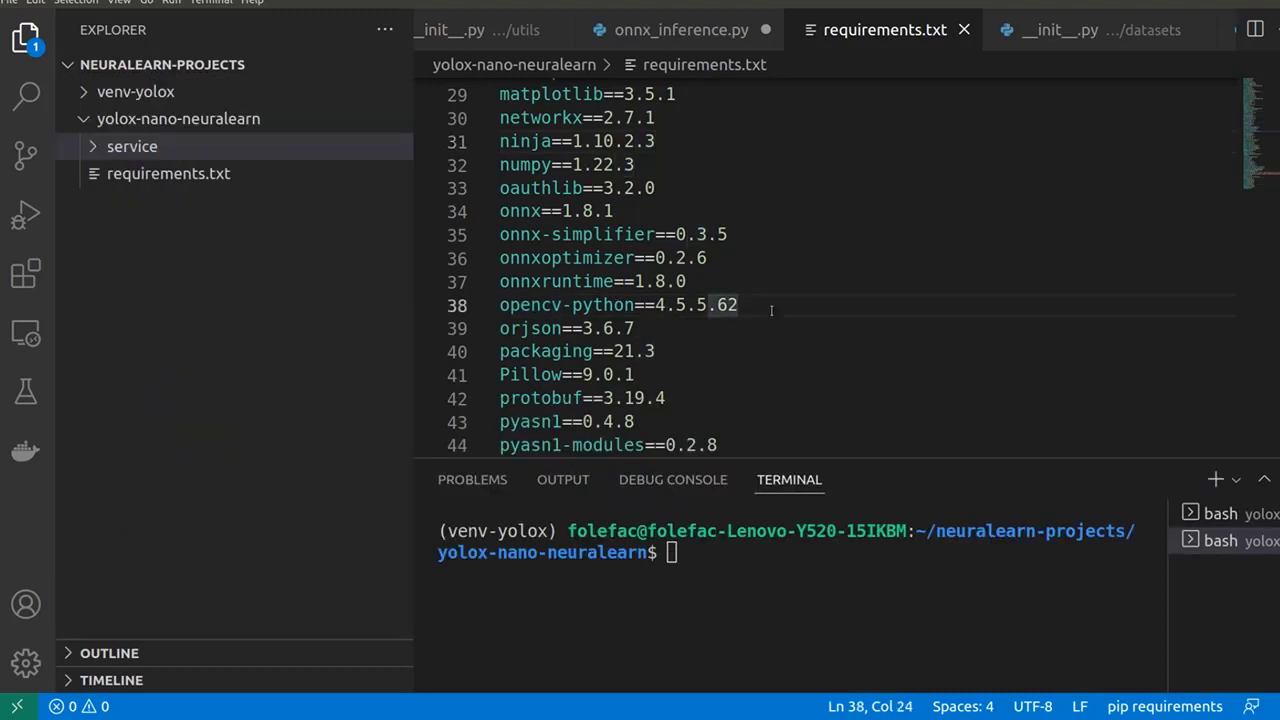
- Add opencv-python-headless==4.2.0.32 below the commented opencv-python line in requirements.txt
text(opencv-python-headless==4.2.0.32)
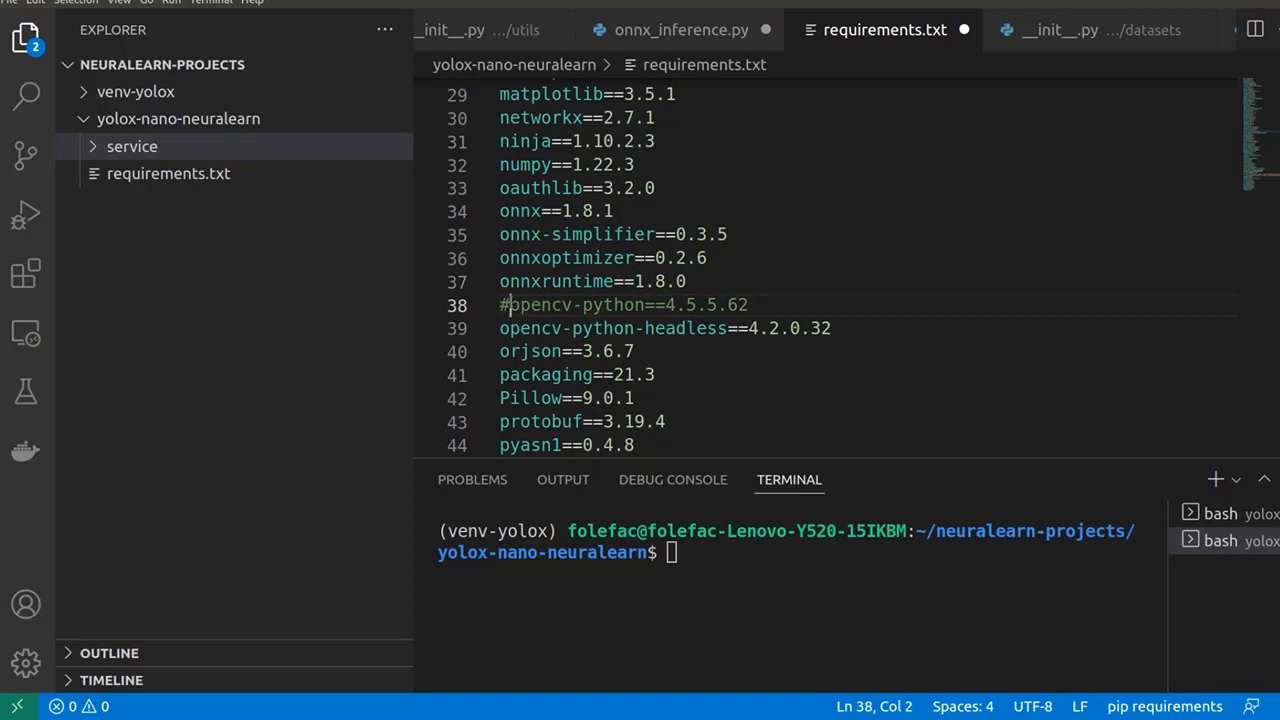
drag(508, 304, 748, 304)
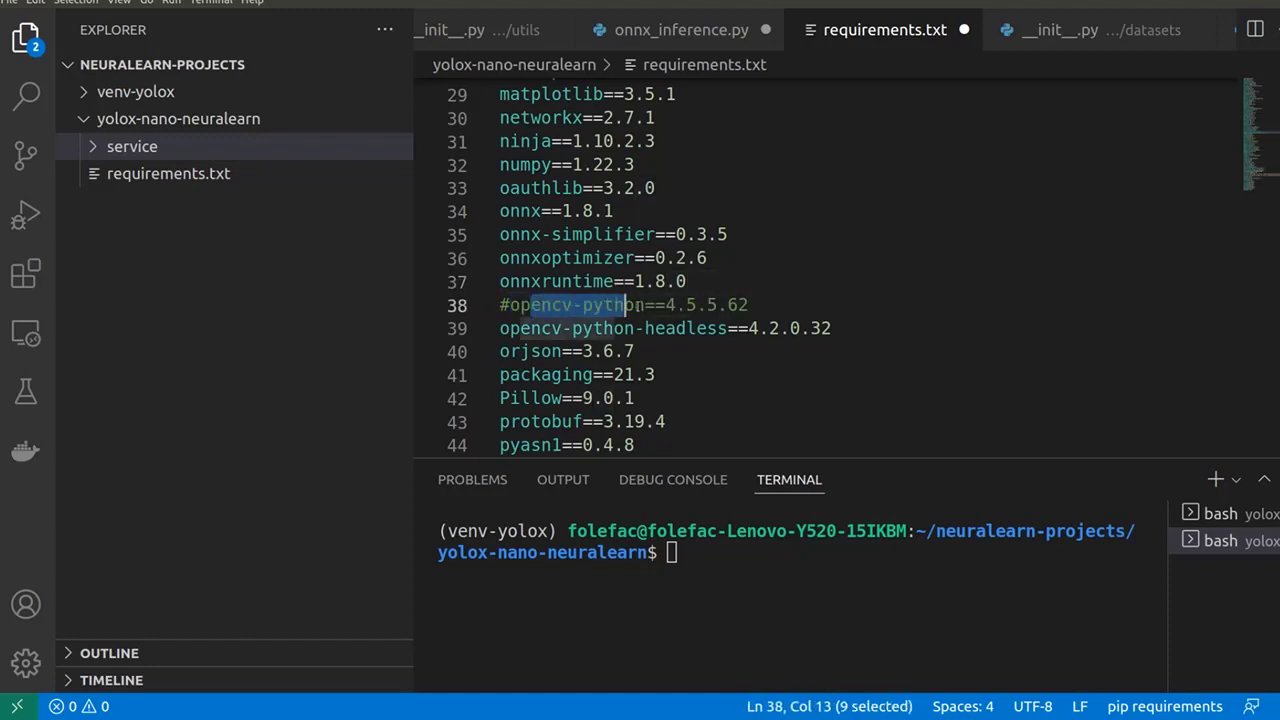
key(shift+Right)
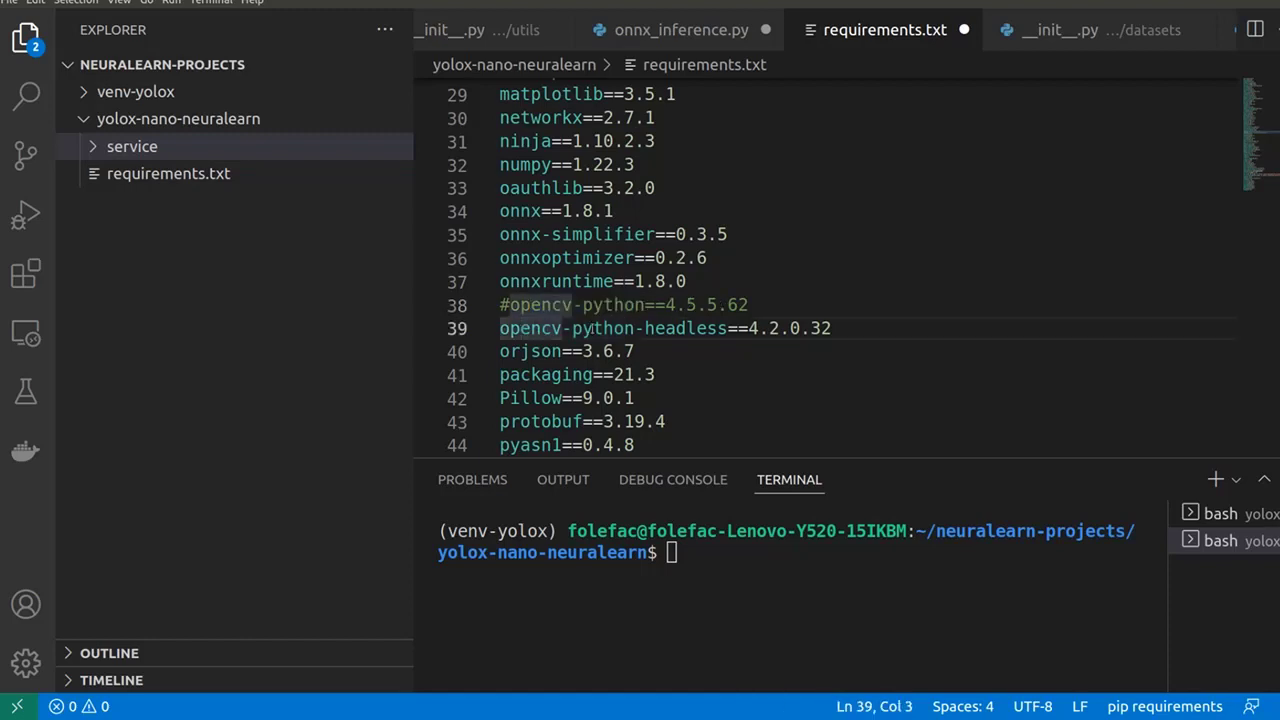
click(620, 328)
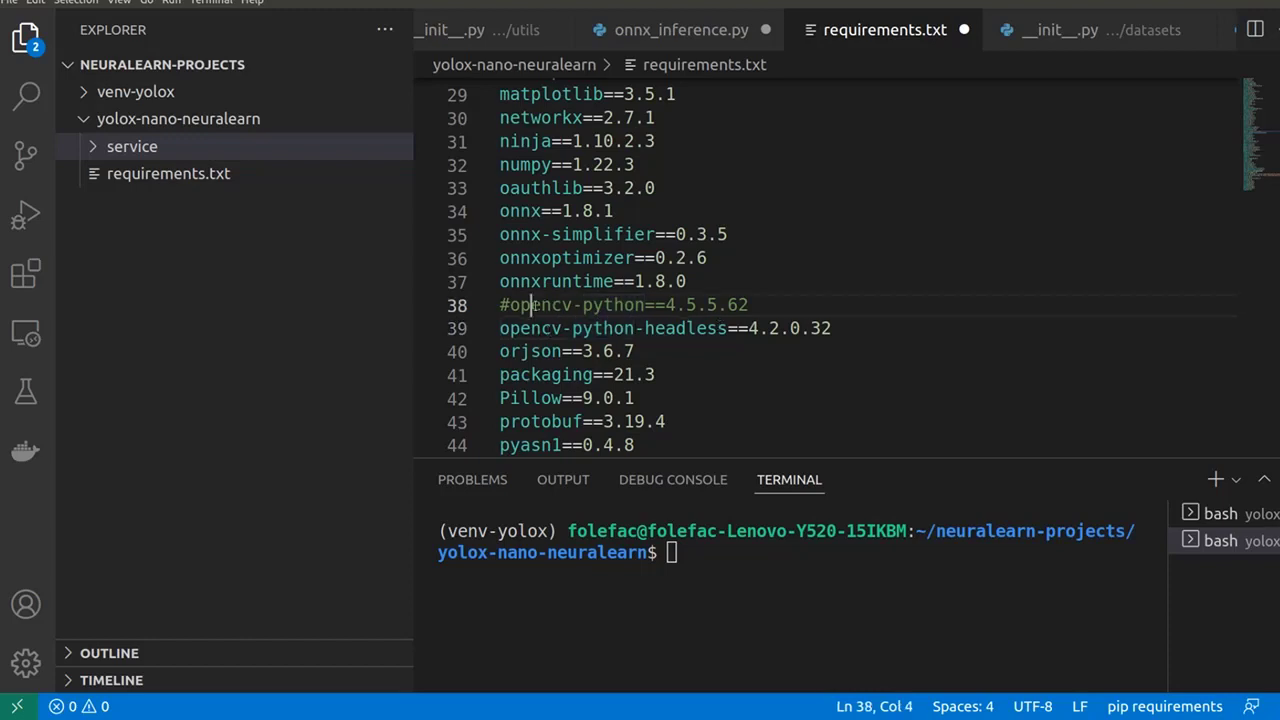
drag(532, 304, 730, 304)
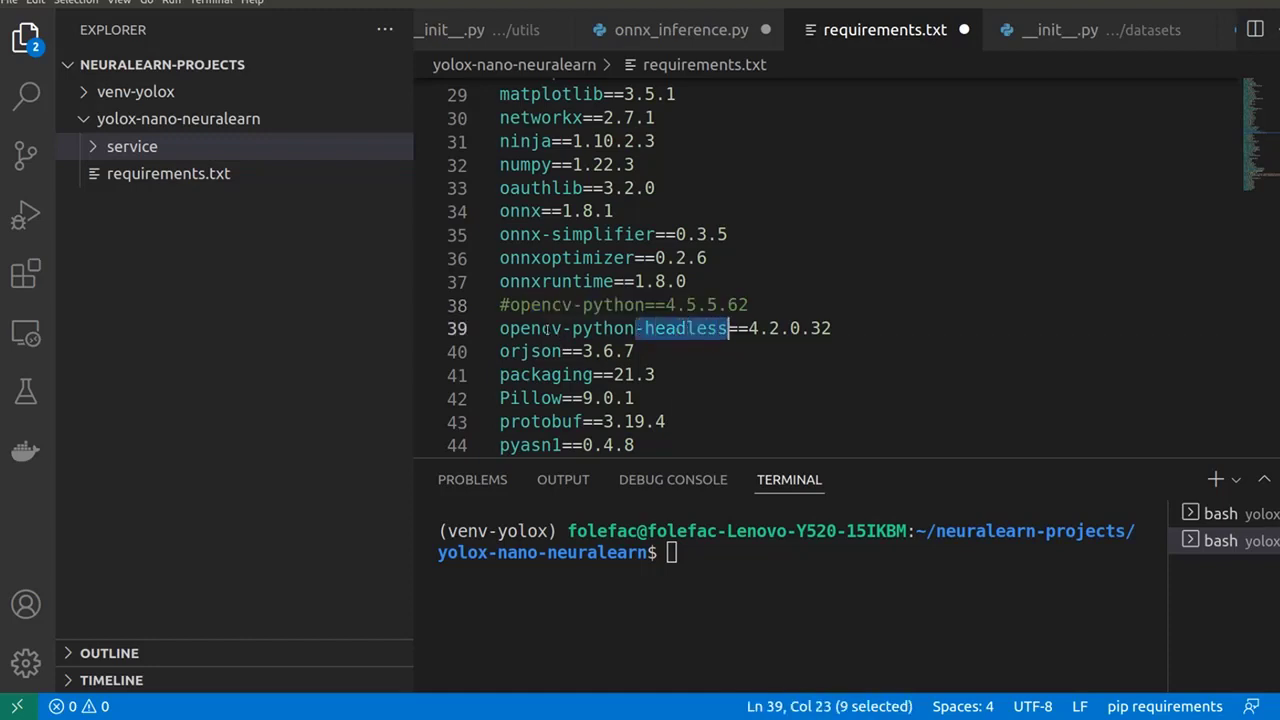
scroll(down, 3)
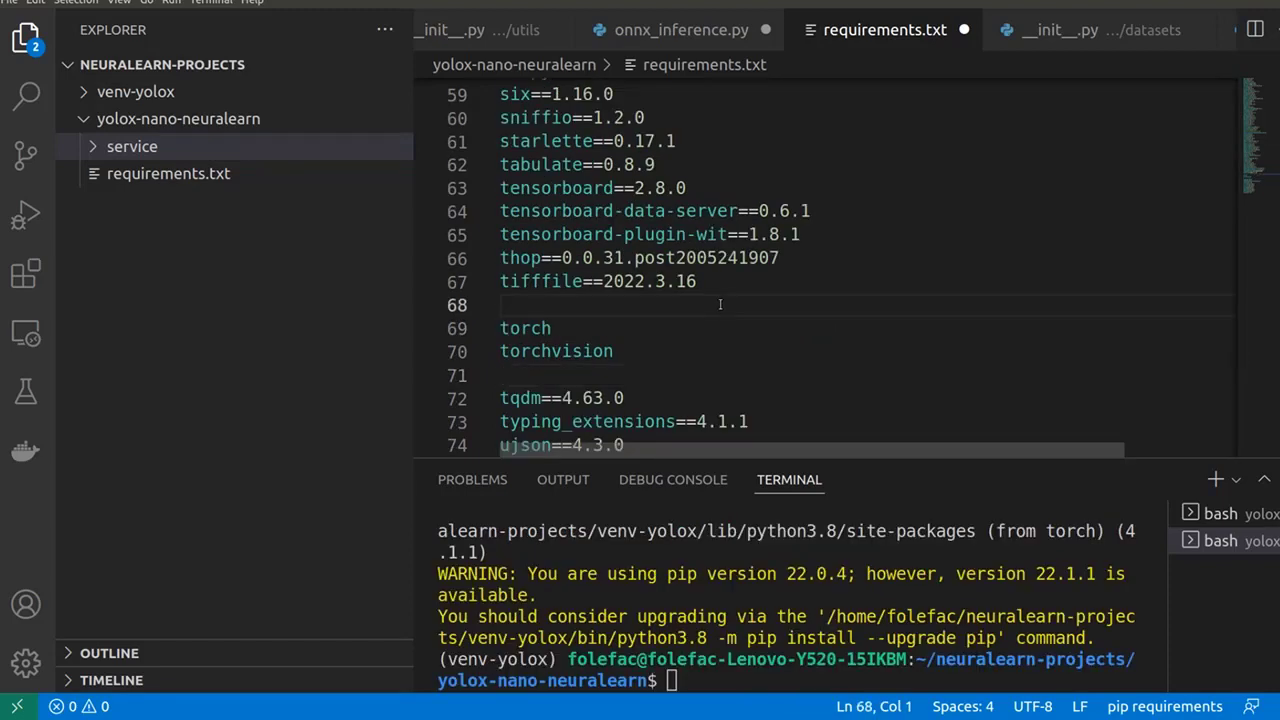
- Note 'heroku cpu', 'torch cpu' and 'torch 1.12.0 250MB' above torch in requirements.txt
text(heroku cpu)
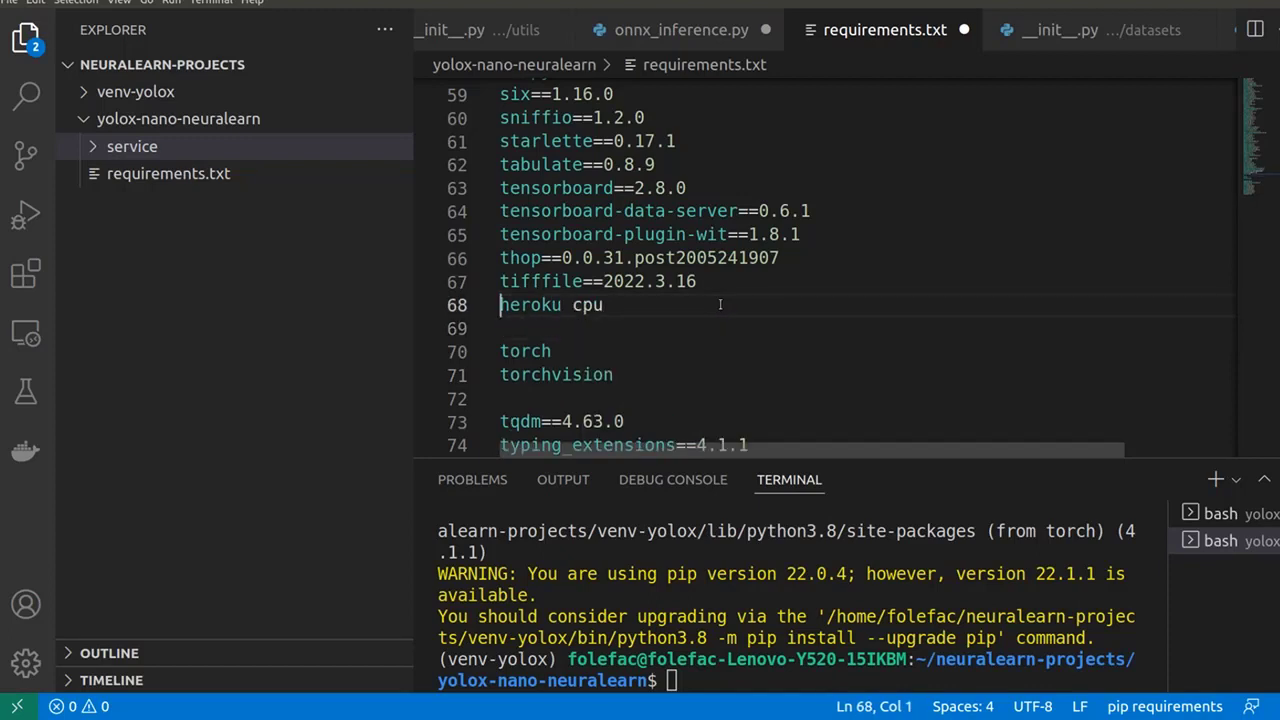
key(Enter)
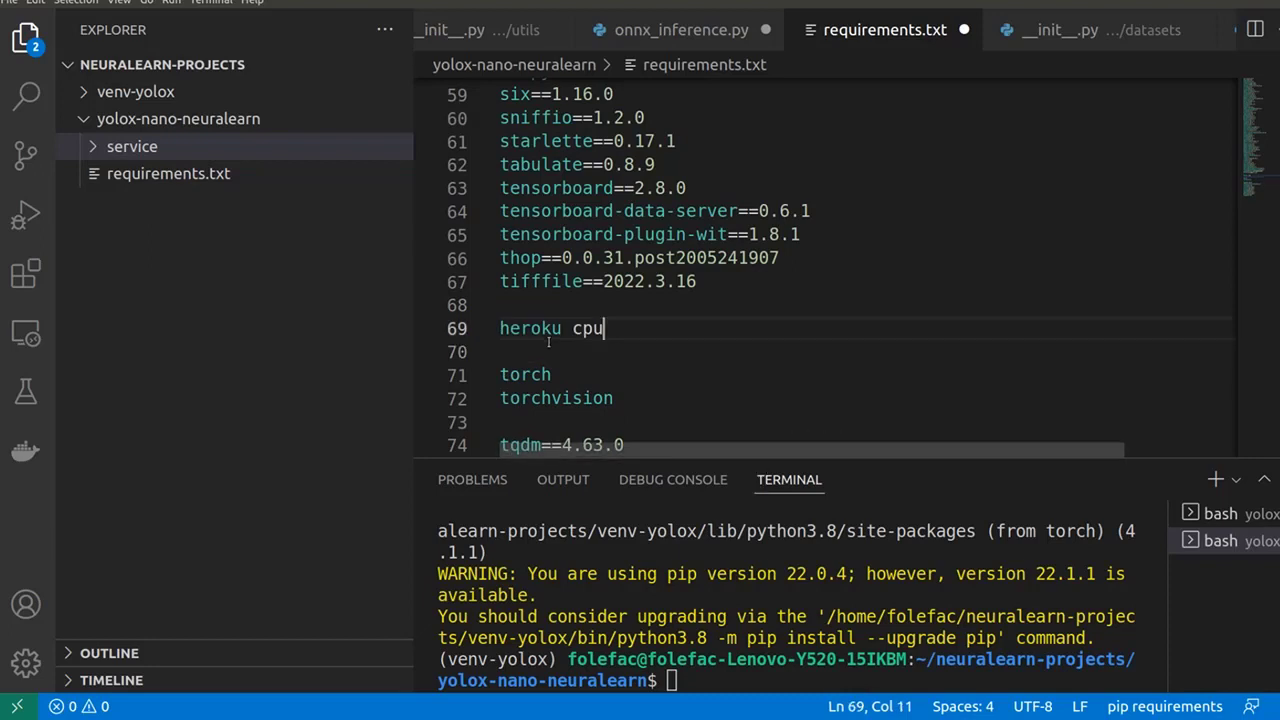
text(torch cpu)
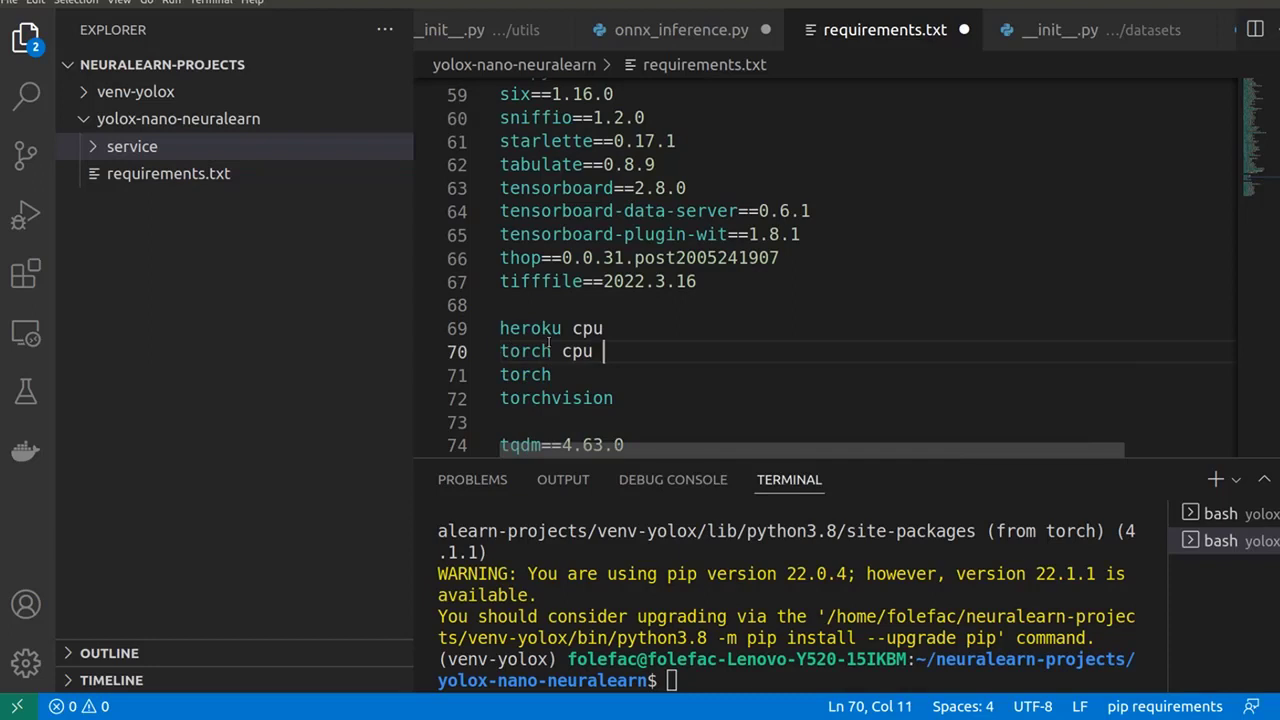
key(Enter)
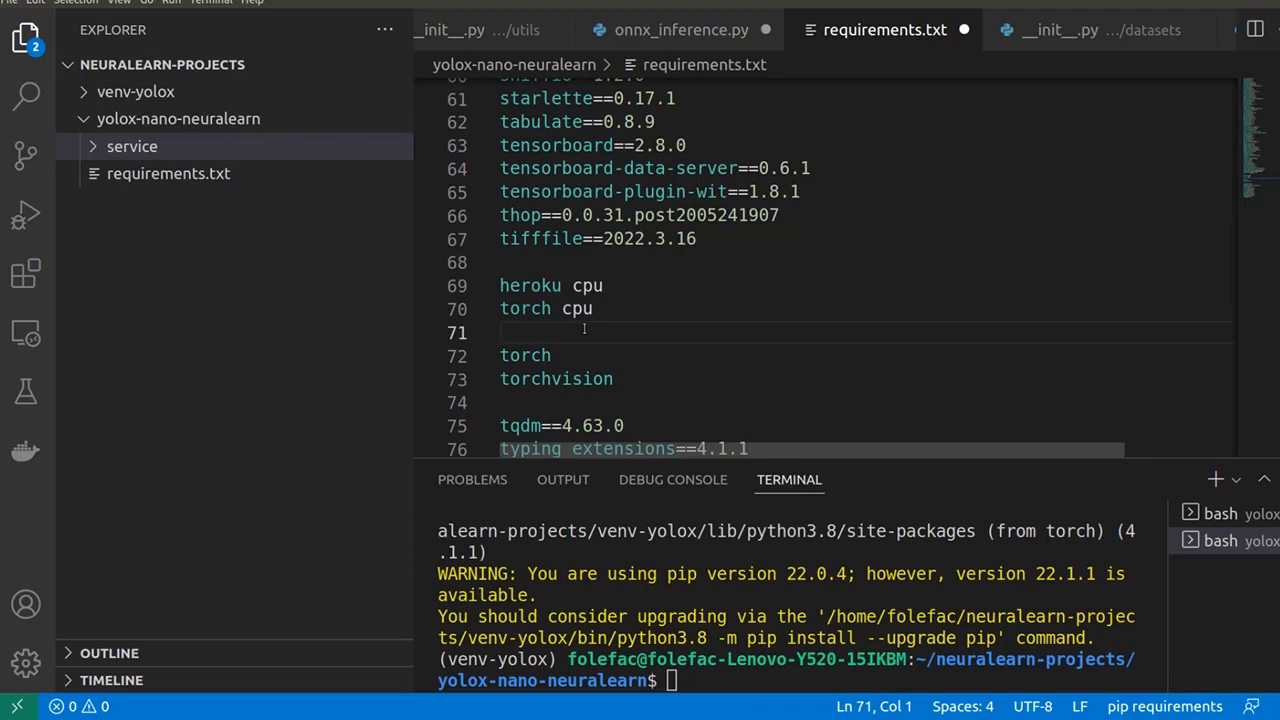
text(torch 1)
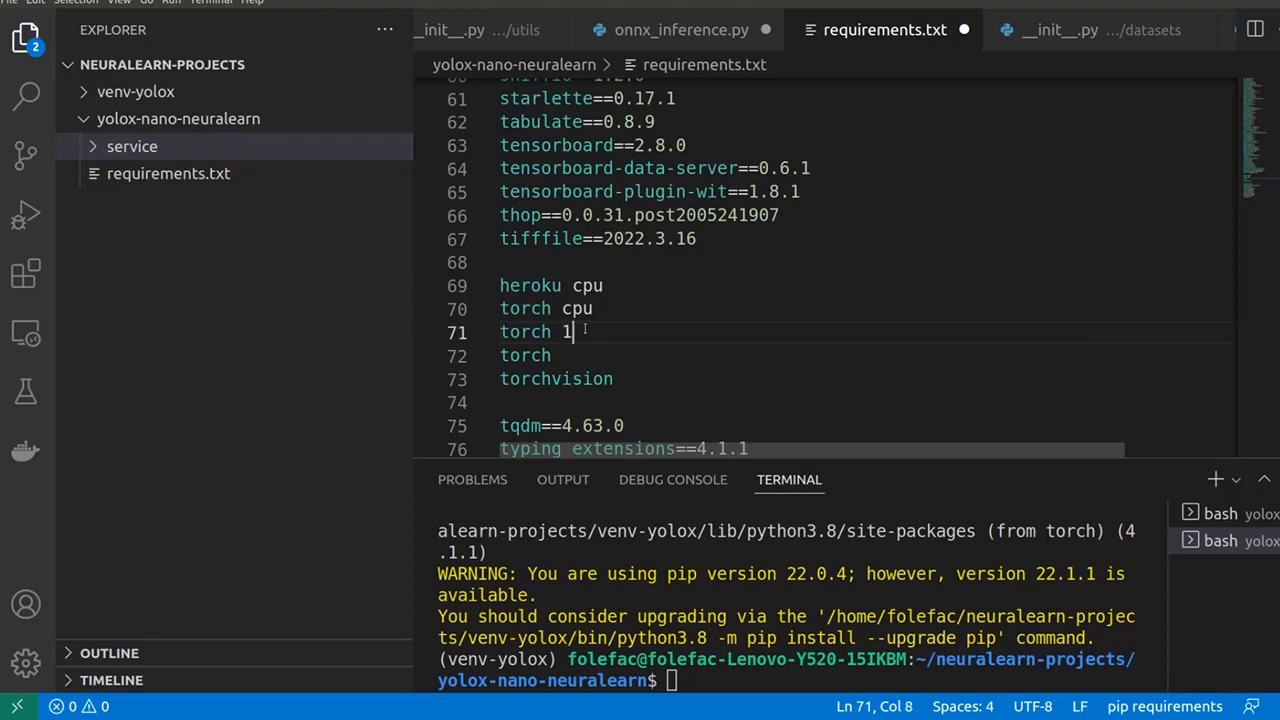
text(.12.0)
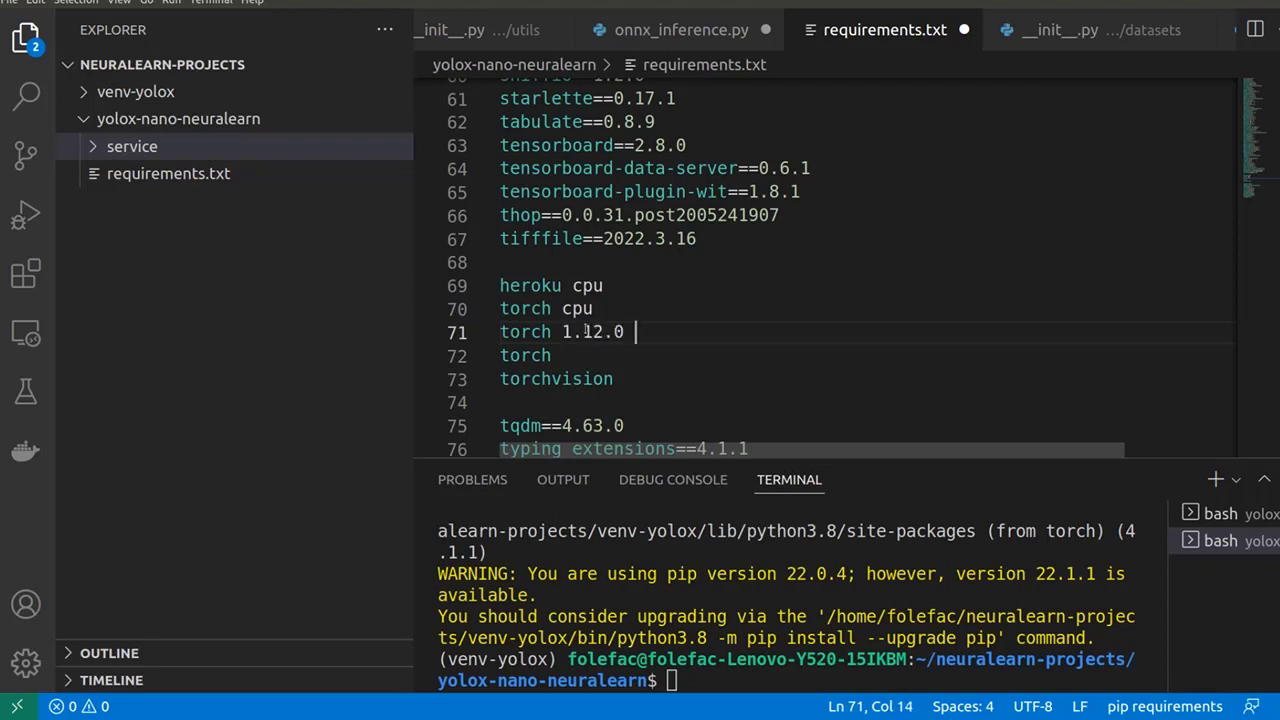
text(250MB)
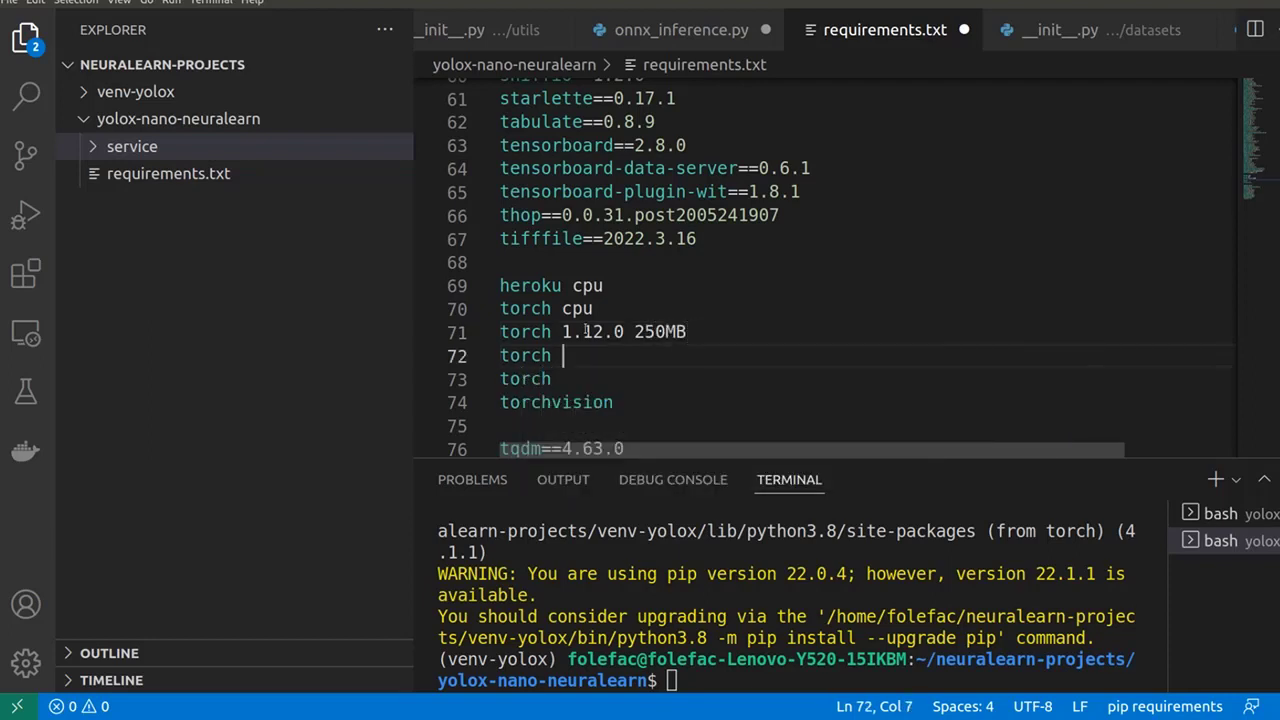
- Add the notes 'torch 1.10.0 125MB' and '500MB' below them
text(1.10)
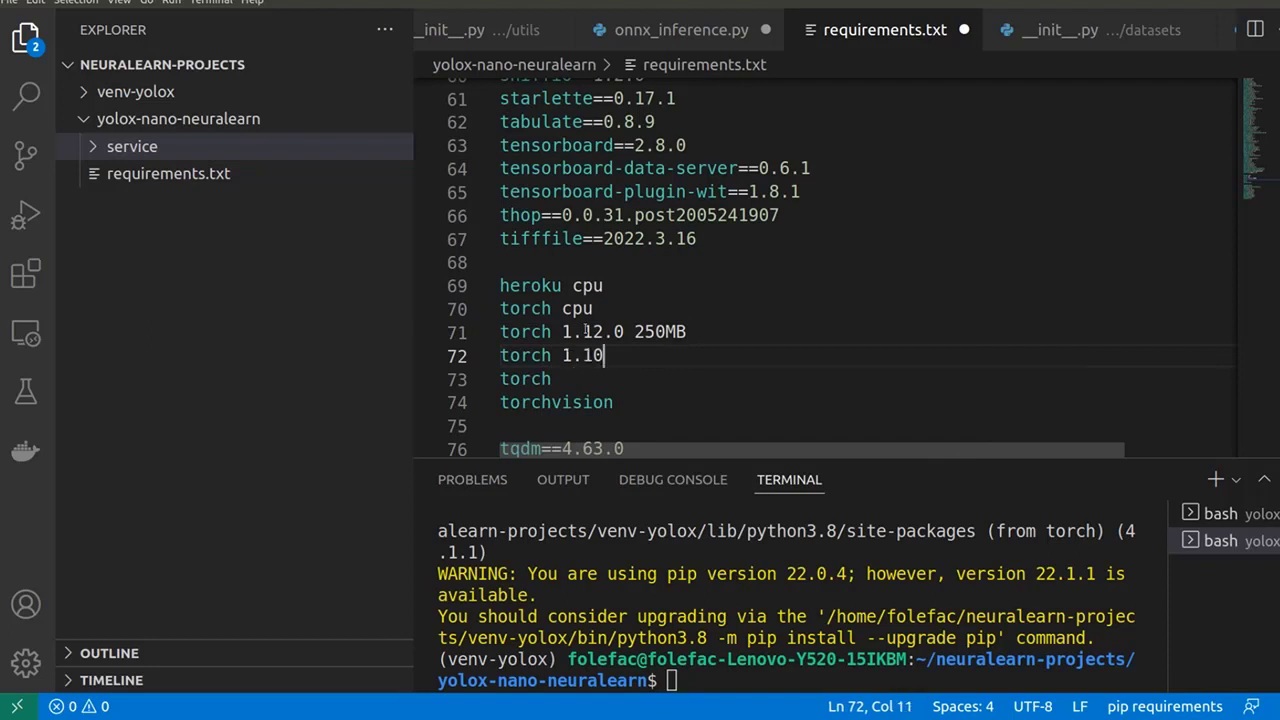
text(.0)
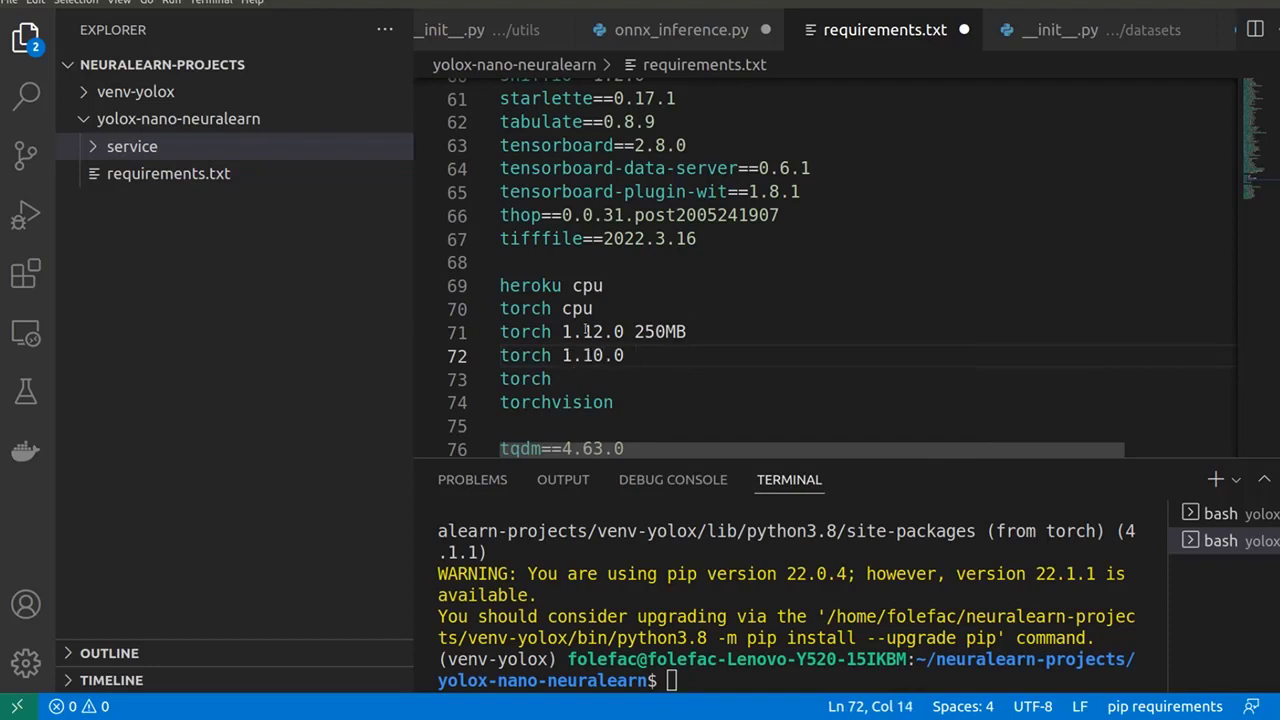
text(125)
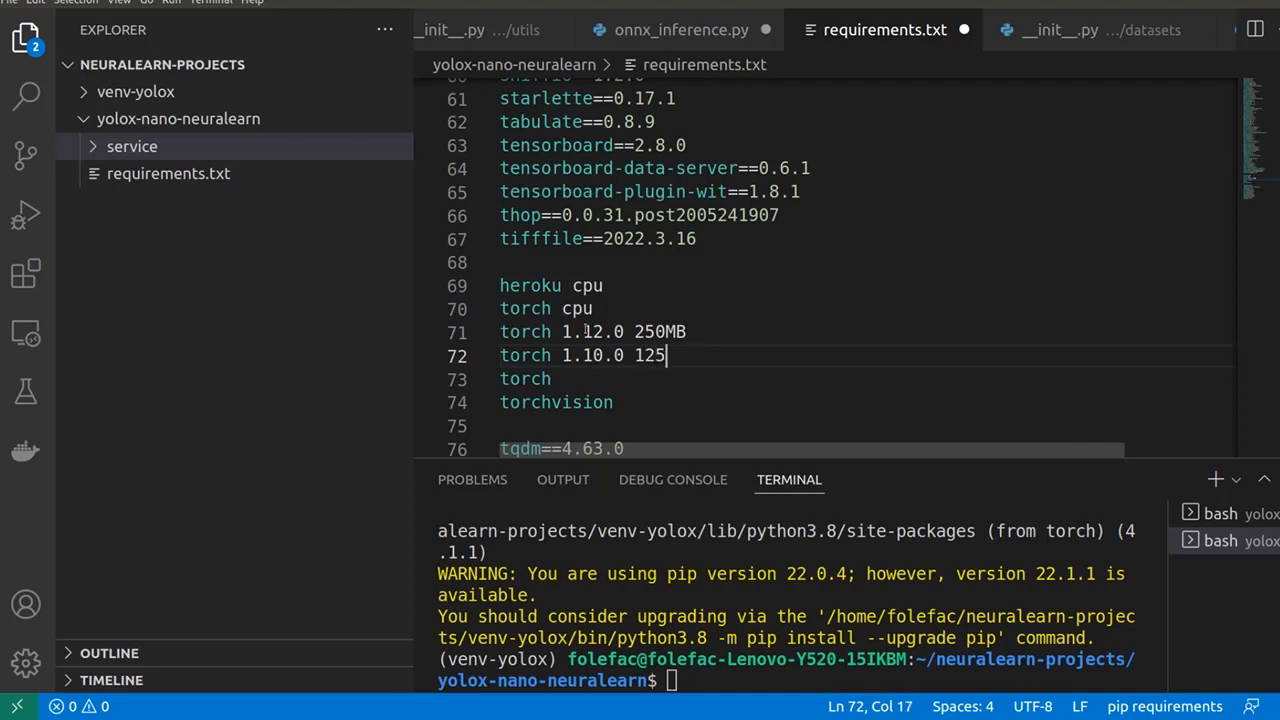
text(MB)
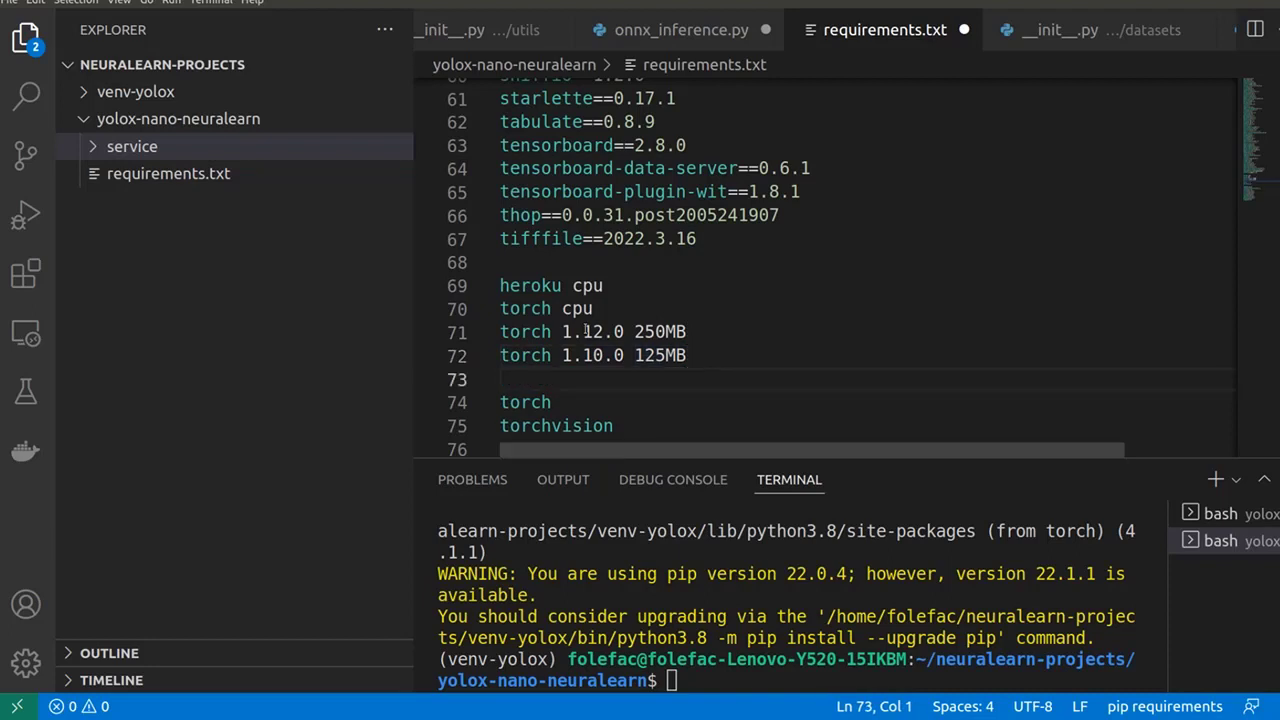
text(500)
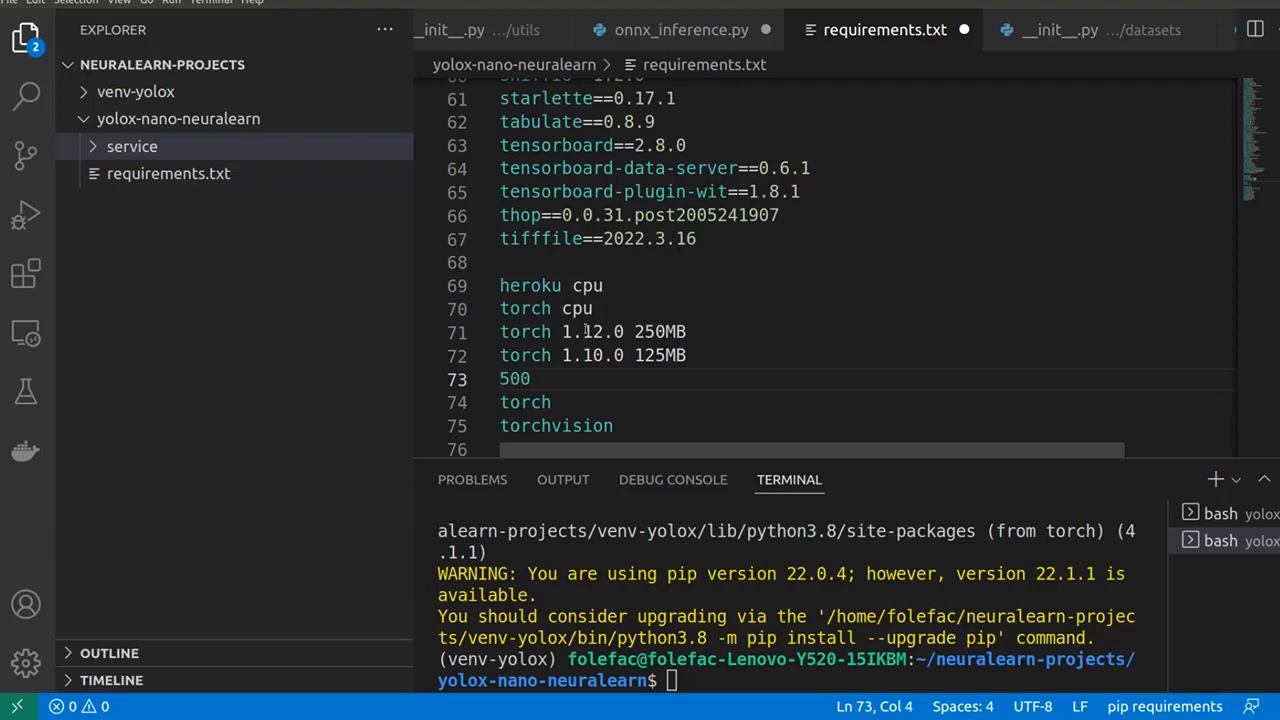
text(MB)
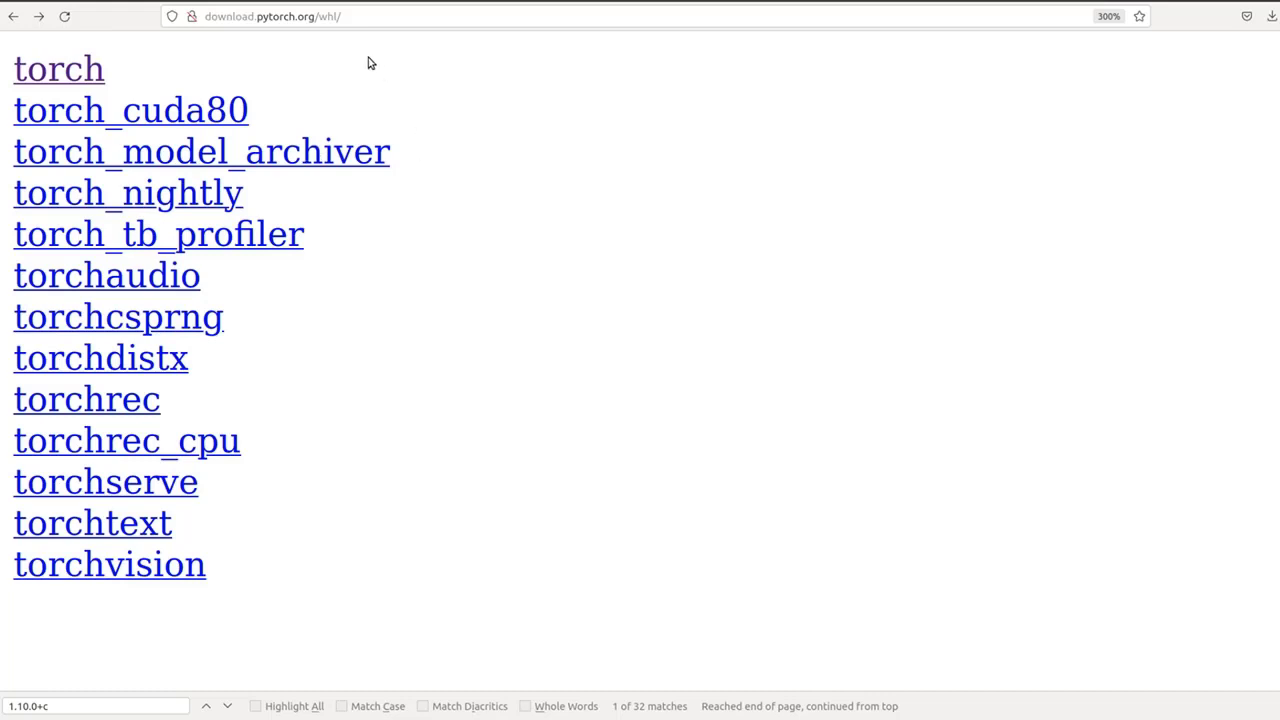
mouse_move(280, 32)
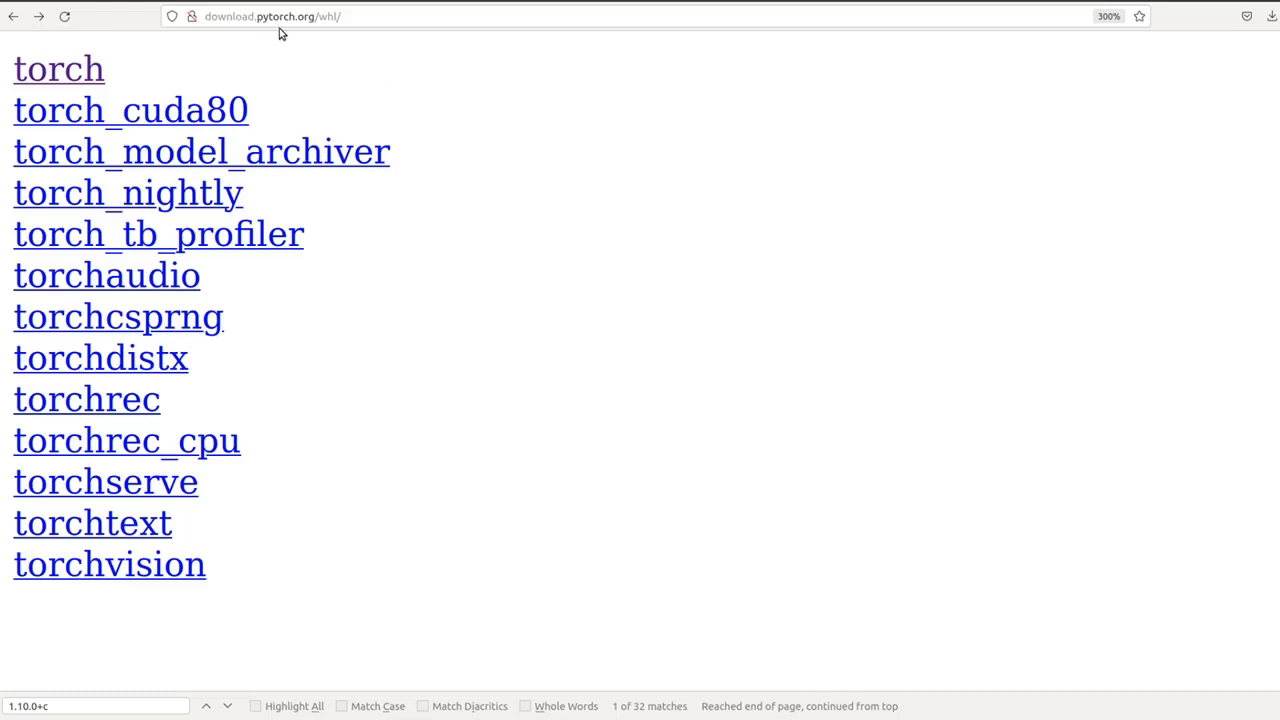
mouse_move(290, 68)
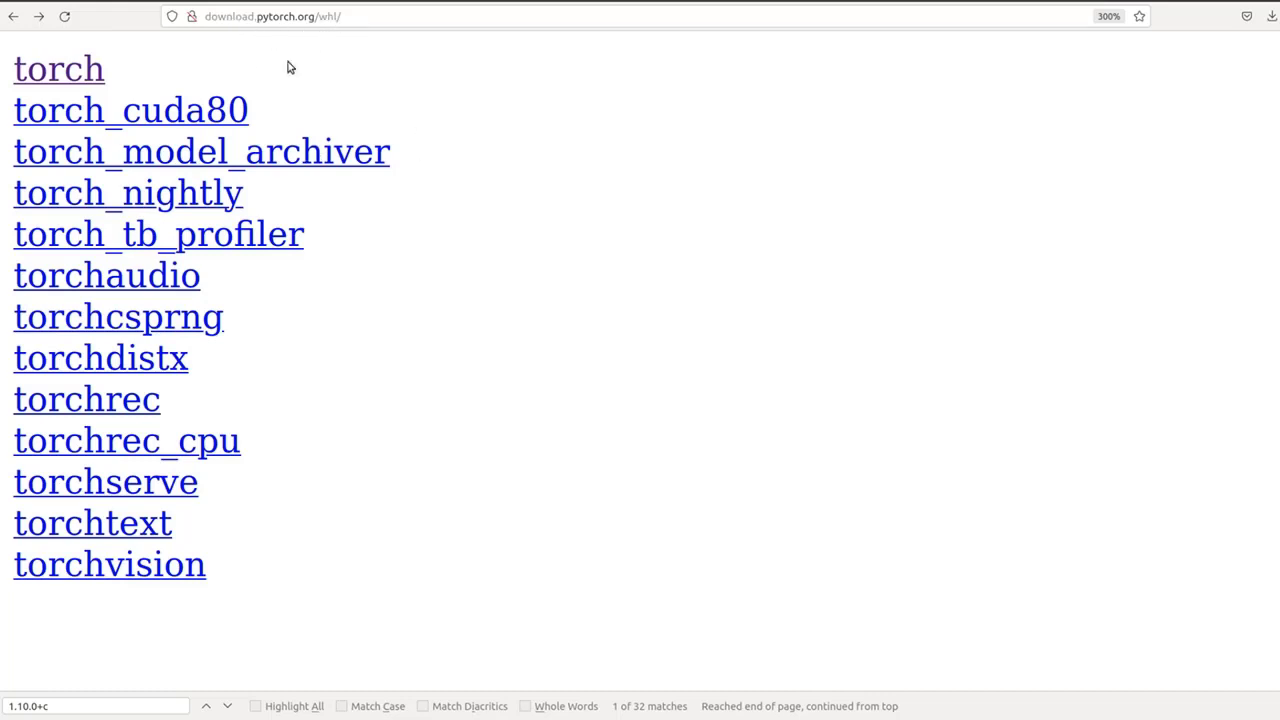
mouse_move(56, 68)
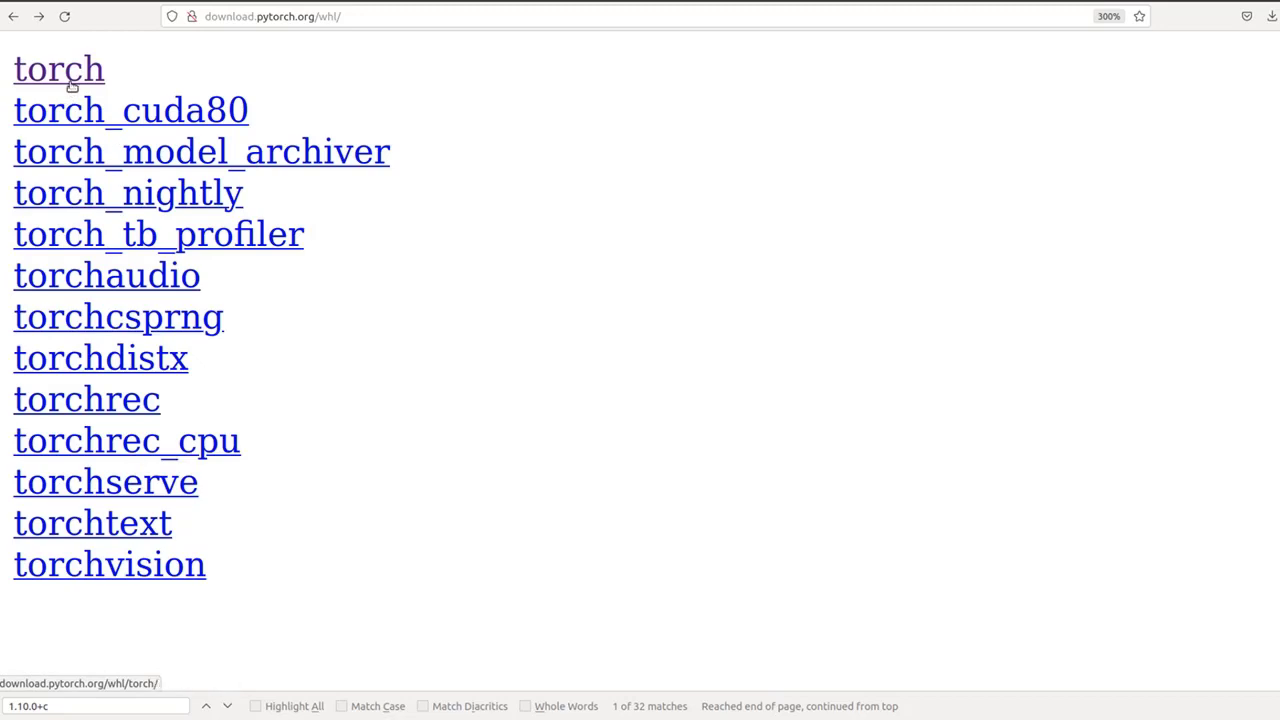
- Find the torch 1.10.0+cpu cp38 Linux wheel, start its download and cancel it
click(58, 68)
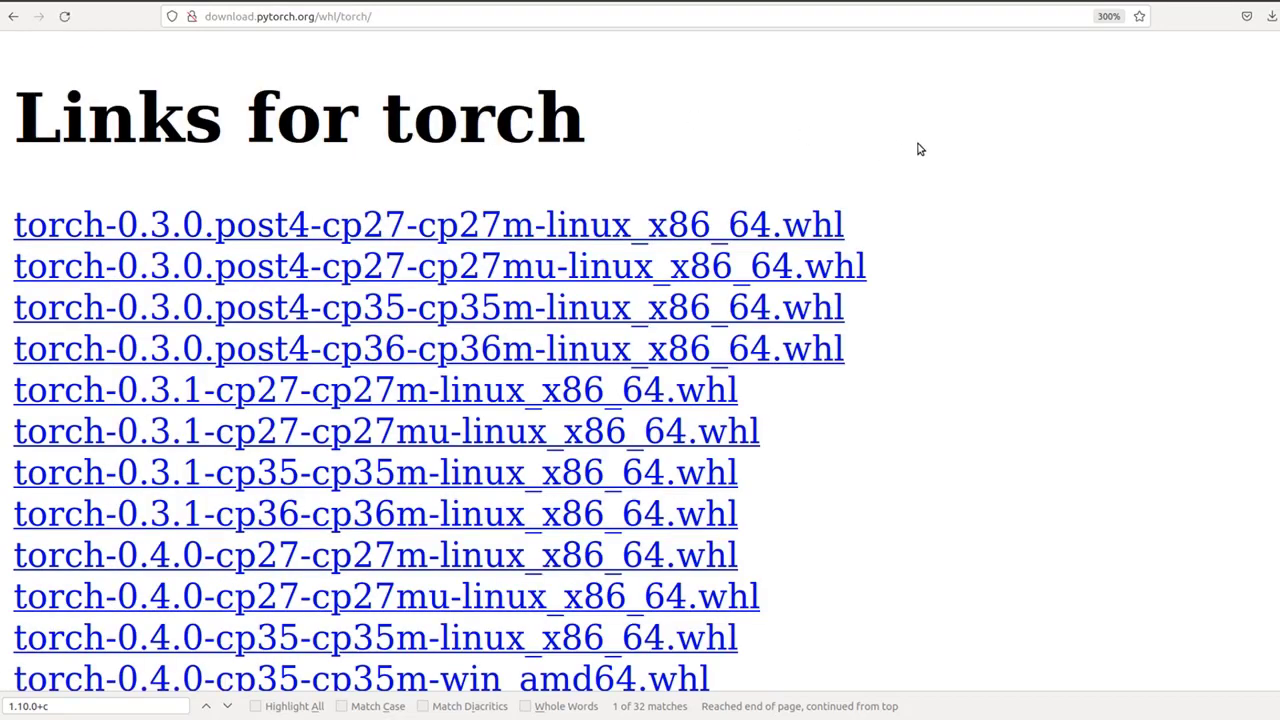
text(1)
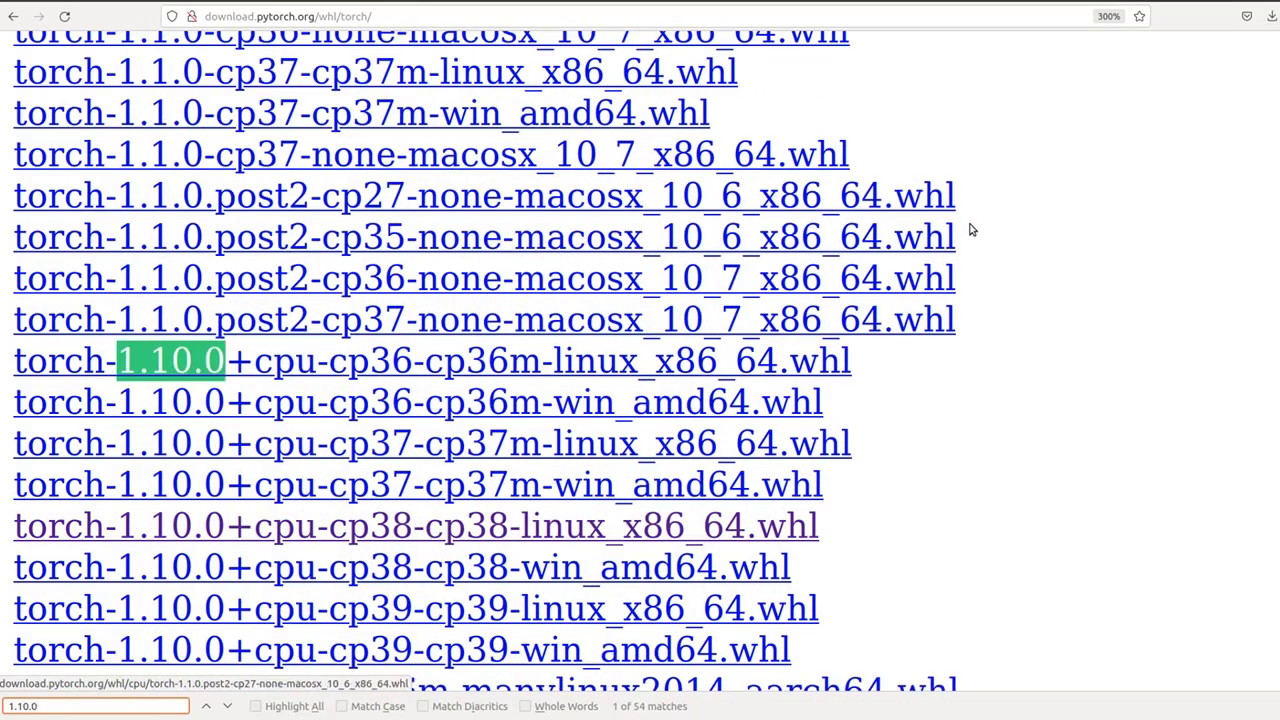
mouse_move(404, 524)
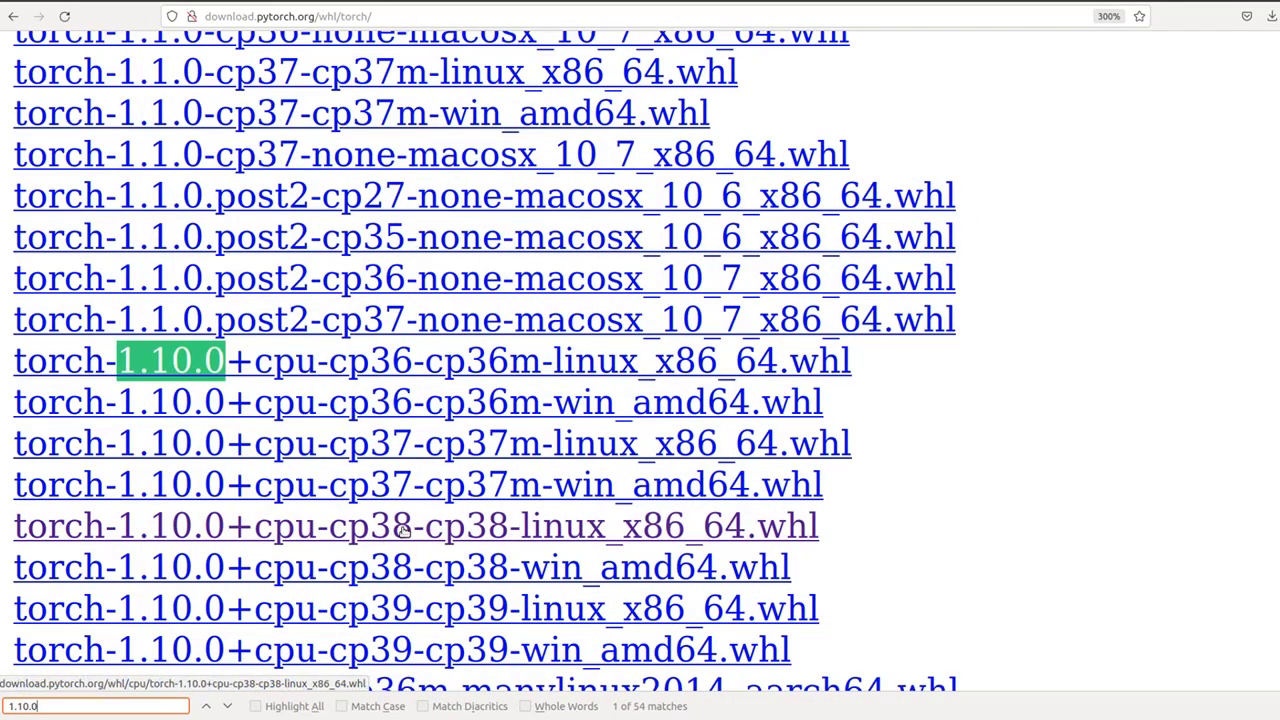
mouse_move(460, 530)
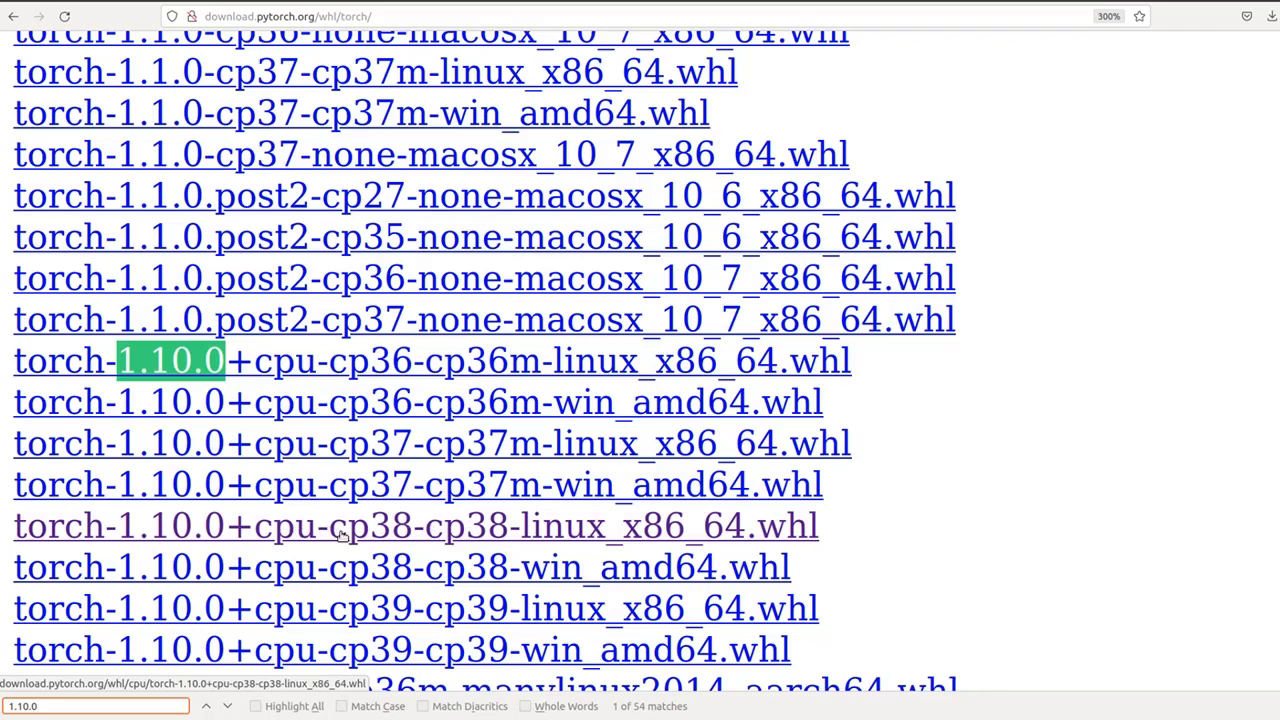
mouse_move(808, 548)
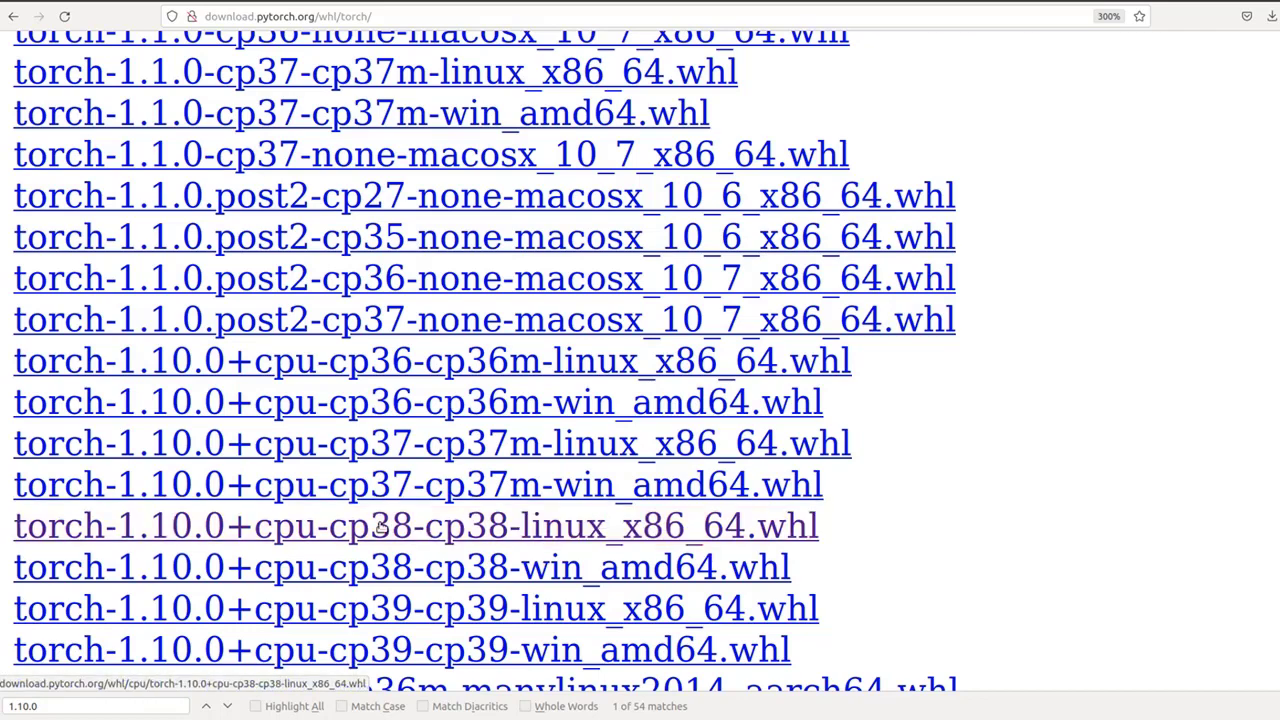
click(1272, 16)
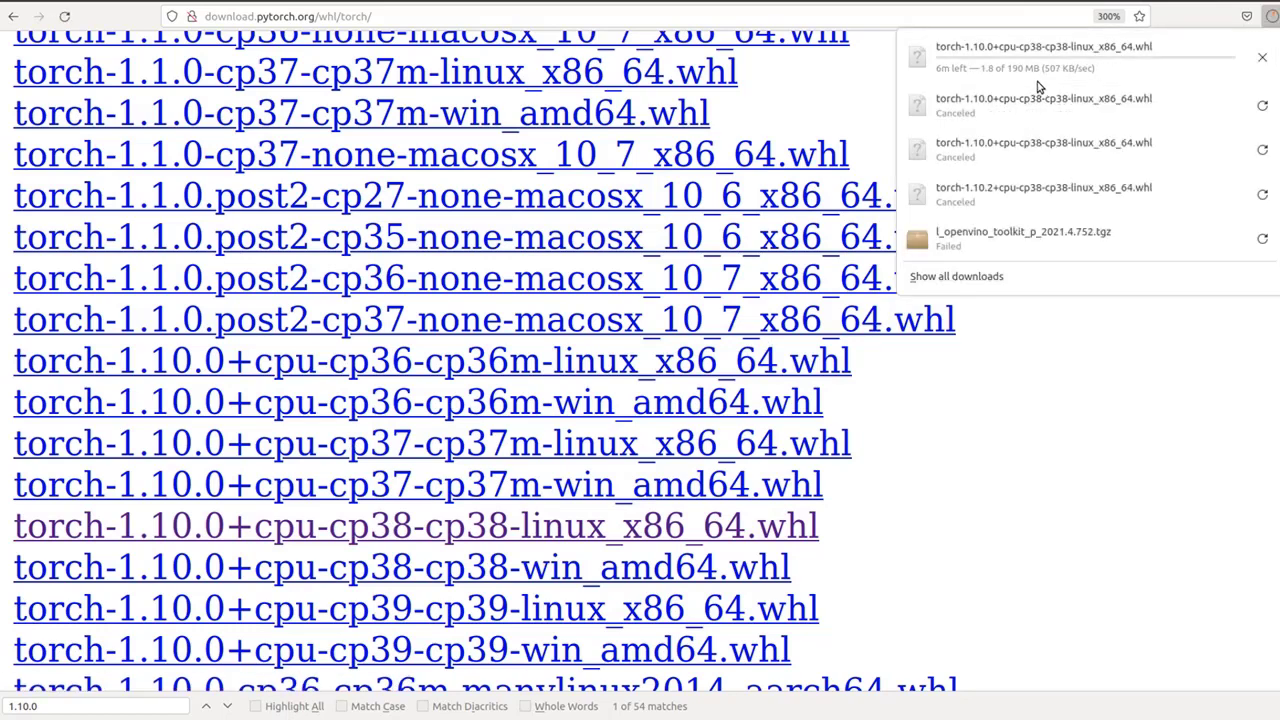
click(1262, 56)
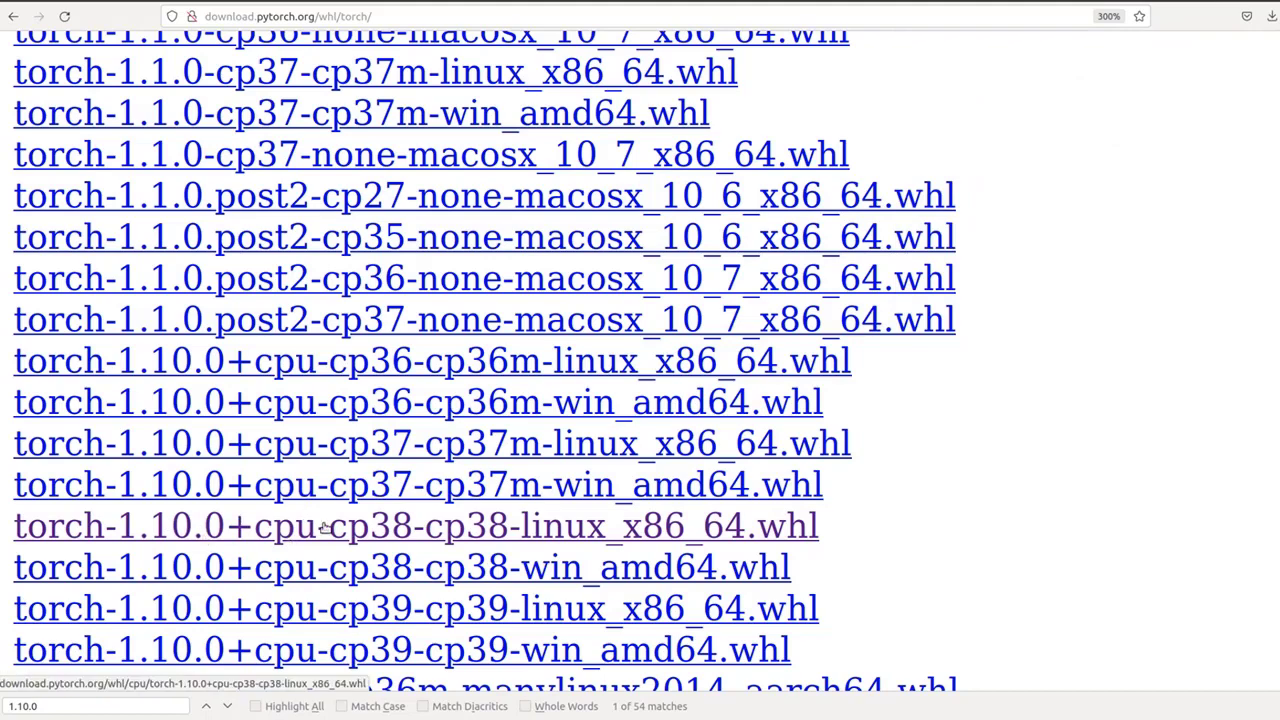
mouse_move(1200, 358)
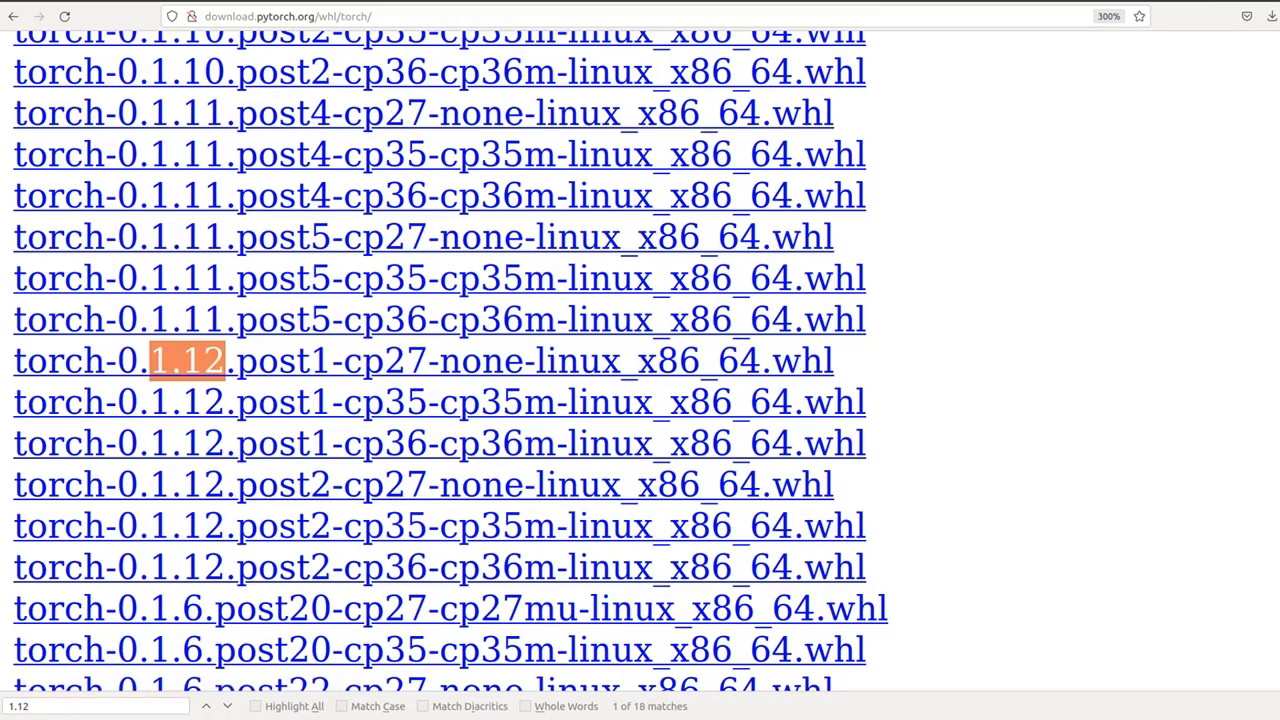
- Start downloading the torch 0.1.12.post1 cp36 wheel, then stop it
scroll(down, 3)
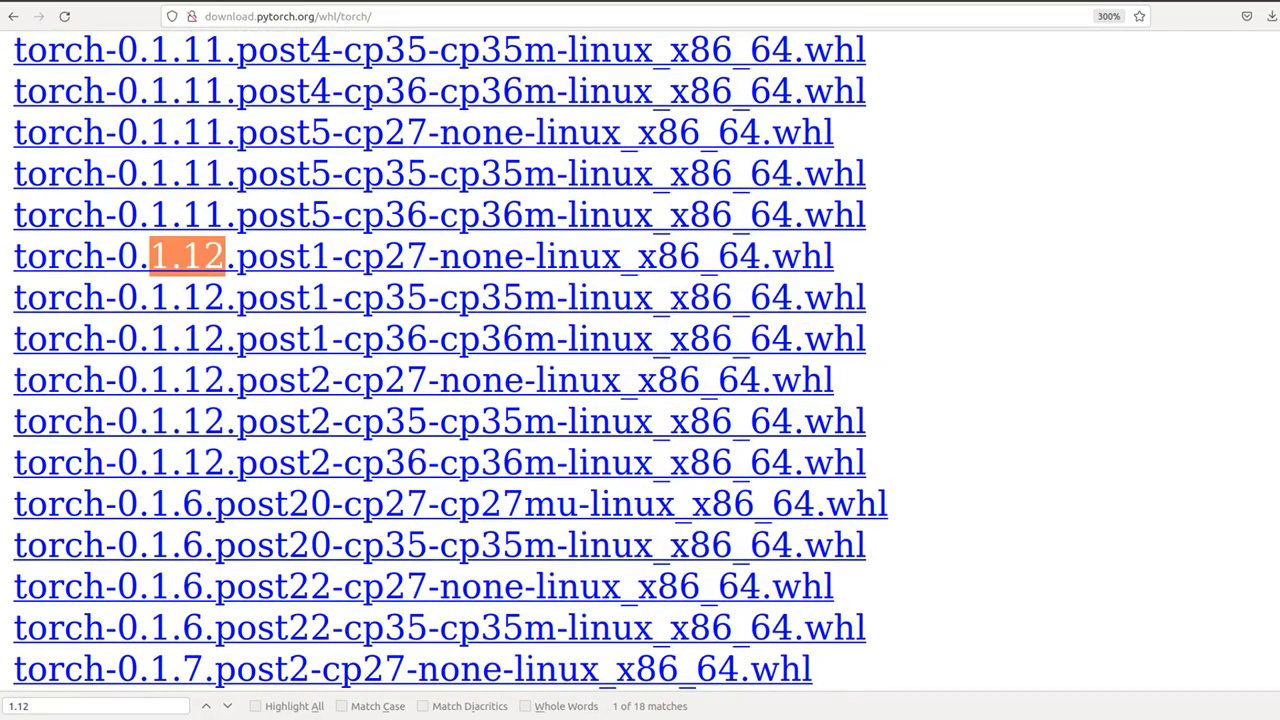
scroll(down, 3)
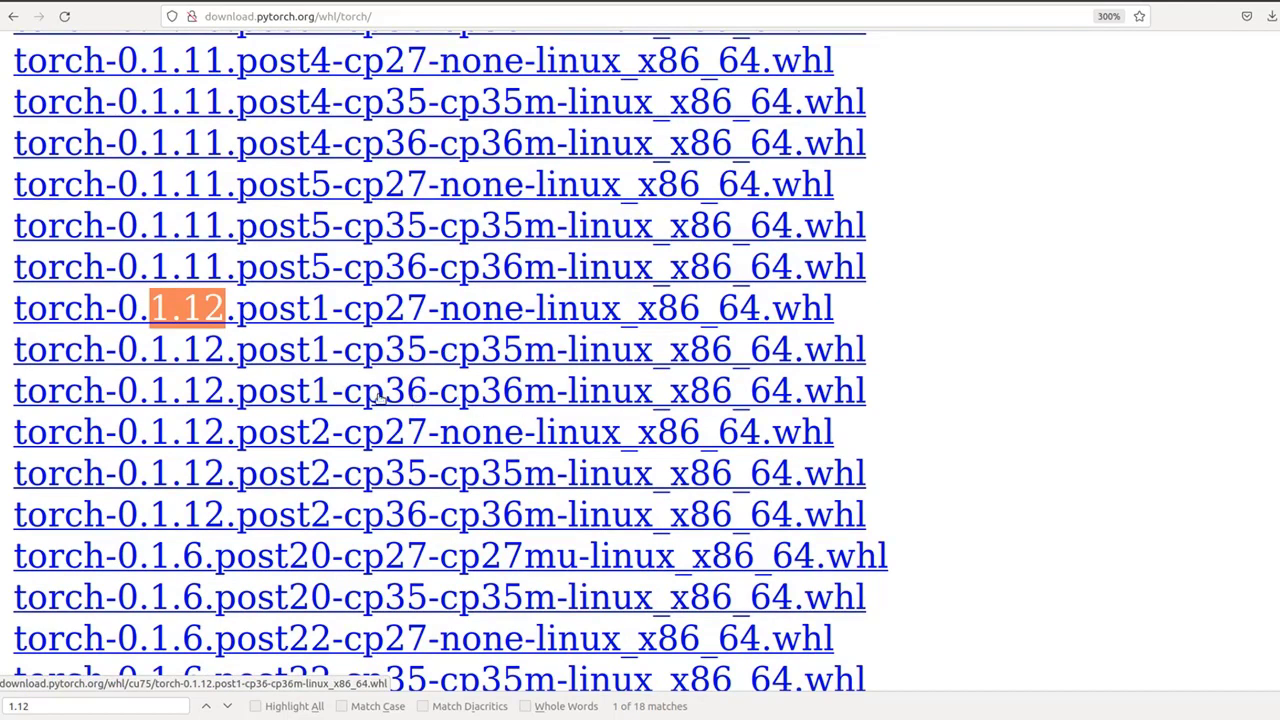
click(440, 390)
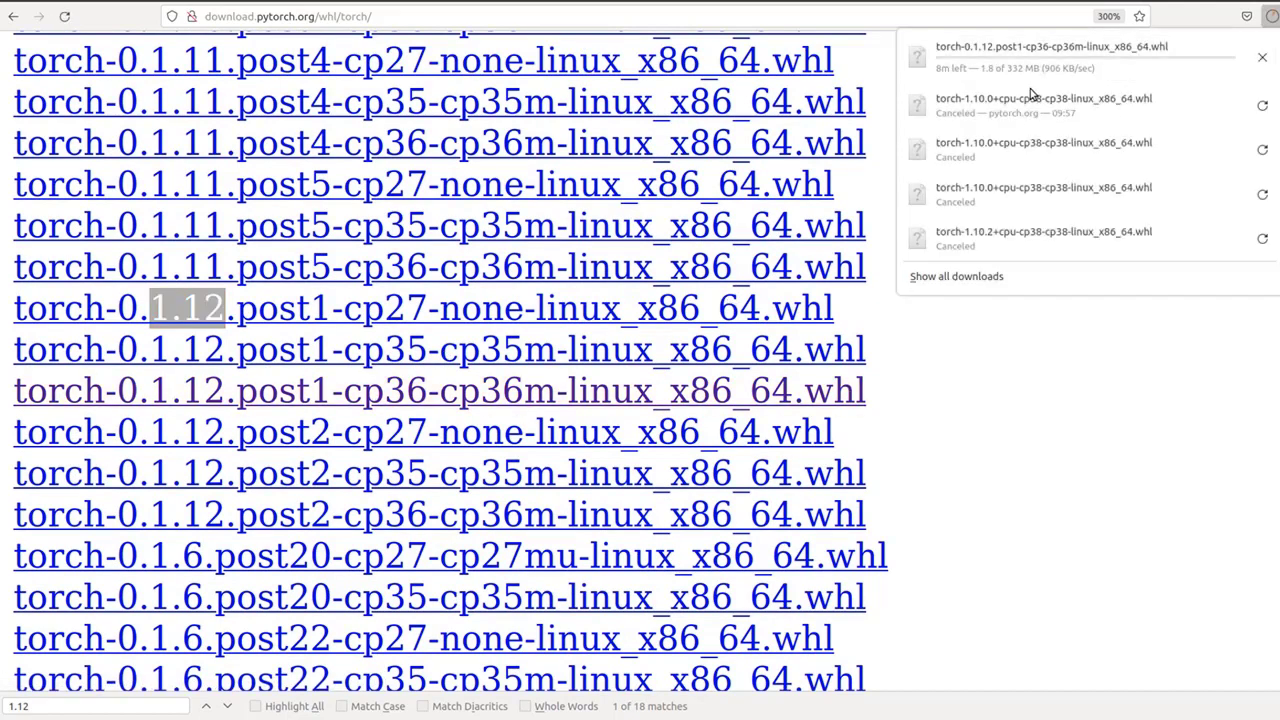
click(1262, 56)
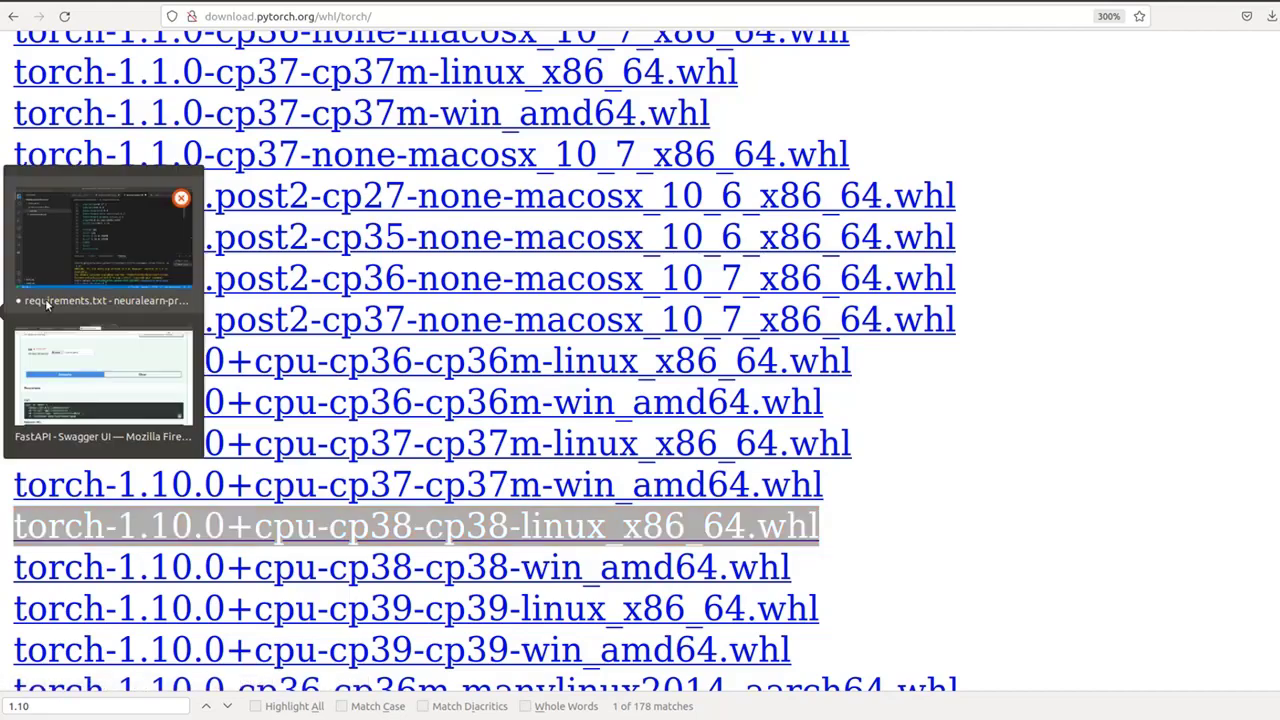
click(104, 230)
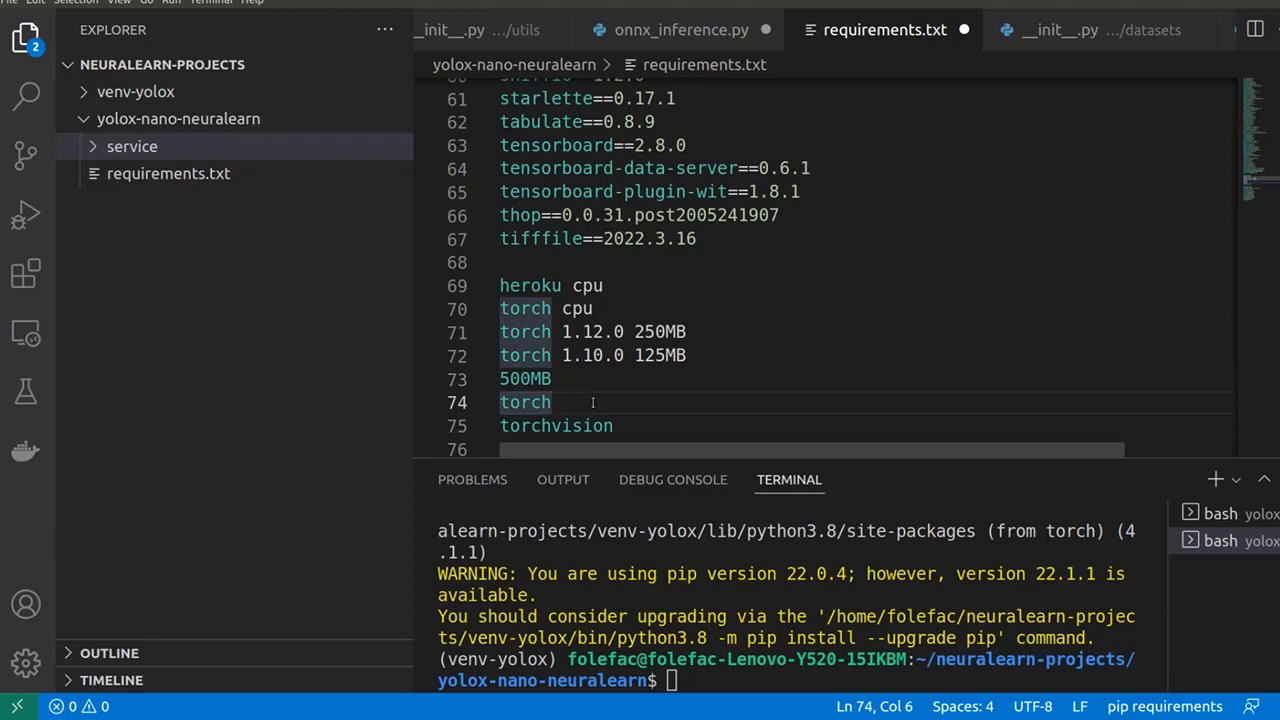
text(@)
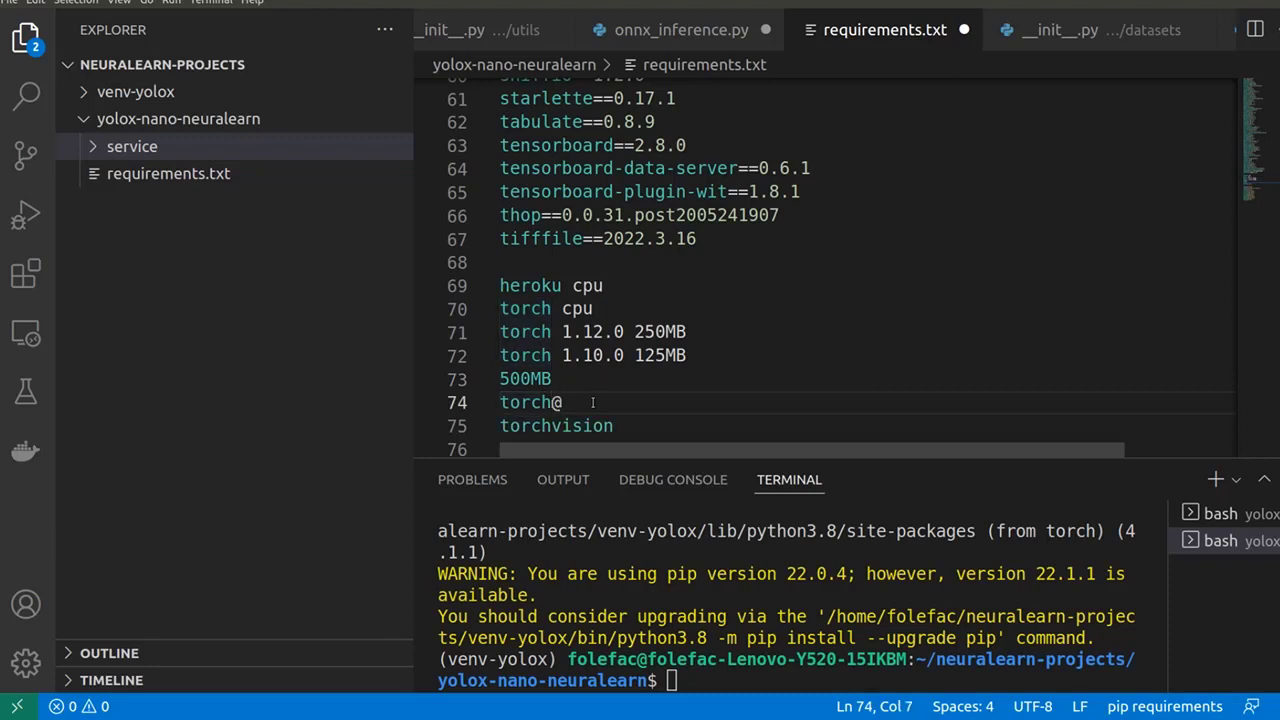
text(torch-1.10.0+cpu-cp38-cp38-linux_x86_64.whl)
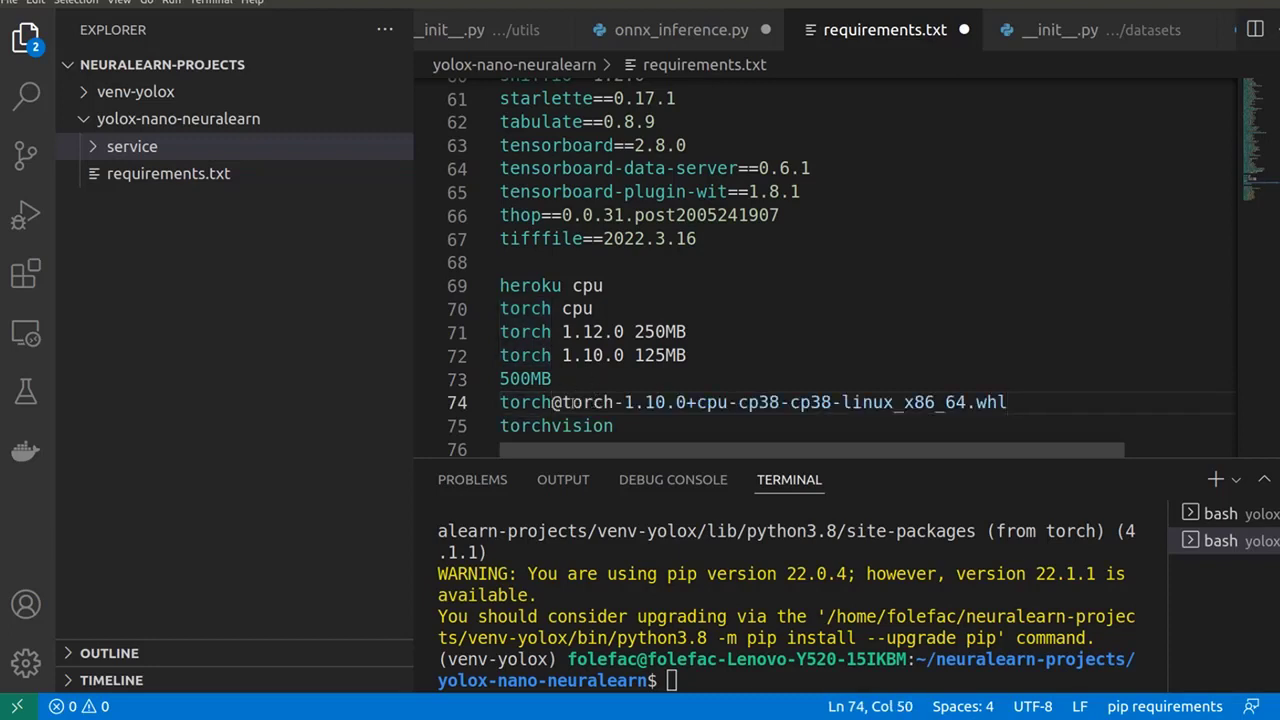
drag(558, 332, 548, 378)
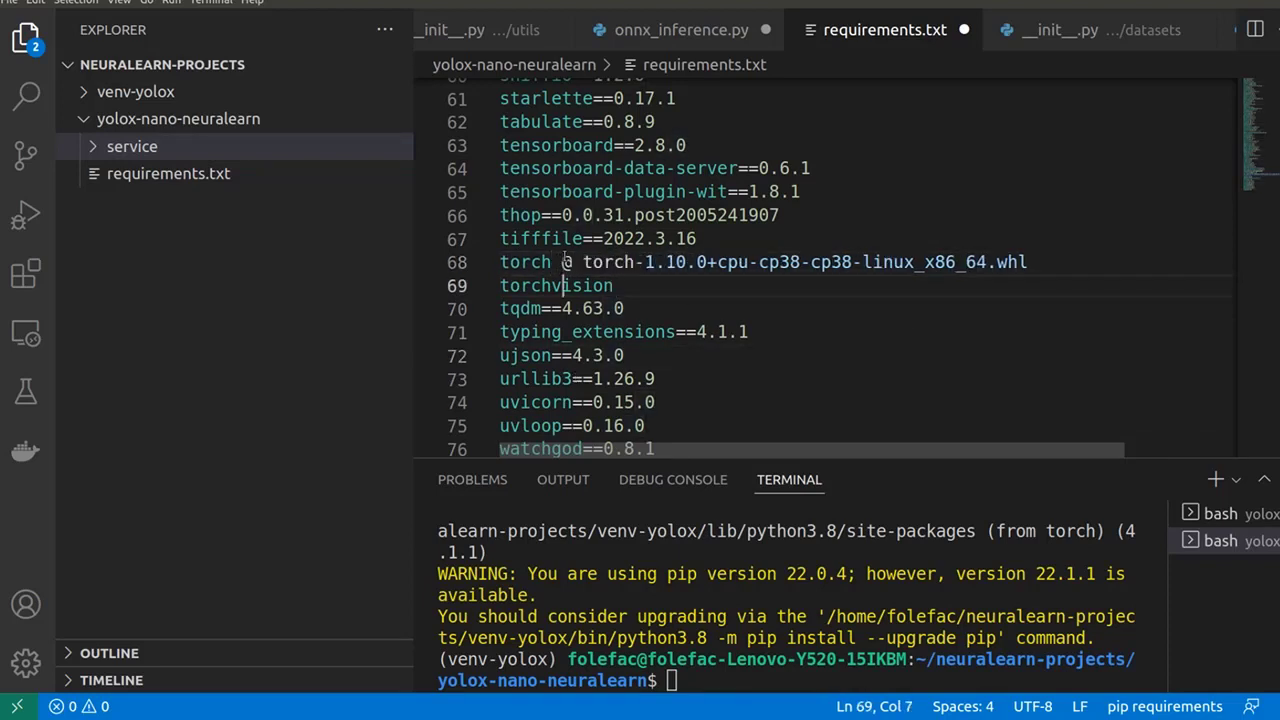
text(@)
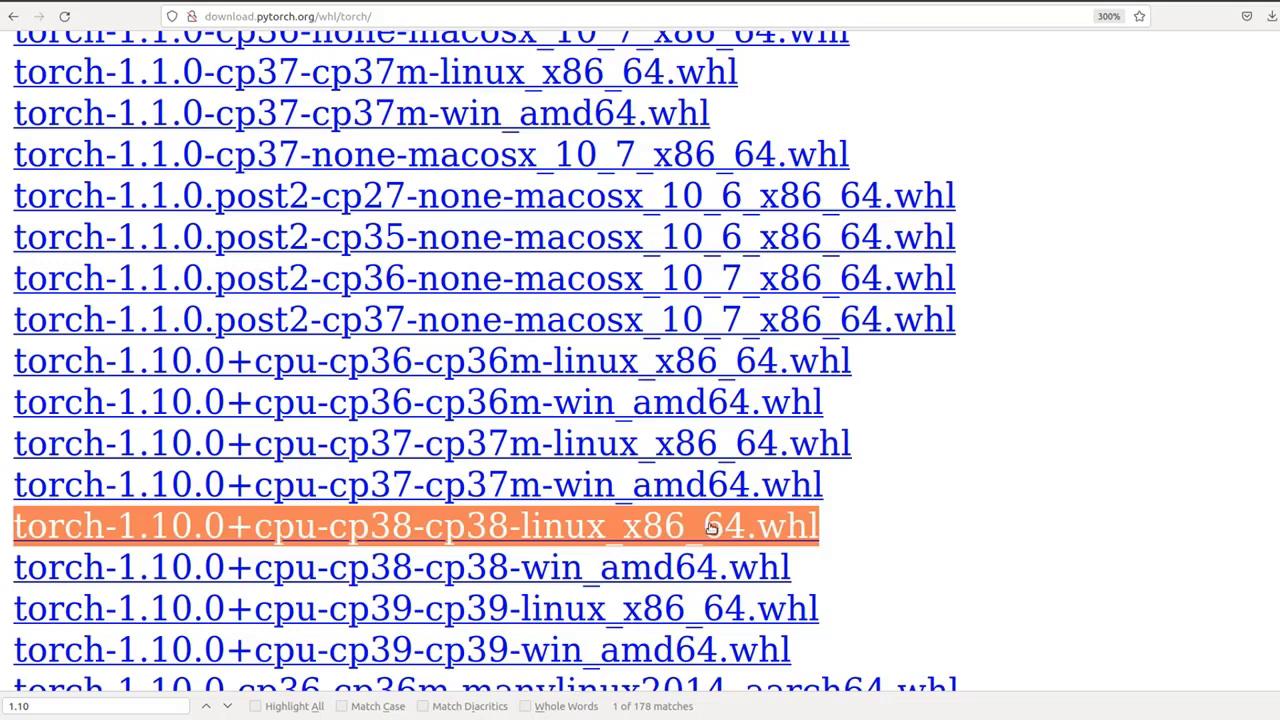
- Copy the download link of the torch-1.10.0+cpu cp38 Linux wheel from pytorch.org
right_click(710, 524)
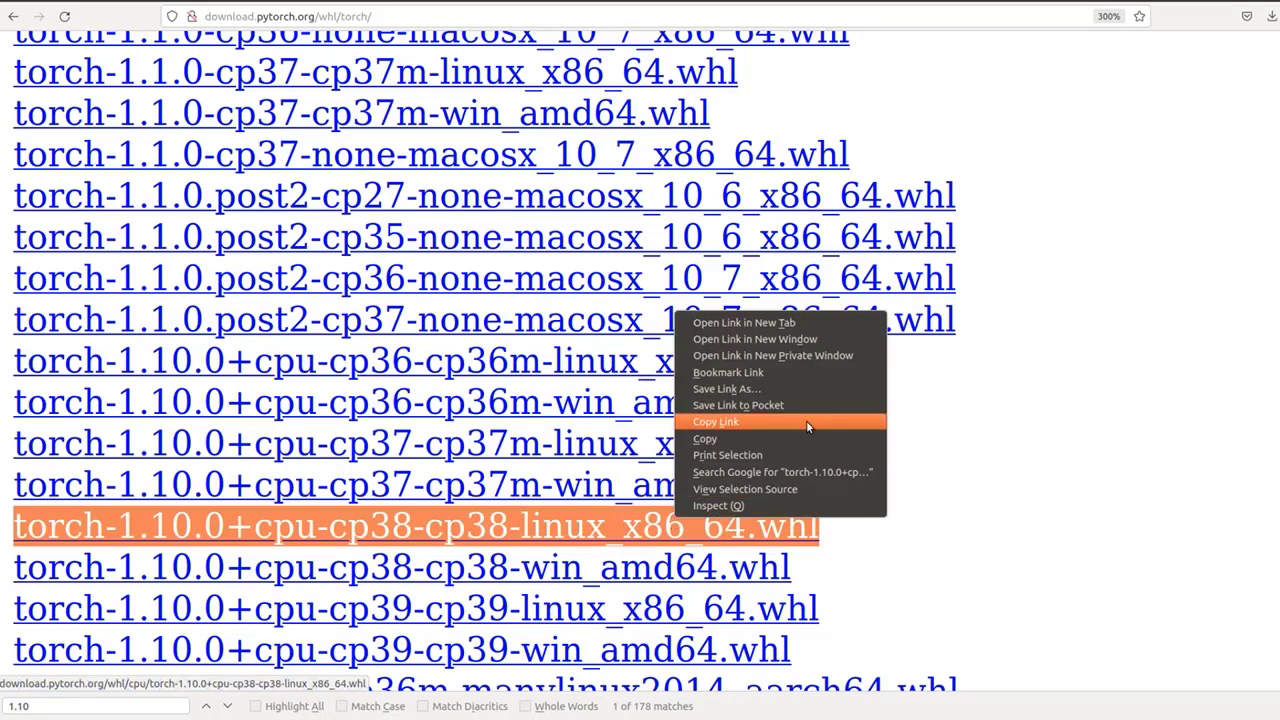
click(716, 420)
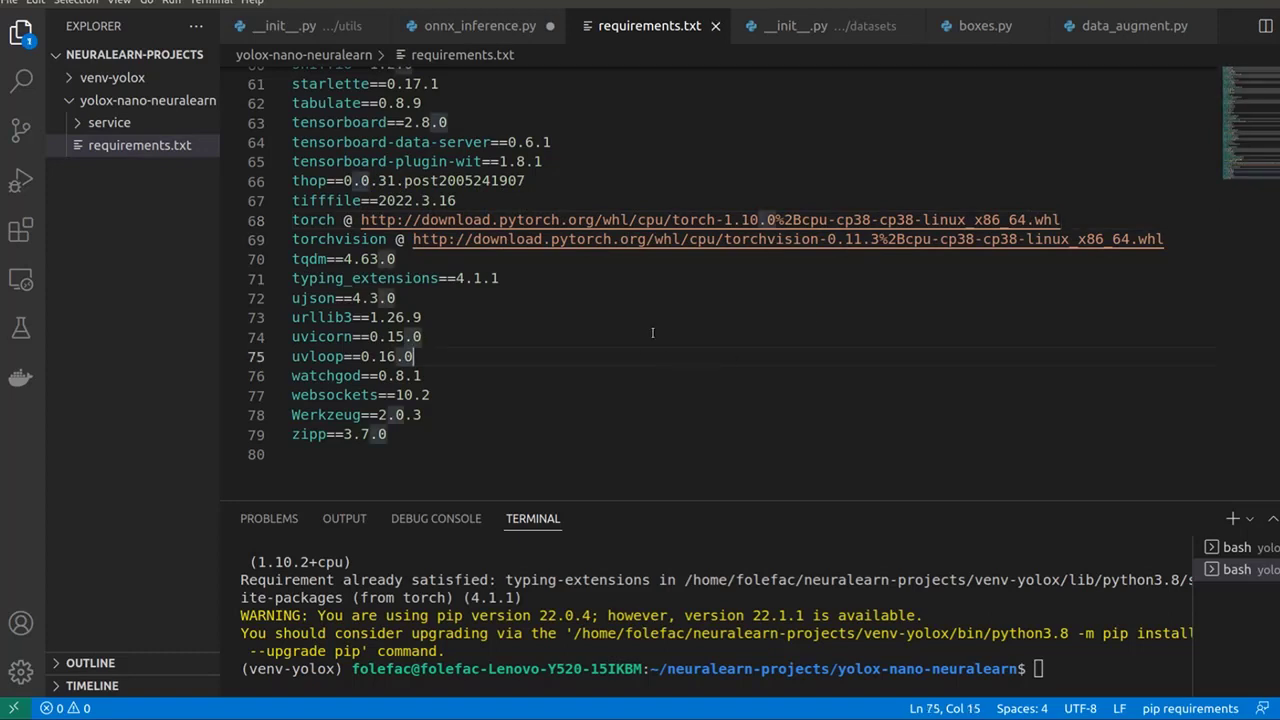
mouse_move(460, 310)
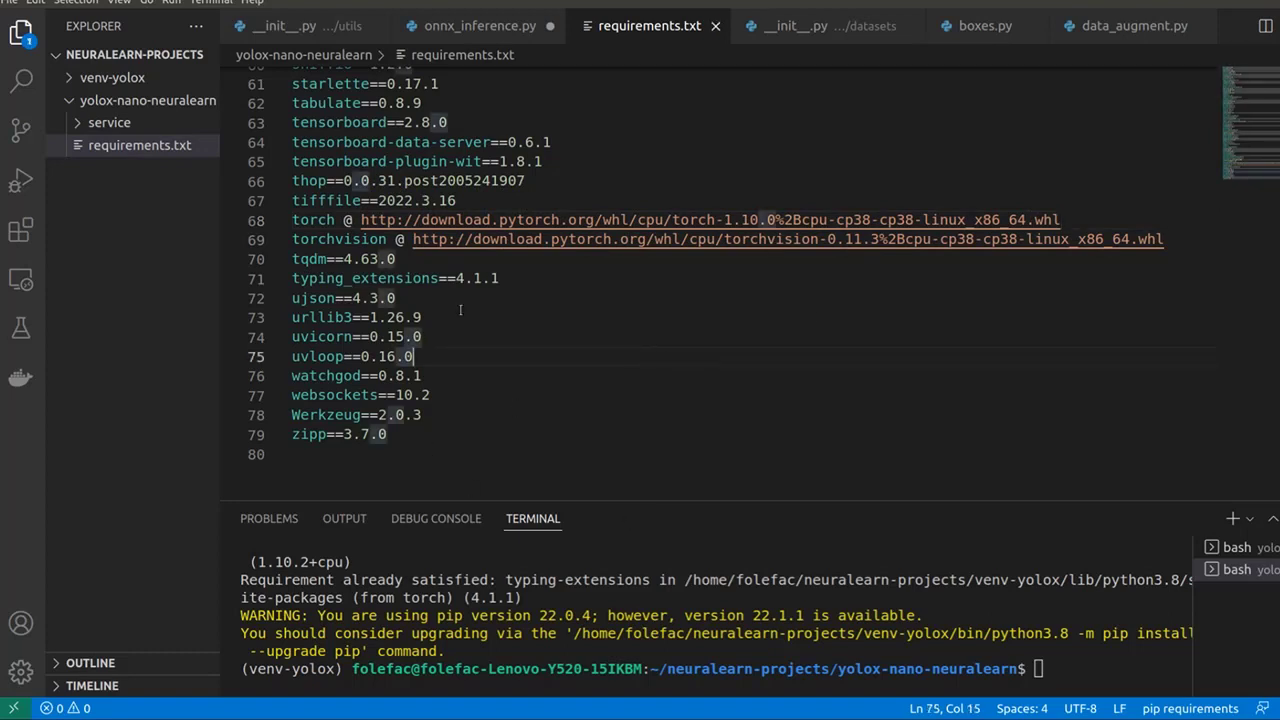
mouse_move(606, 364)
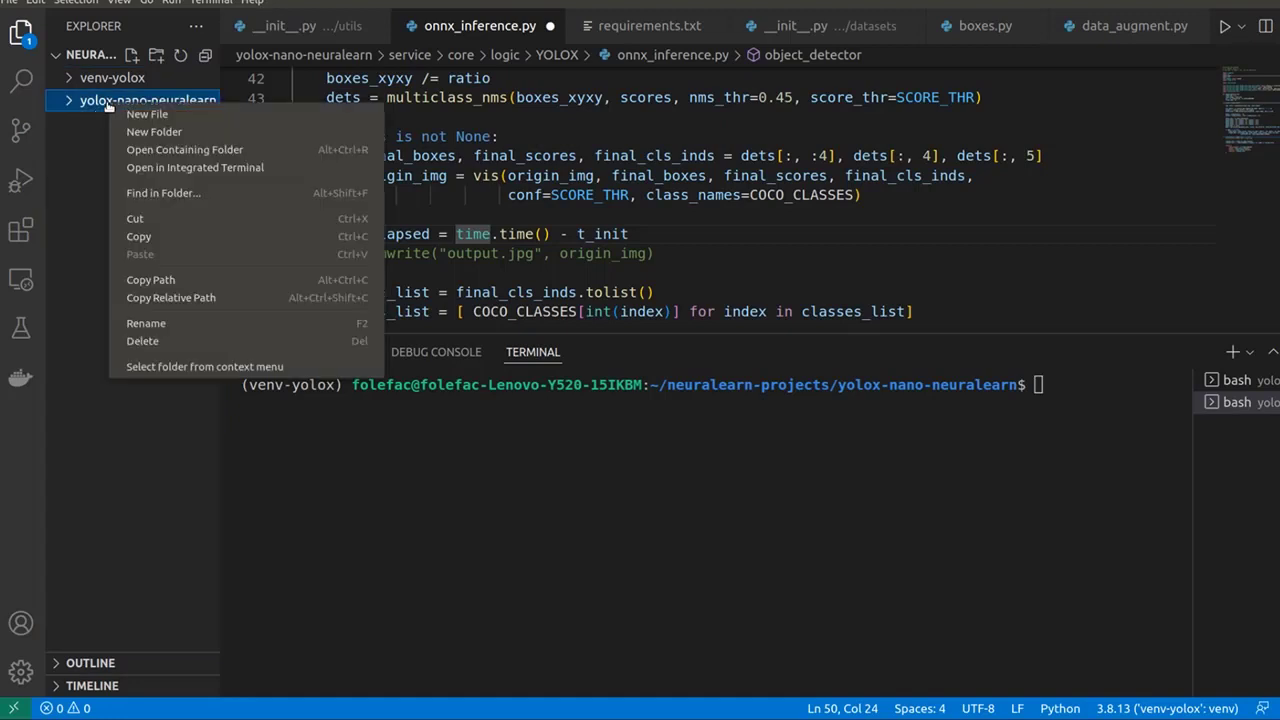
- Create a Procfile with 'web: gunicorn service.main:app --workers 2 --worker-class uvicorn.workers.UvicornWorker'
click(148, 112)
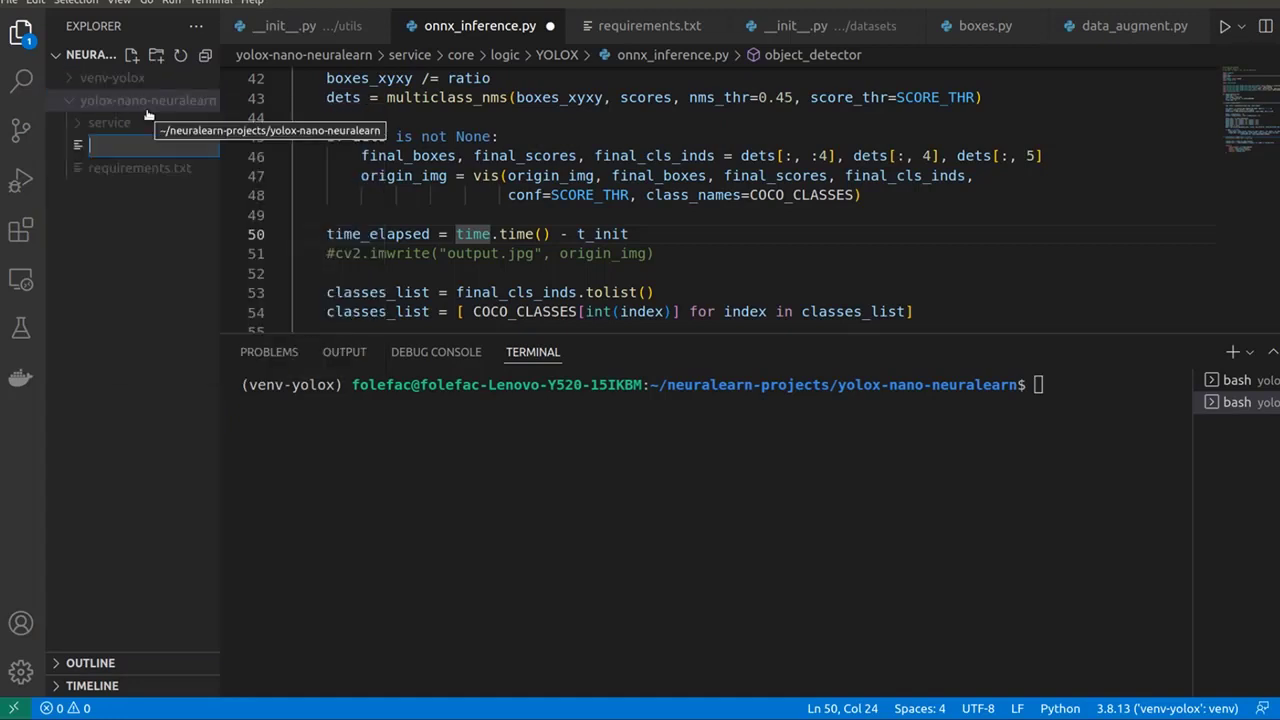
text(Procfile)
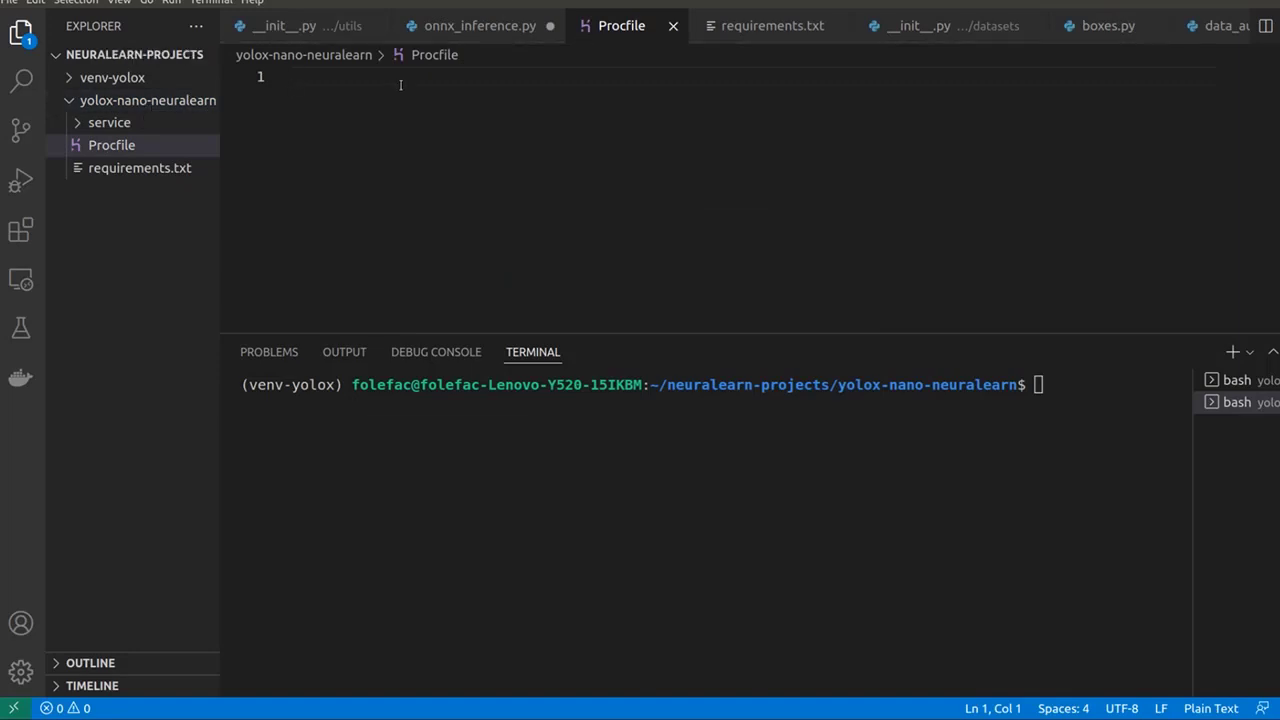
text(web: gunicorn service.main:app --workers 2 --worker-class uvicorn.workers.UvicornWorker)
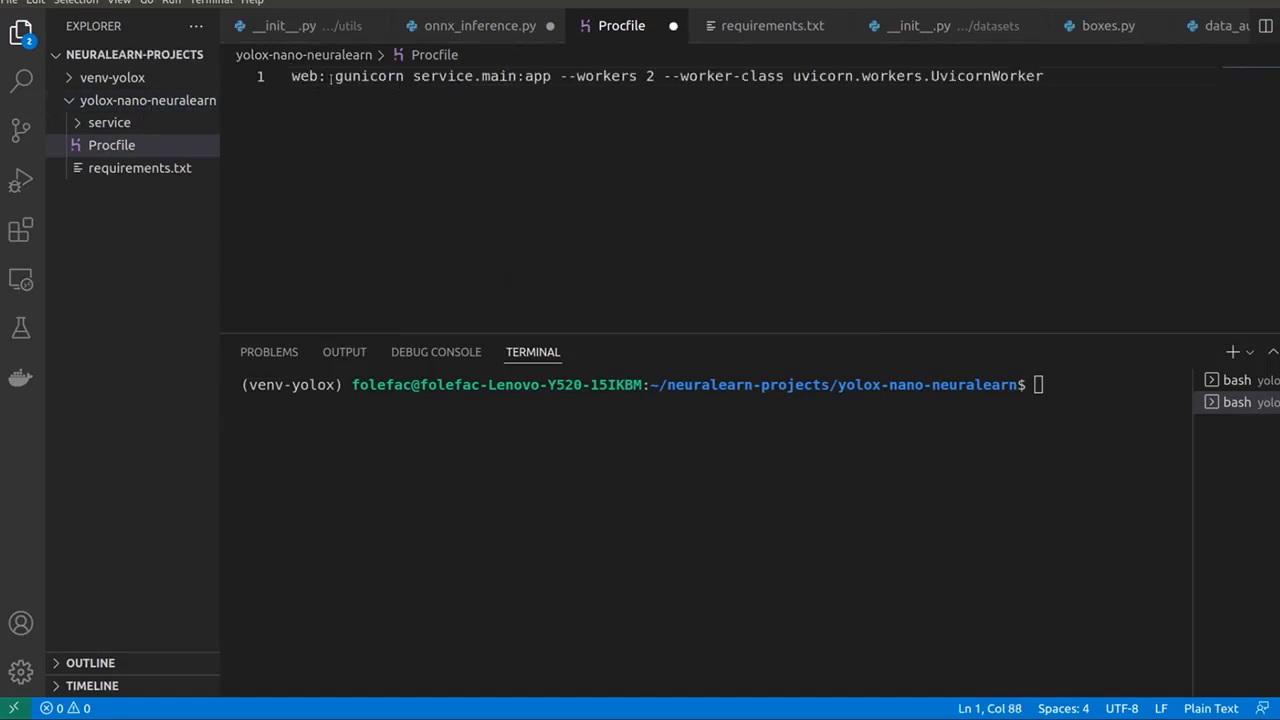
- Review the Procfile command, highlighting the Uvicorn worker class, the web process type and gunicorn
drag(334, 76, 490, 76)
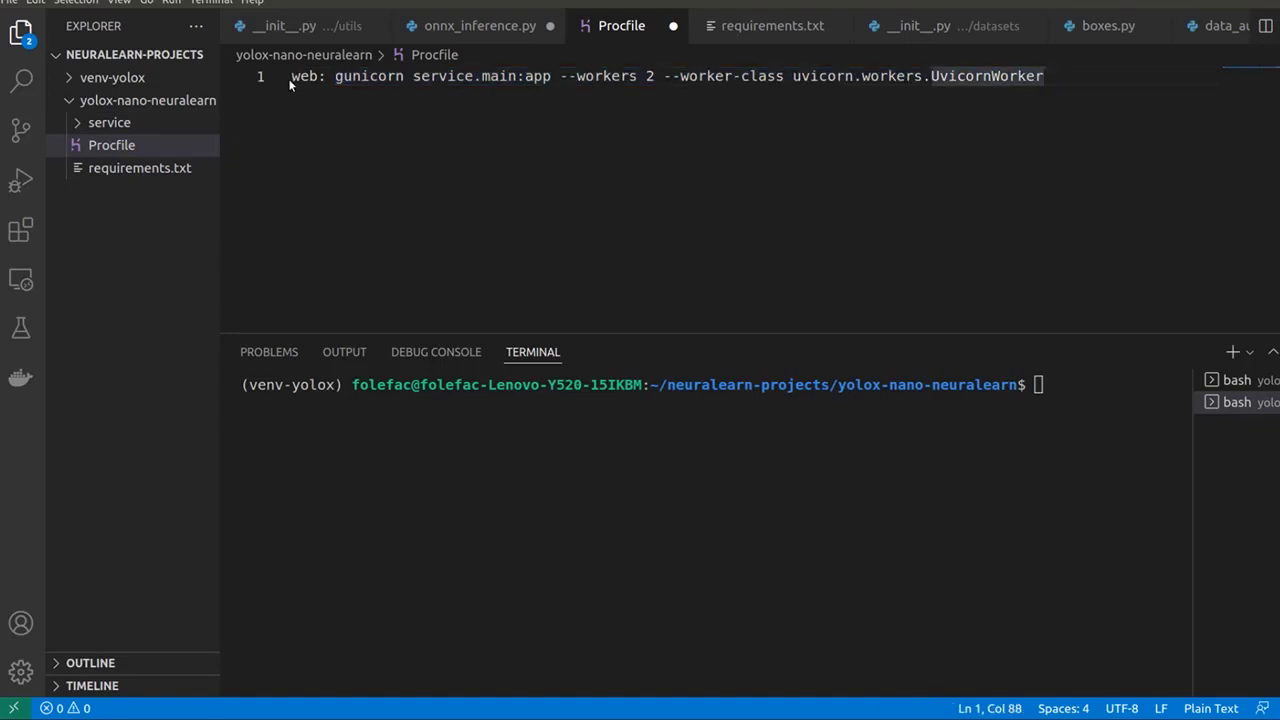
double_click(304, 76)
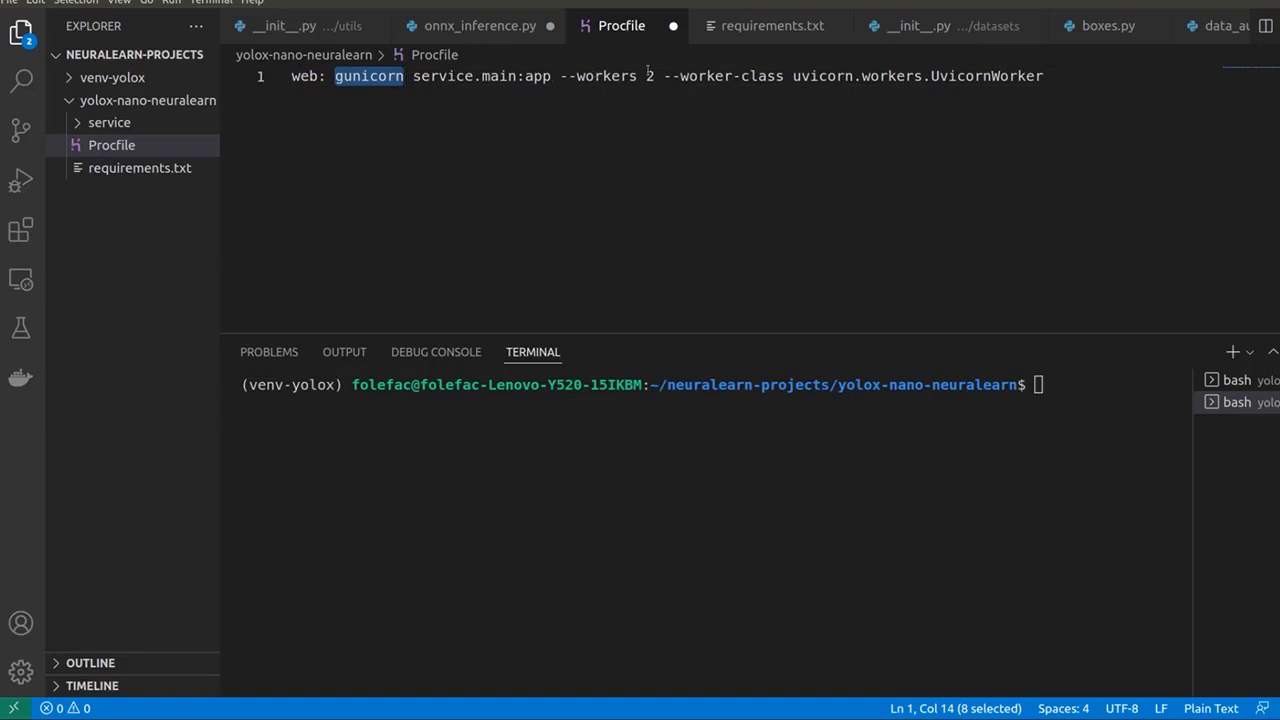
double_click(736, 76)
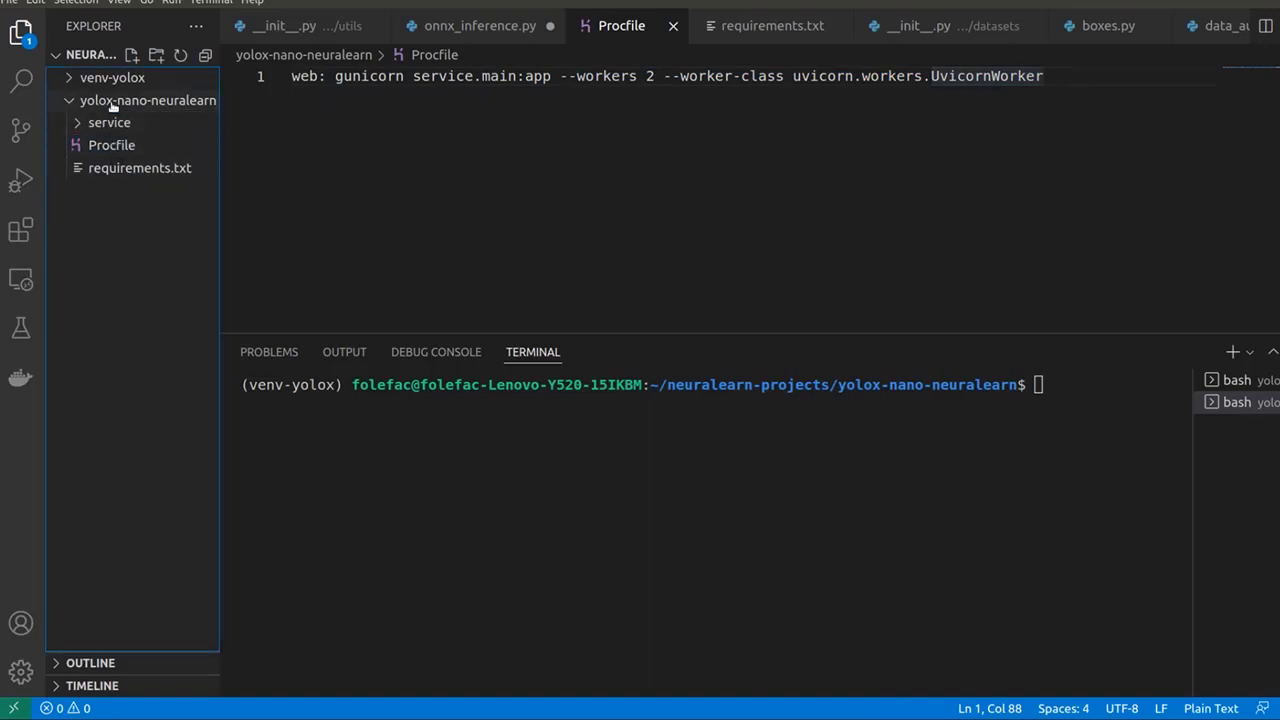
- Create a new file in the project folder and name it runtime.txt
right_click(148, 100)
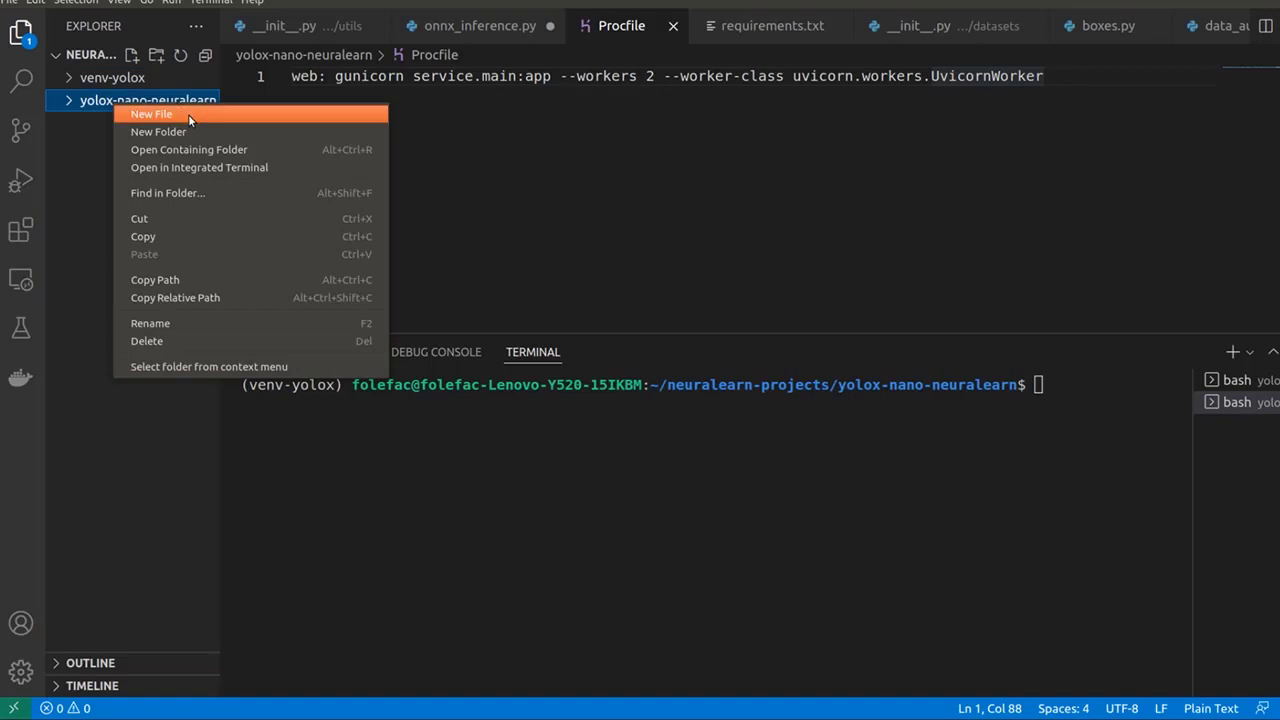
click(152, 112)
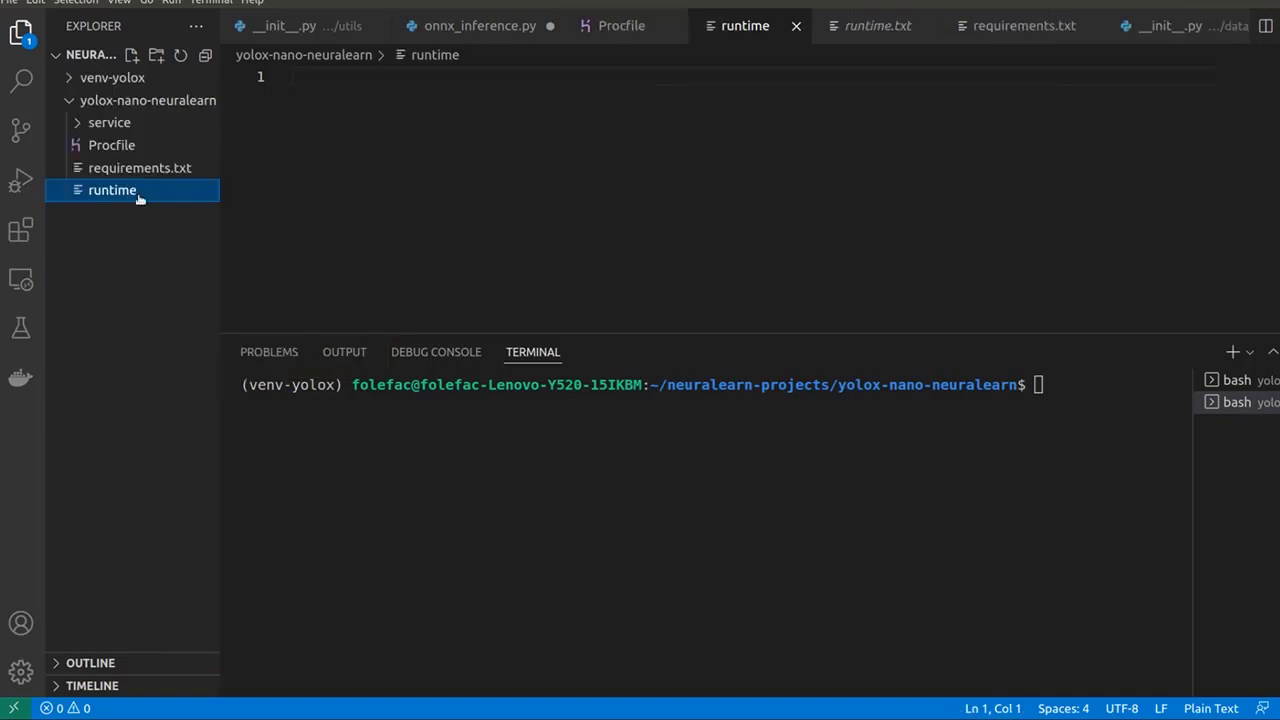
right_click(112, 190)
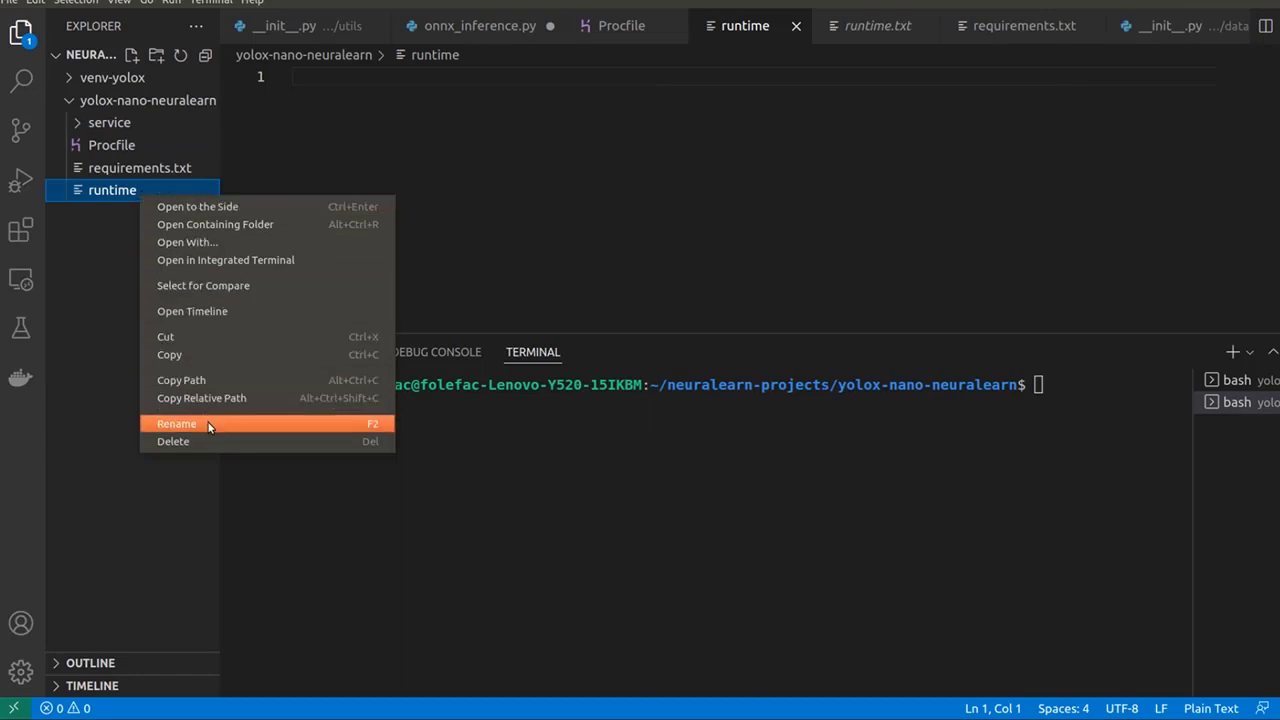
click(176, 424)
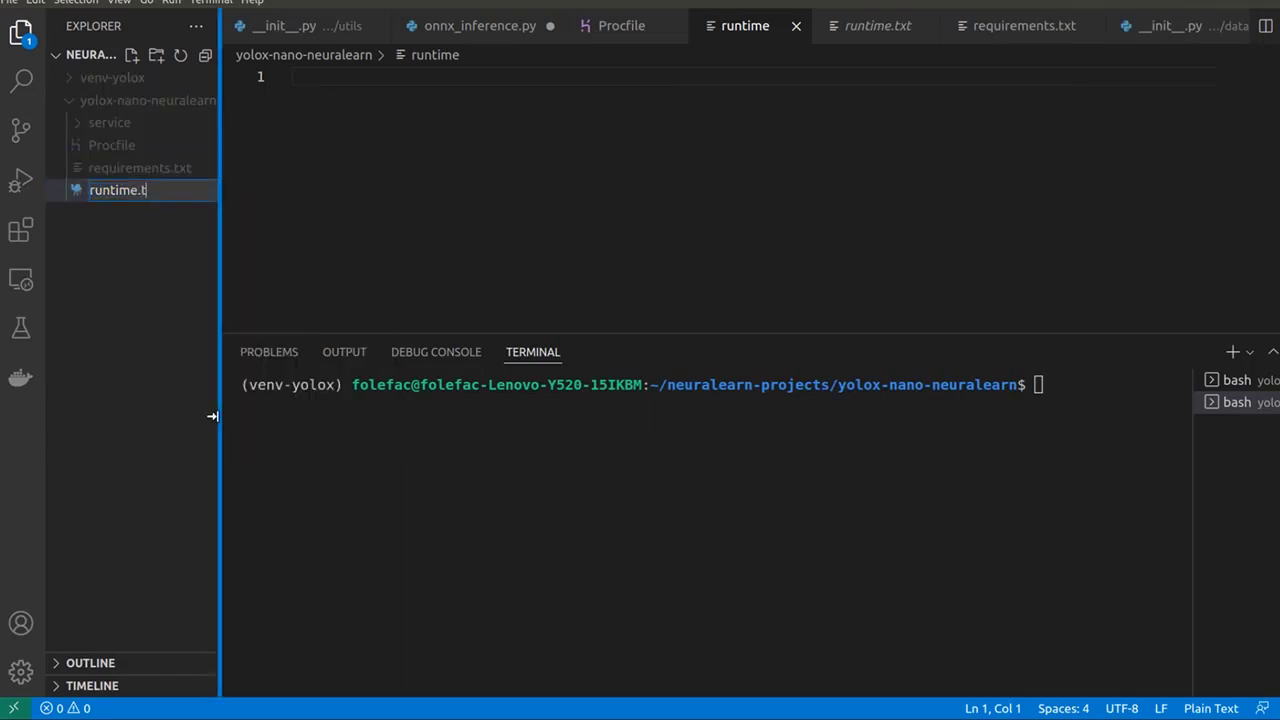
key(Enter)
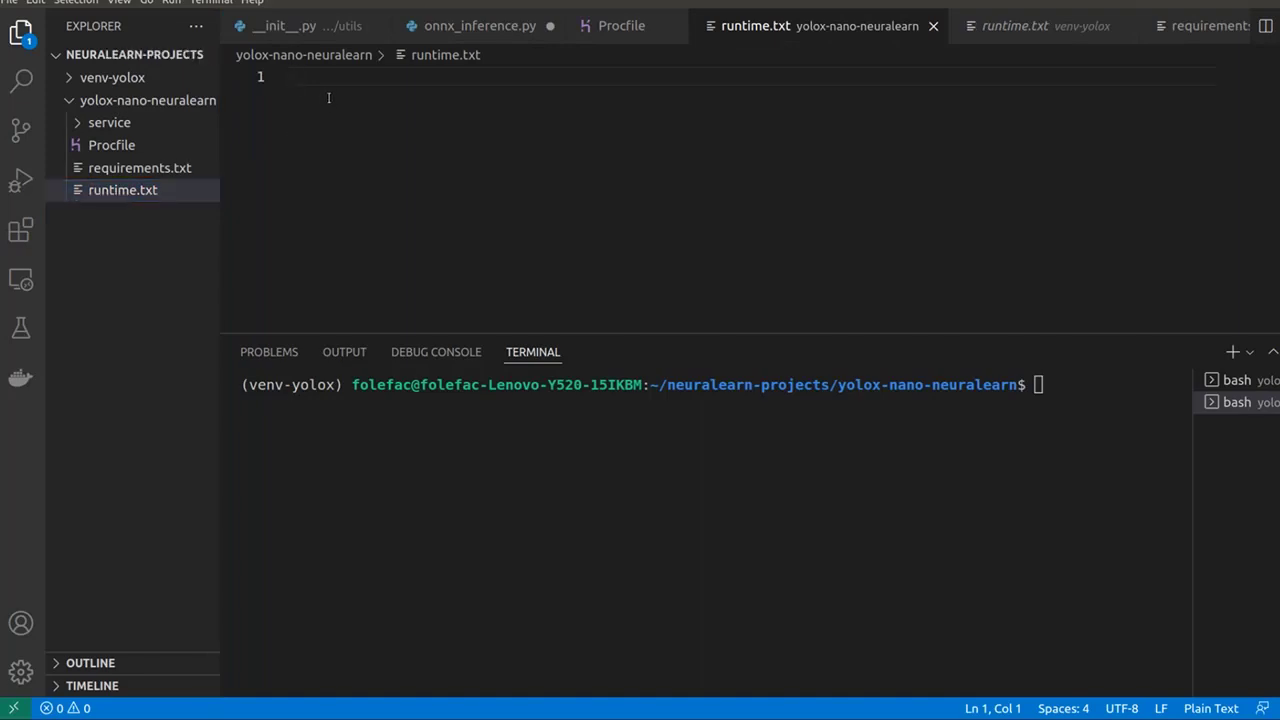
- Write python-3.8.13 as the content of runtime.txt
text(python-3.8.13)
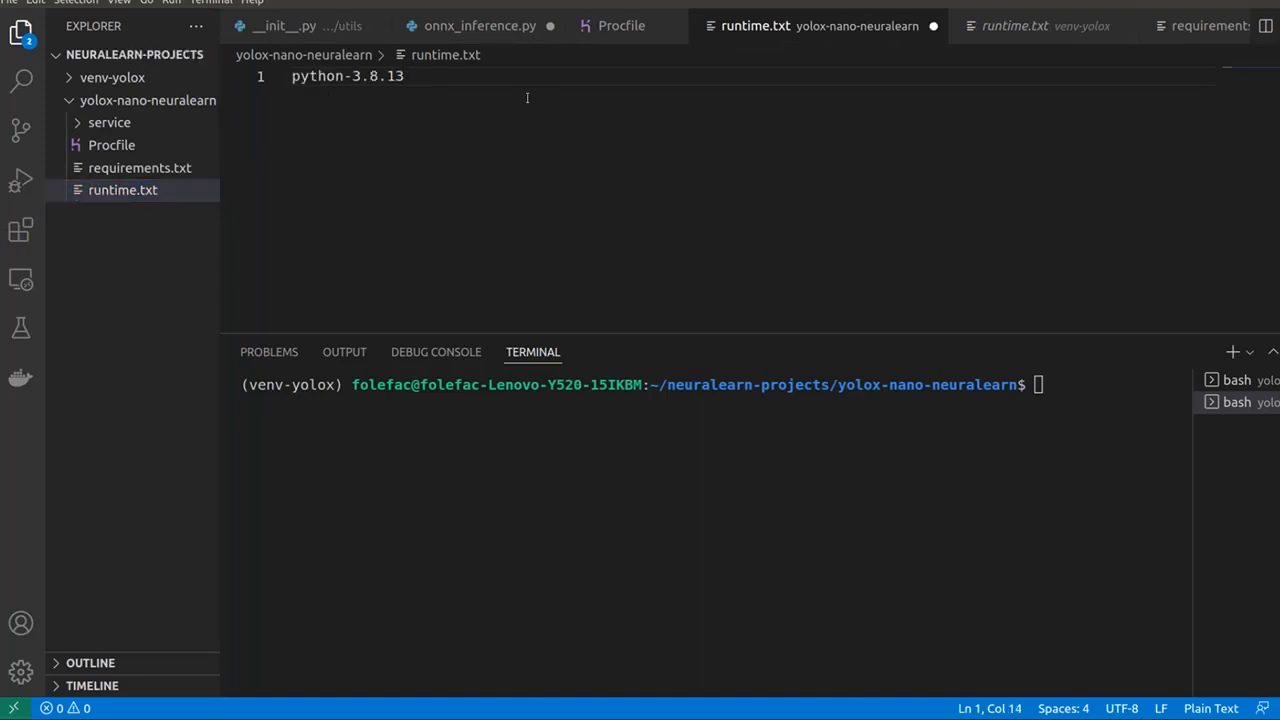
double_click(388, 76)
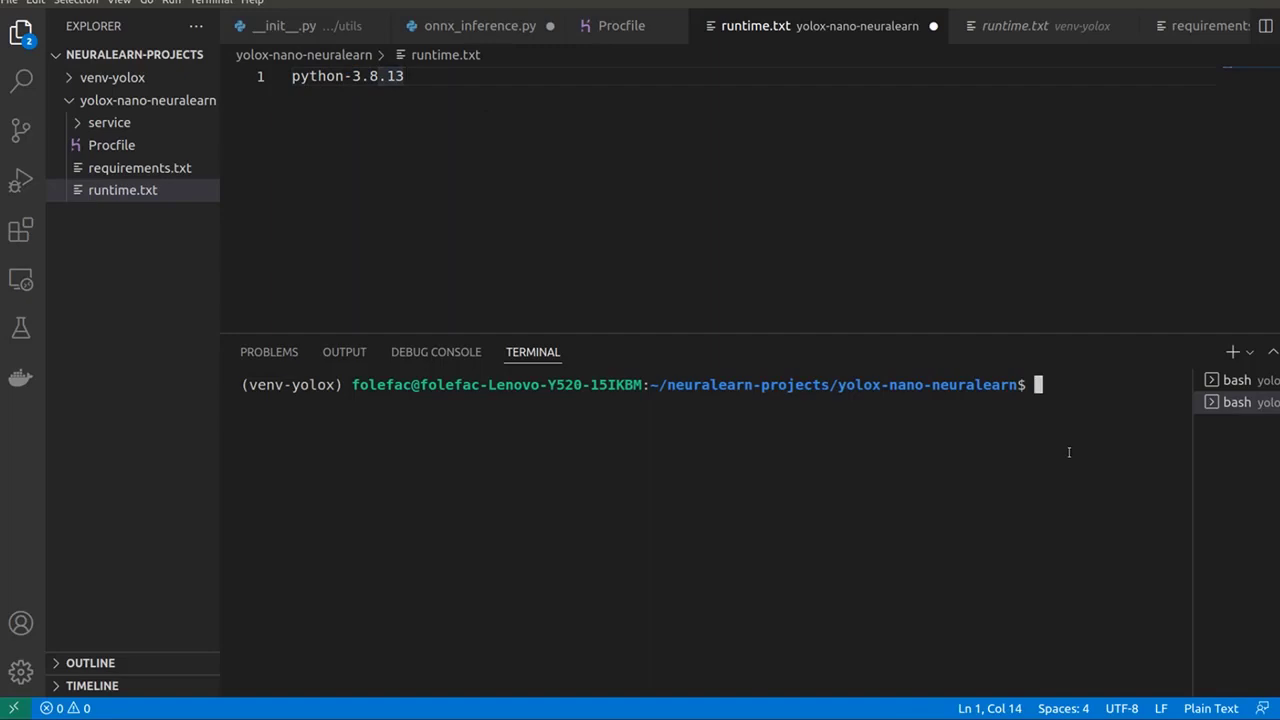
- Run python to confirm version 3.8.13, exit the shell, and run git init
text(python)
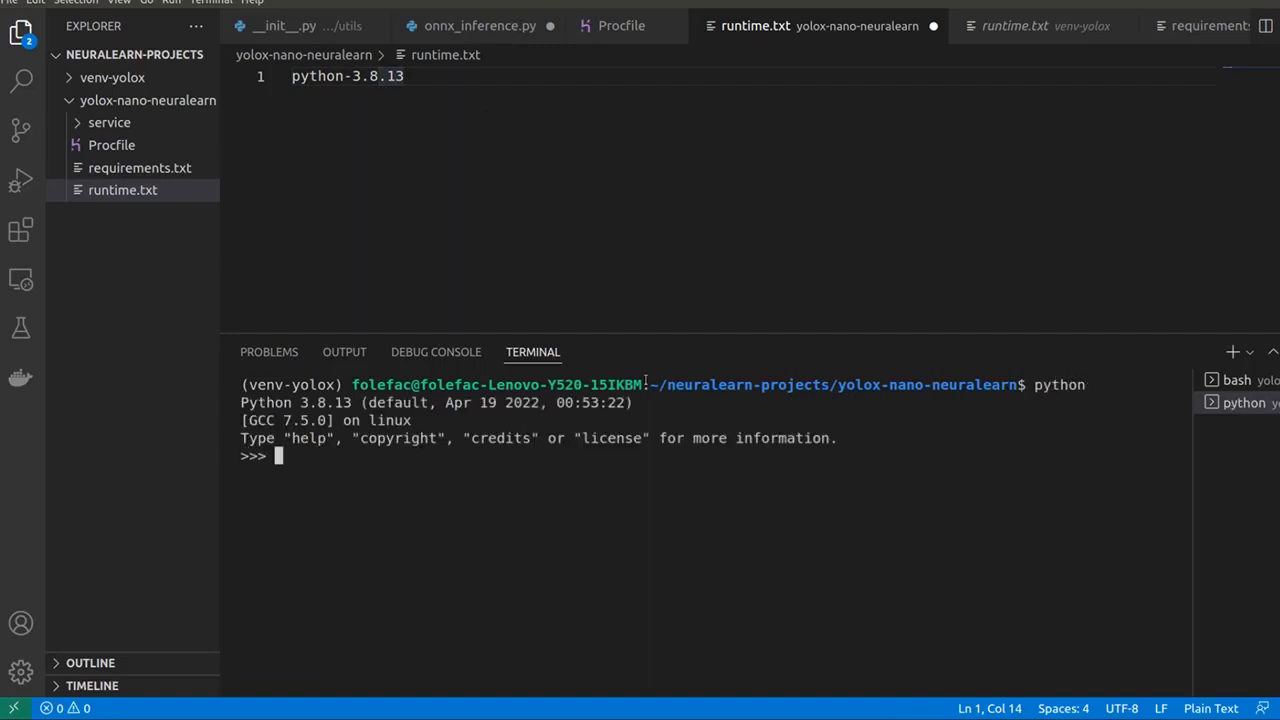
double_click(324, 402)
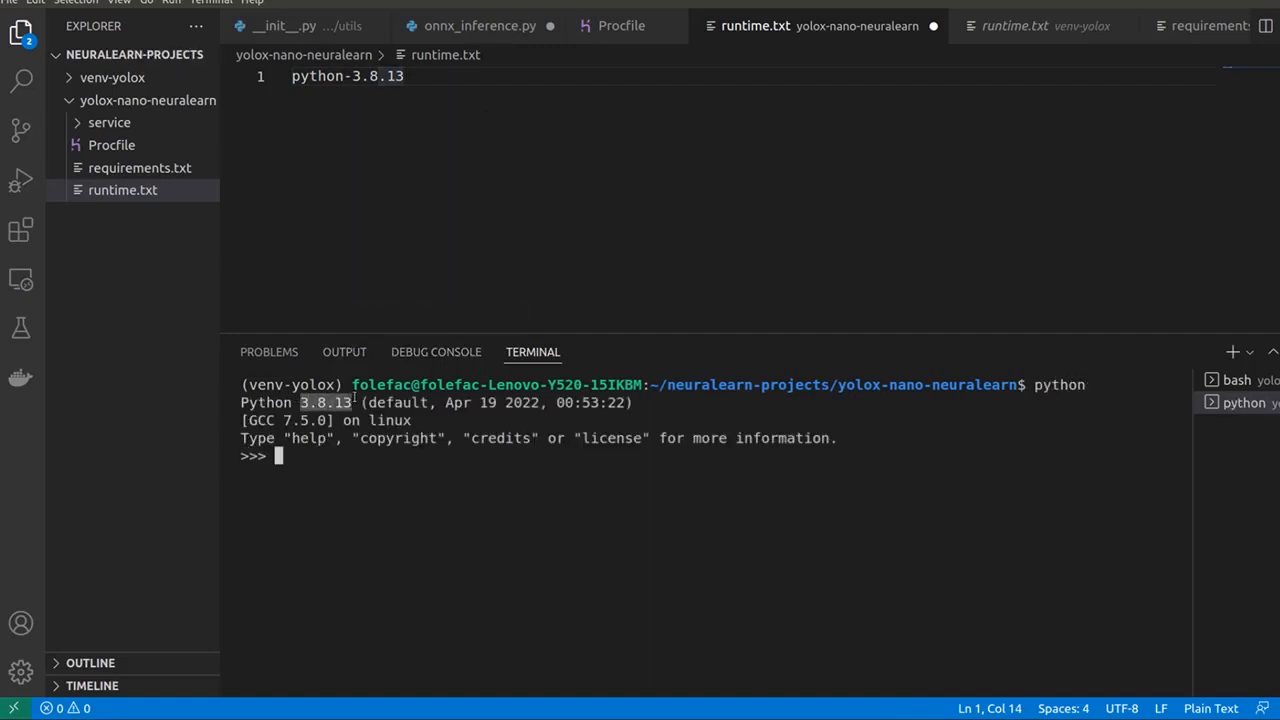
text(exit()
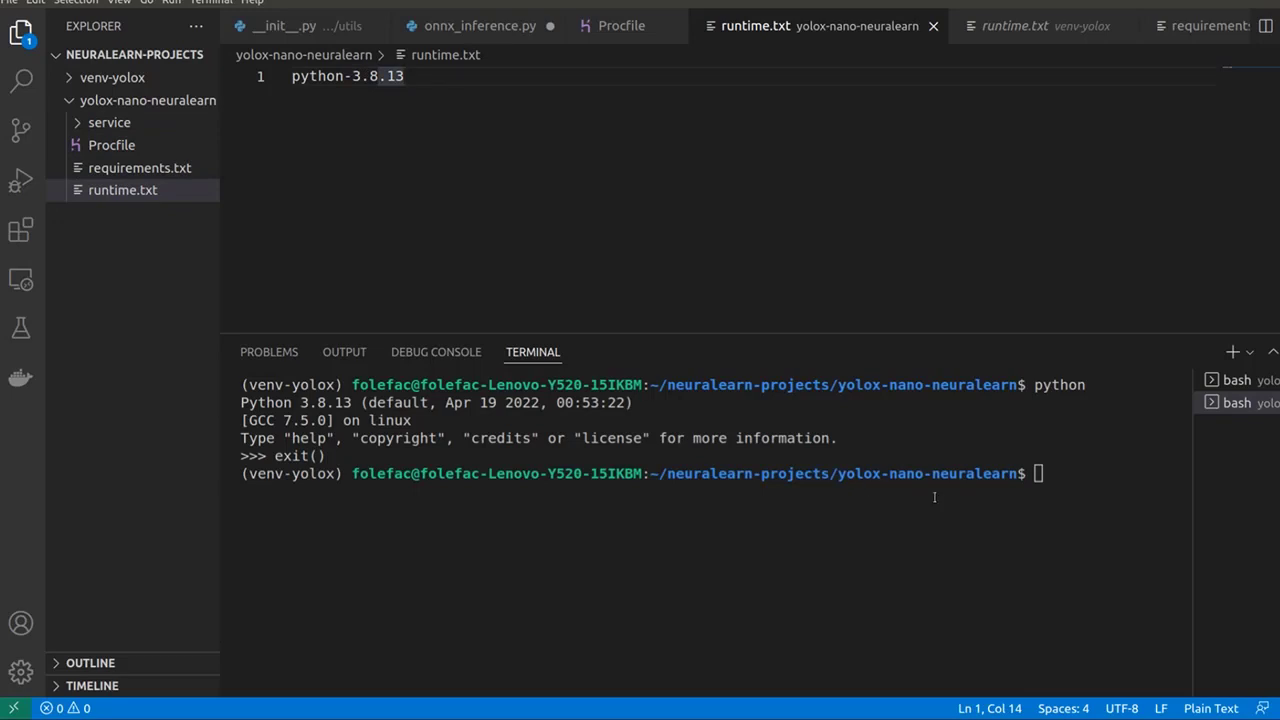
mouse_move(928, 598)
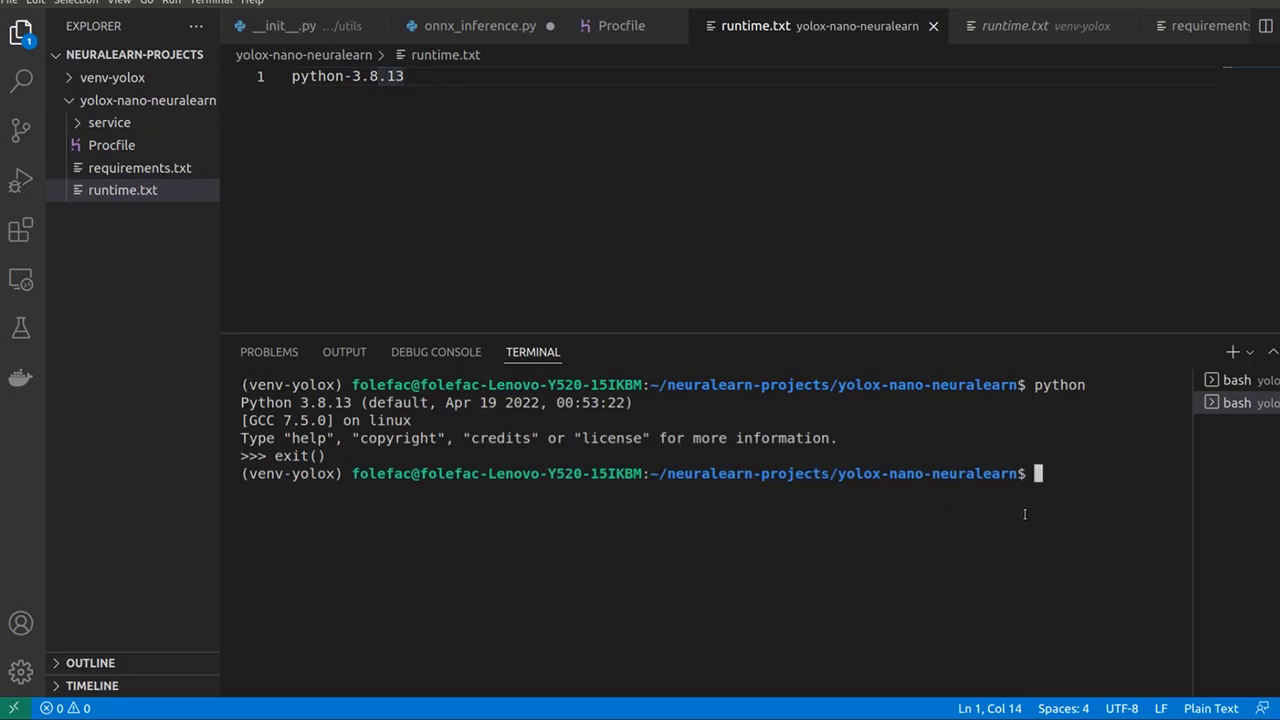
text(git init)
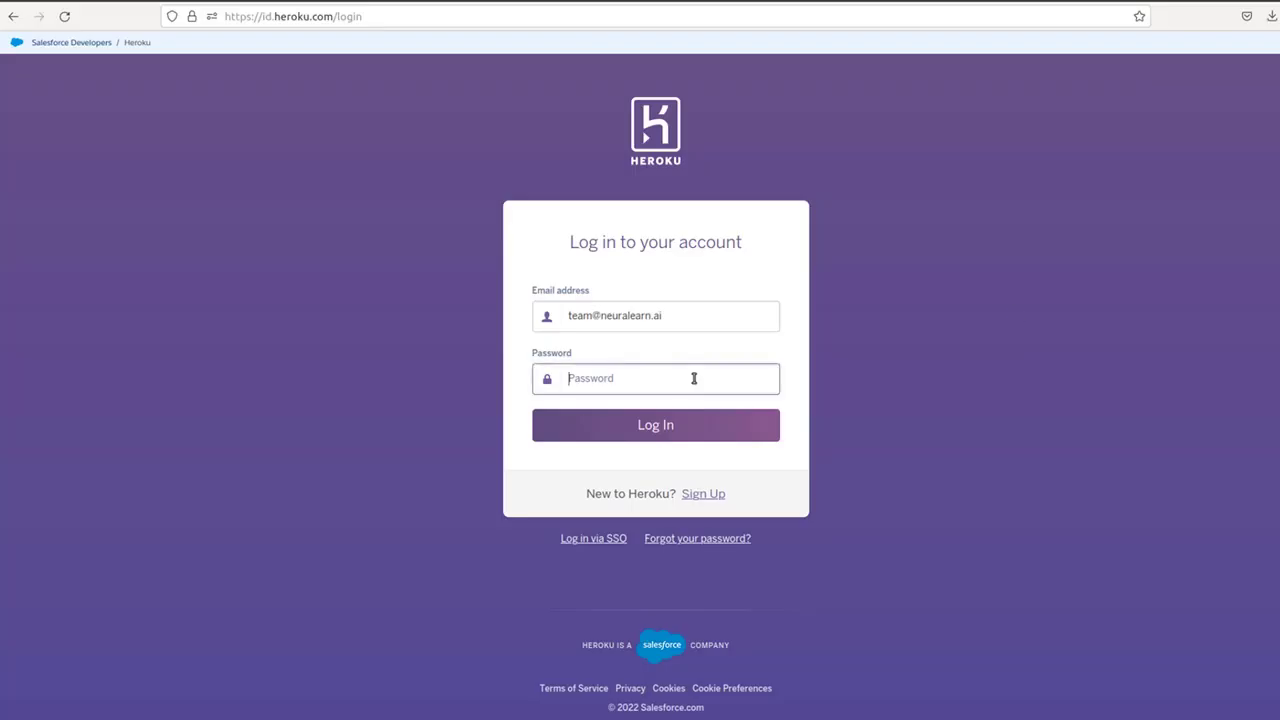
- Log in to the Heroku Dashboard with the entered password
click(656, 424)
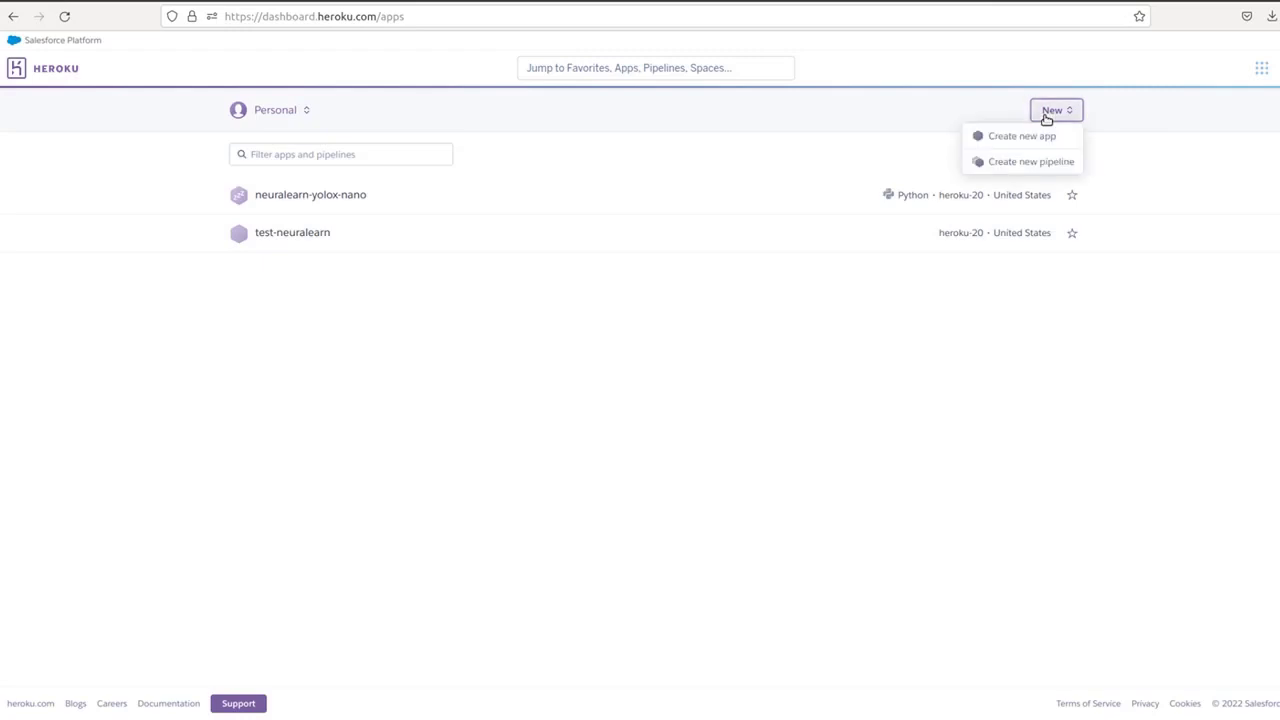
- Create a Heroku app named yolox-nano-neuralearn in the Europe region
click(1020, 136)
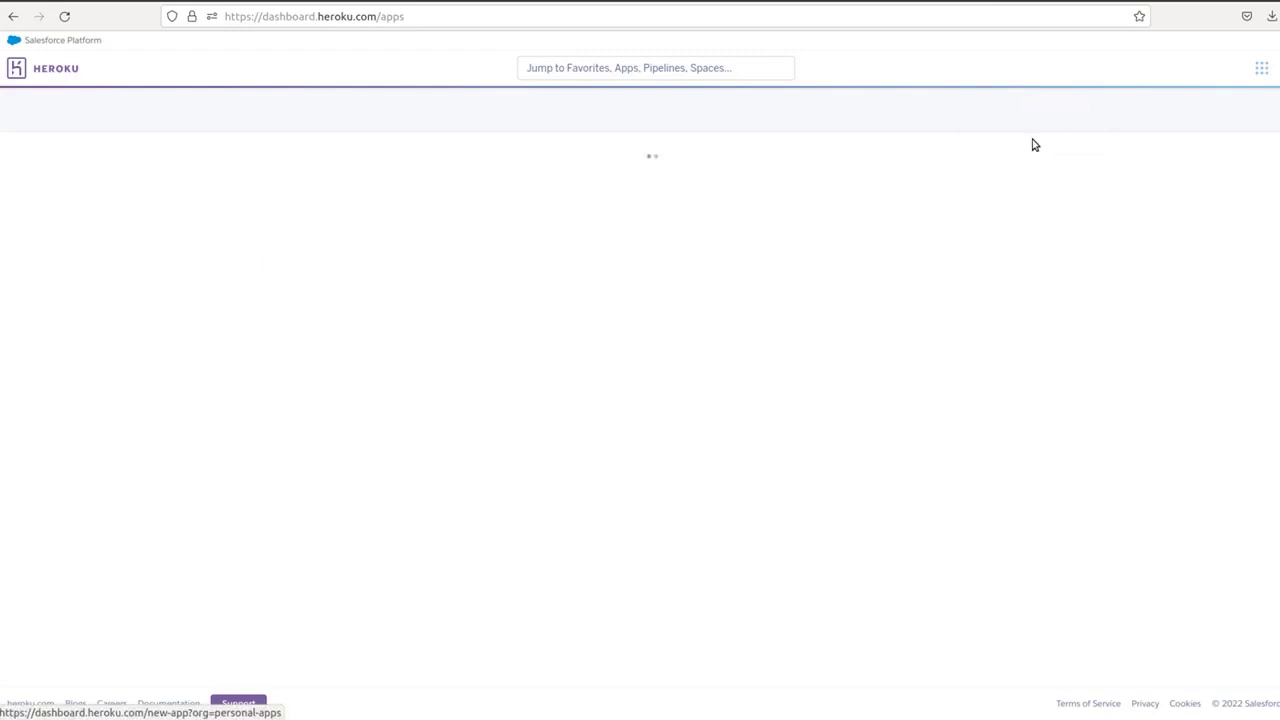
click(240, 704)
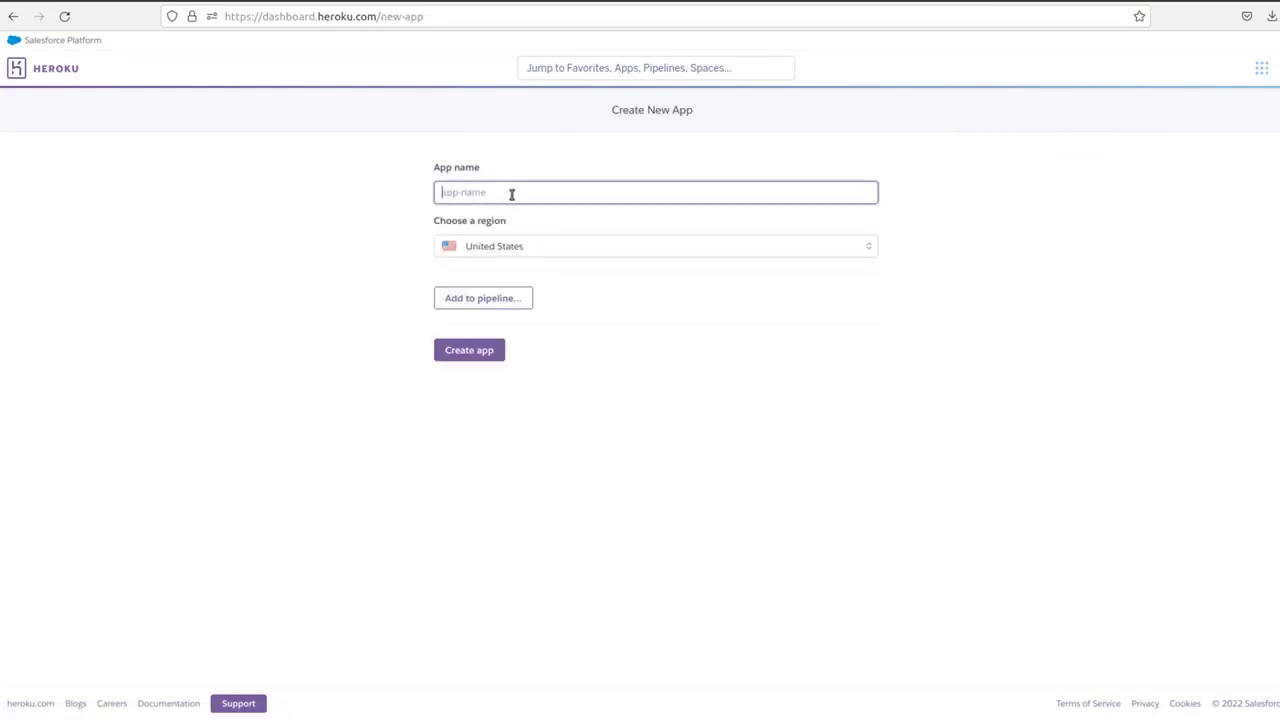
text(yolox-nano)
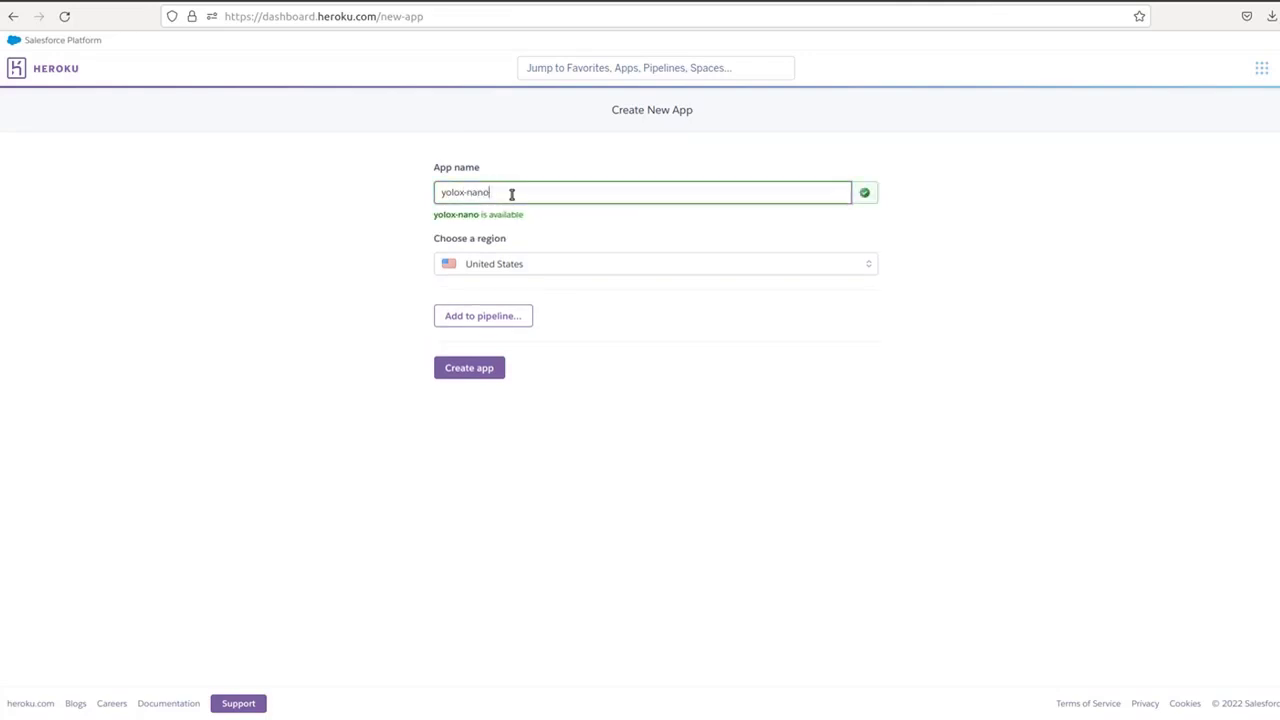
text(yolox)
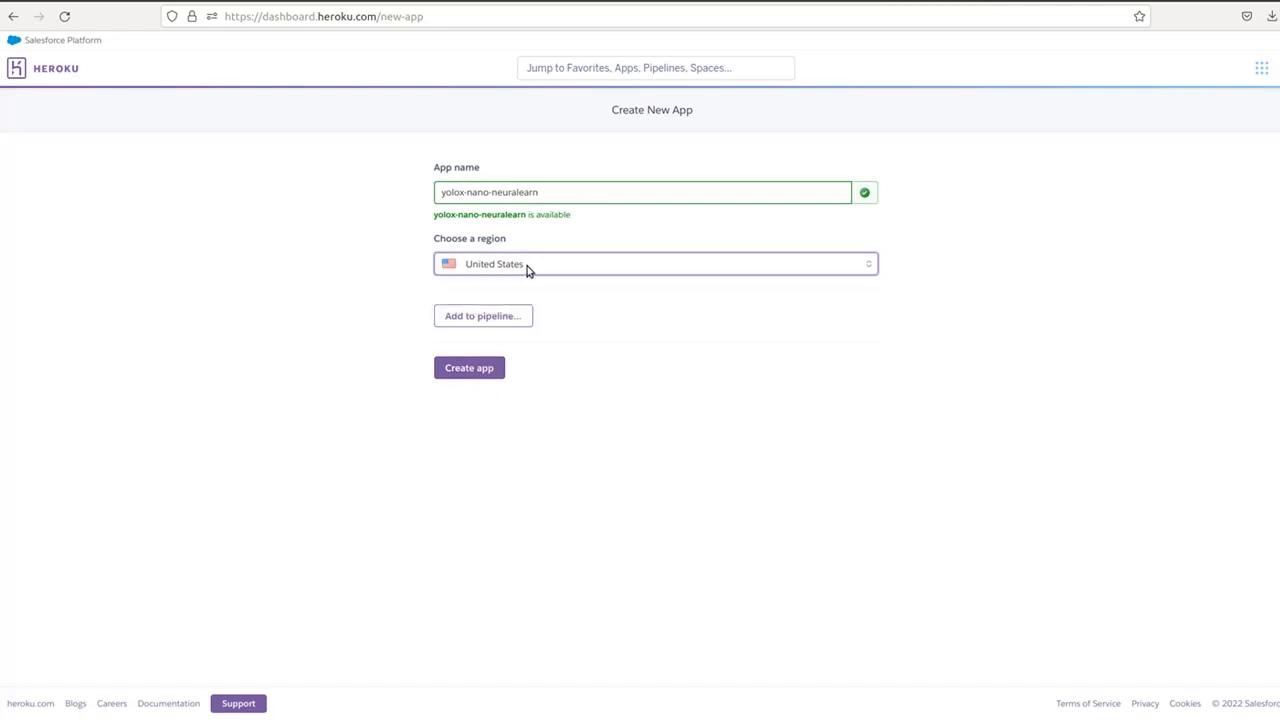
click(656, 264)
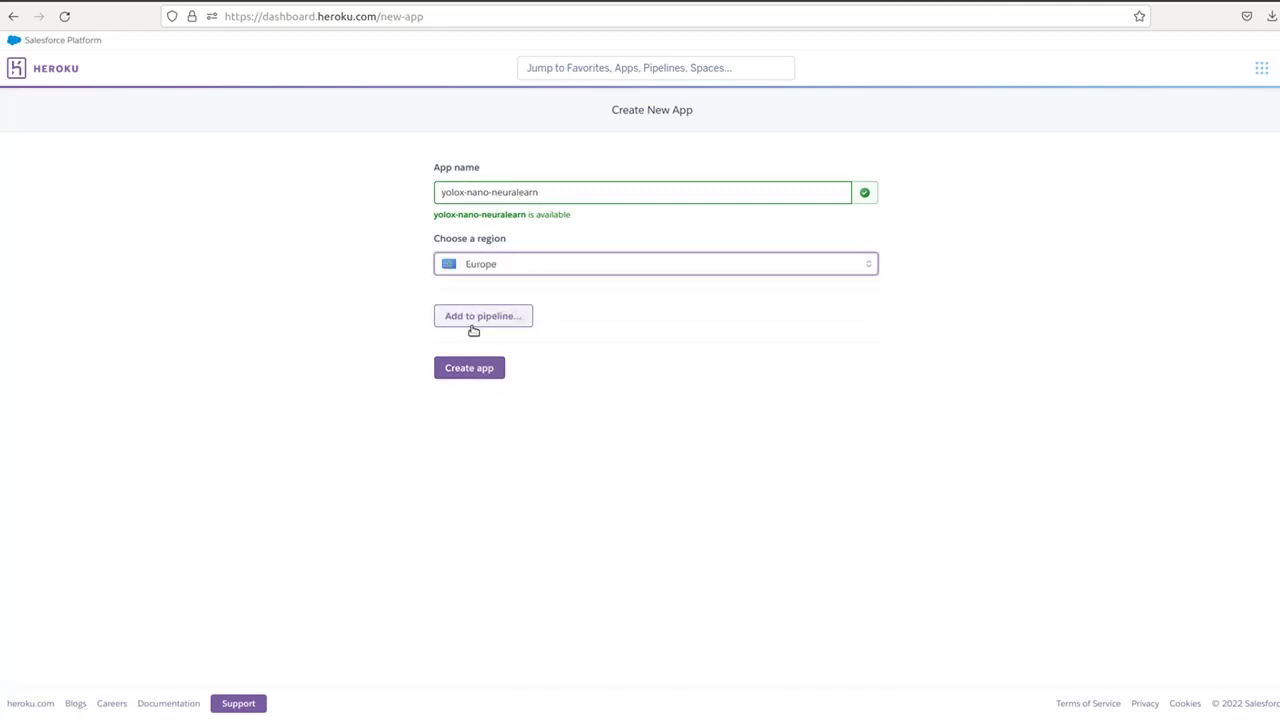
click(468, 368)
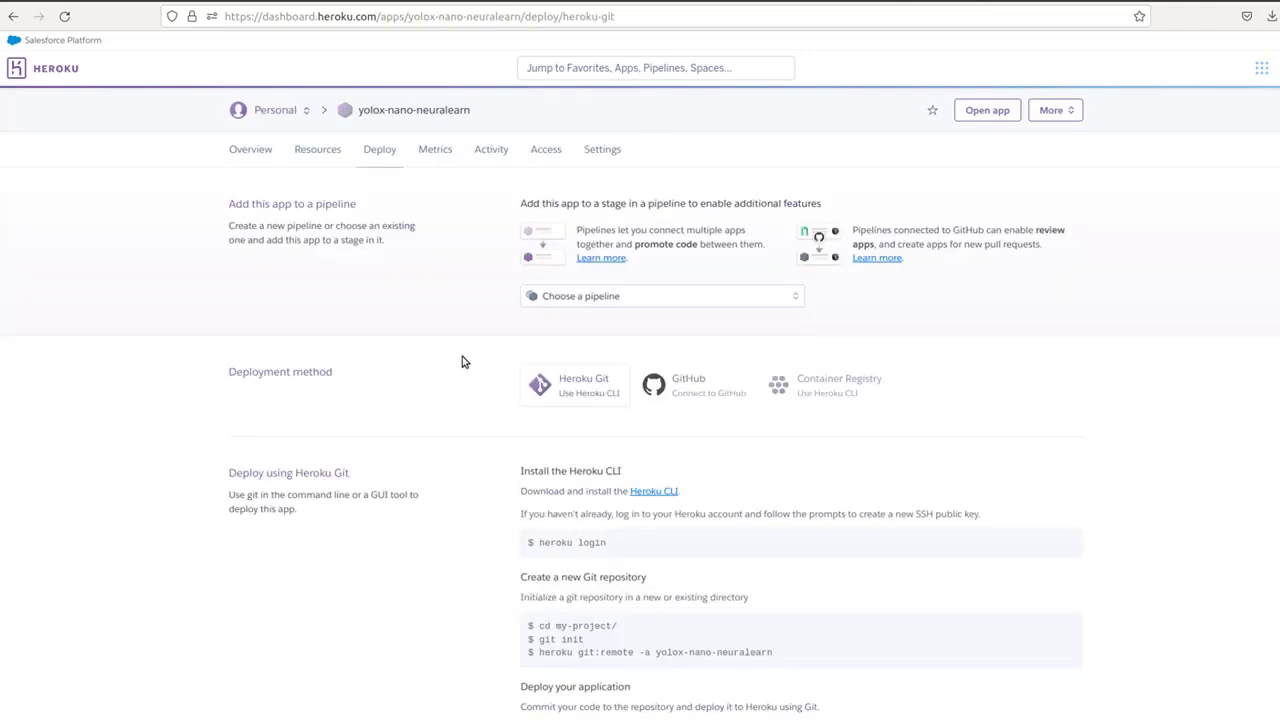
mouse_move(336, 356)
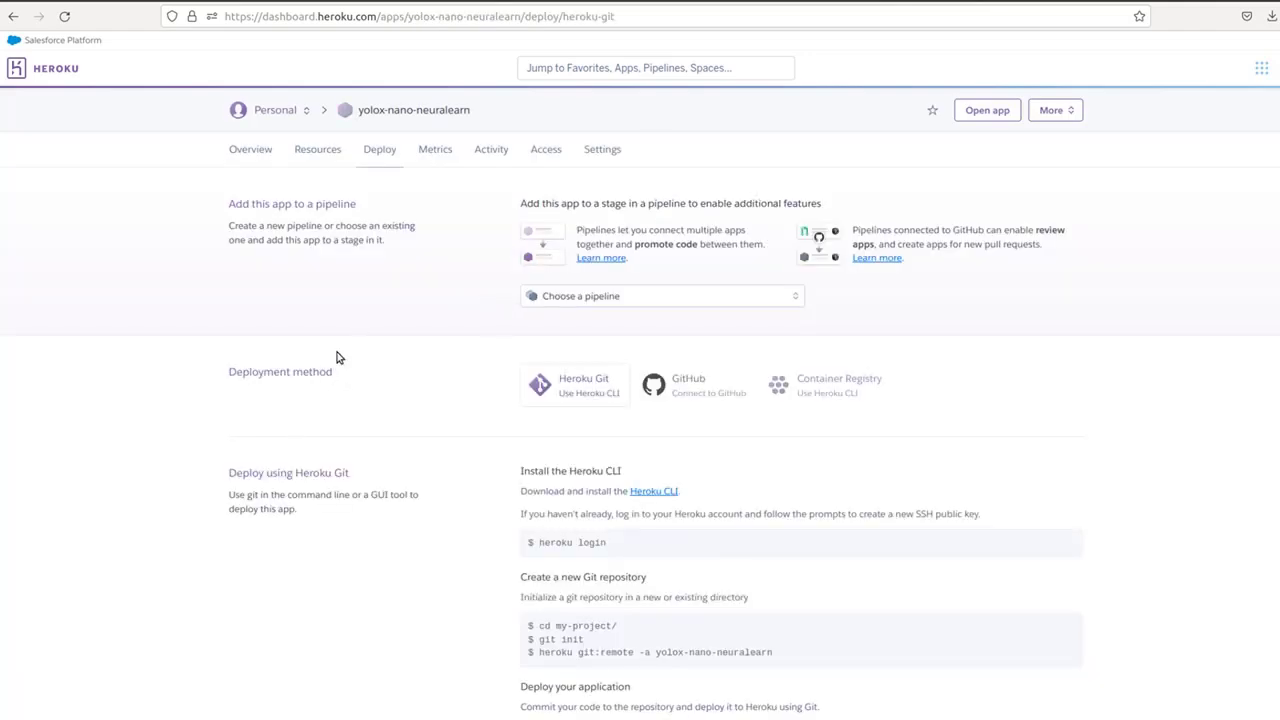
mouse_move(590, 384)
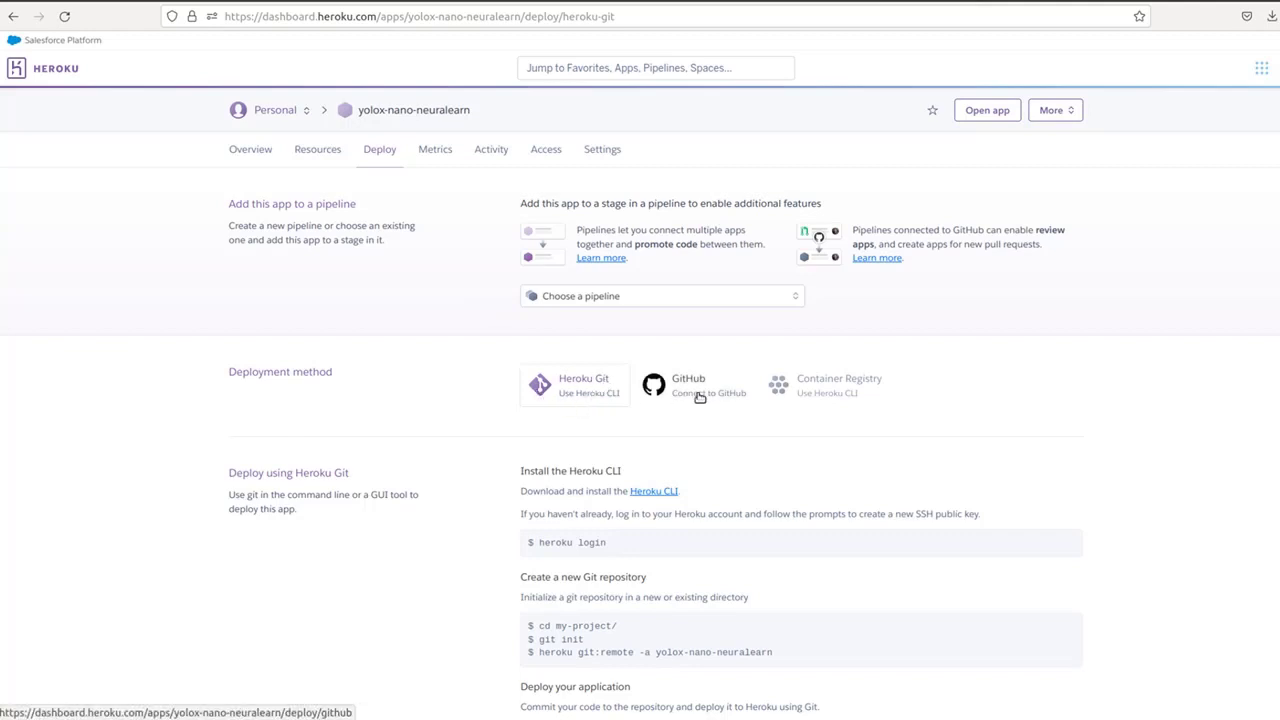
mouse_move(356, 368)
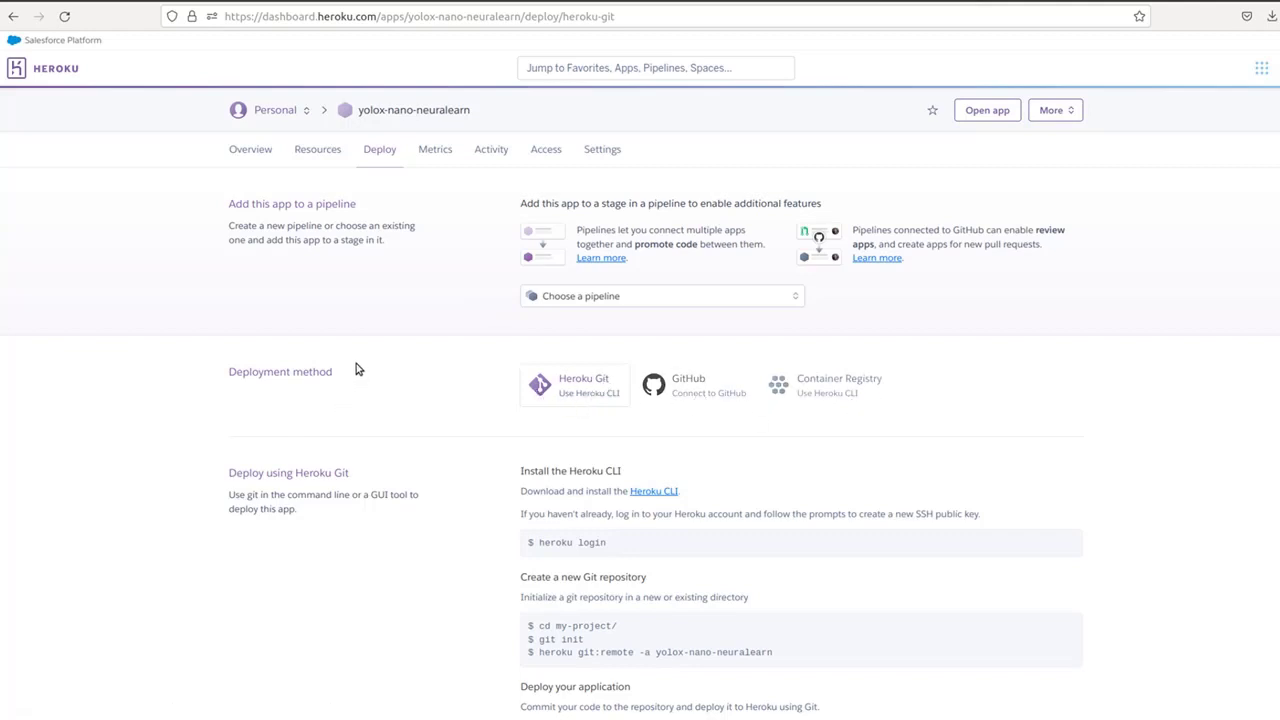
mouse_move(276, 204)
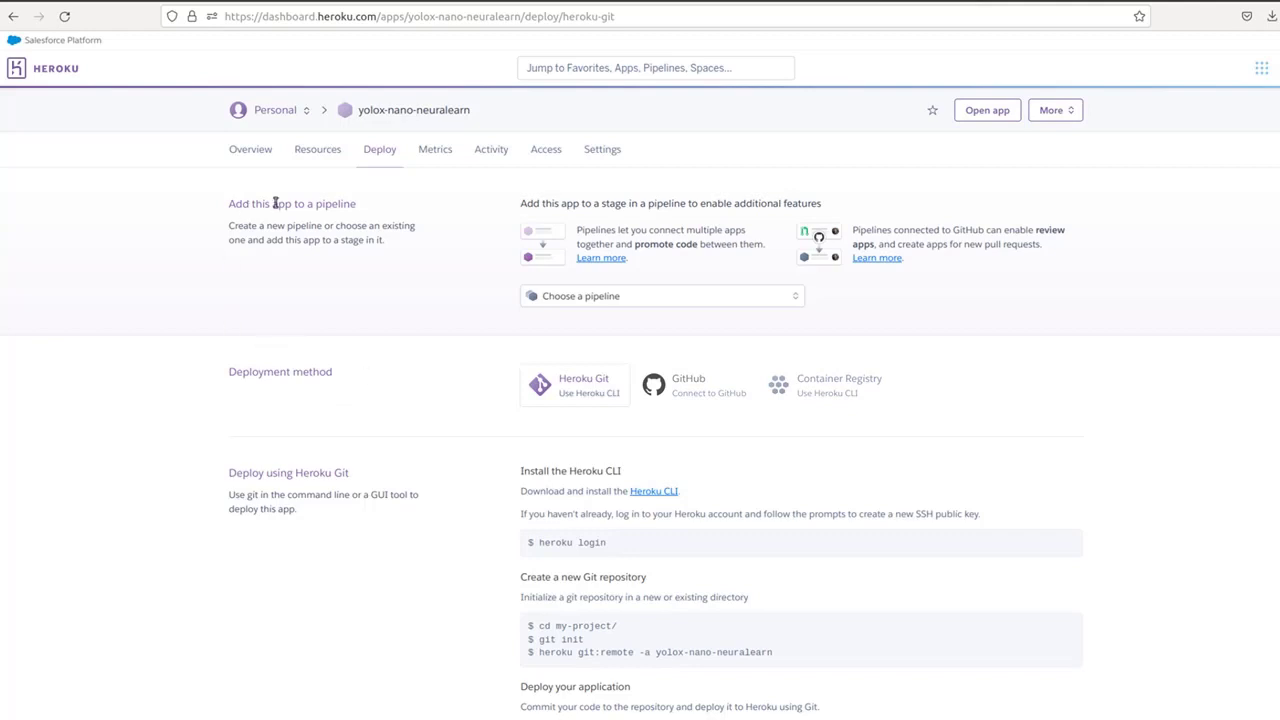
mouse_move(236, 236)
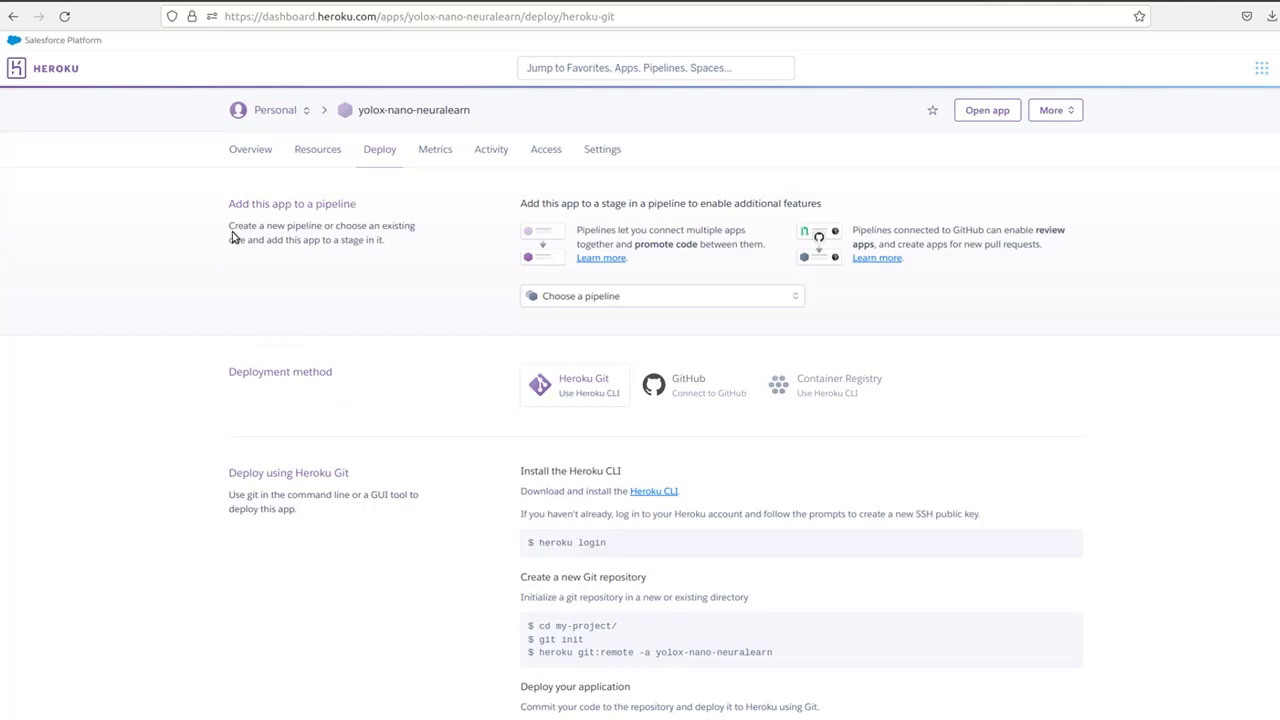
mouse_move(780, 408)
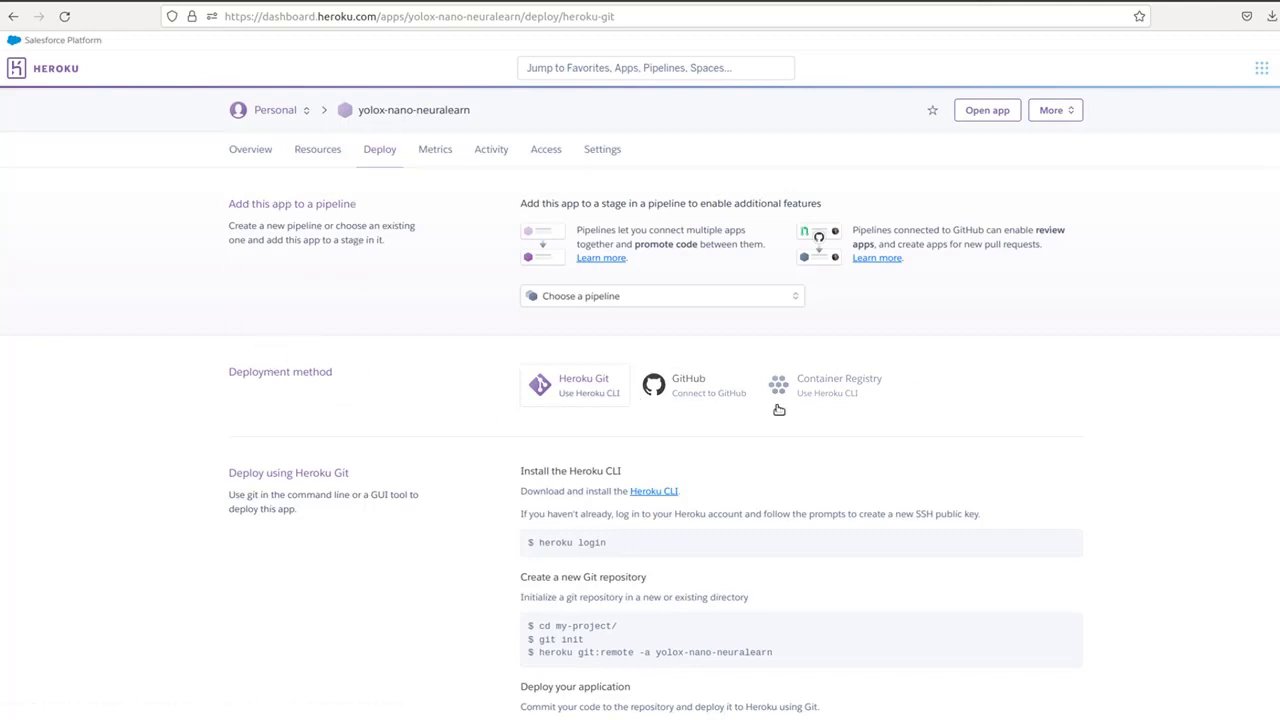
mouse_move(592, 390)
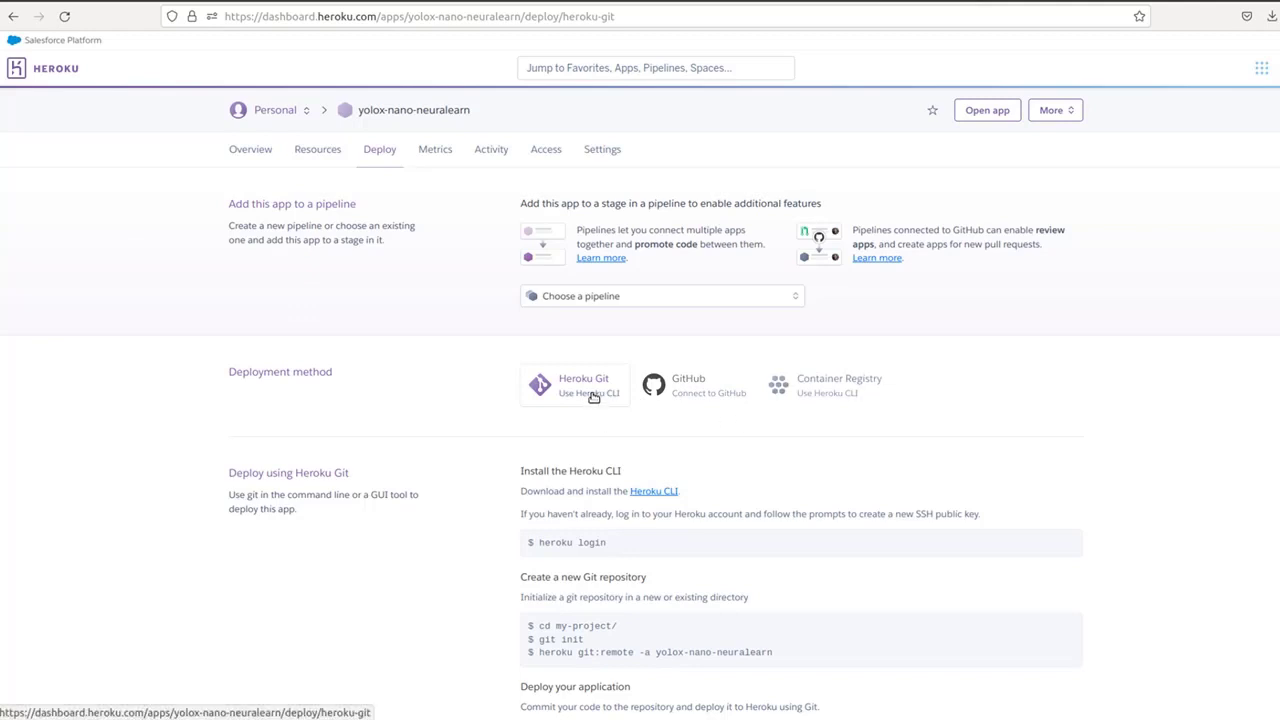
mouse_move(608, 412)
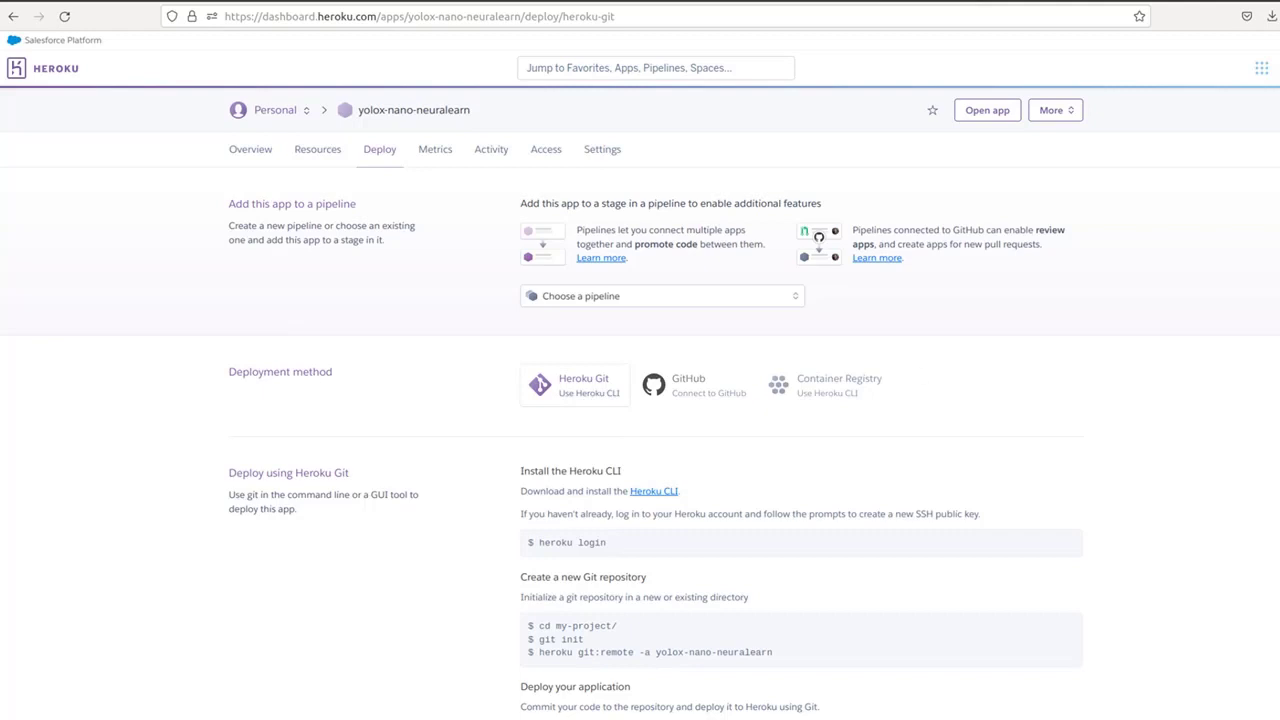
scroll(down, 3)
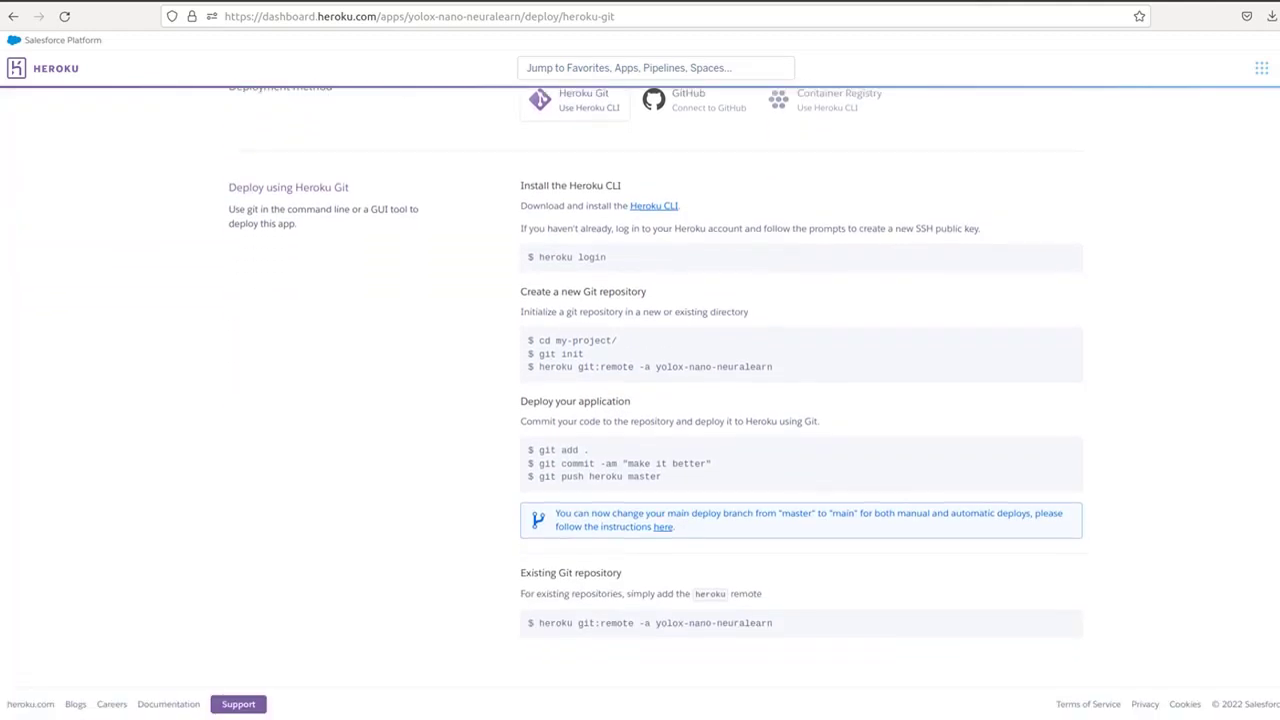
mouse_move(628, 268)
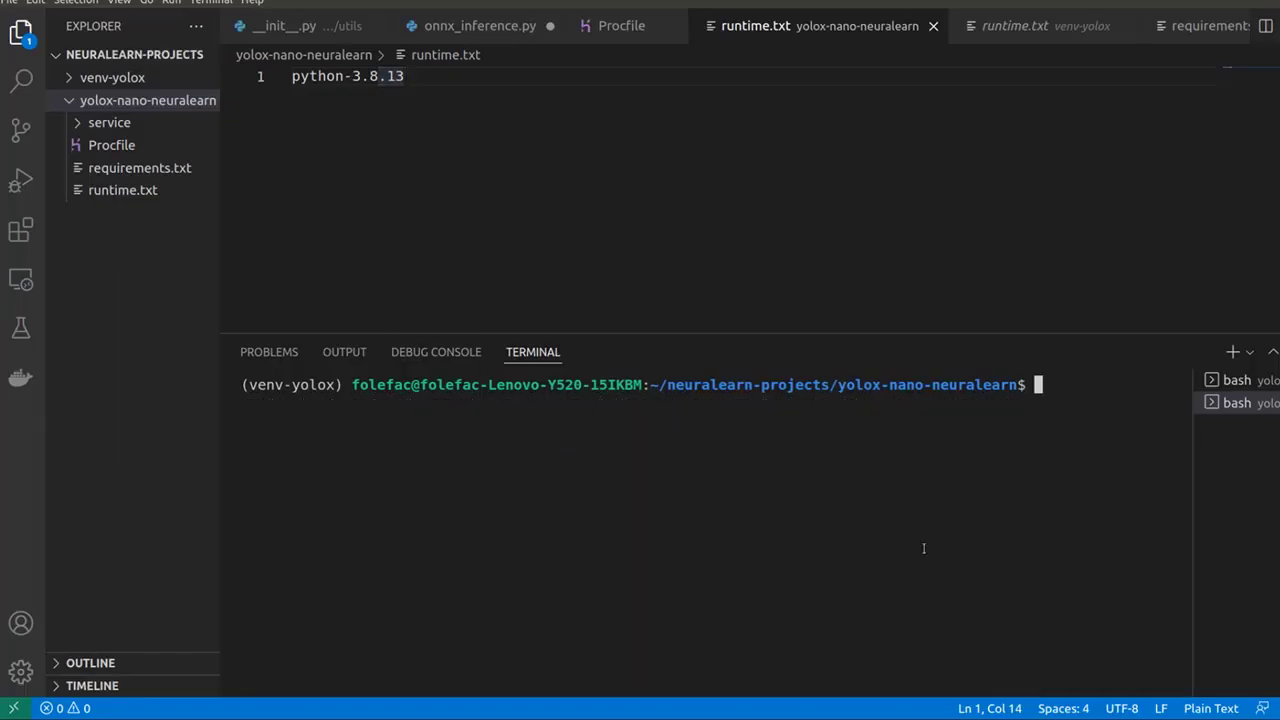
- Start heroku login, cancel the prompt with Ctrl+C and clear the terminal
text(heroku login)
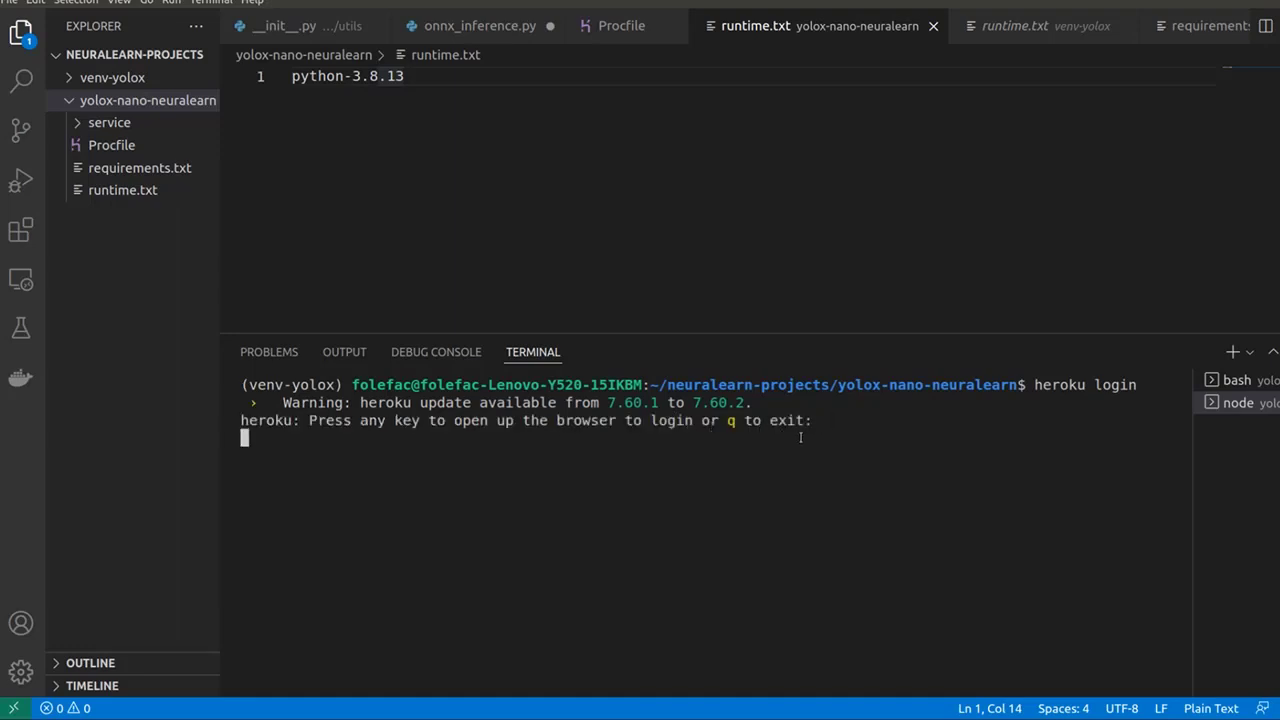
key(ctrl+c)
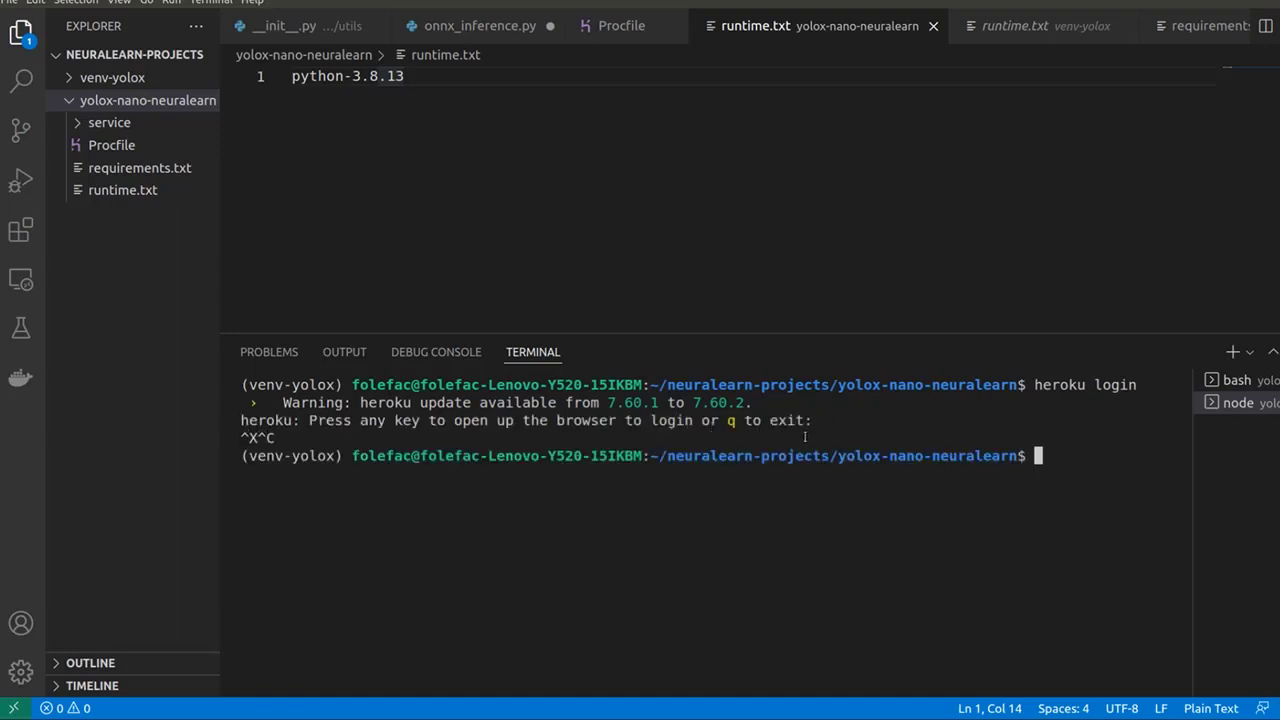
text(cle)
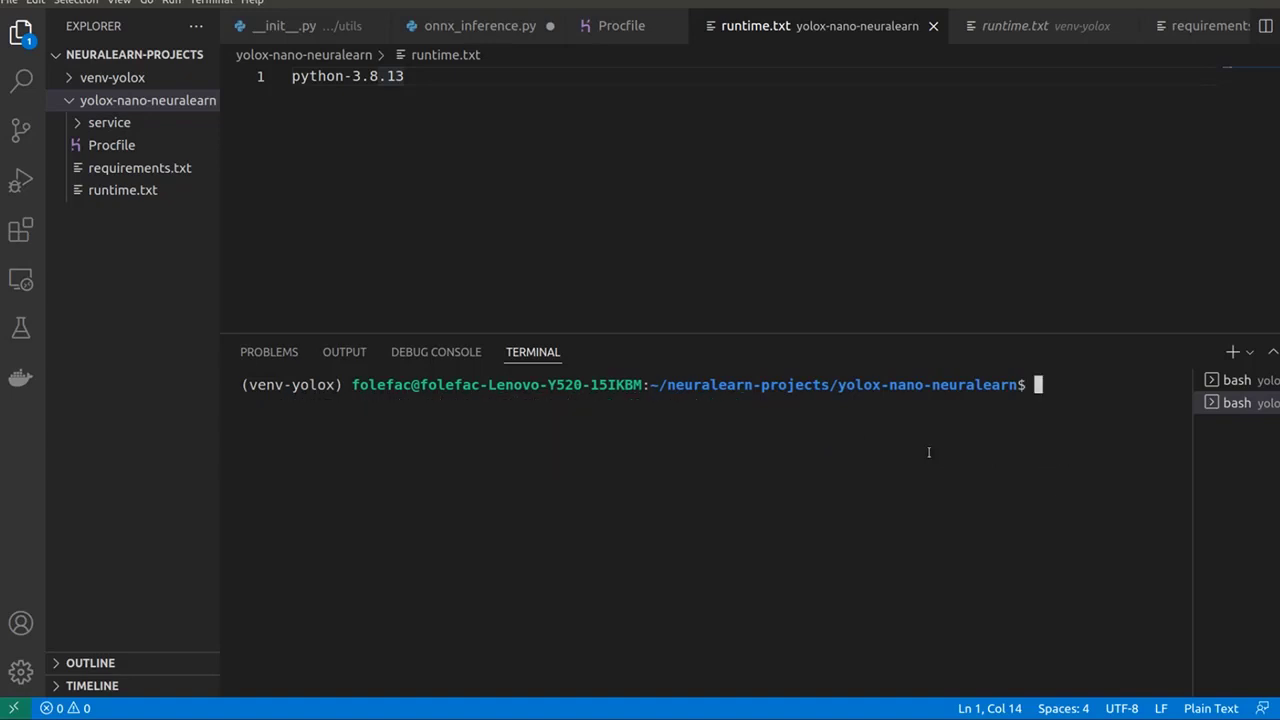
- Run 'sudo snap install heroku' to install the Heroku CLI
text(sudo)
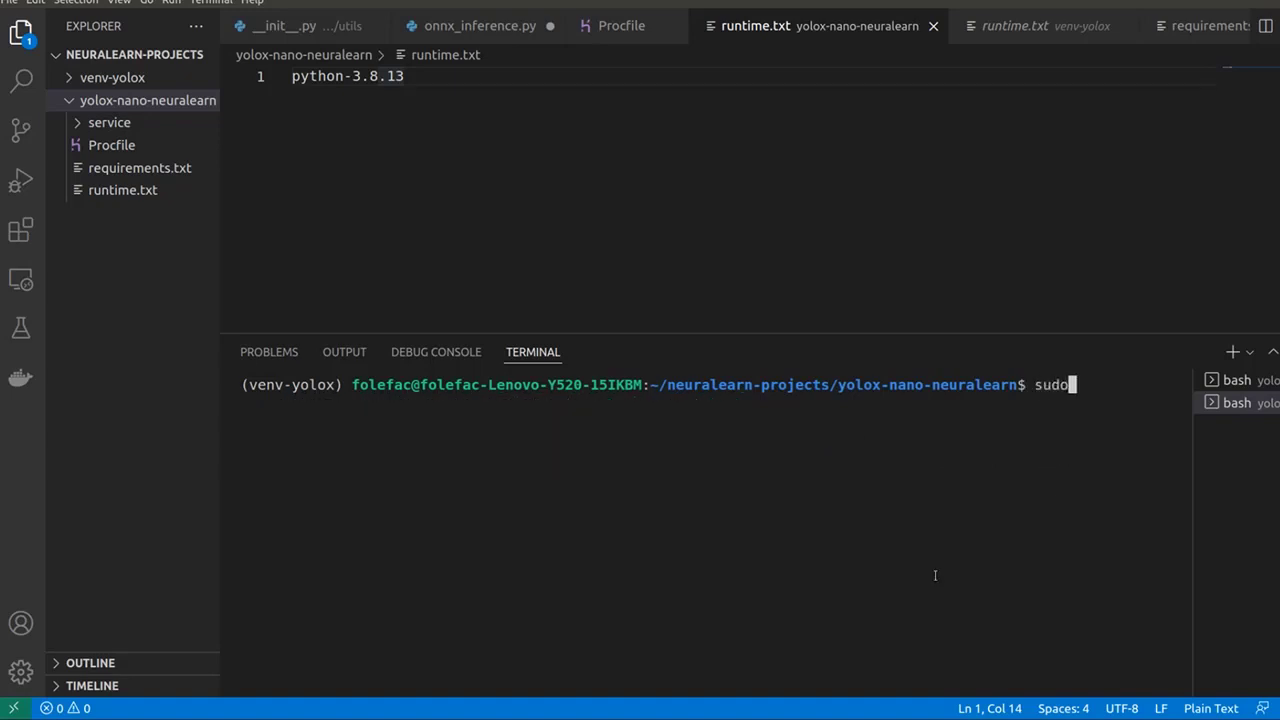
text(snap)
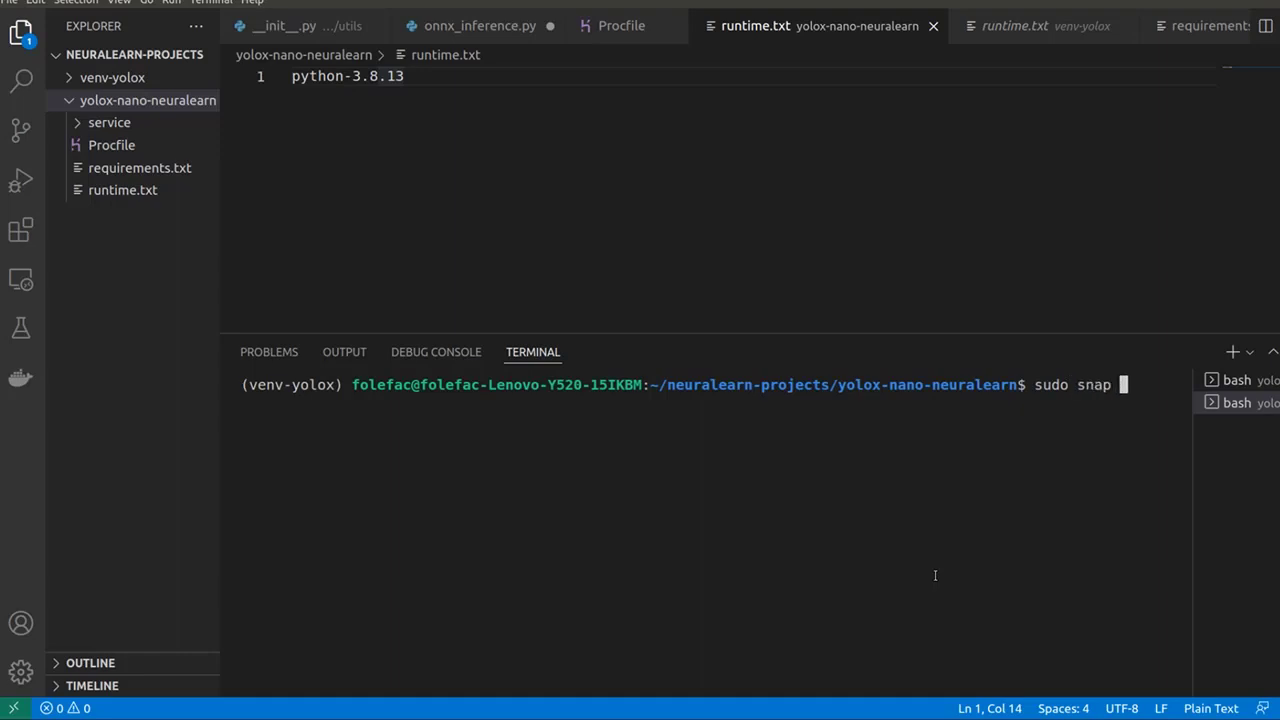
text(install hero)
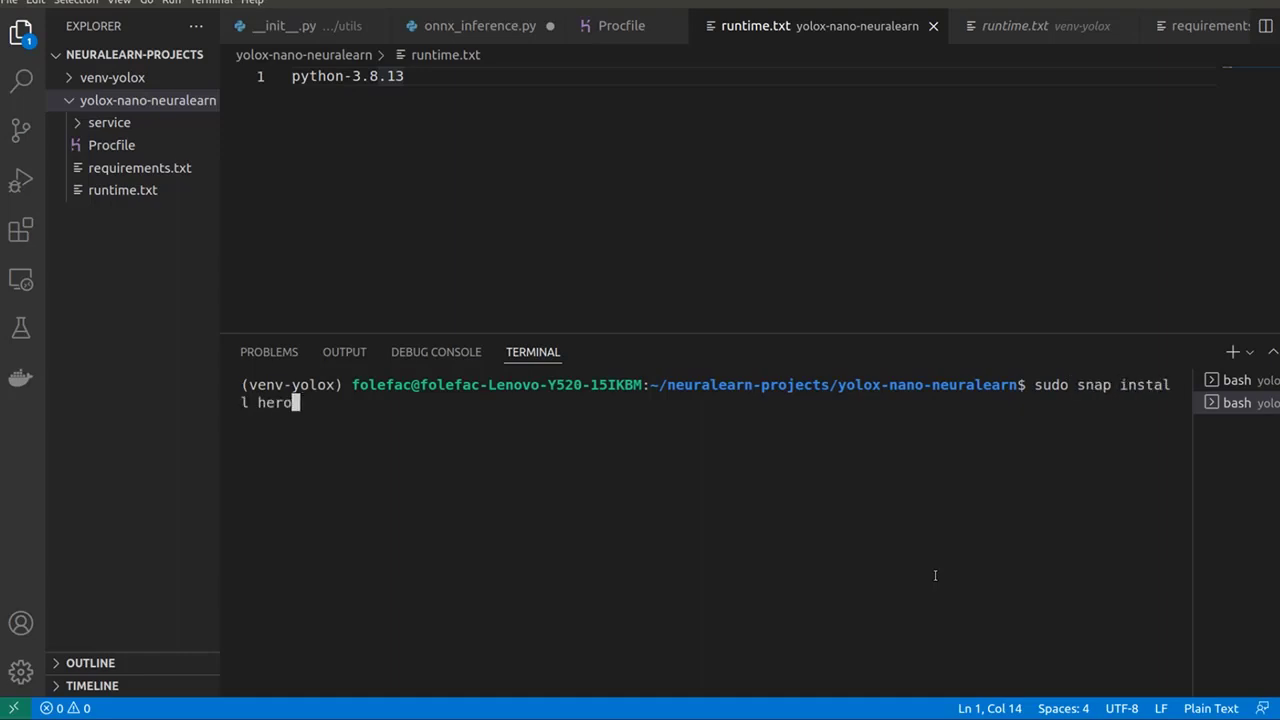
text(ku)
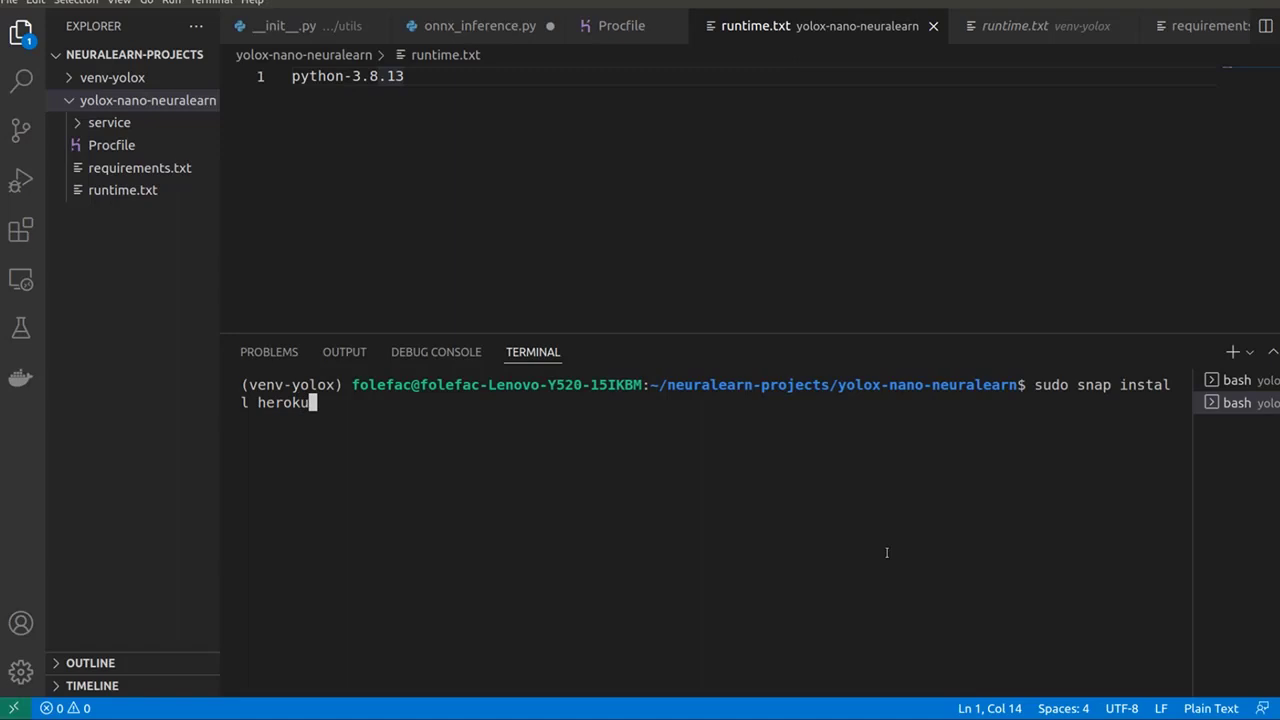
key(Backspace)
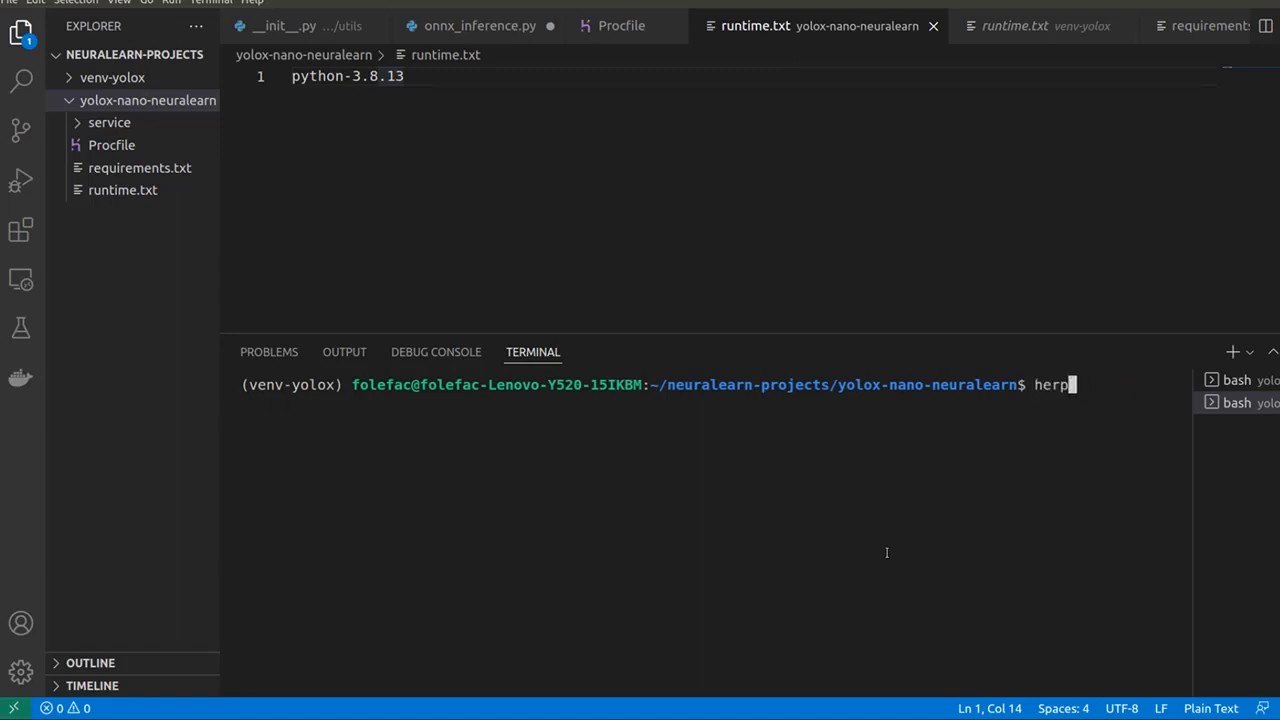
- Run heroku login so it waits for a keypress to open the browser
text(heroku login)
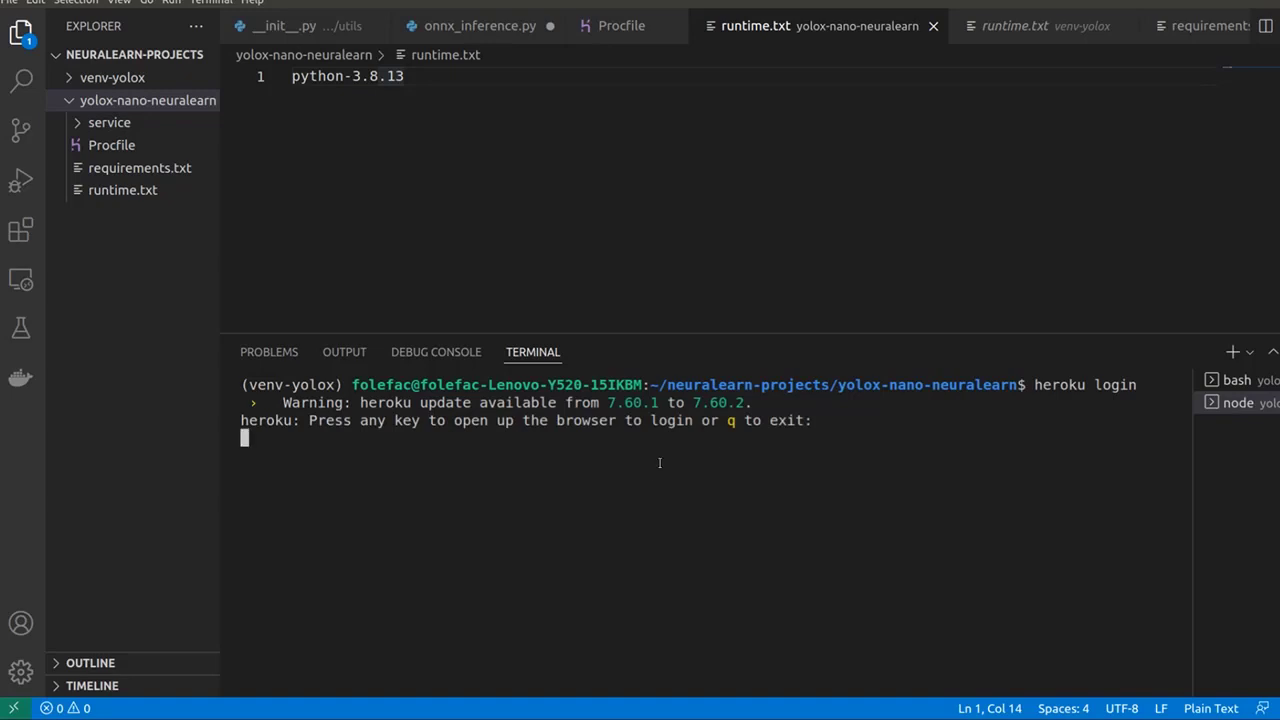
mouse_move(572, 472)
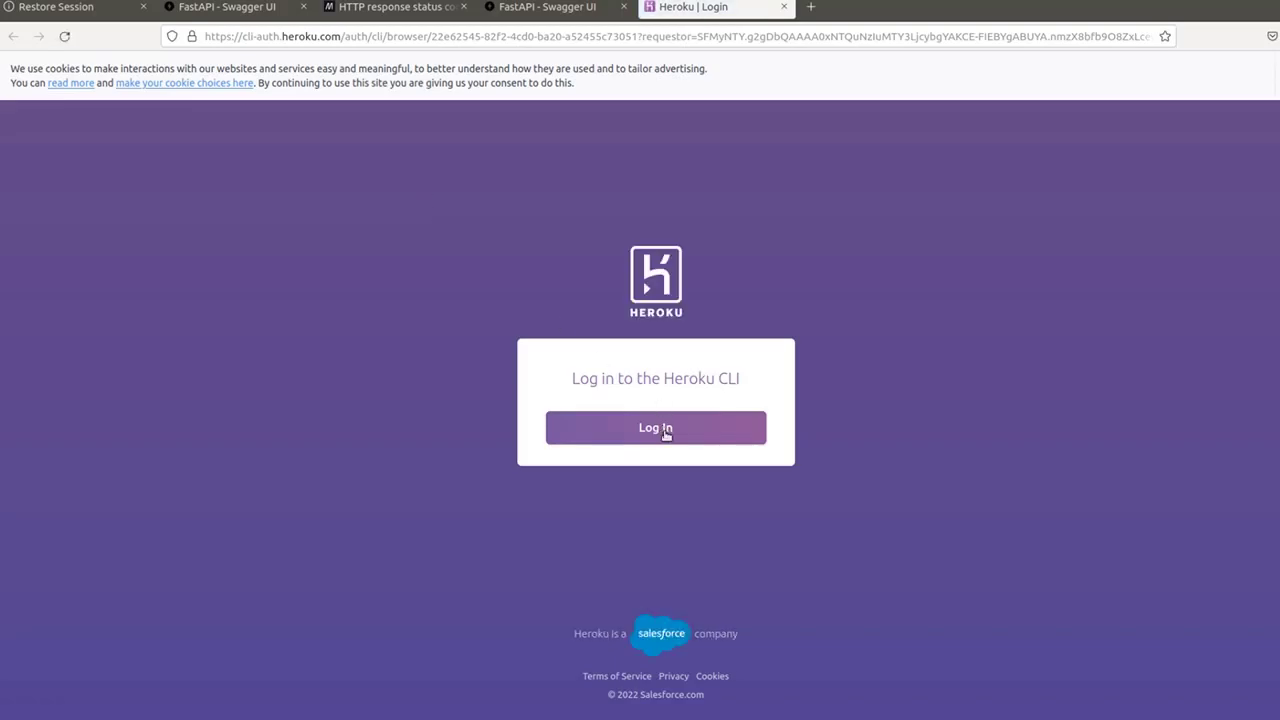
- Proceed with the CLI browser login and enter the account email and password
click(656, 428)
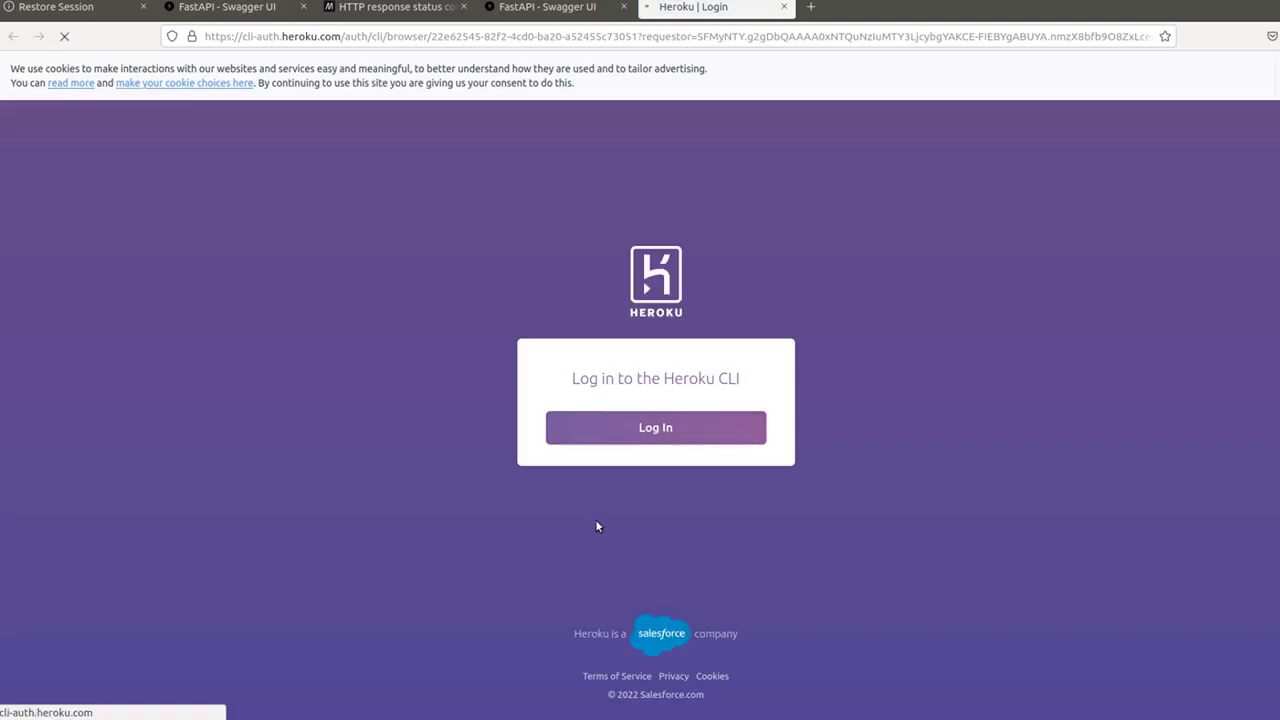
mouse_move(490, 488)
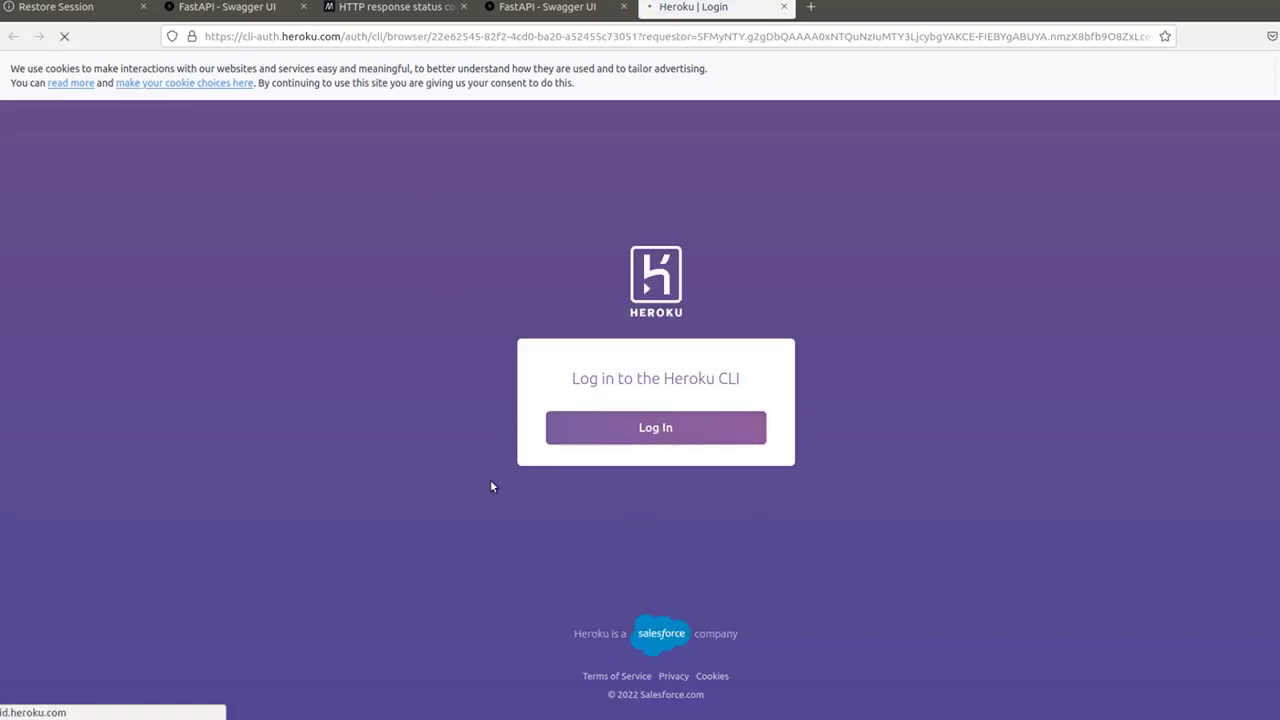
click(656, 428)
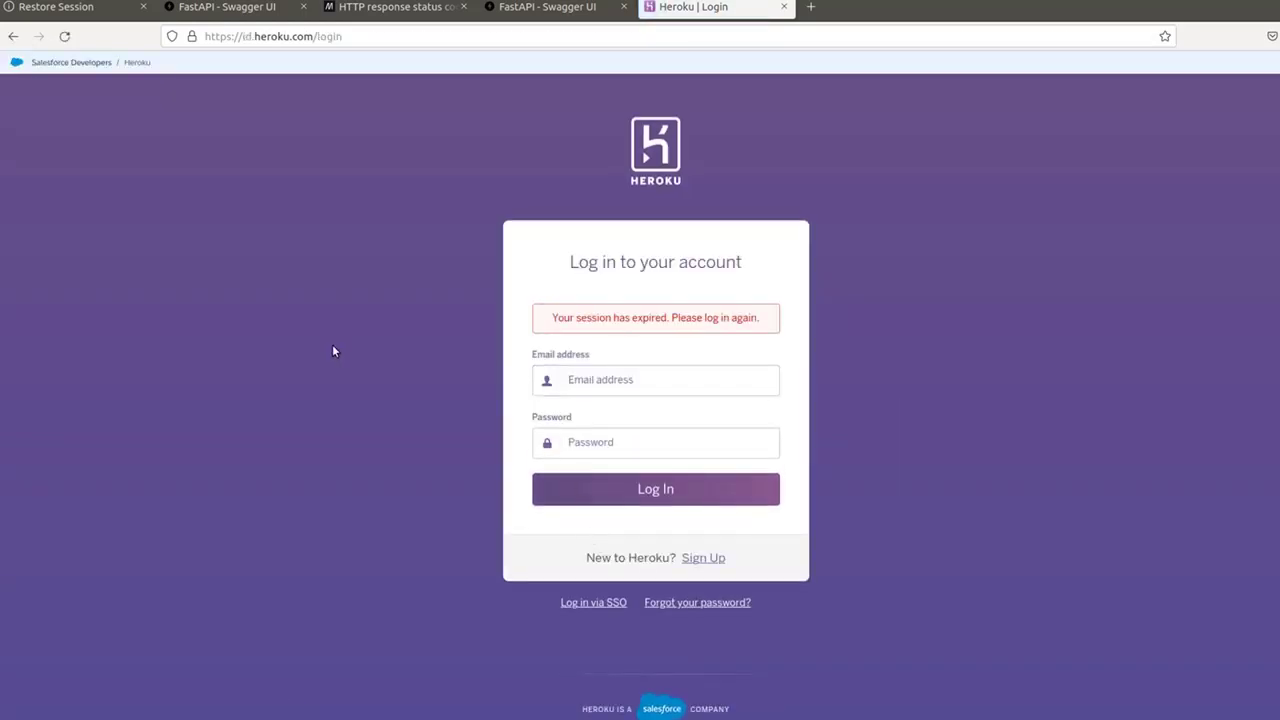
mouse_move(420, 534)
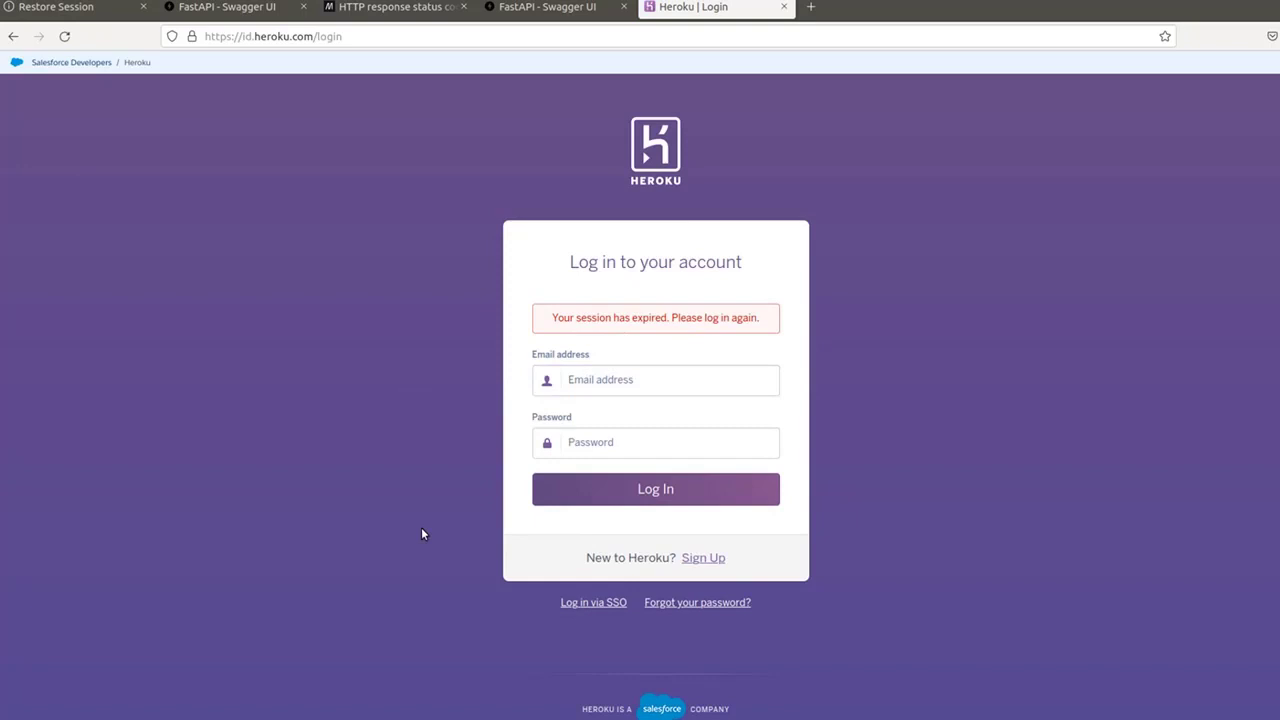
click(656, 380)
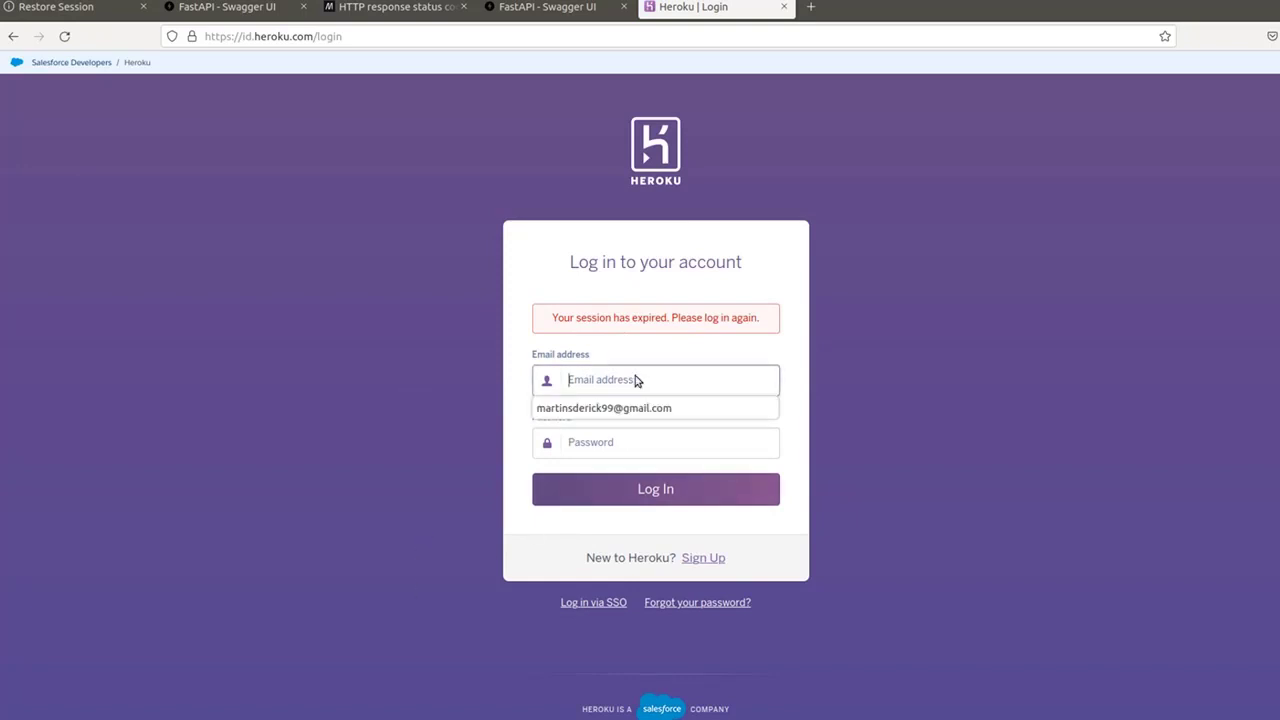
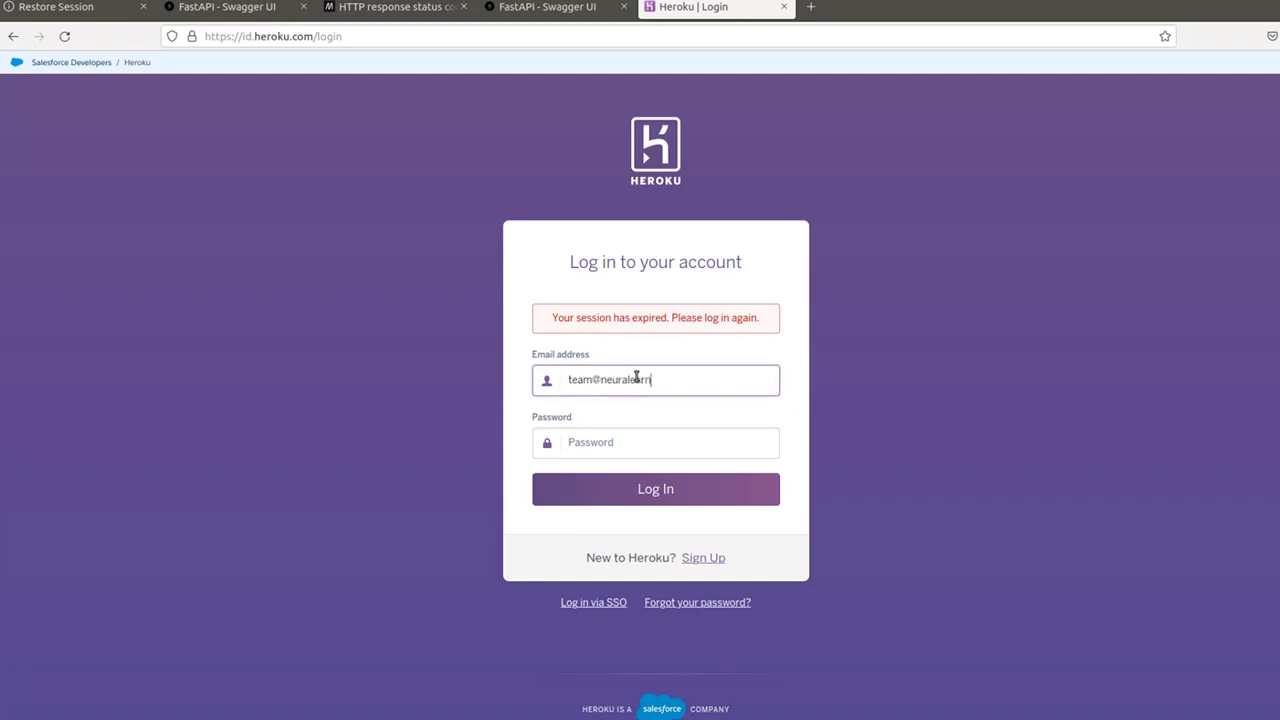
click(656, 488)
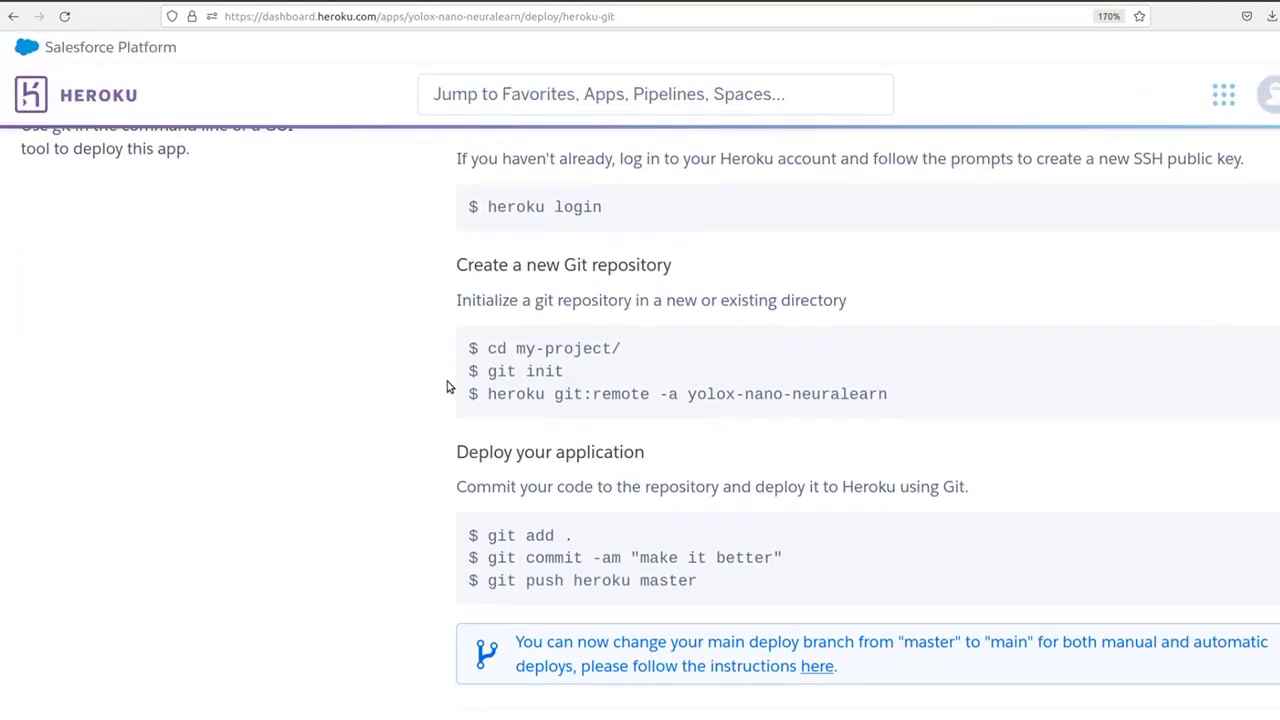
- Reinitialize the project's git repository with git init
scroll(down, 3)
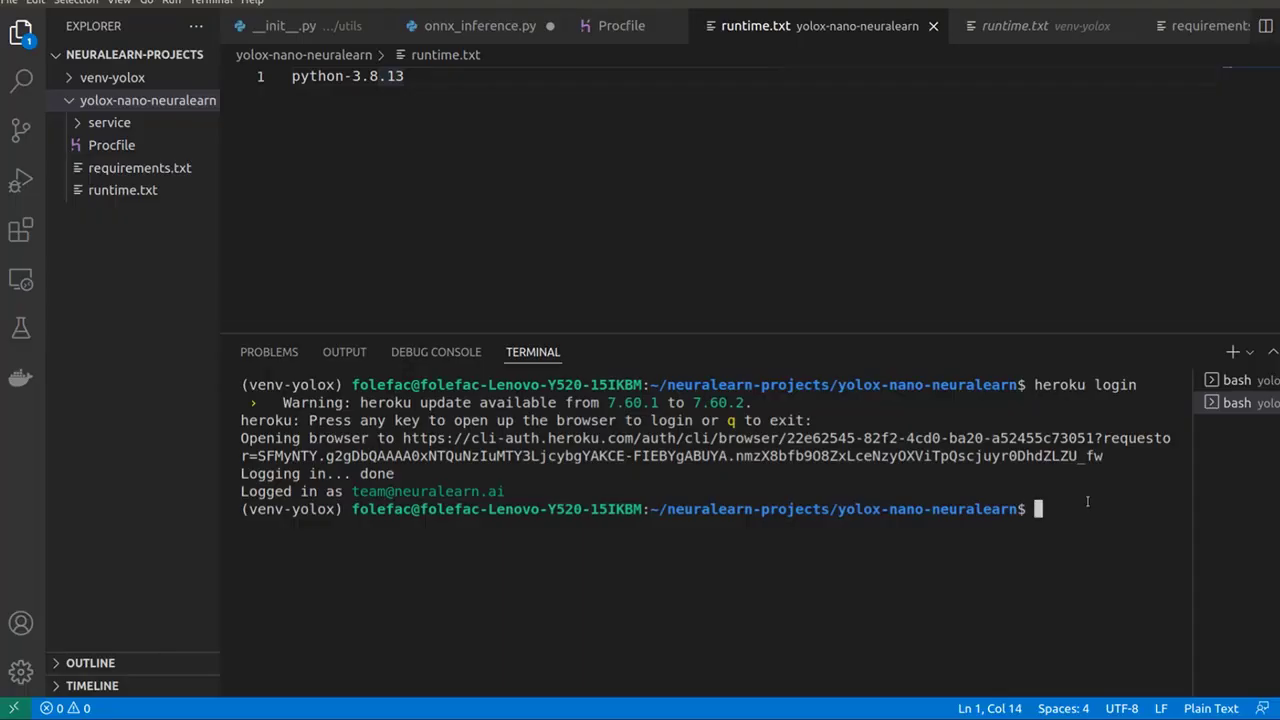
text(git init)
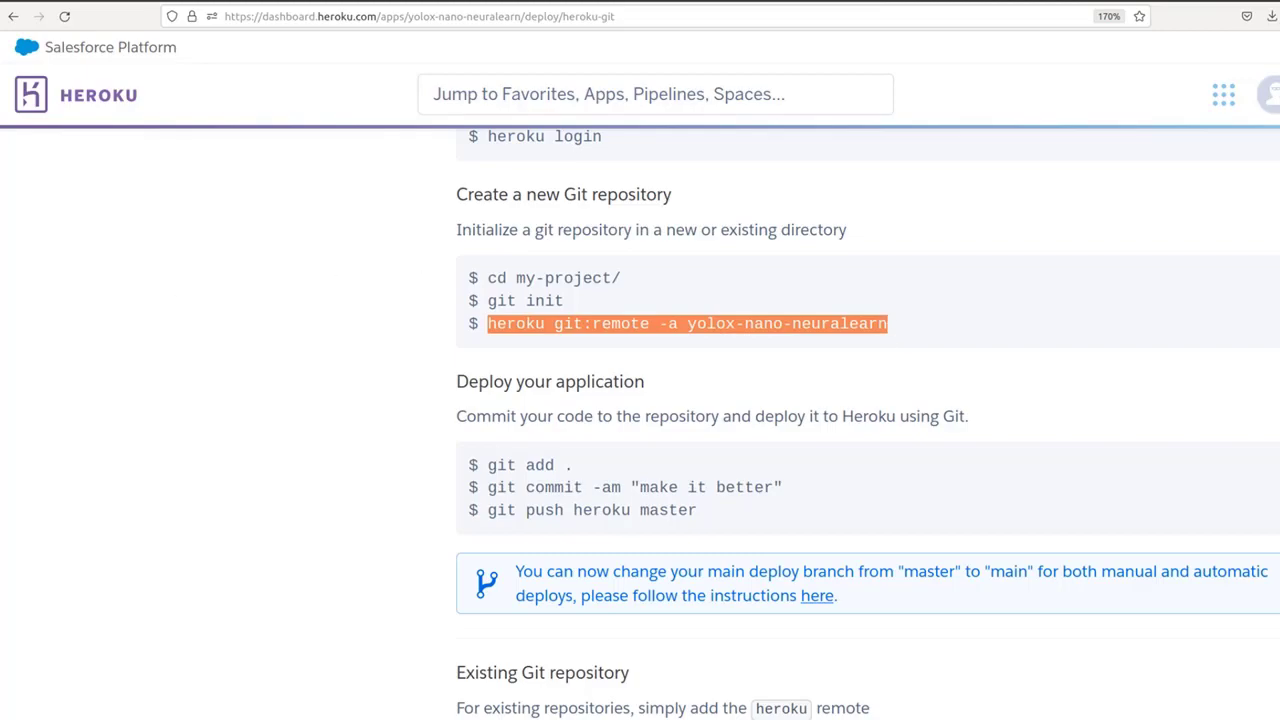
key(alt+tab)
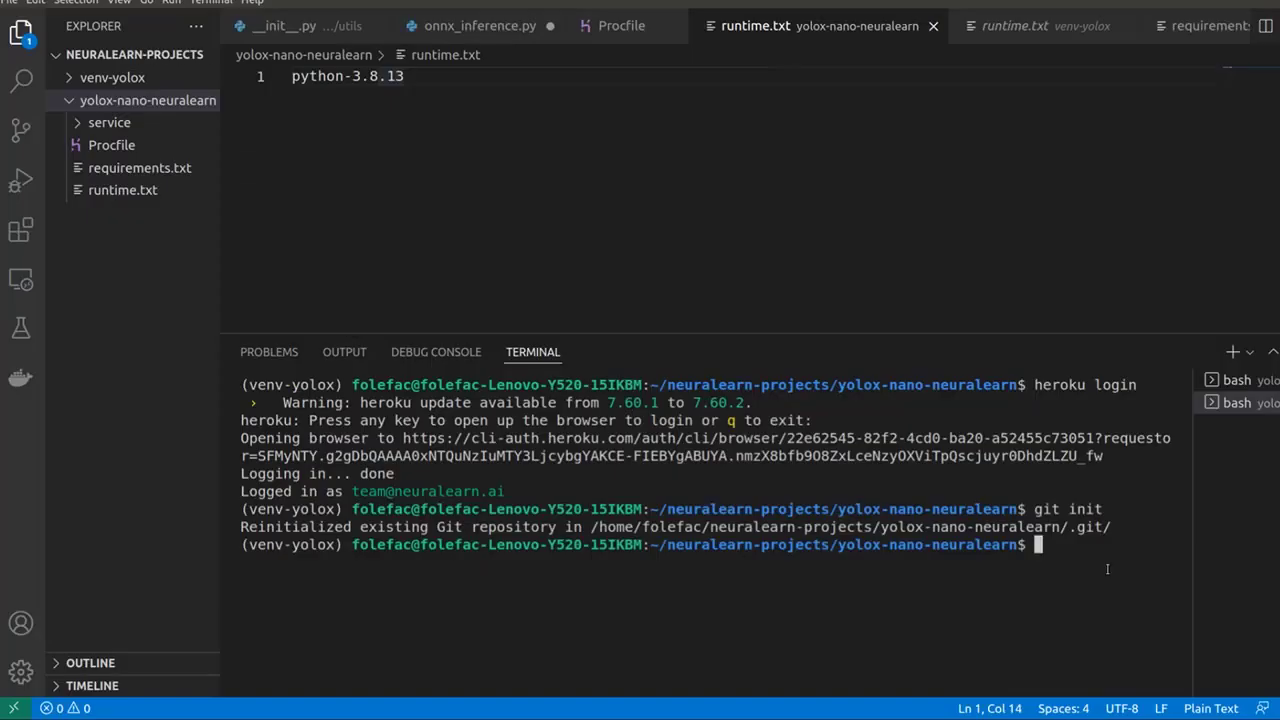
- Enter 'heroku git:remote -a yolox-nano-neuralearn' to link the repo to the Heroku app
text(heroku git:remote -a yolox-nano-neuralearn)
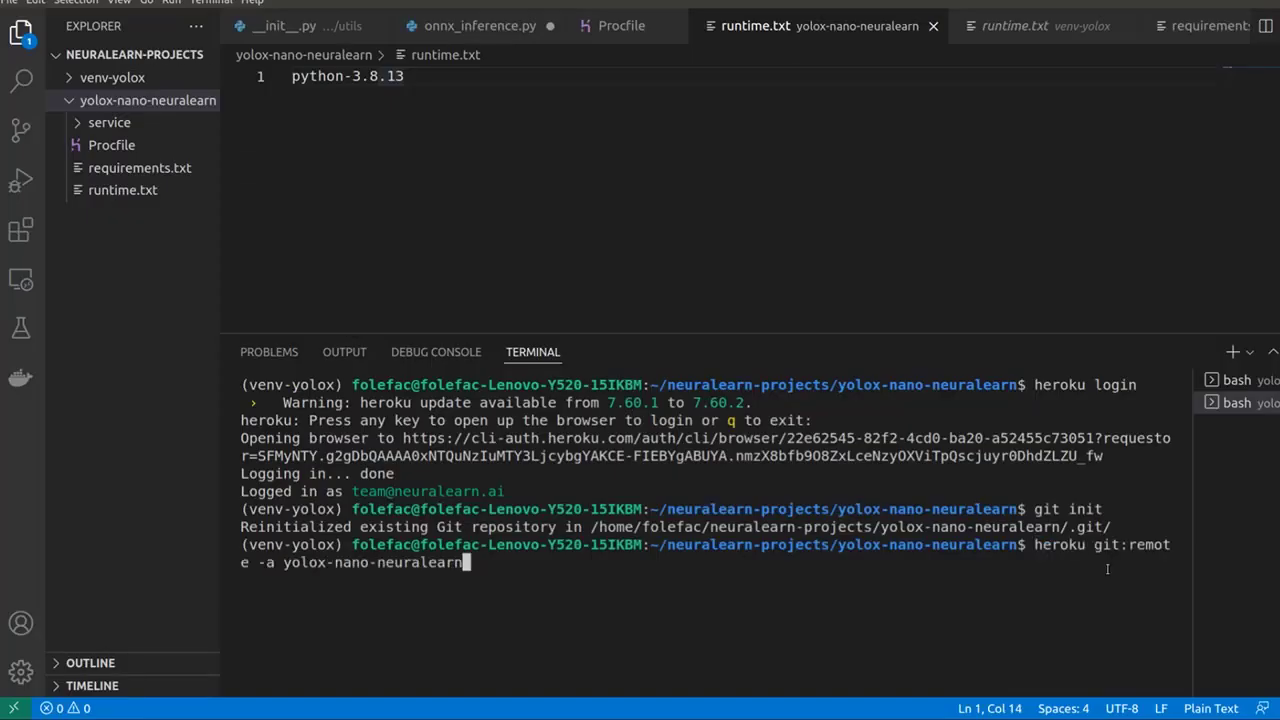
double_click(320, 560)
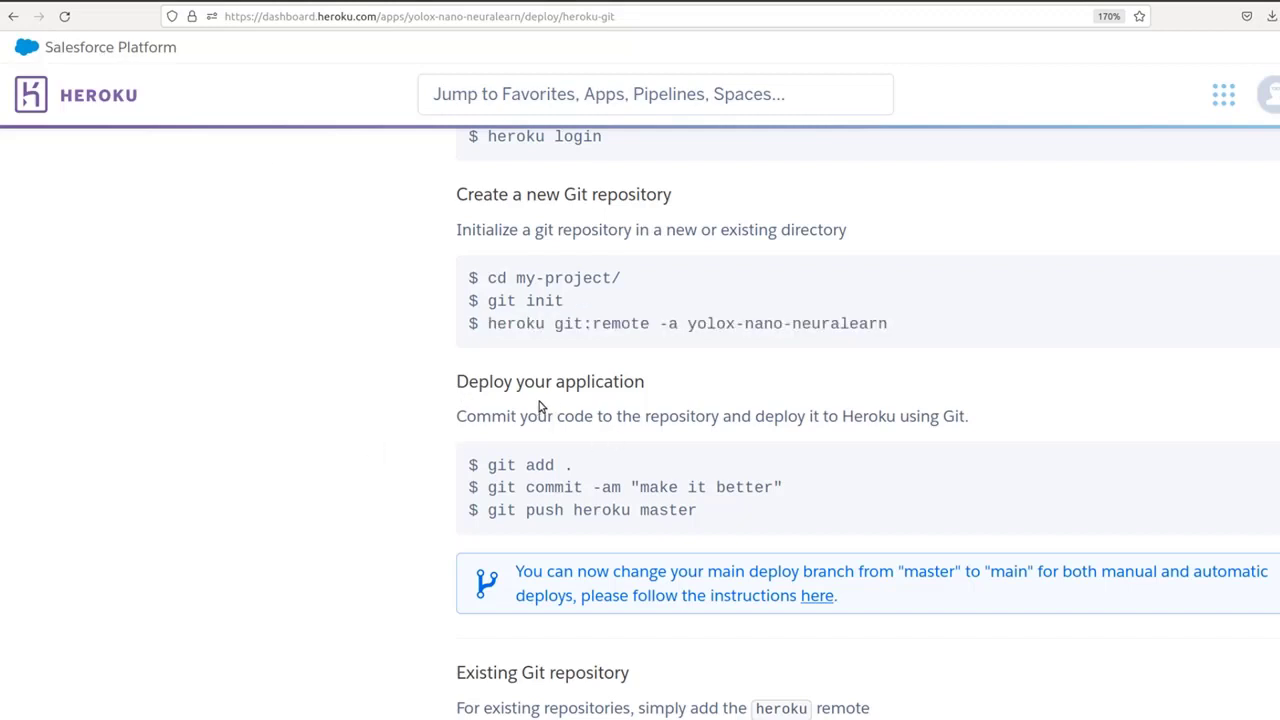
mouse_move(652, 440)
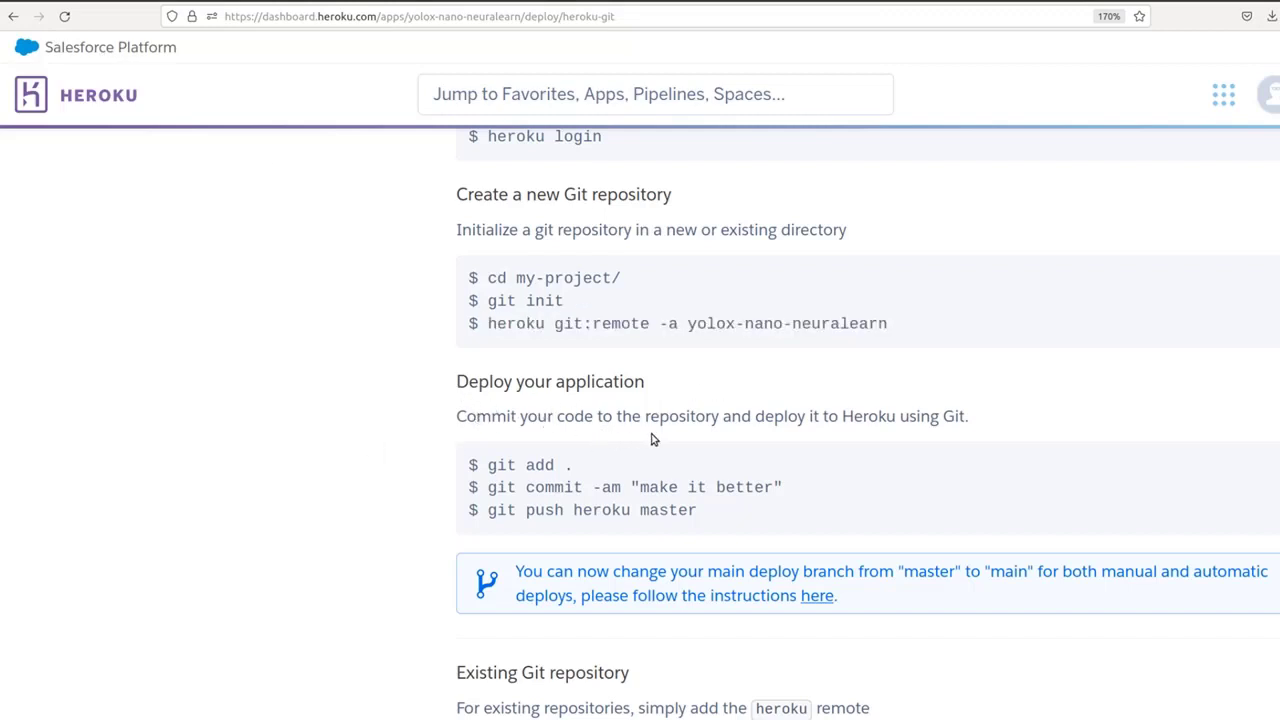
mouse_move(364, 420)
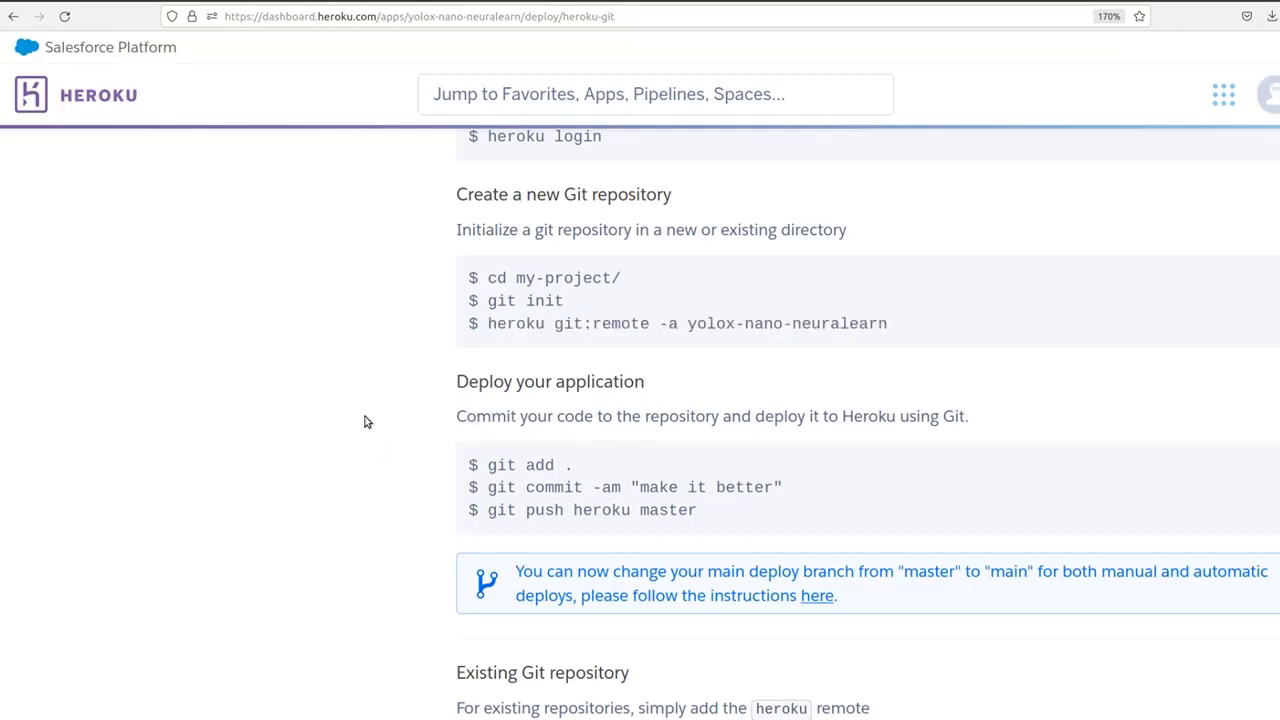
- Set the heroku git remote and stage all files with 'git add .'
key(ctrl+plus)
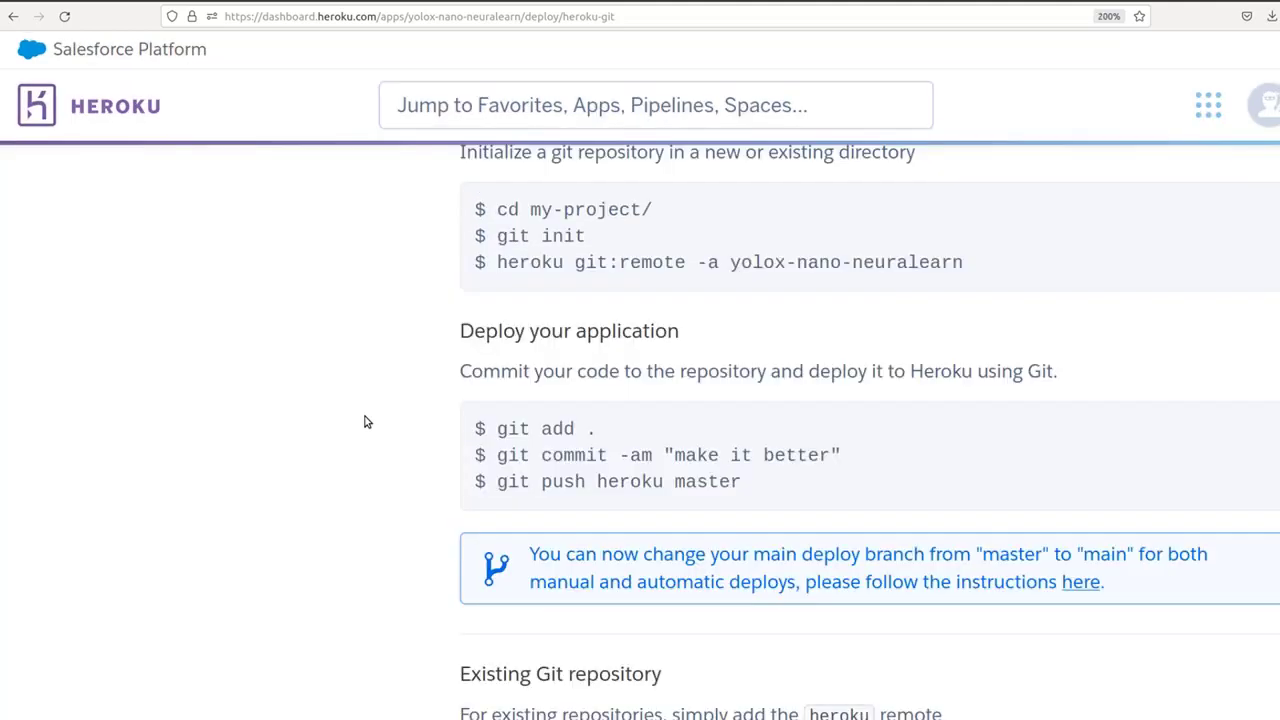
scroll(down, 3)
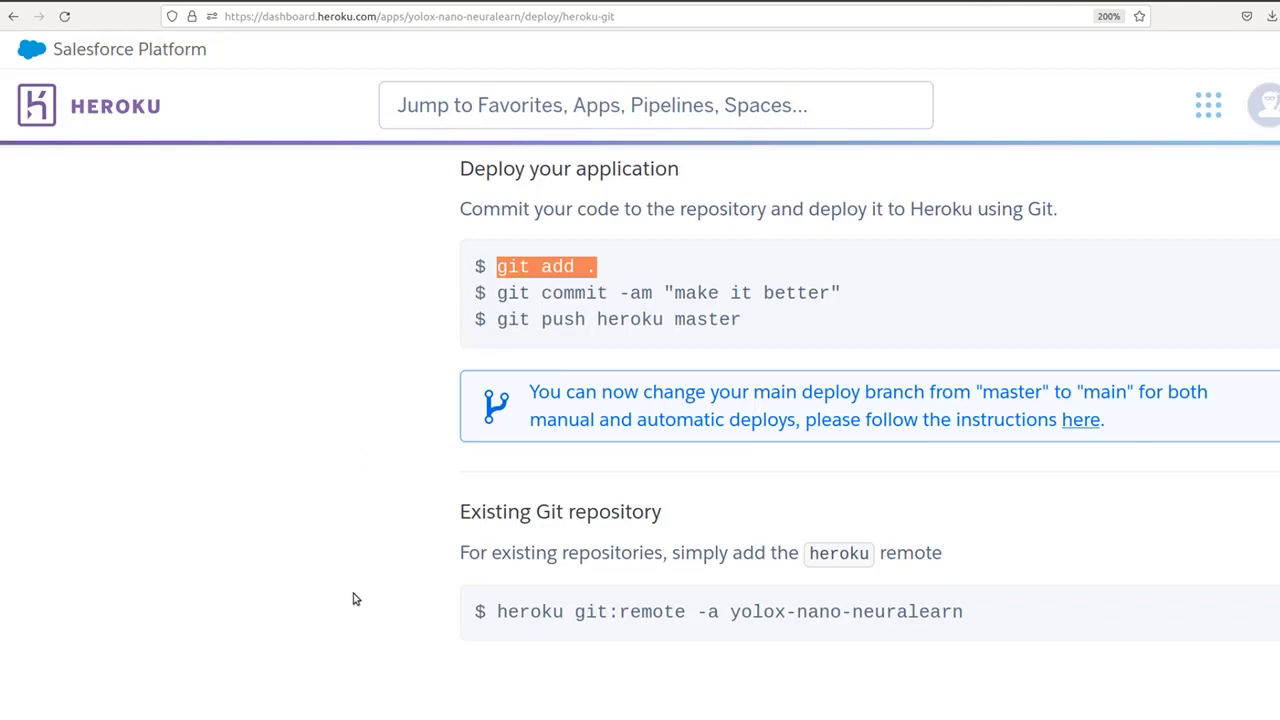
mouse_move(276, 508)
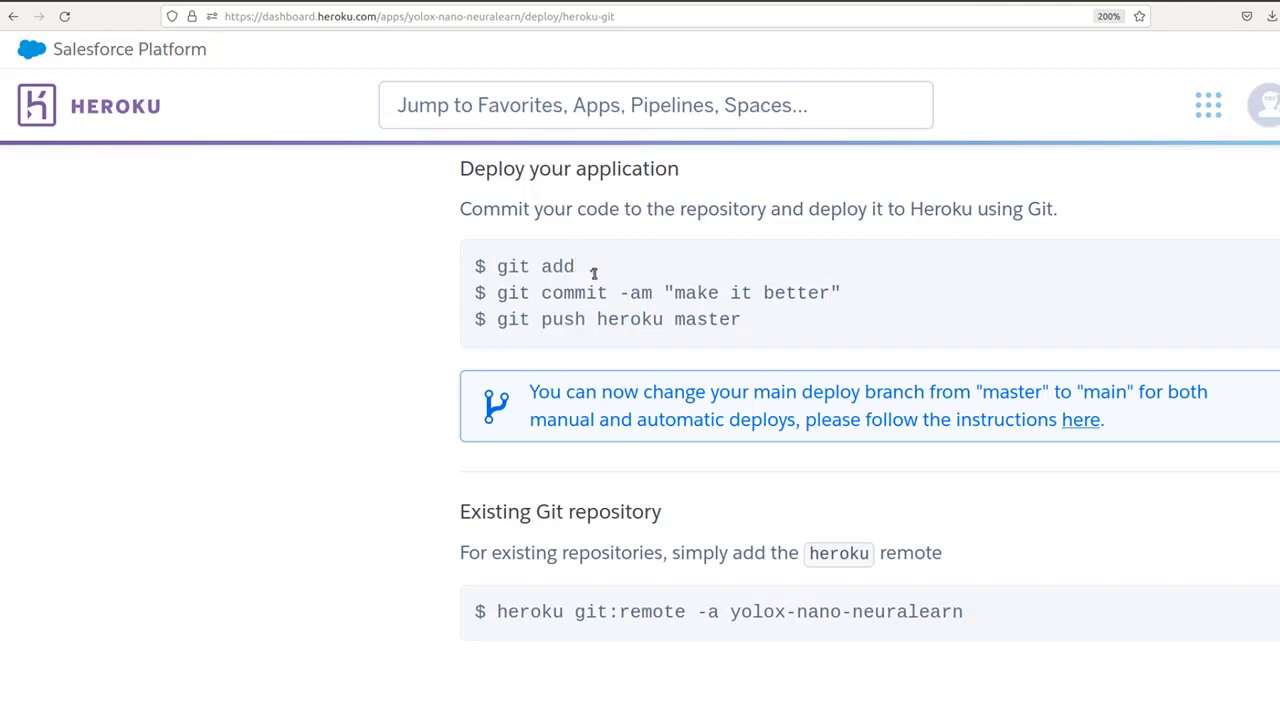
text(.)
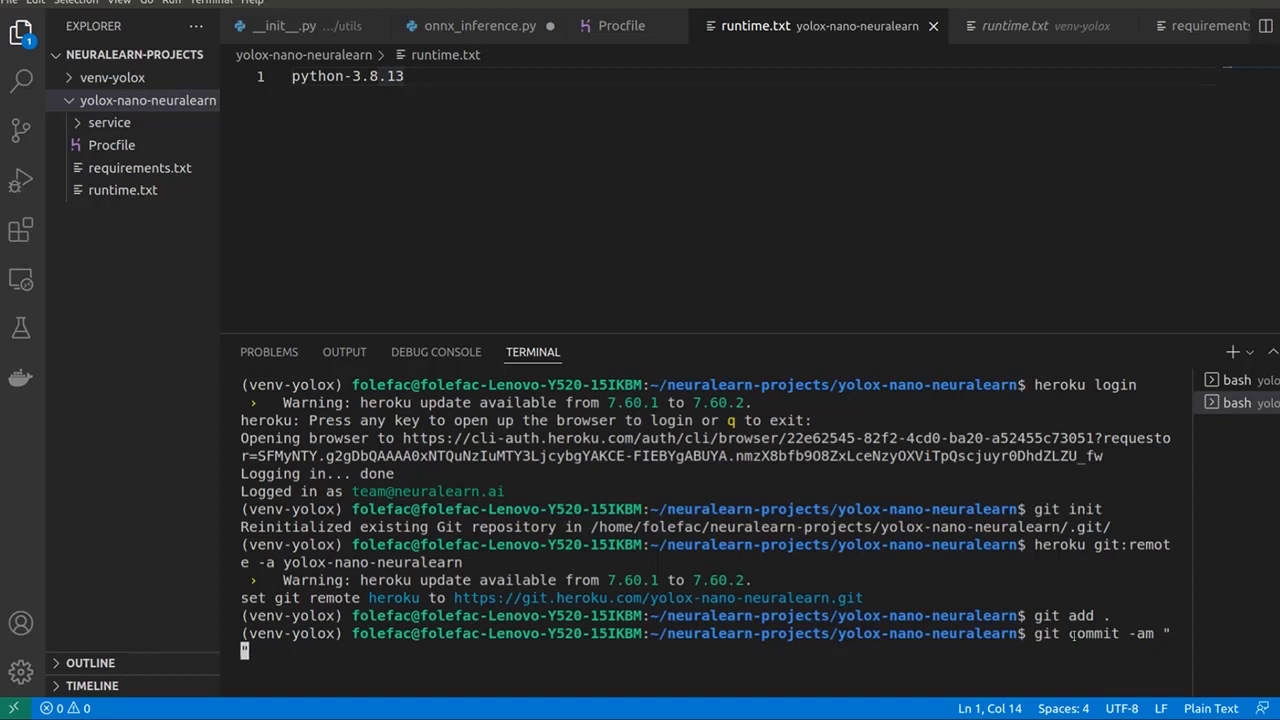
- Attempt 'git commit -am "MY first yolox nano deployment"', which fails asking for git identity
text(MY first)
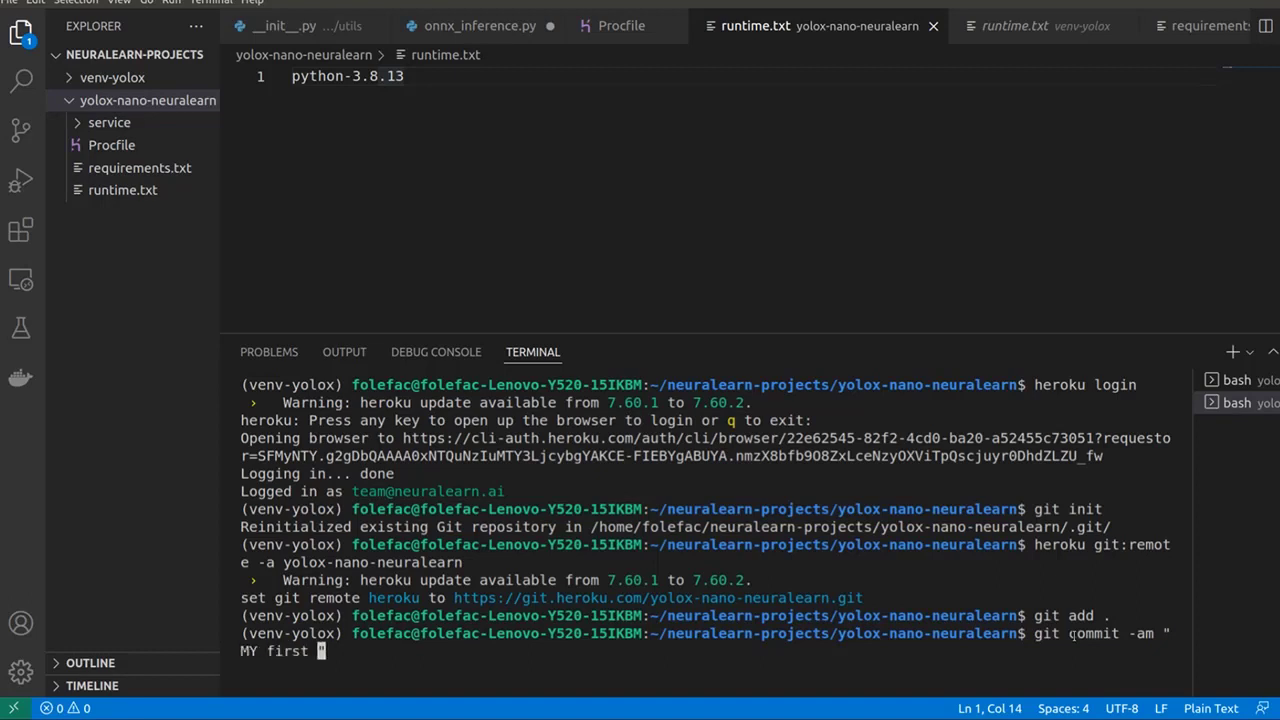
text(yolo nano)
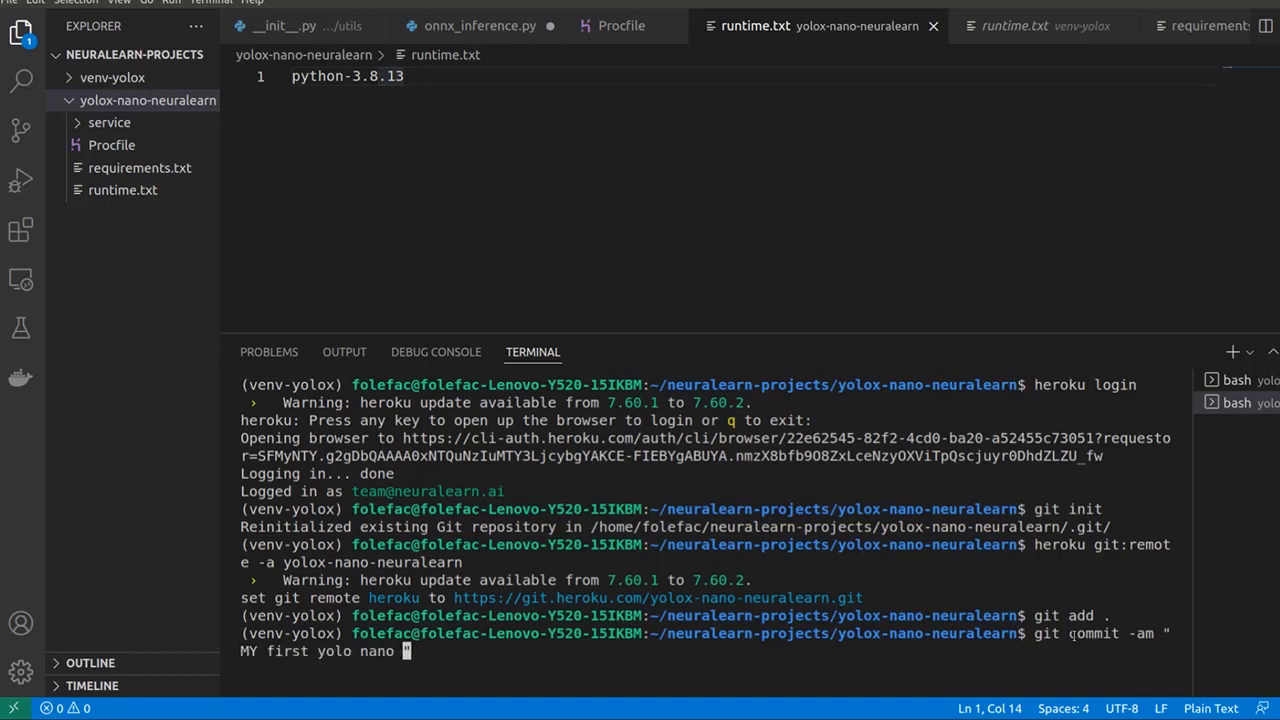
text(deployment)
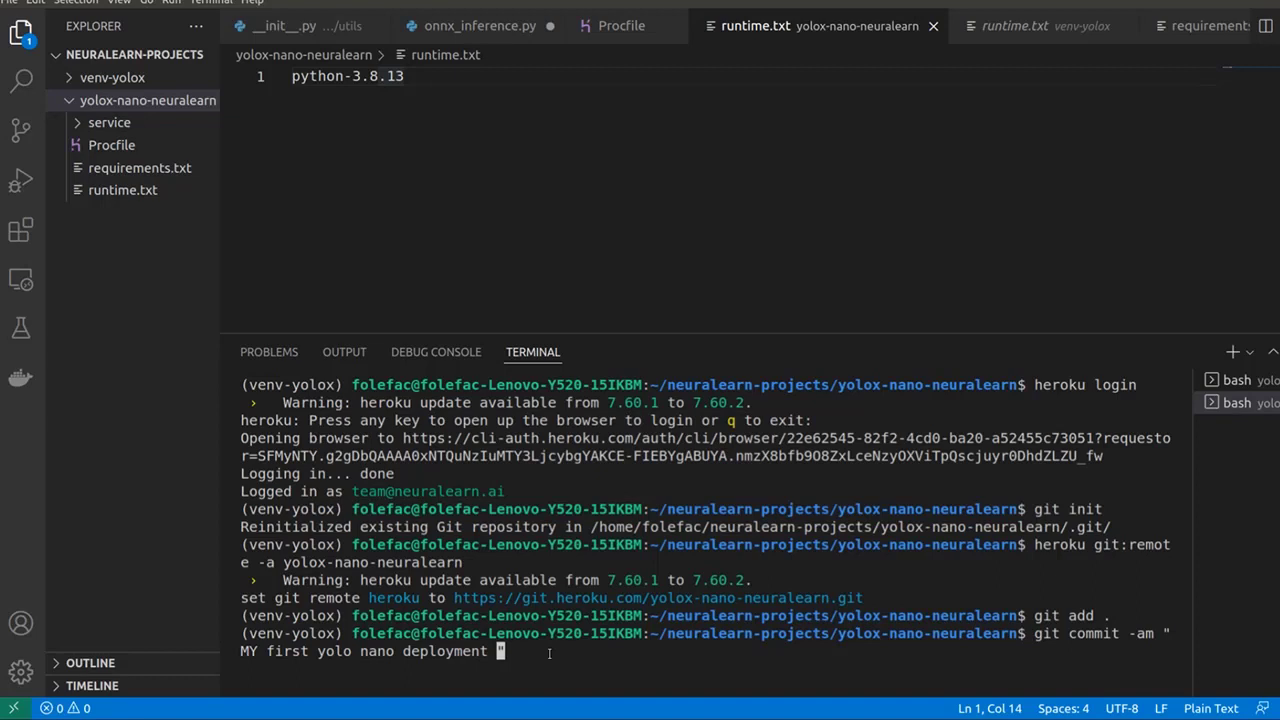
mouse_move(574, 672)
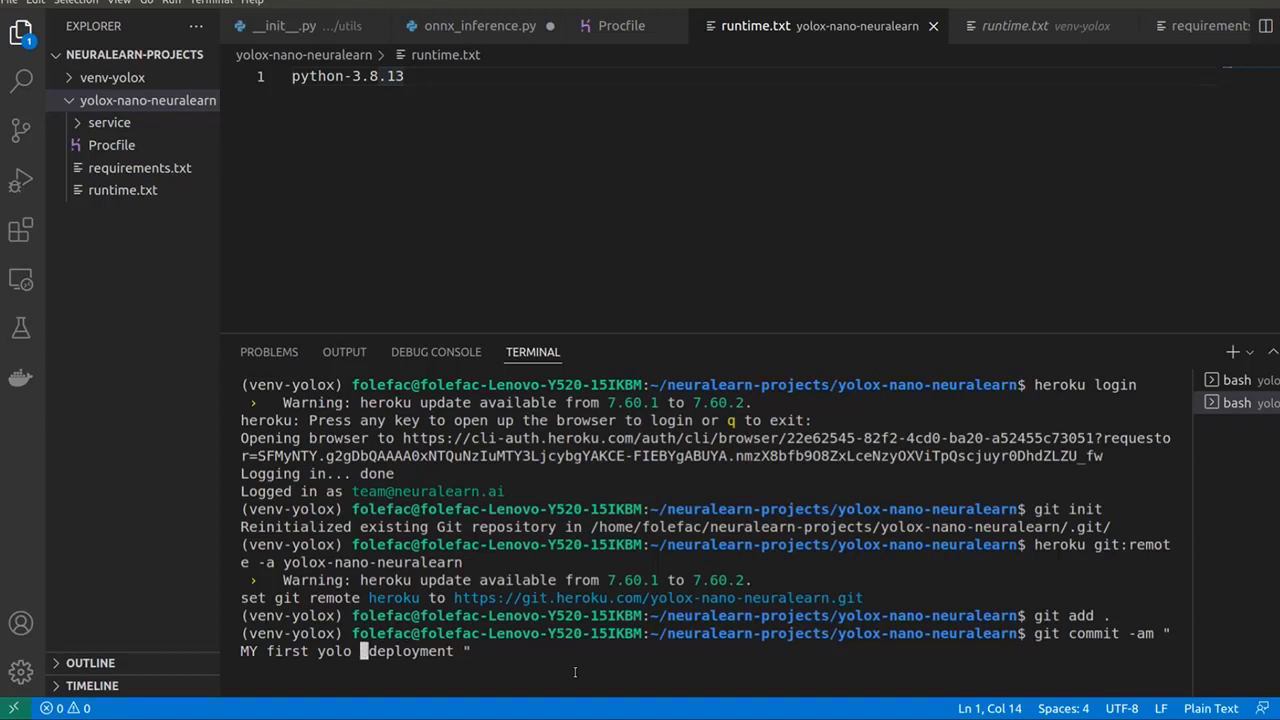
text(x s)
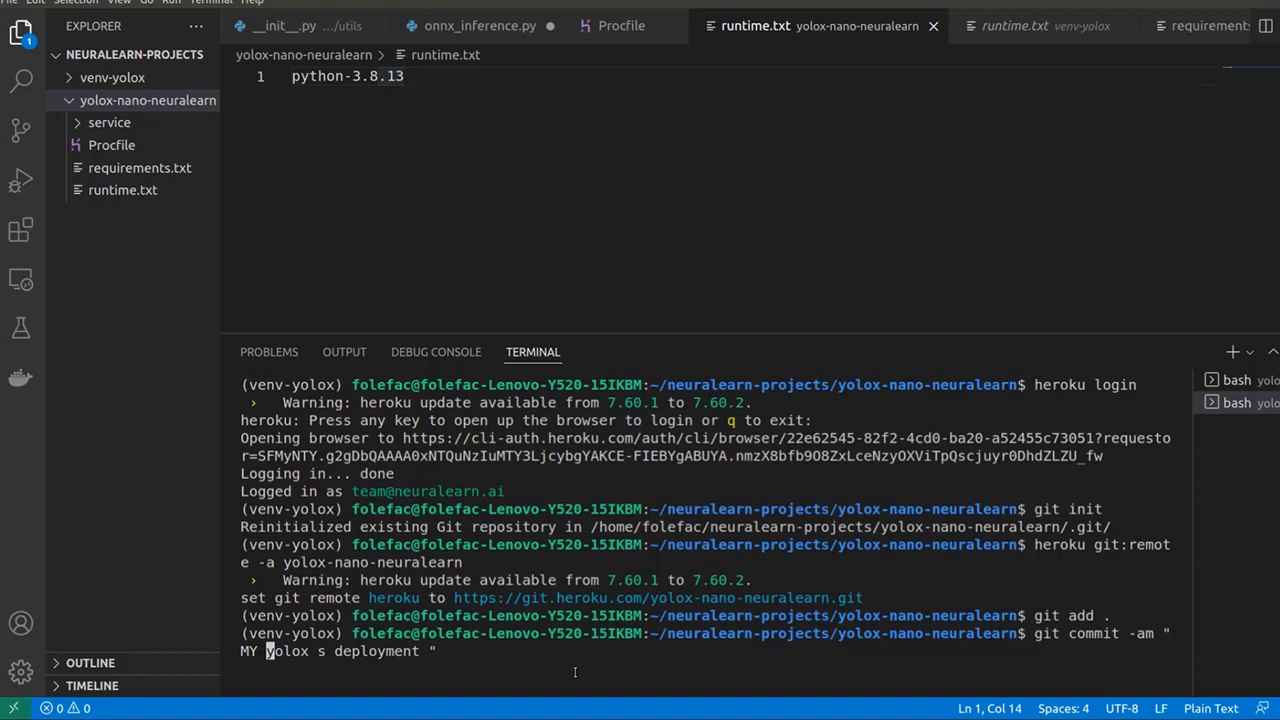
text(first)
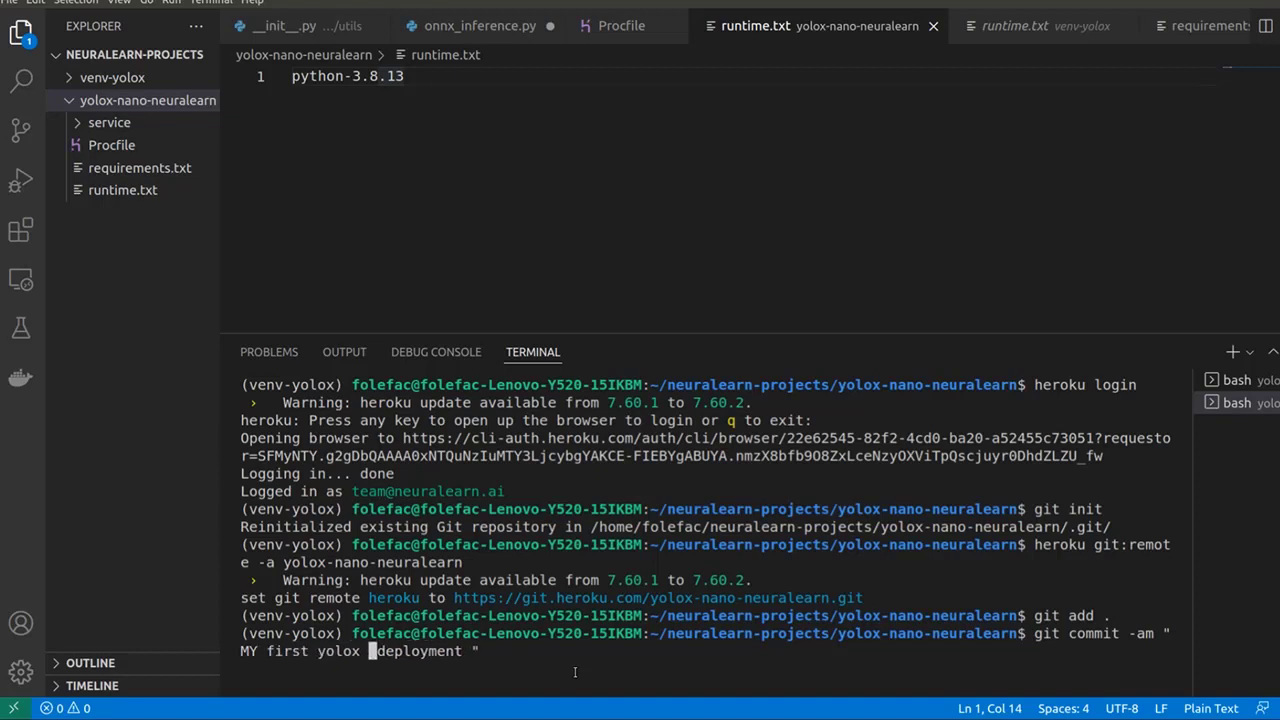
text(nano)
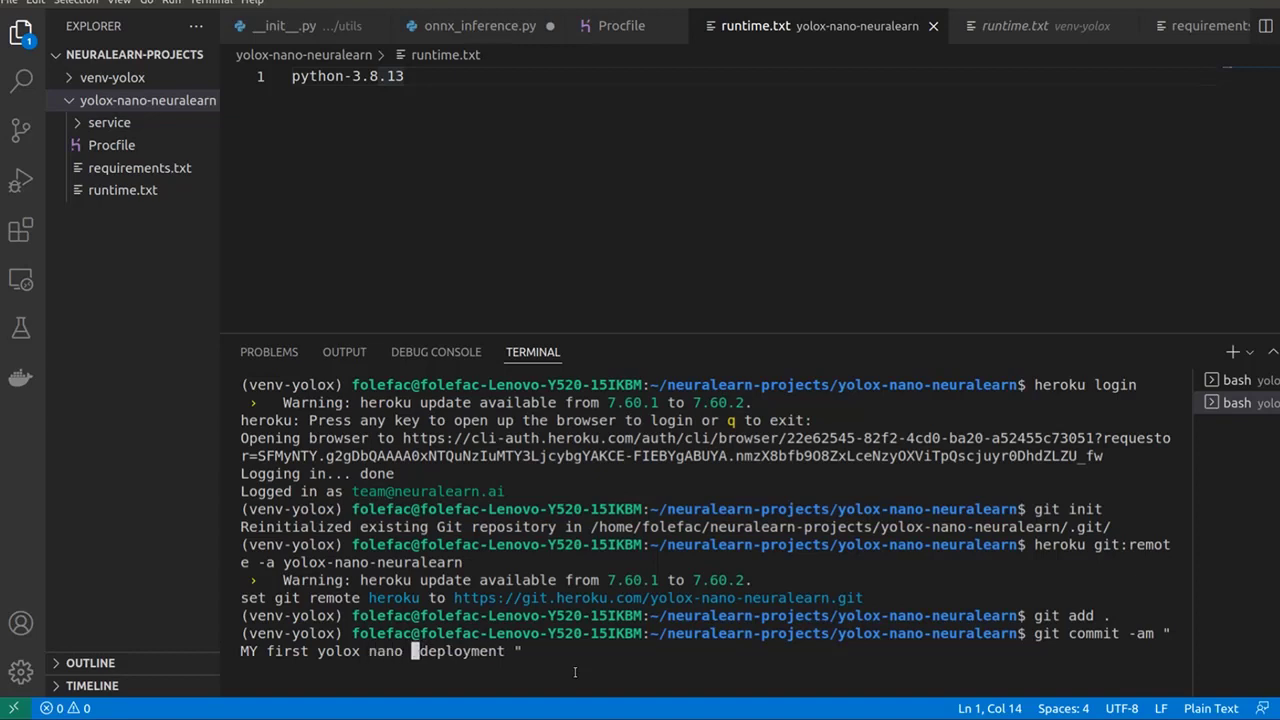
key(Return)
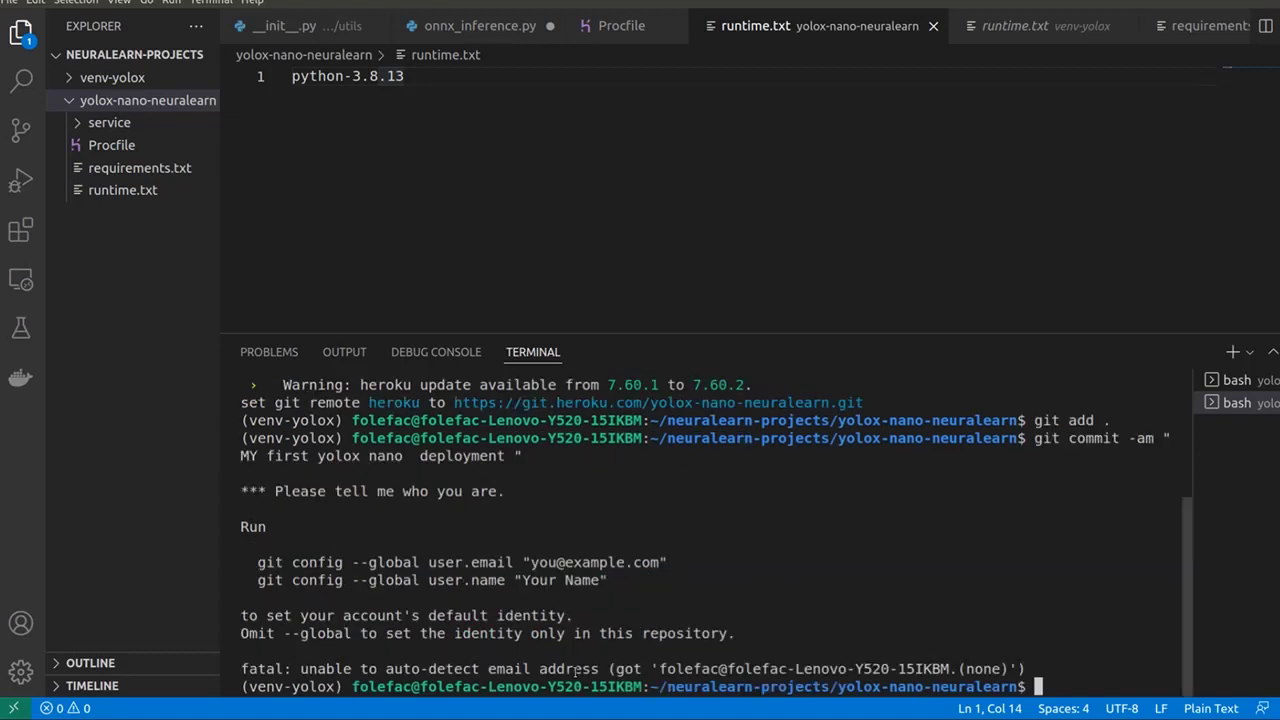
mouse_move(756, 512)
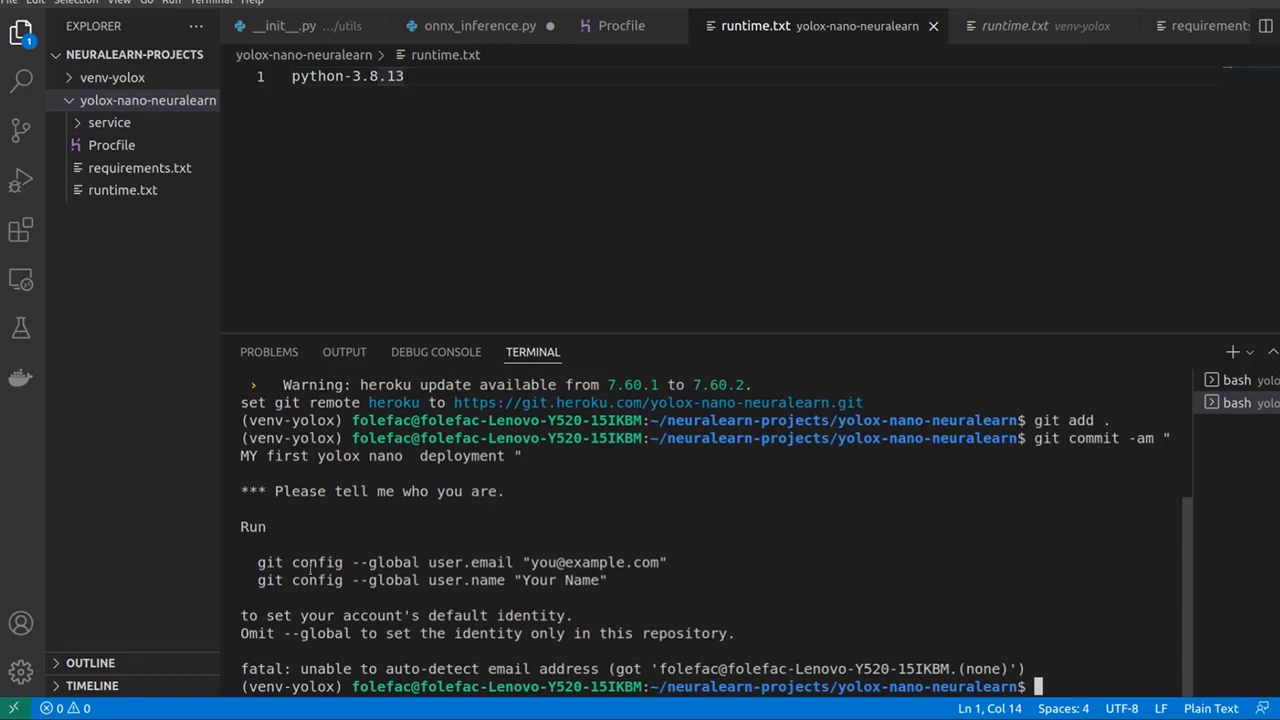
mouse_move(920, 588)
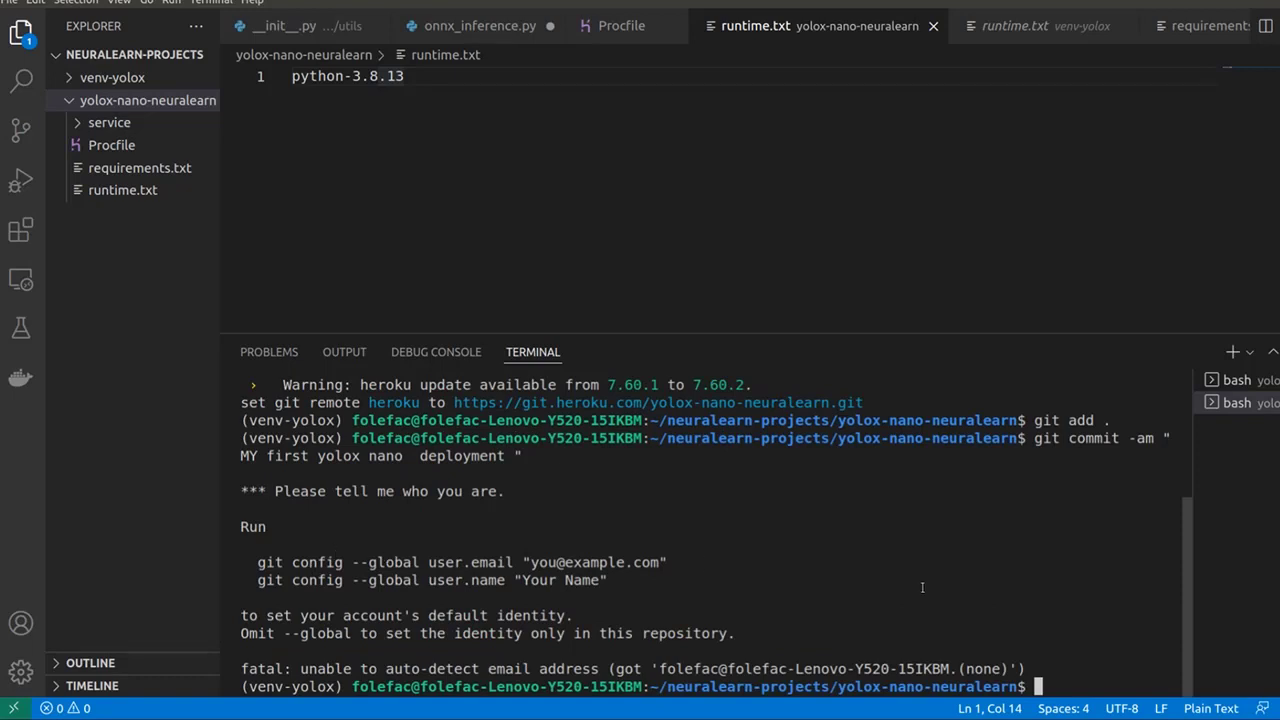
text(git config --glo)
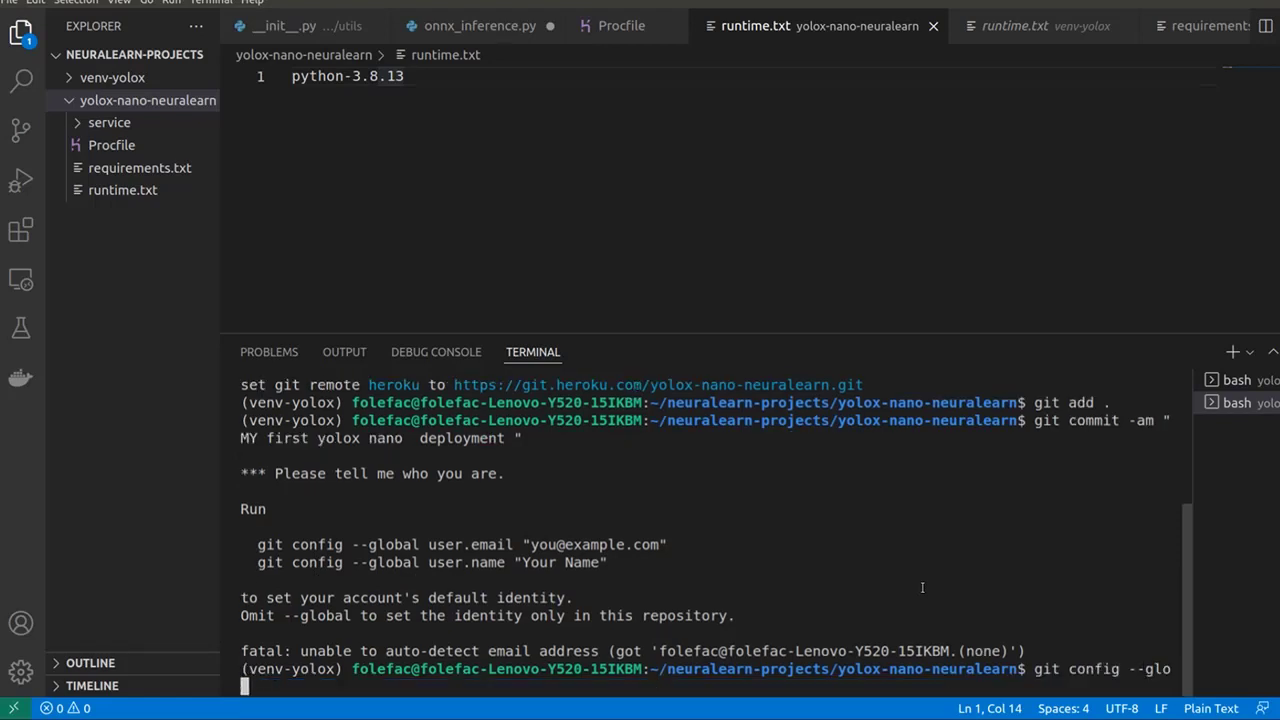
text(bal)
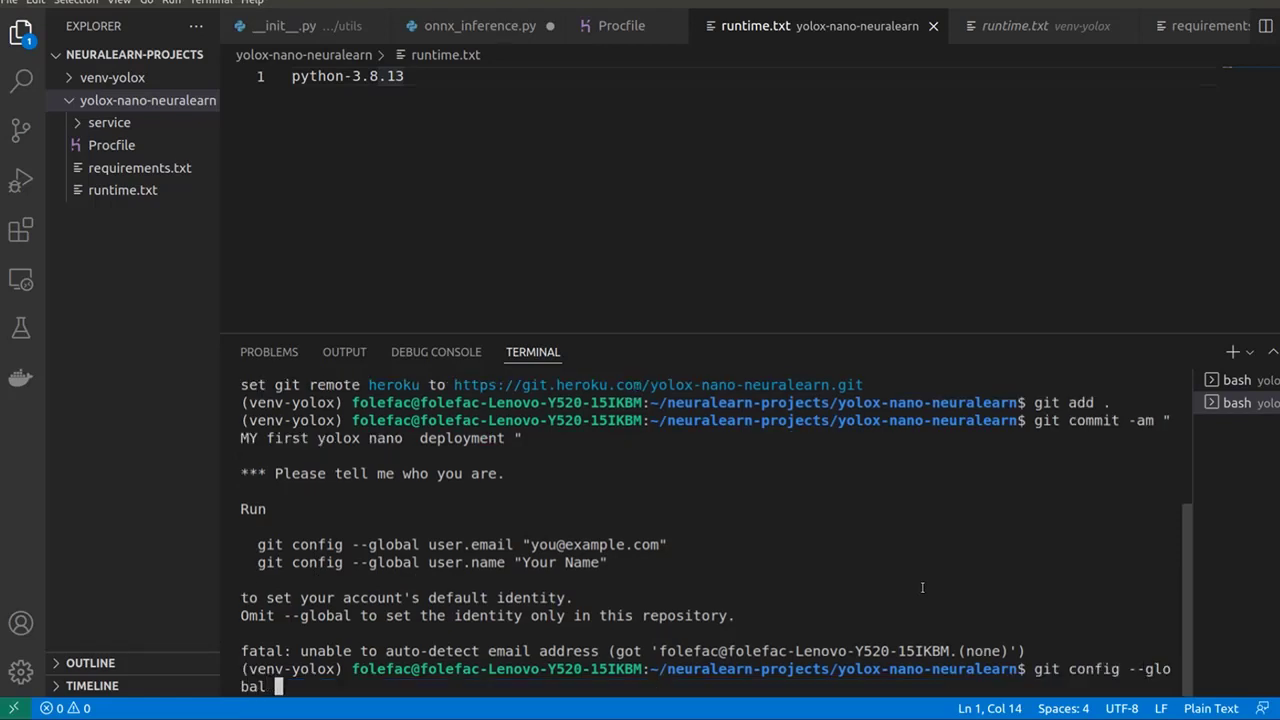
text(user.email)
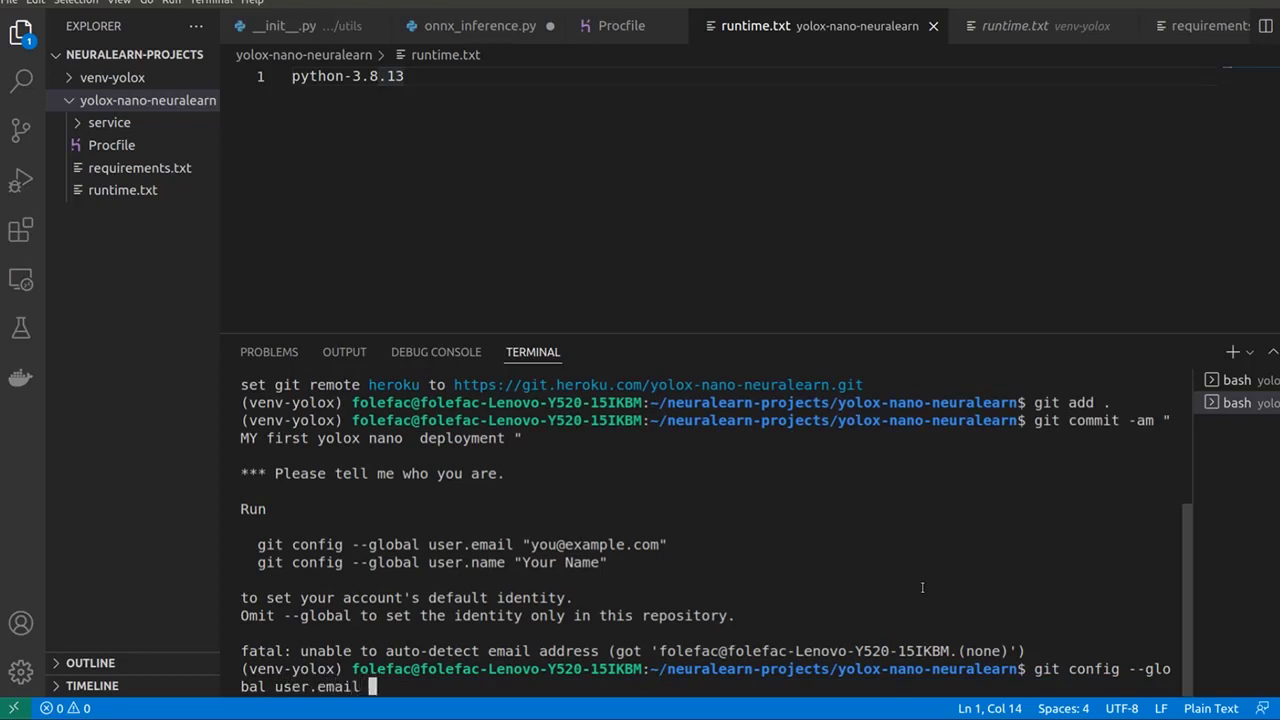
text(")
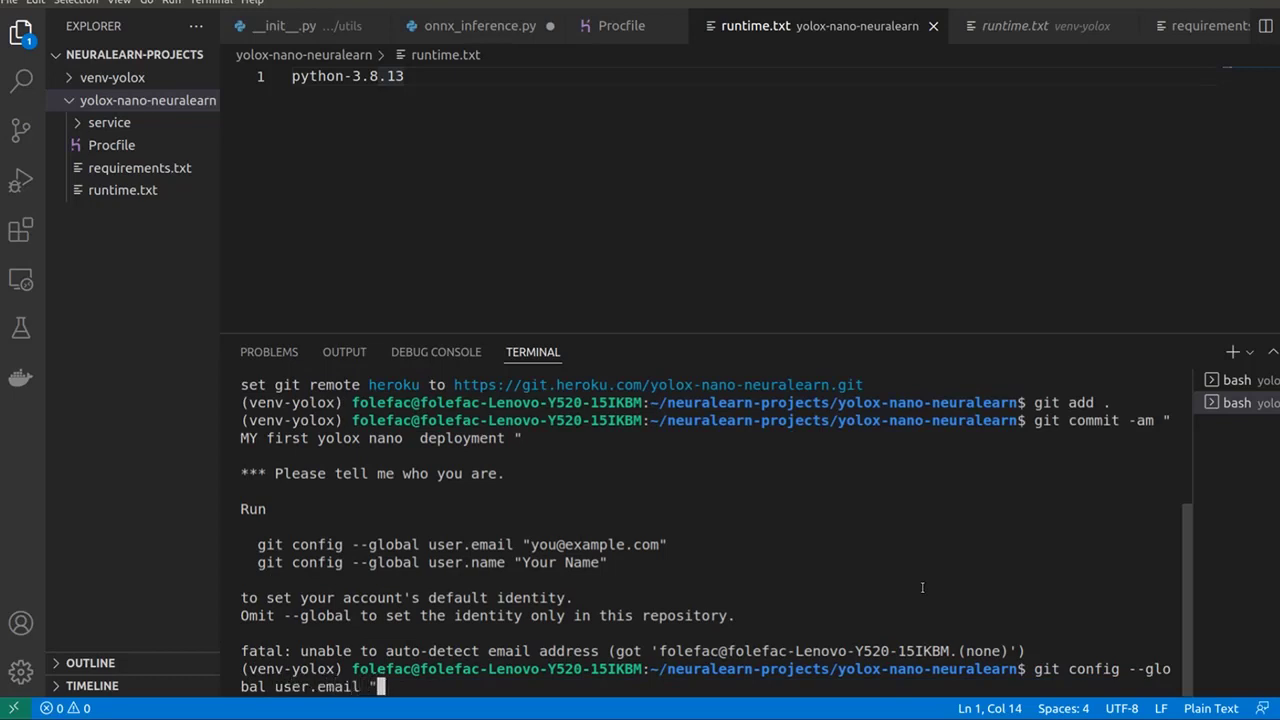
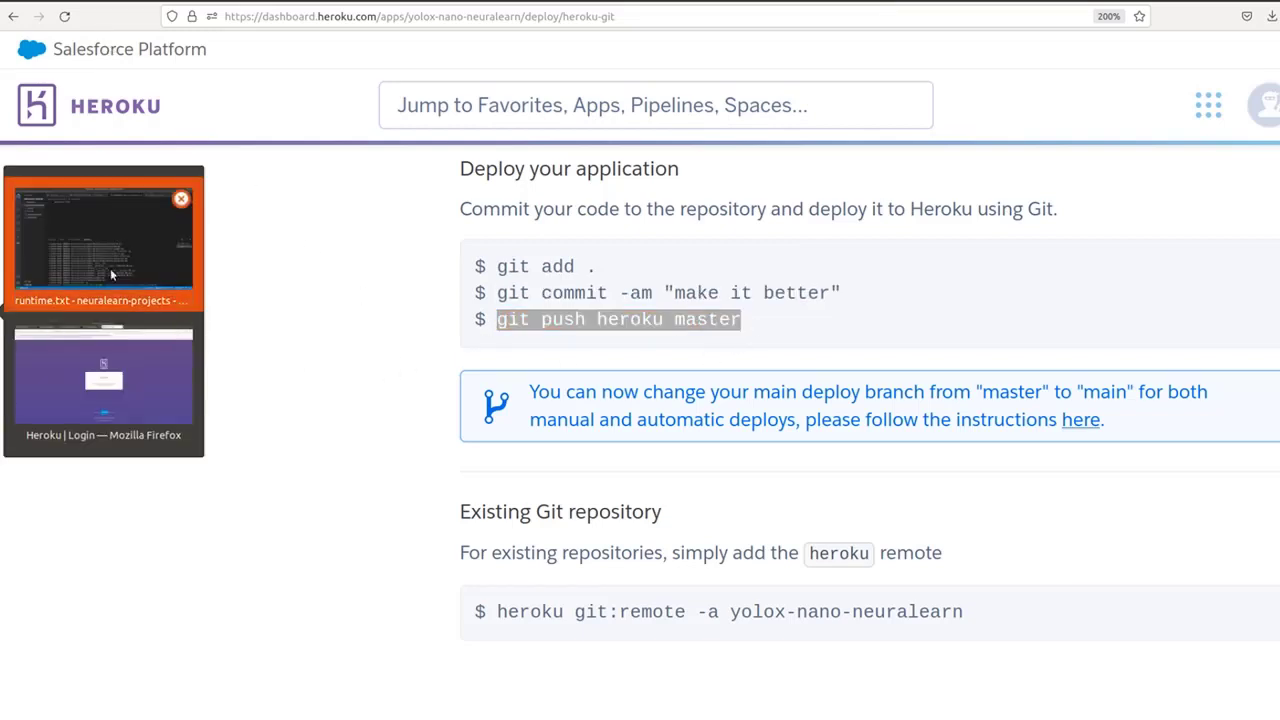
- Run 'git push heroku master' and see it rejected, highlighting the conflicting thop package
click(104, 238)
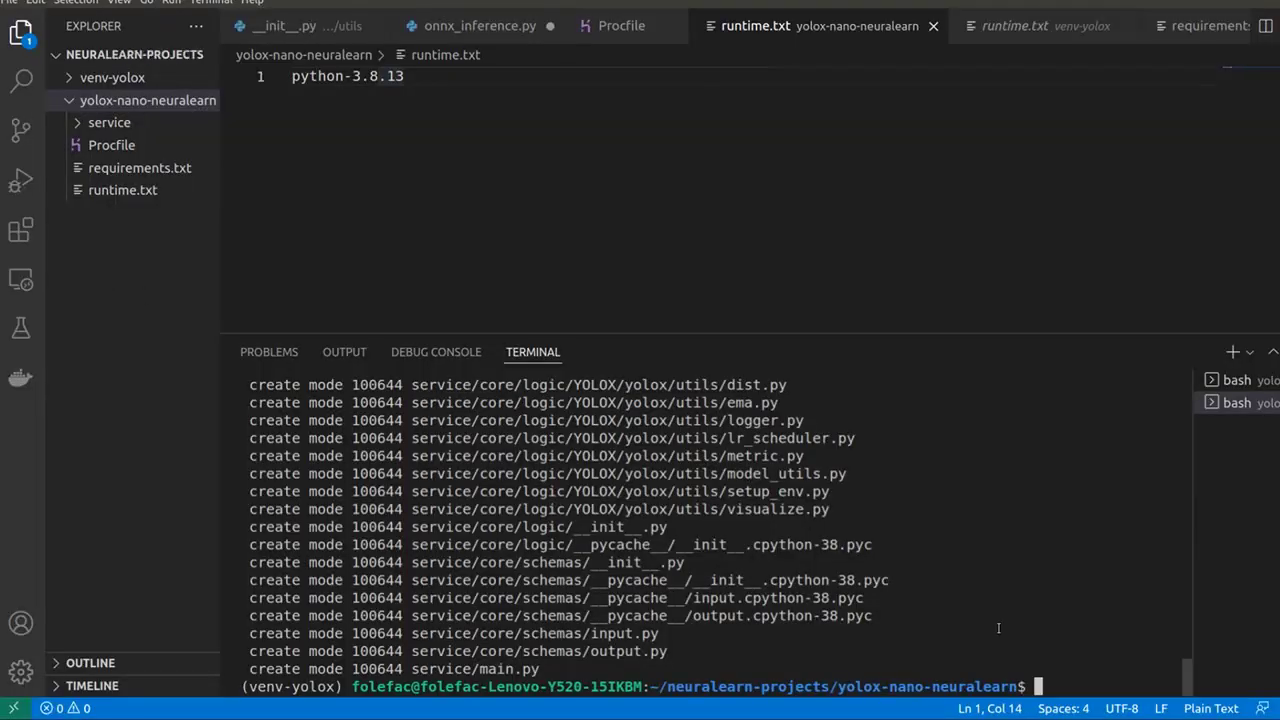
text(git push heroku master)
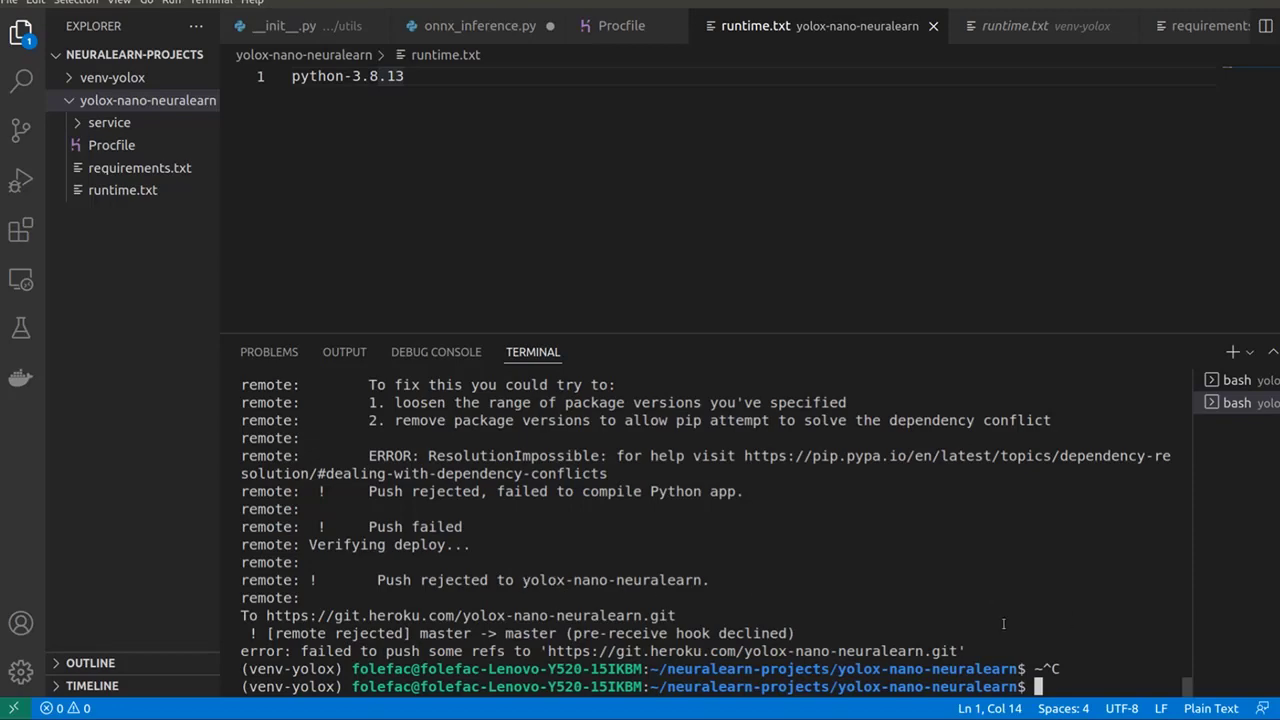
mouse_move(1186, 688)
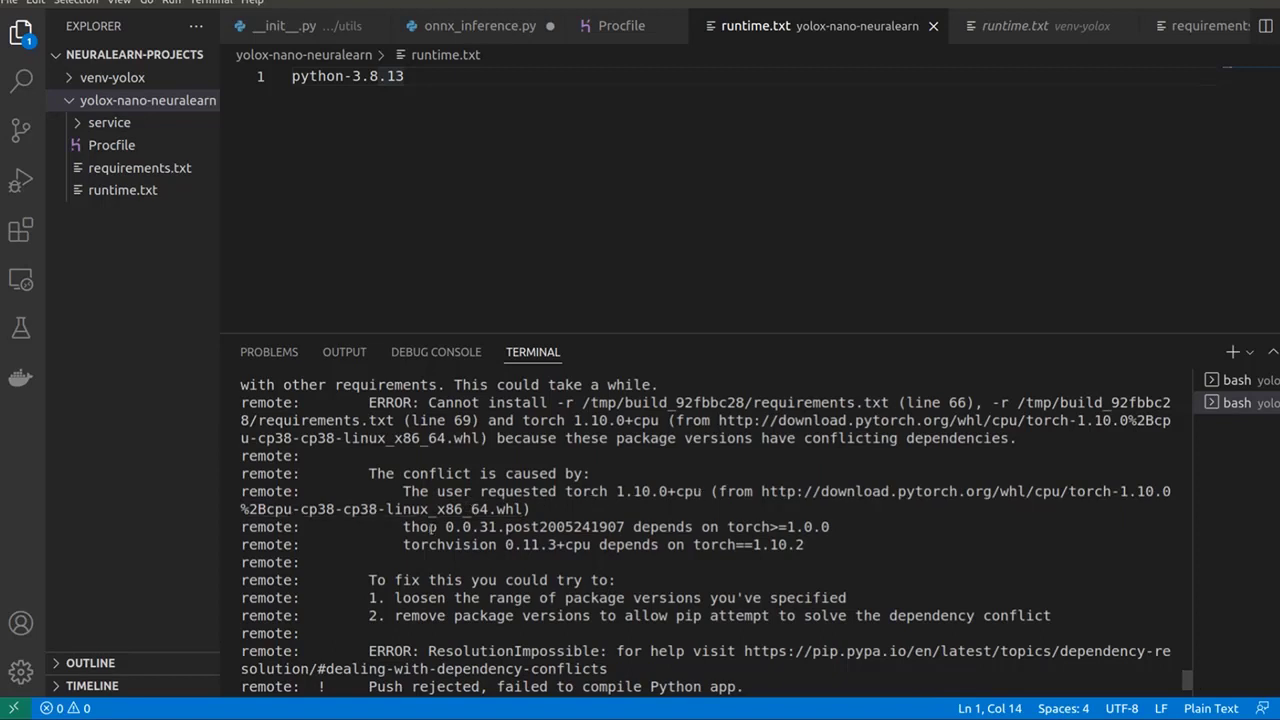
double_click(420, 528)
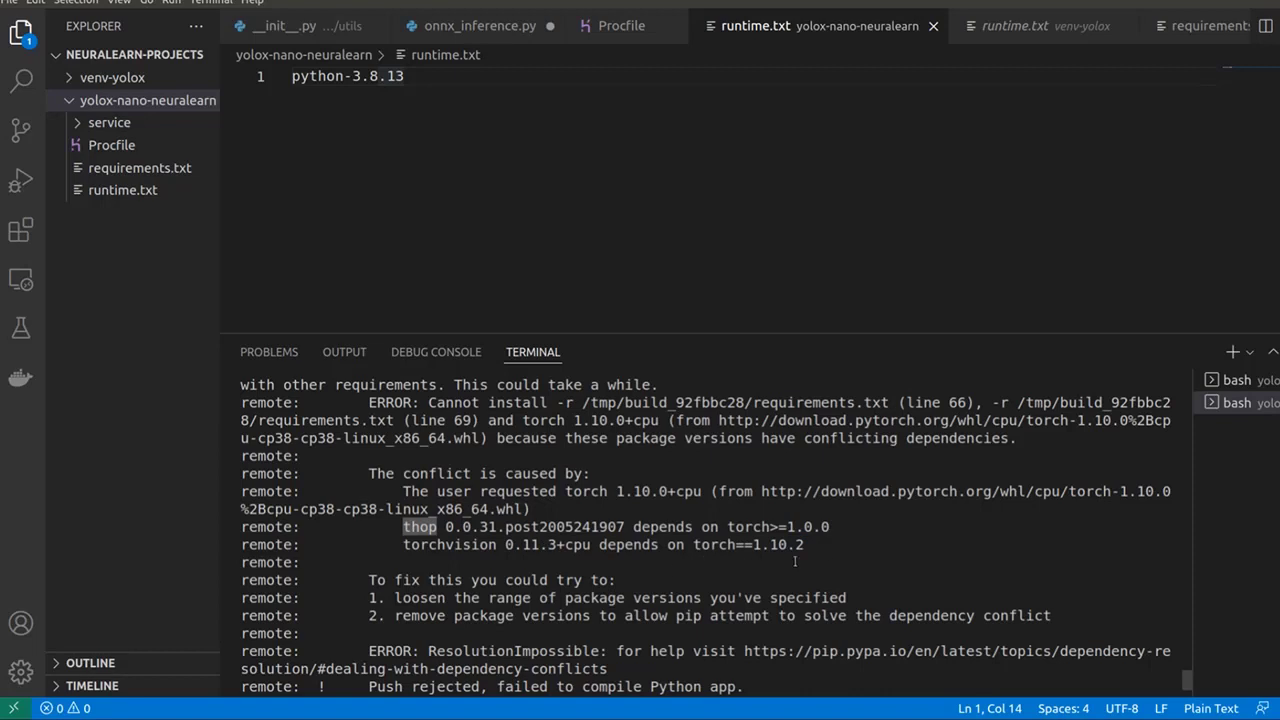
- Change the torch wheel in requirements.txt to the 1.10.2+cpu build
click(140, 168)
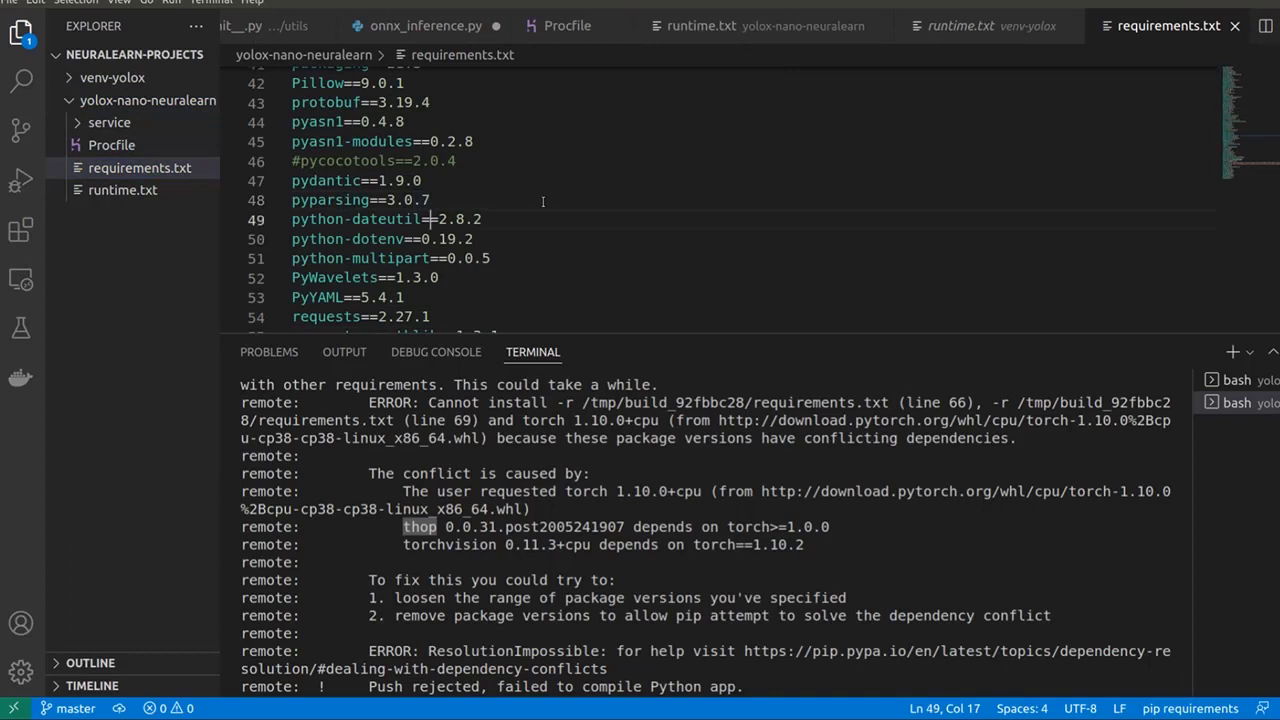
scroll(down, 3)
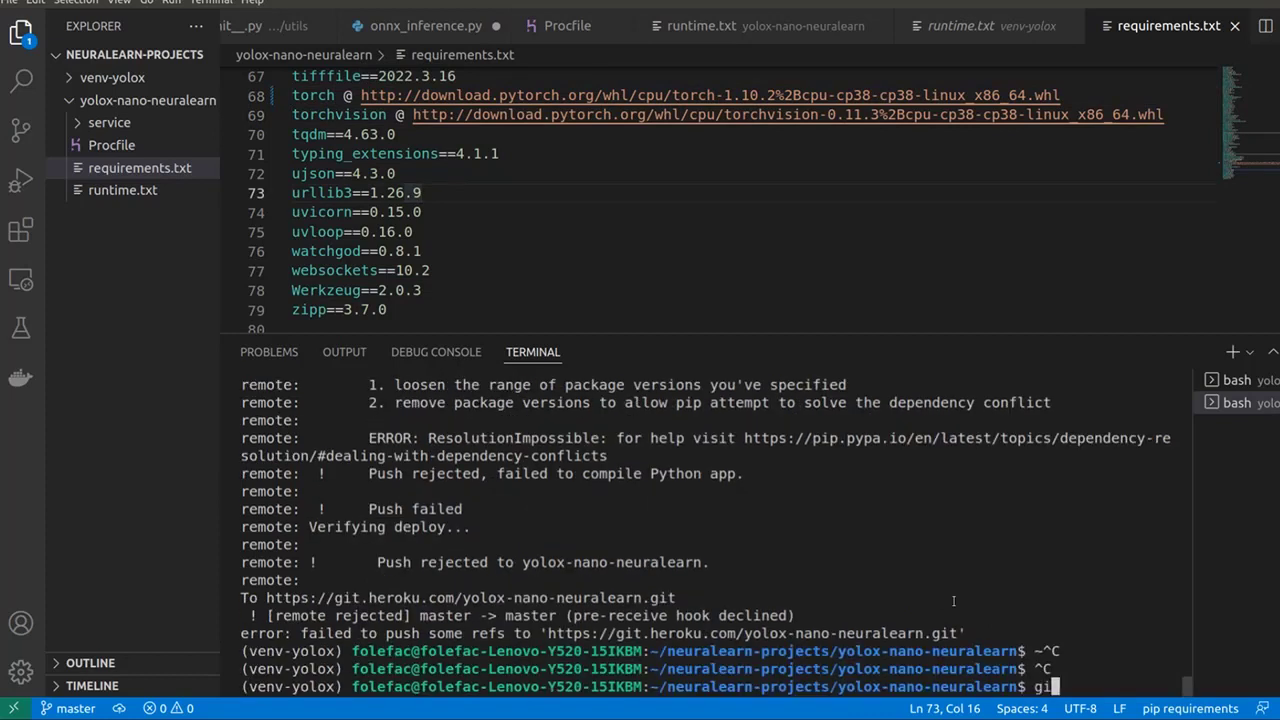
- Stage the change and commit it with a 'changing' message via git commit -m
text(git add .)
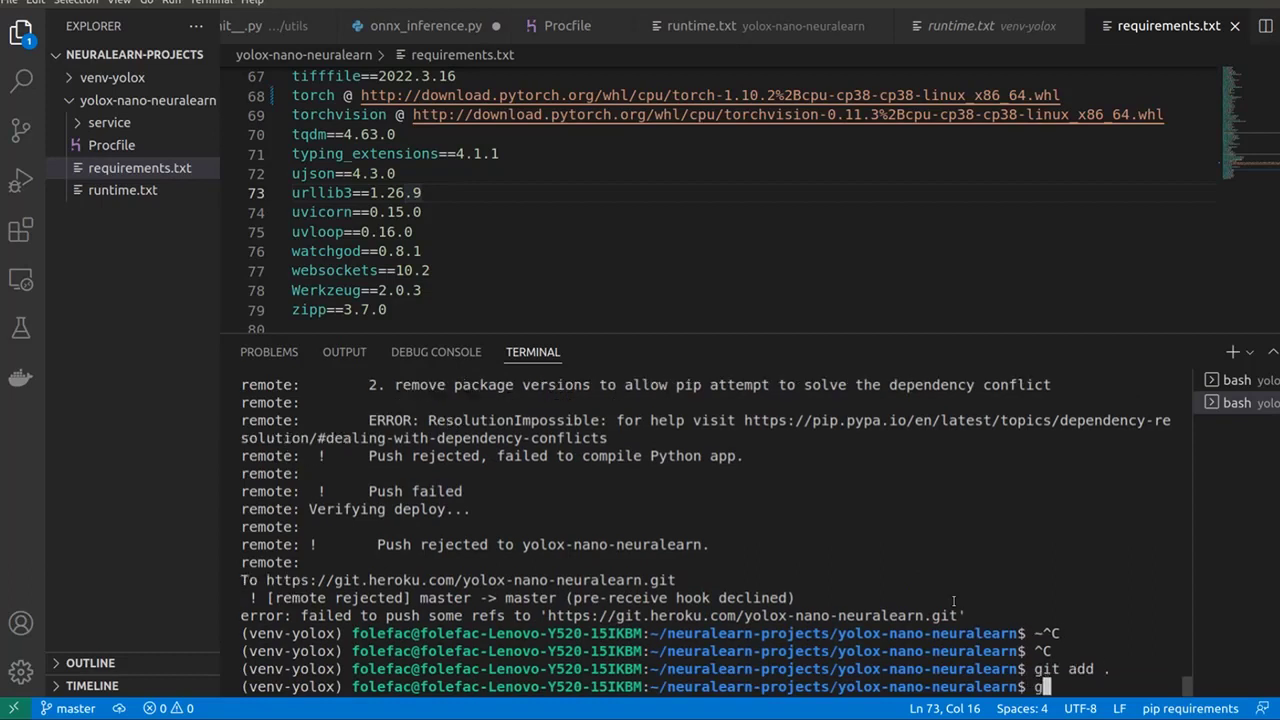
text(it commit -m)
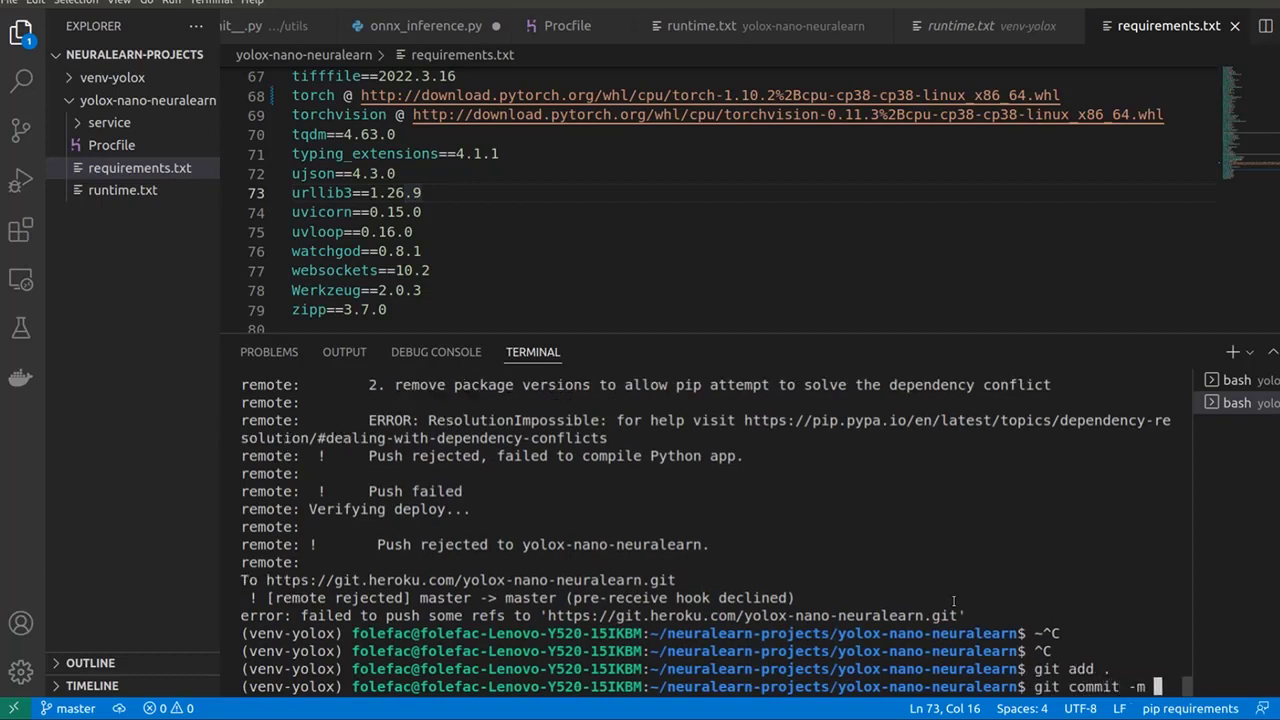
text(")
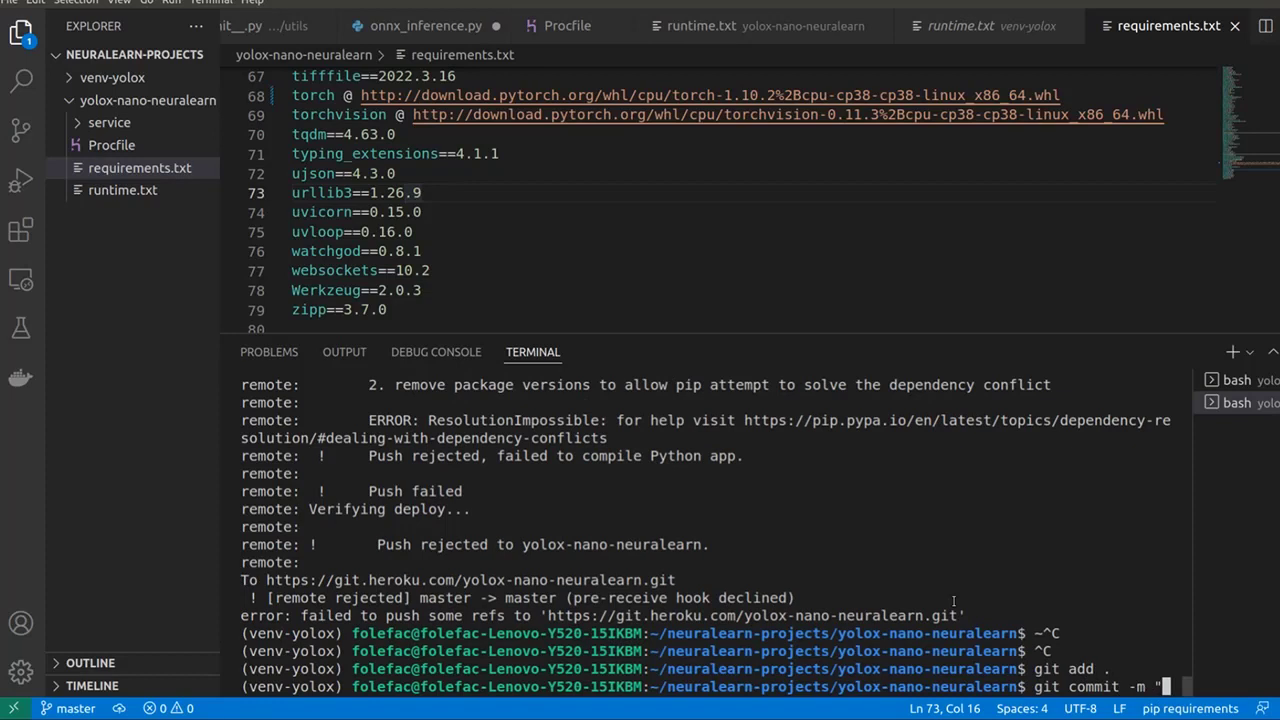
scroll(down, 3)
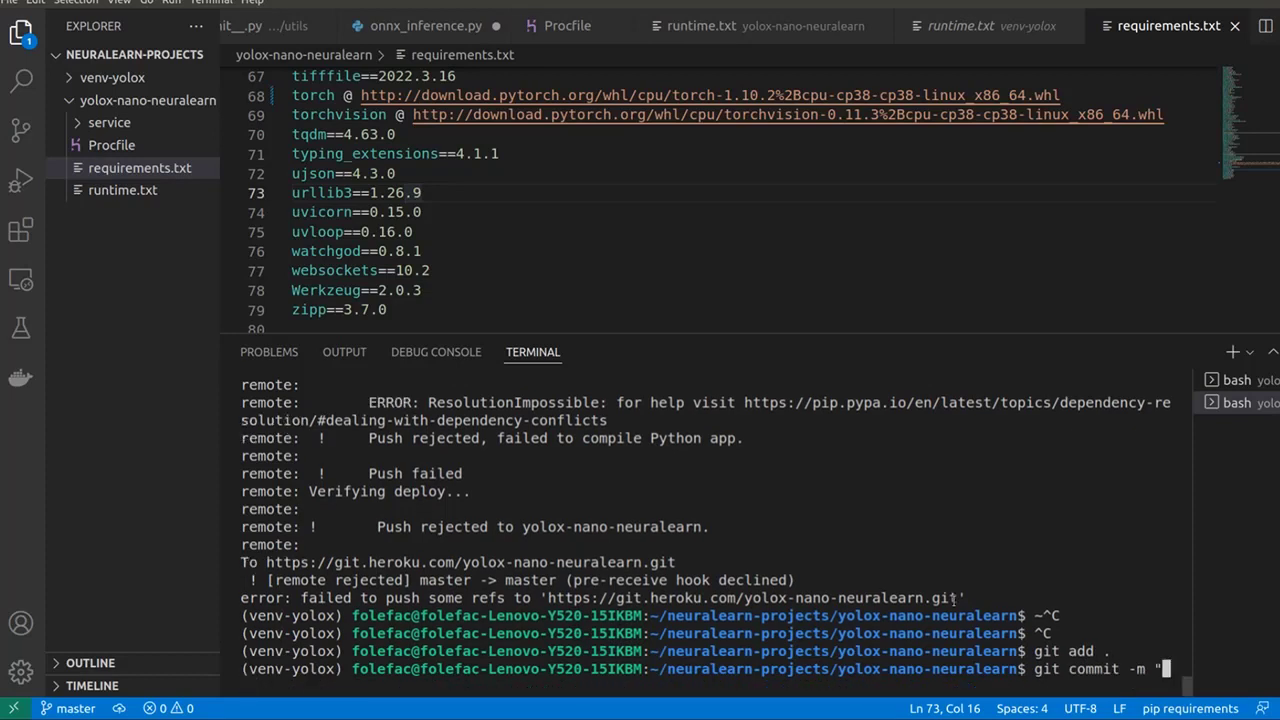
text(hang)
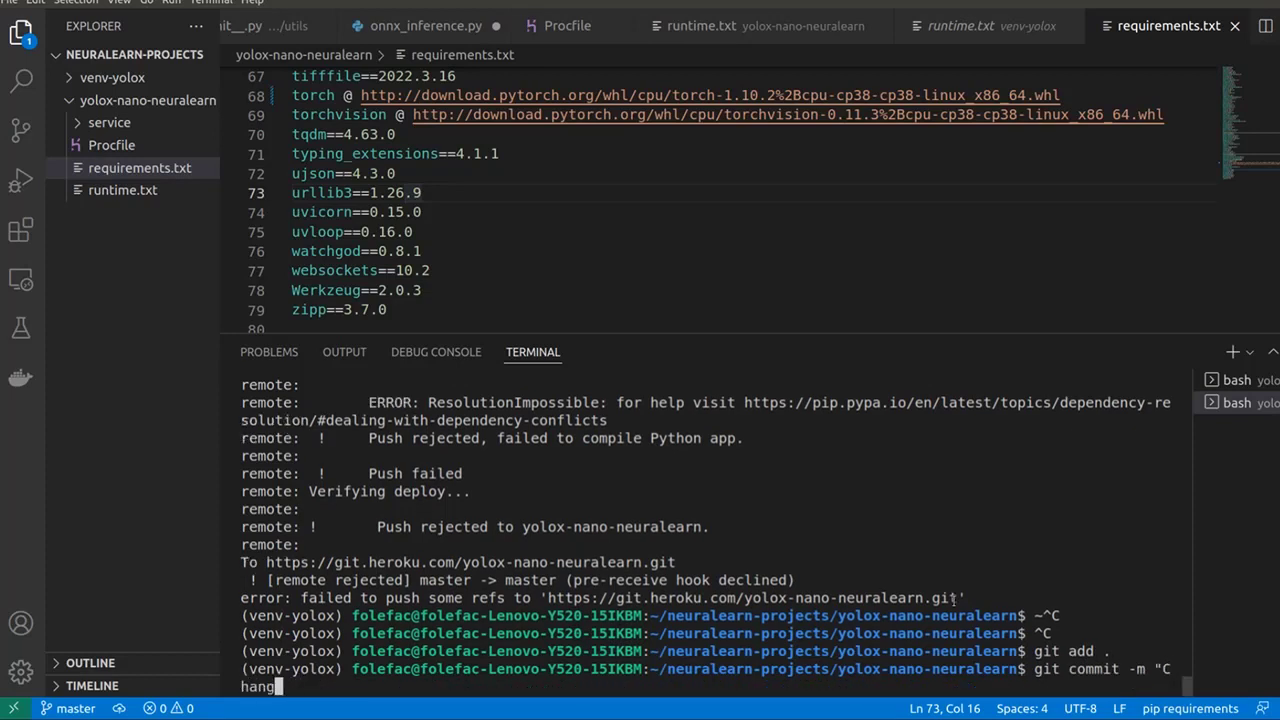
text(ing)
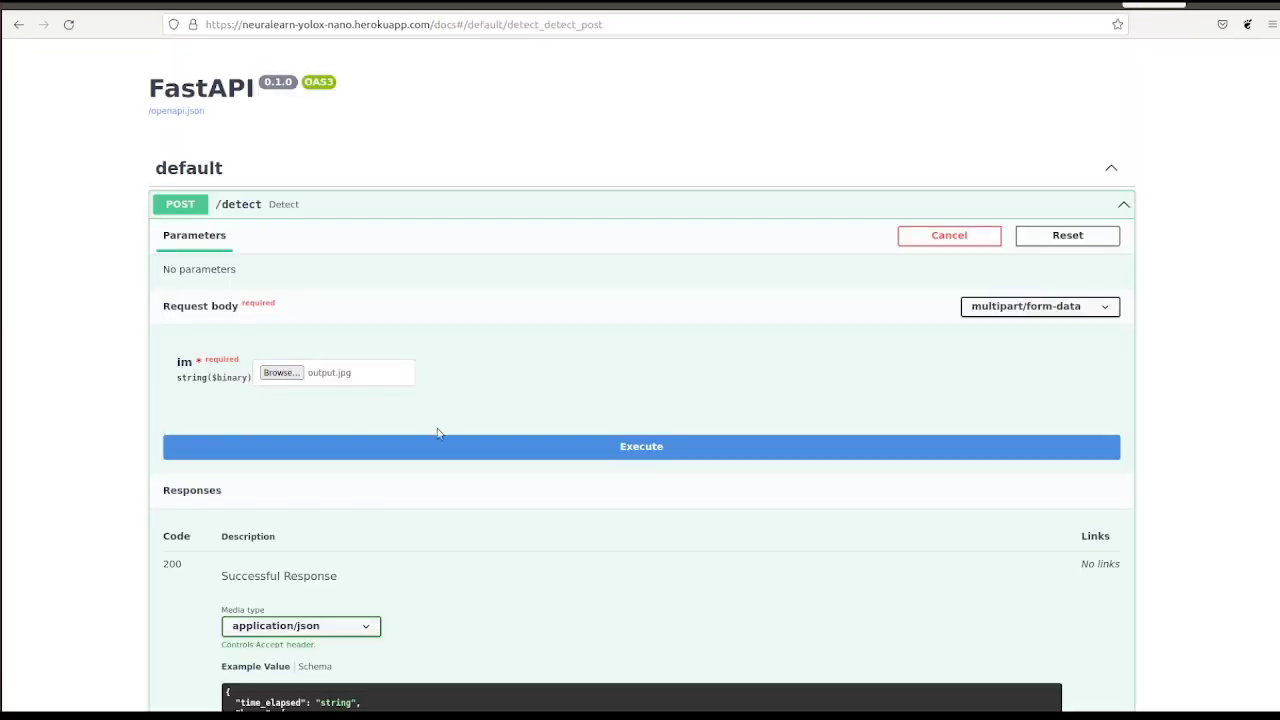
- Execute POST /detect with output.jpg and review the 200 response body of boxes
click(640, 446)
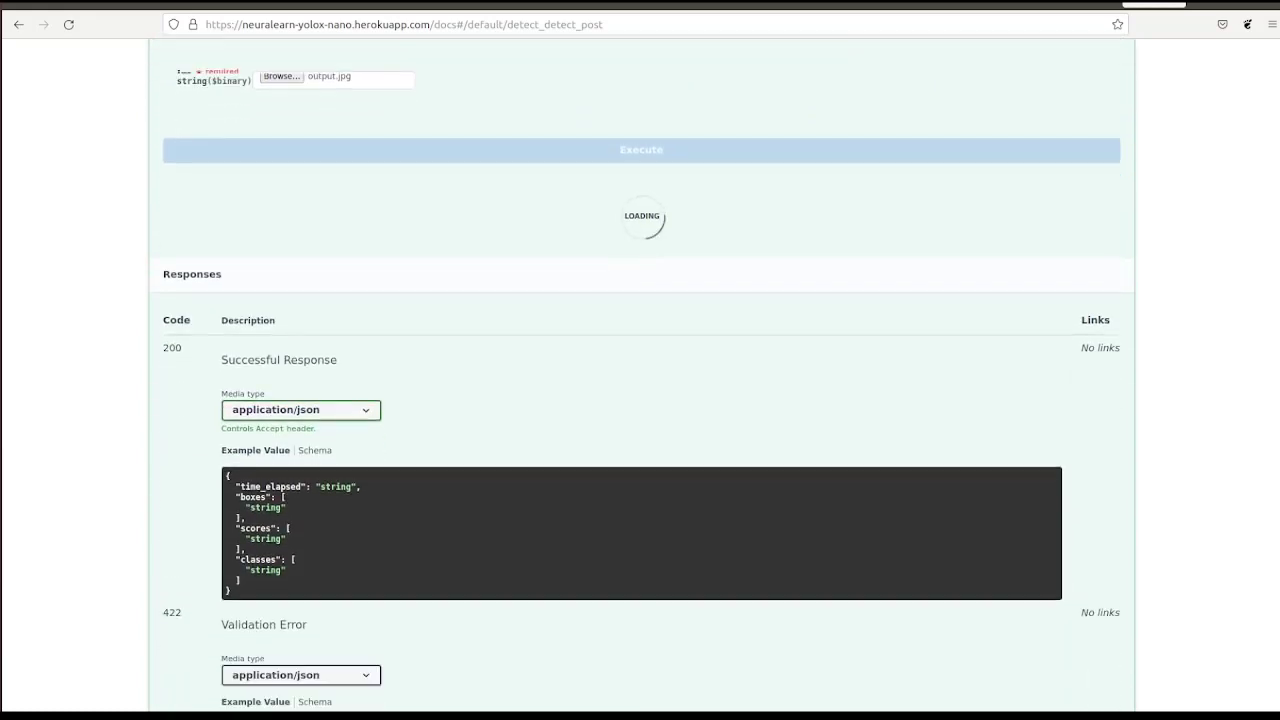
click(640, 148)
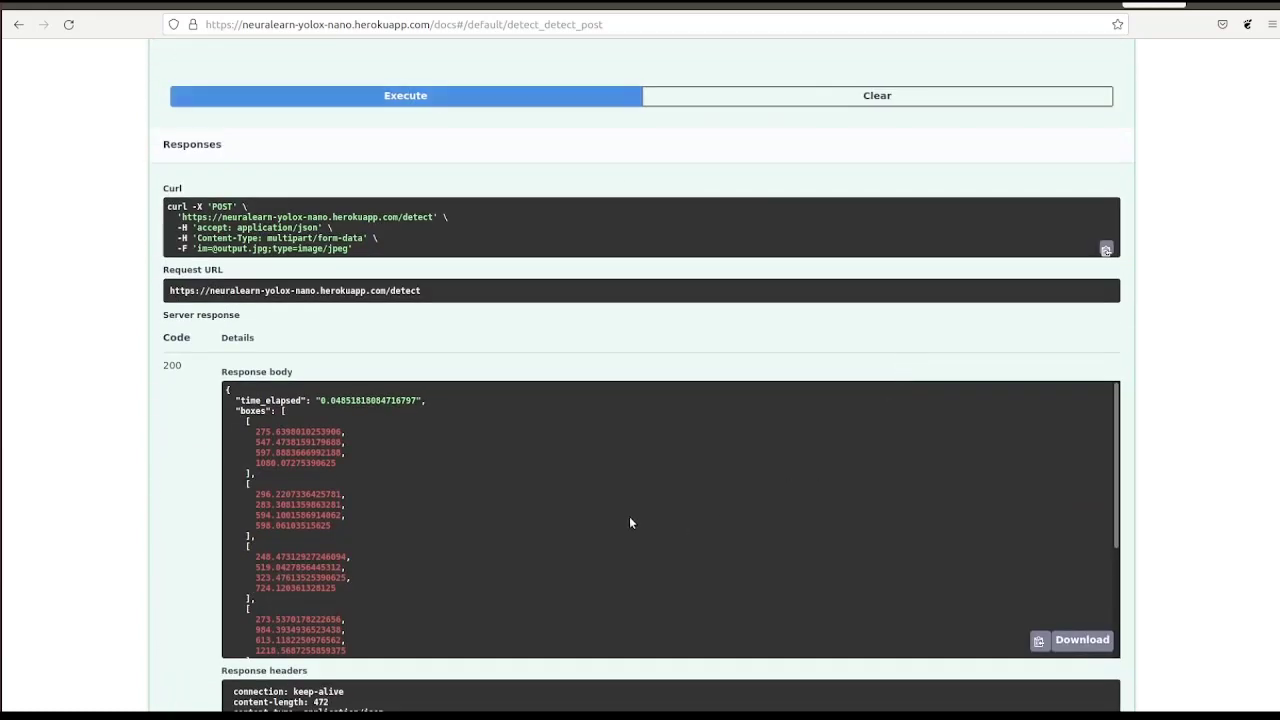
mouse_move(728, 438)
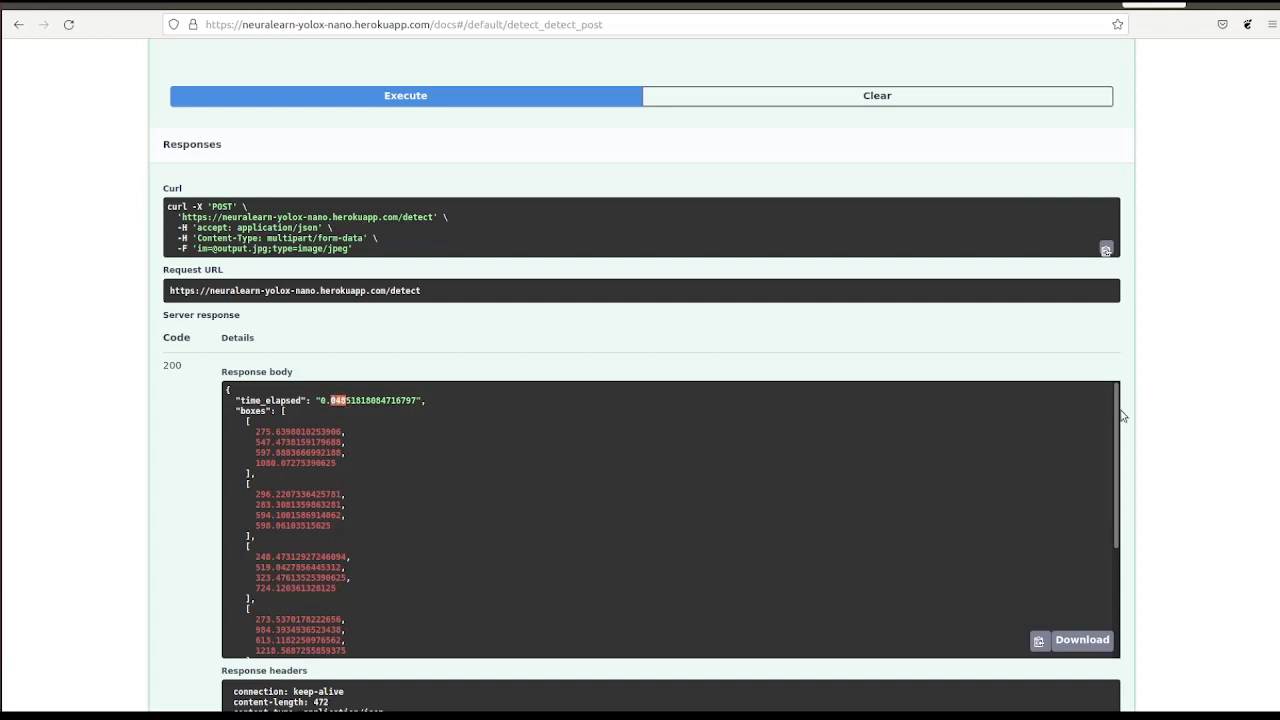
scroll(down, 3)
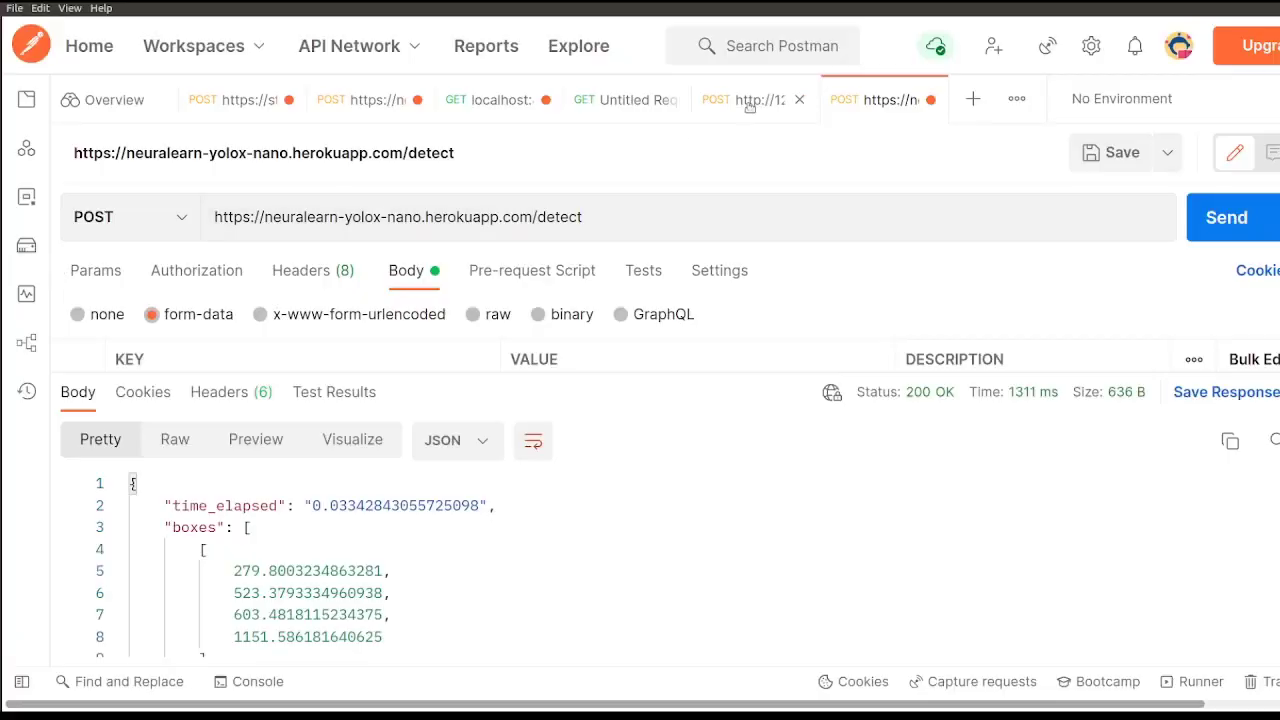
- Create a new blank request and set its method to POST
click(890, 100)
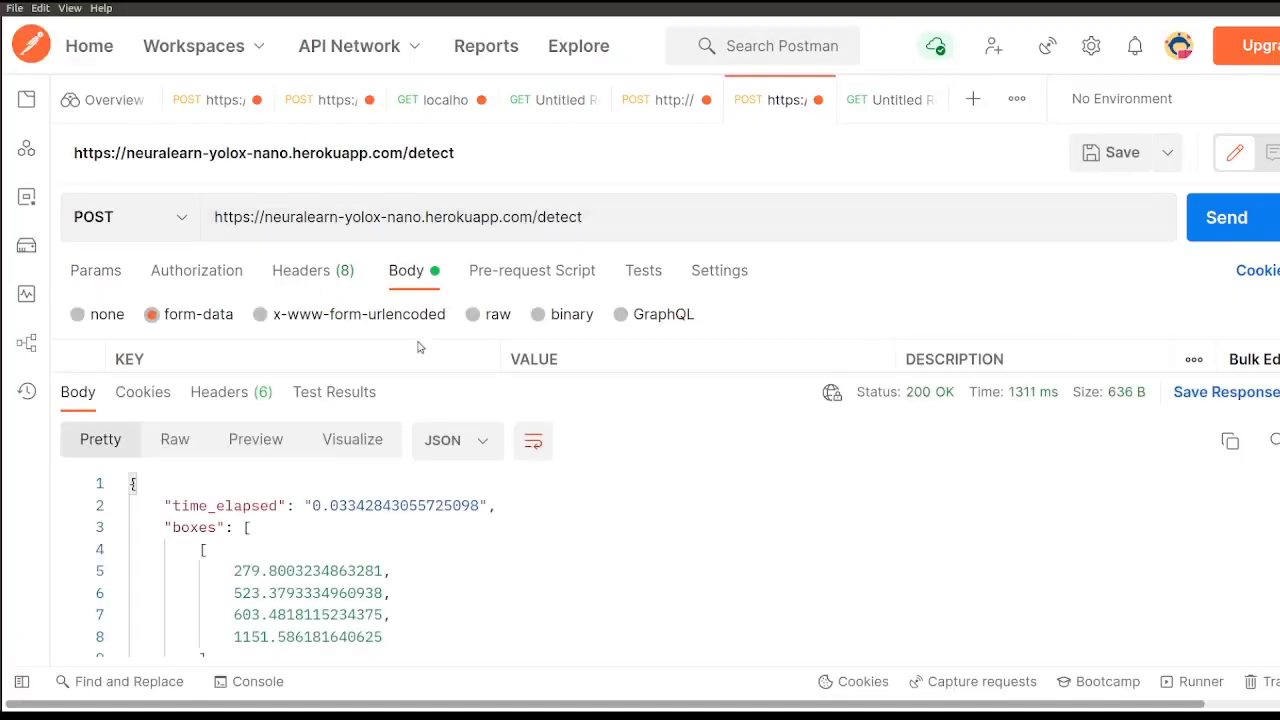
double_click(398, 216)
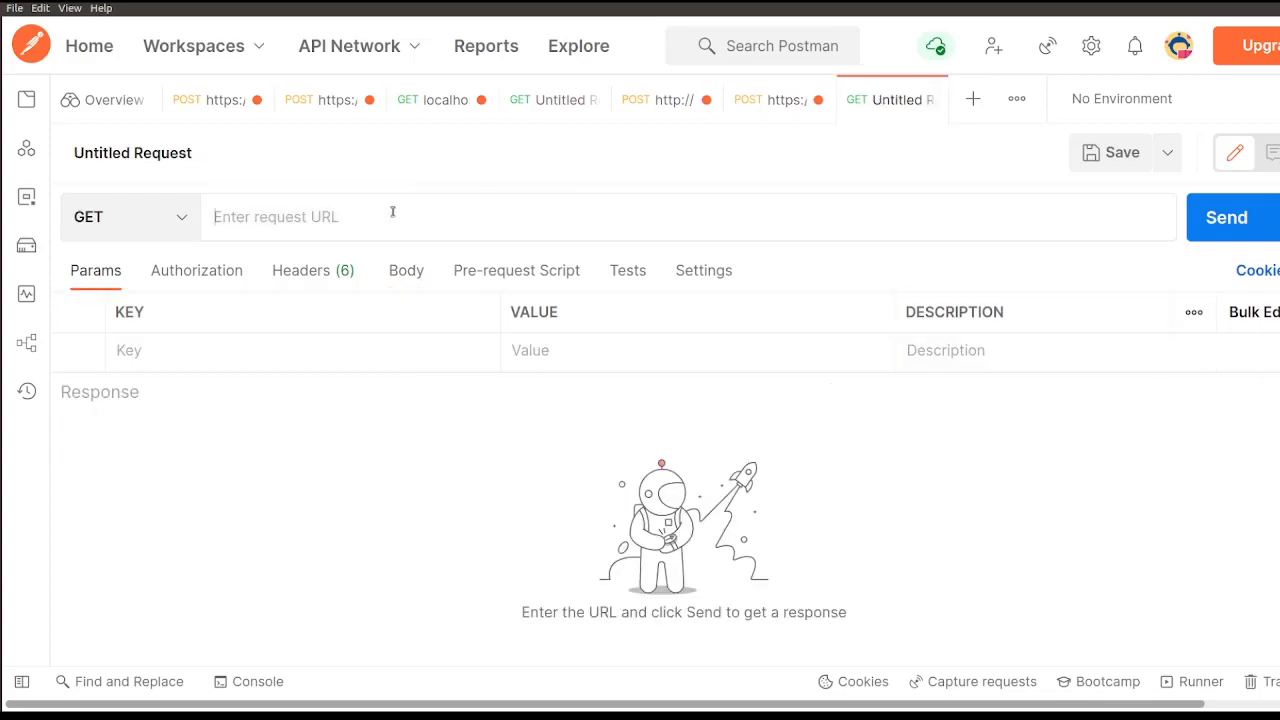
click(128, 216)
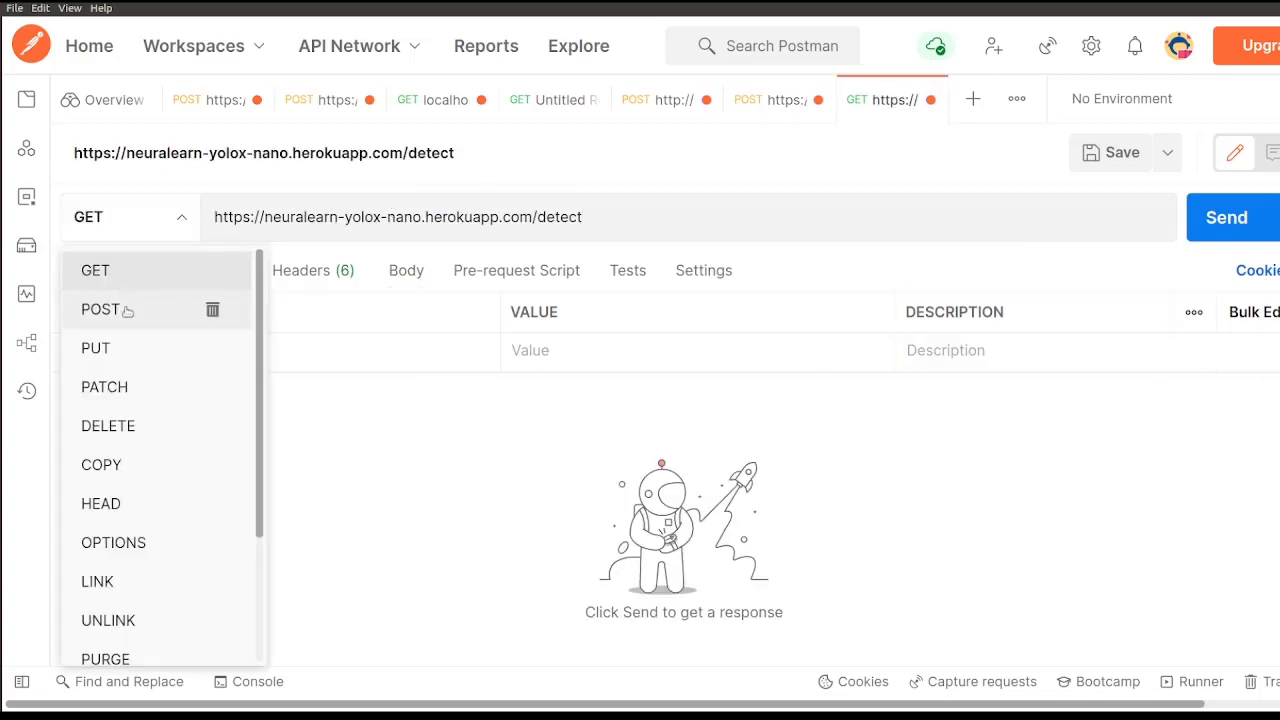
click(100, 308)
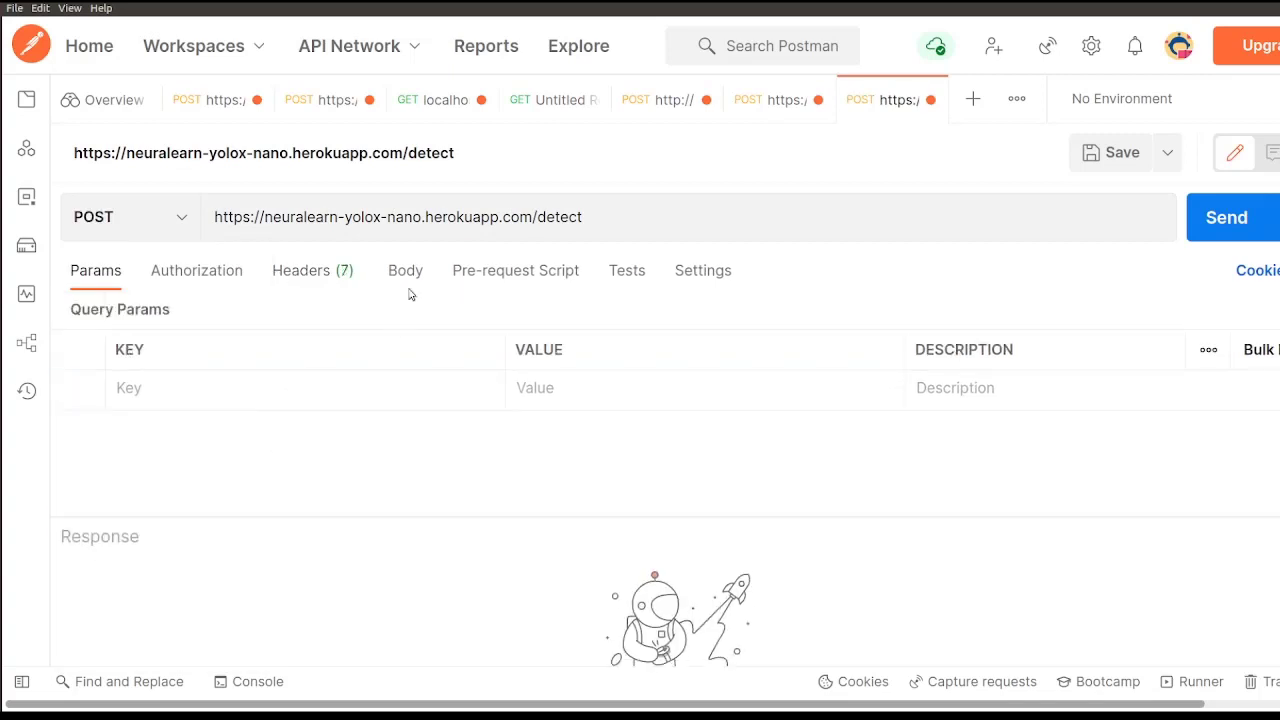
- Set the body to form-data with key im and file police.jpg, then send to the Heroku detect endpoint
click(404, 270)
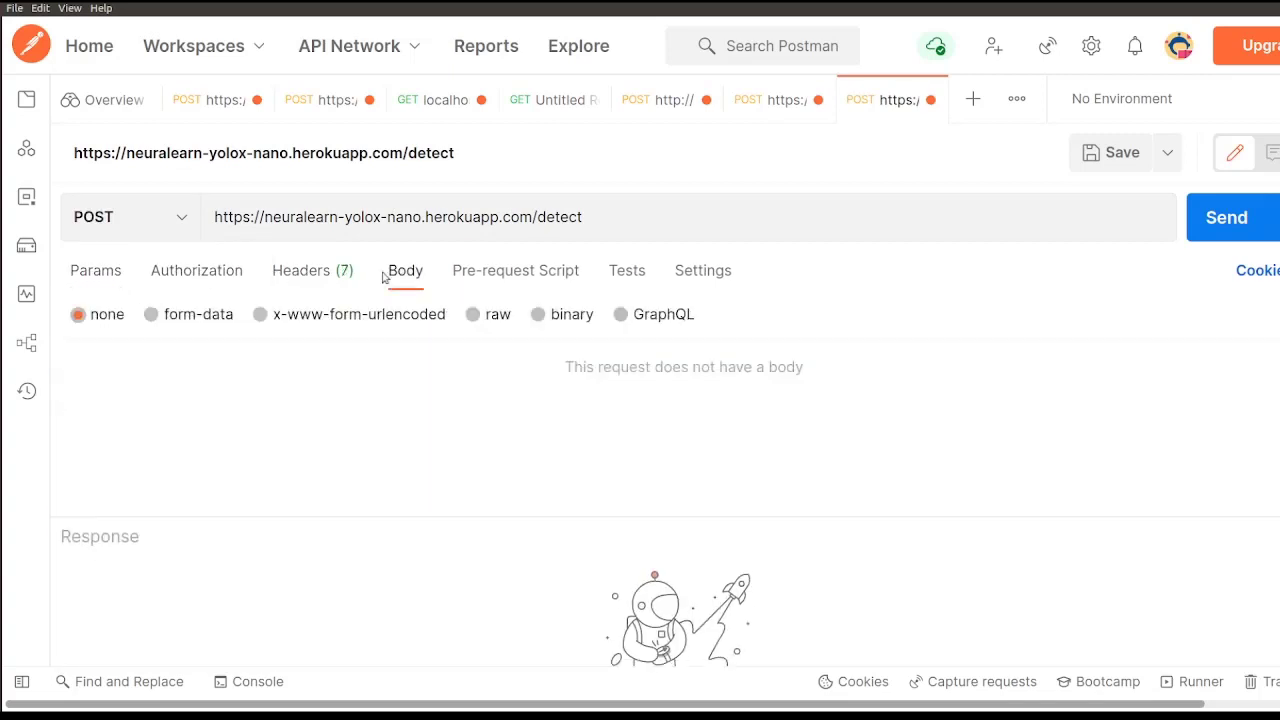
click(152, 314)
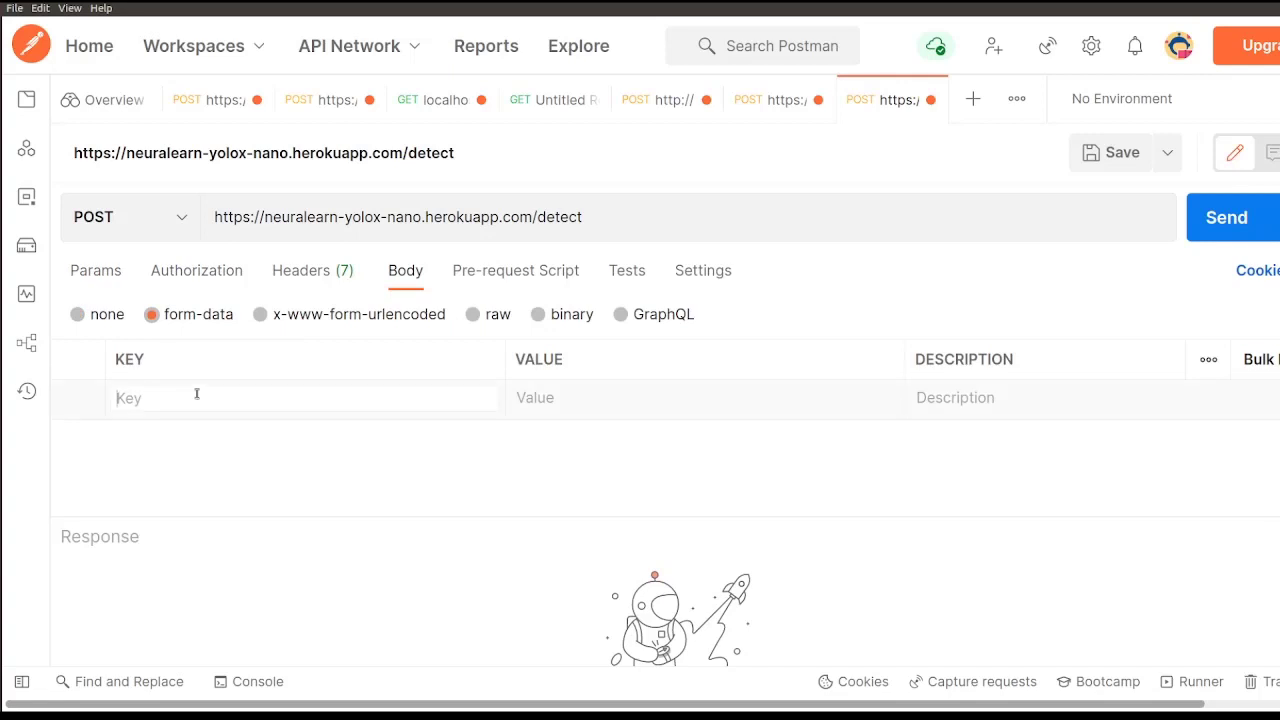
text(im)
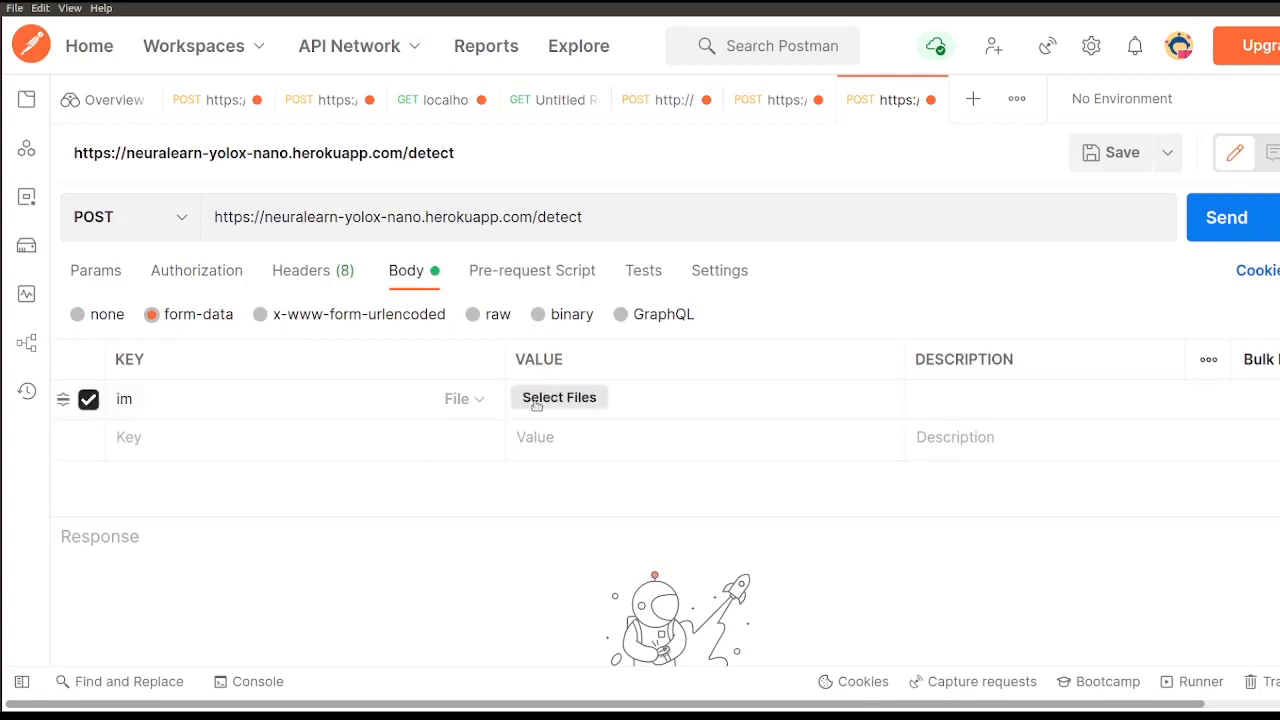
click(560, 396)
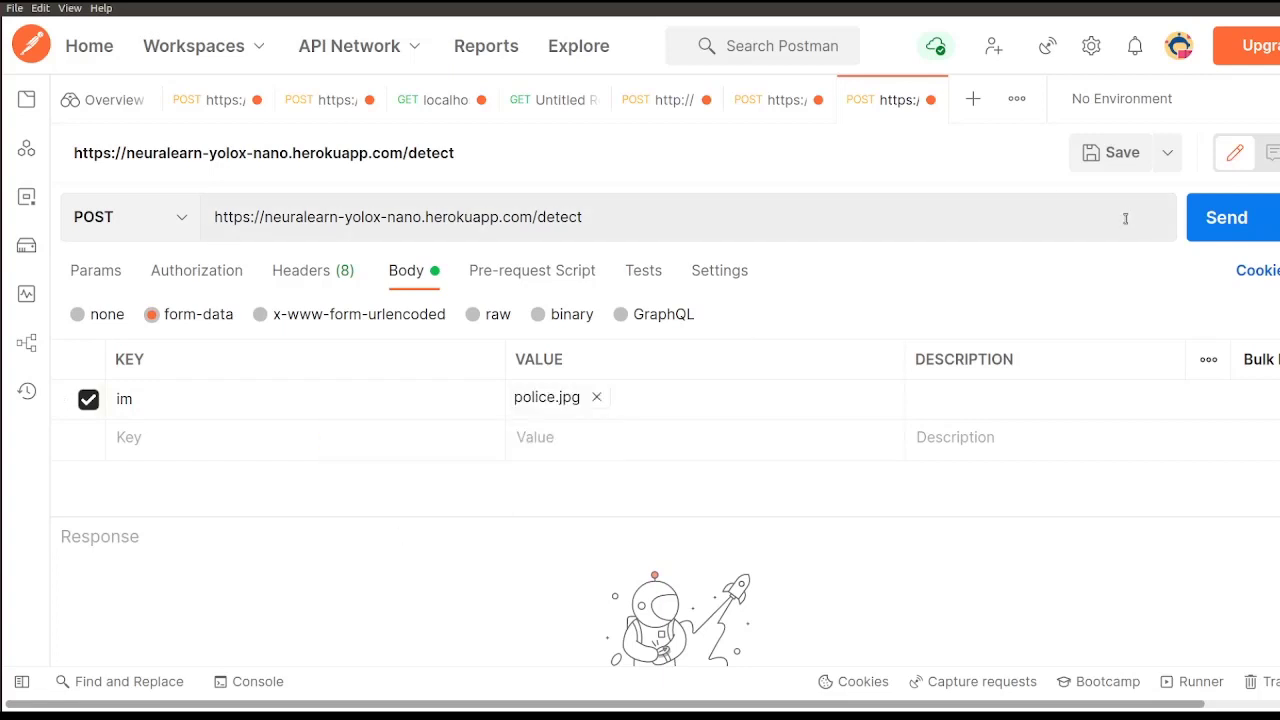
click(1226, 216)
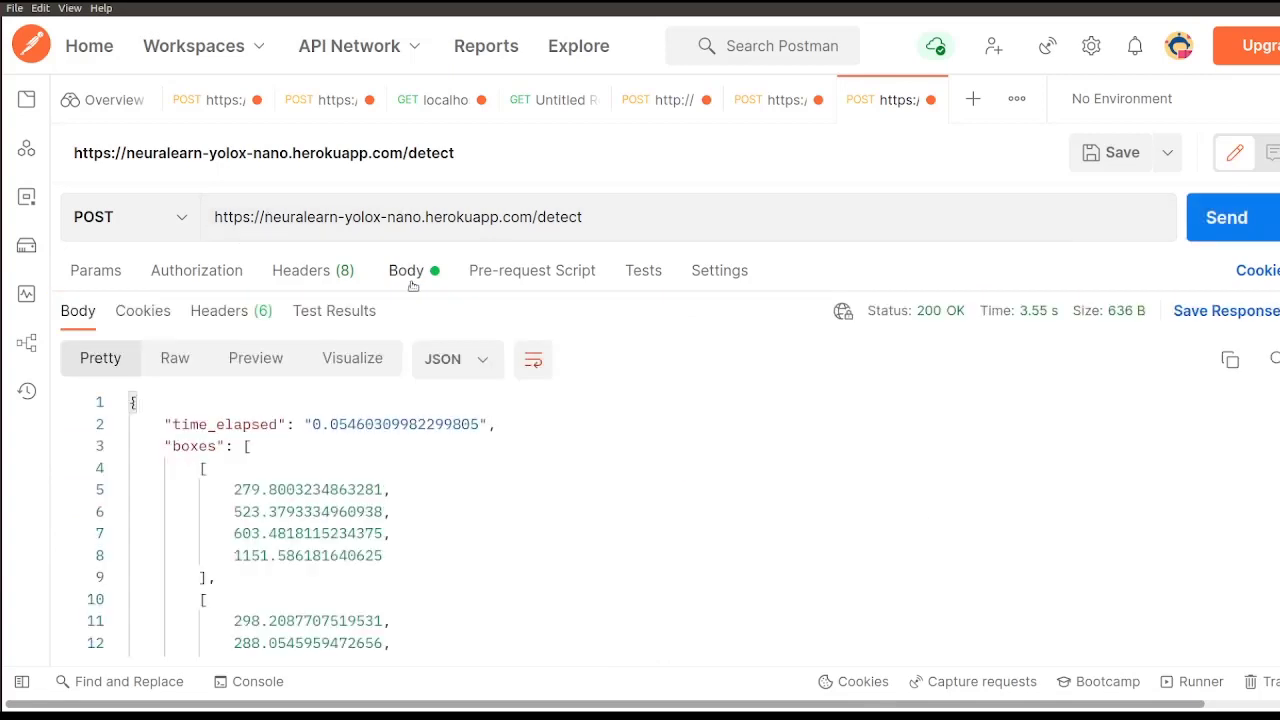
click(400, 216)
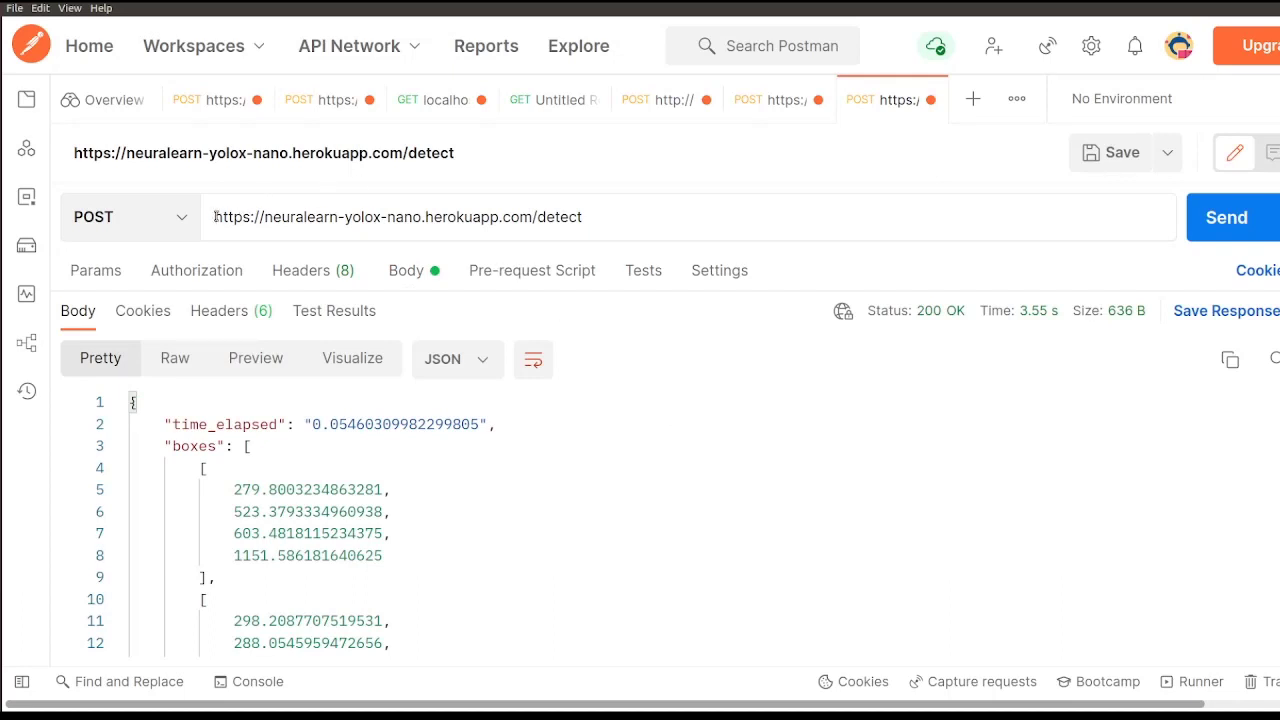
double_click(320, 216)
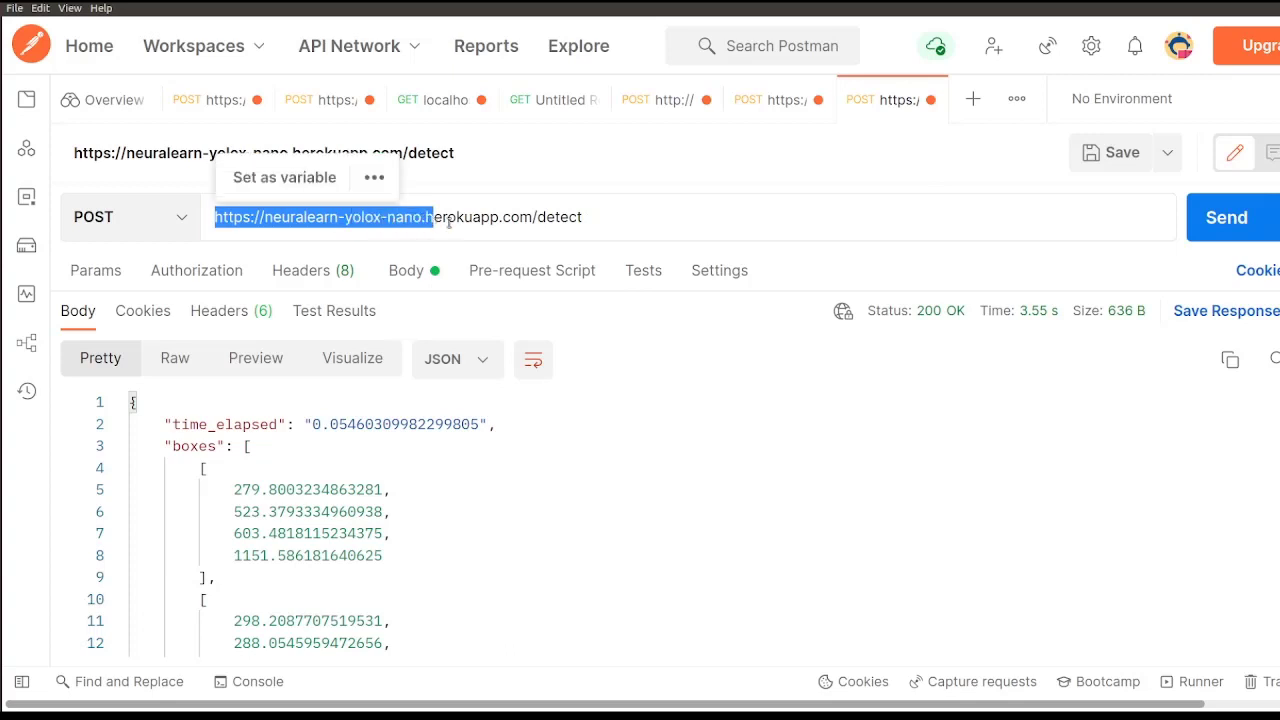
click(582, 216)
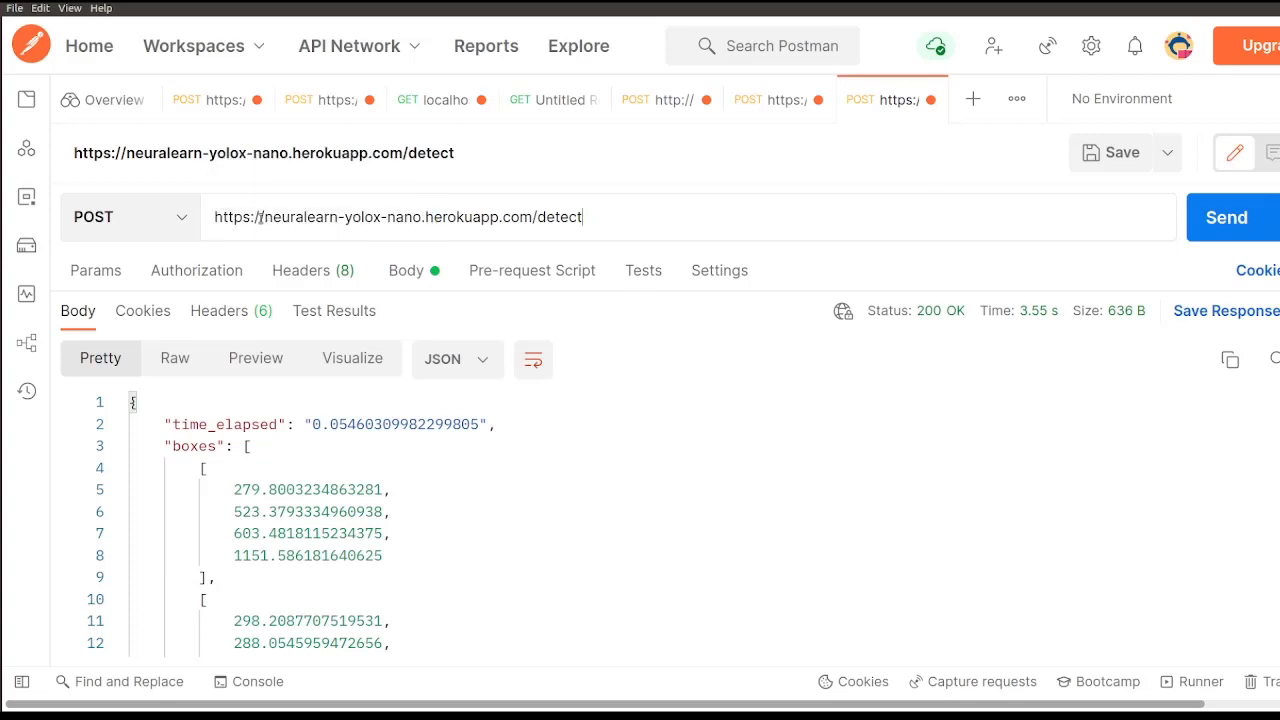
double_click(340, 216)
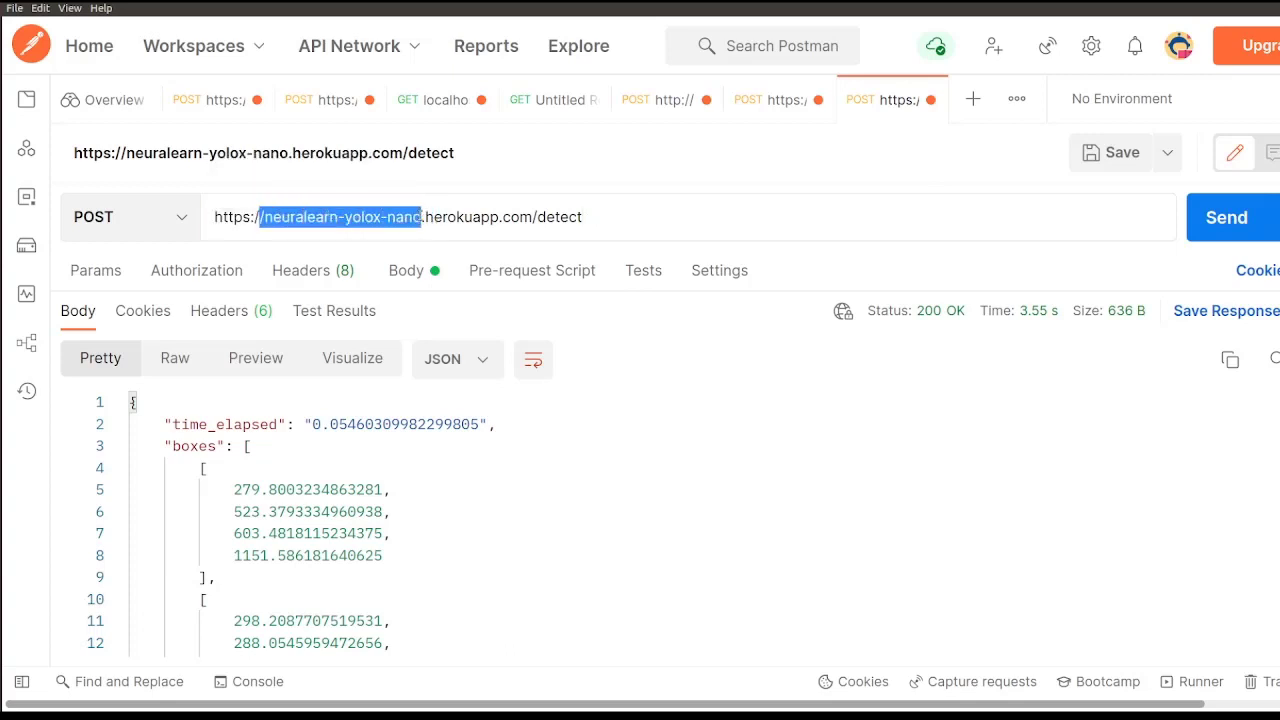
double_click(462, 216)
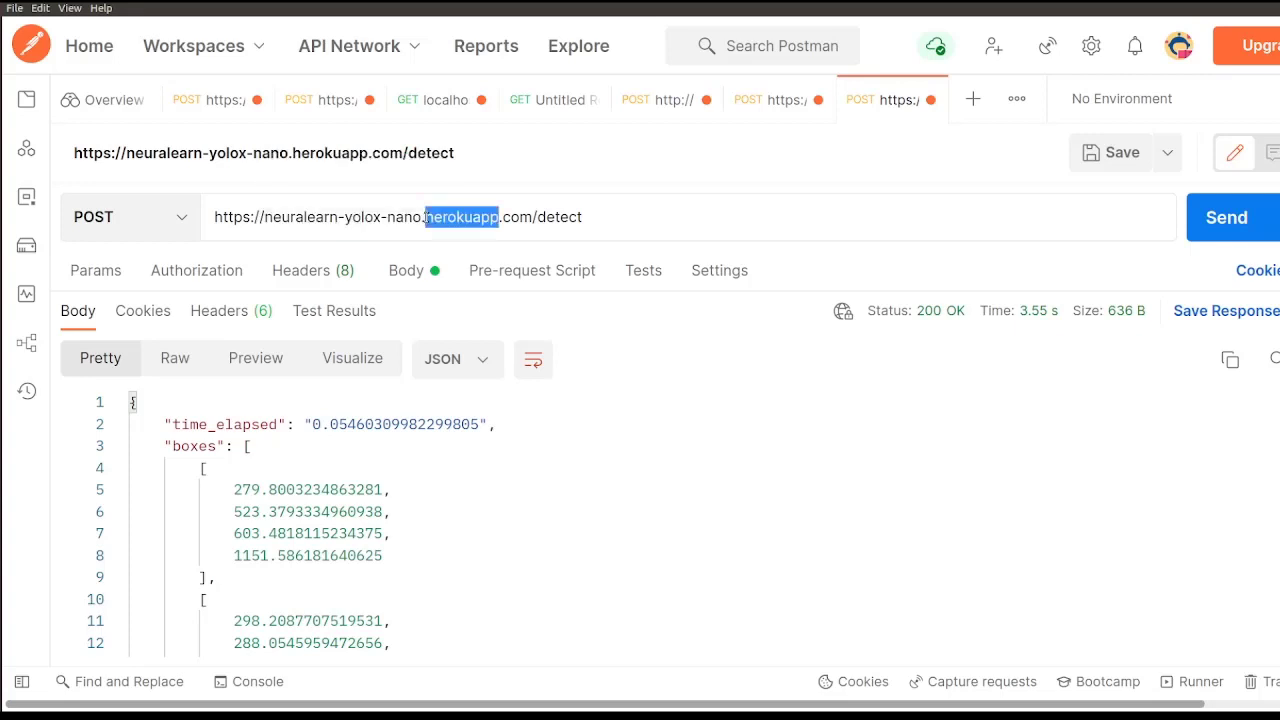
double_click(462, 216)
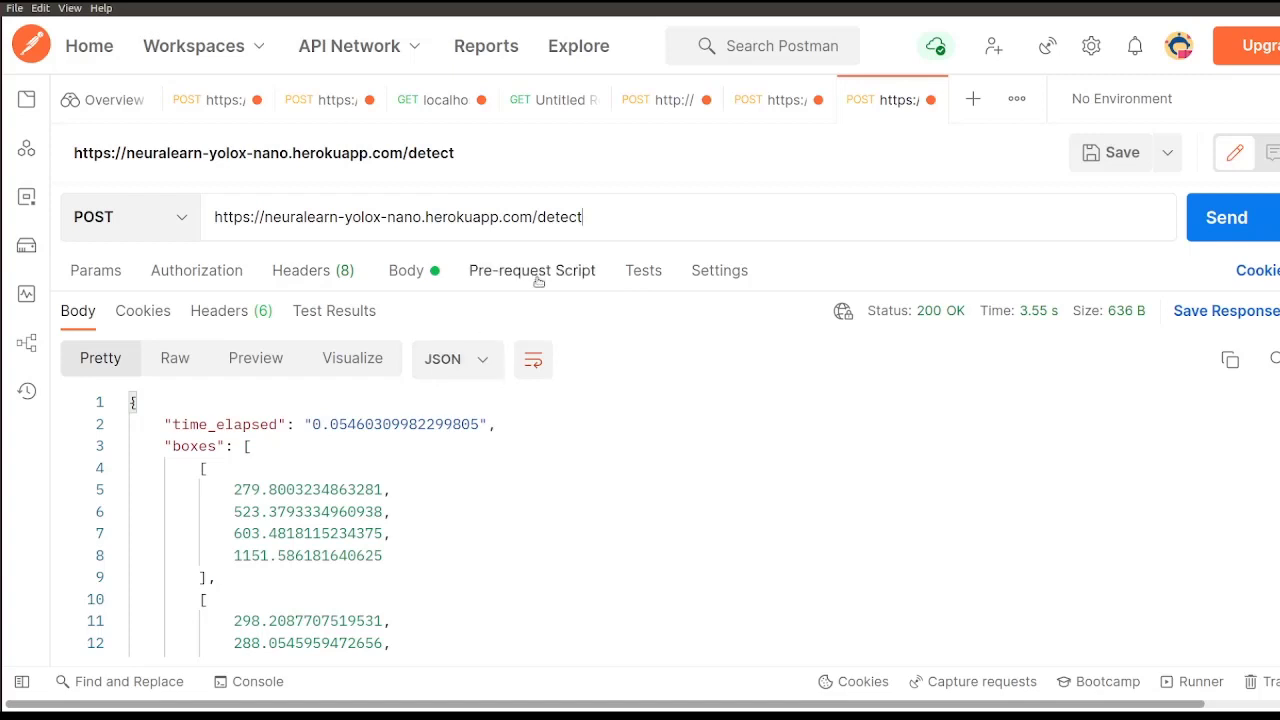
double_click(348, 424)
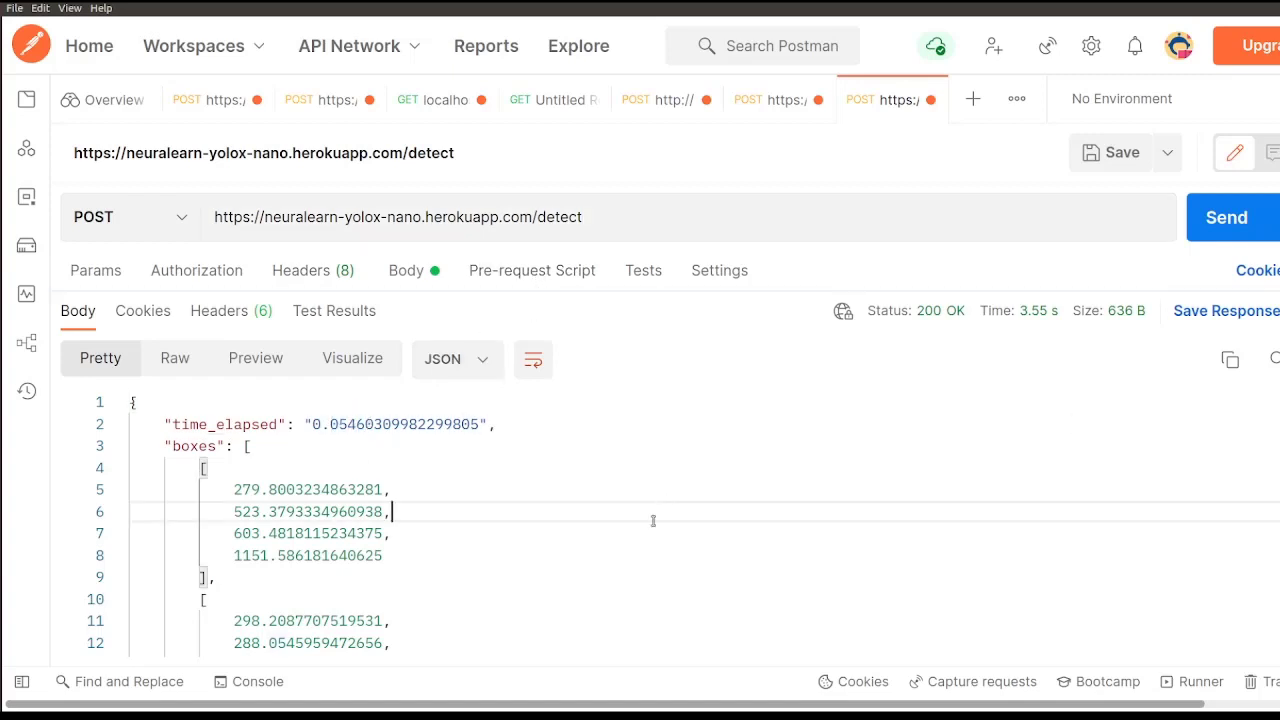
scroll(down, 3)
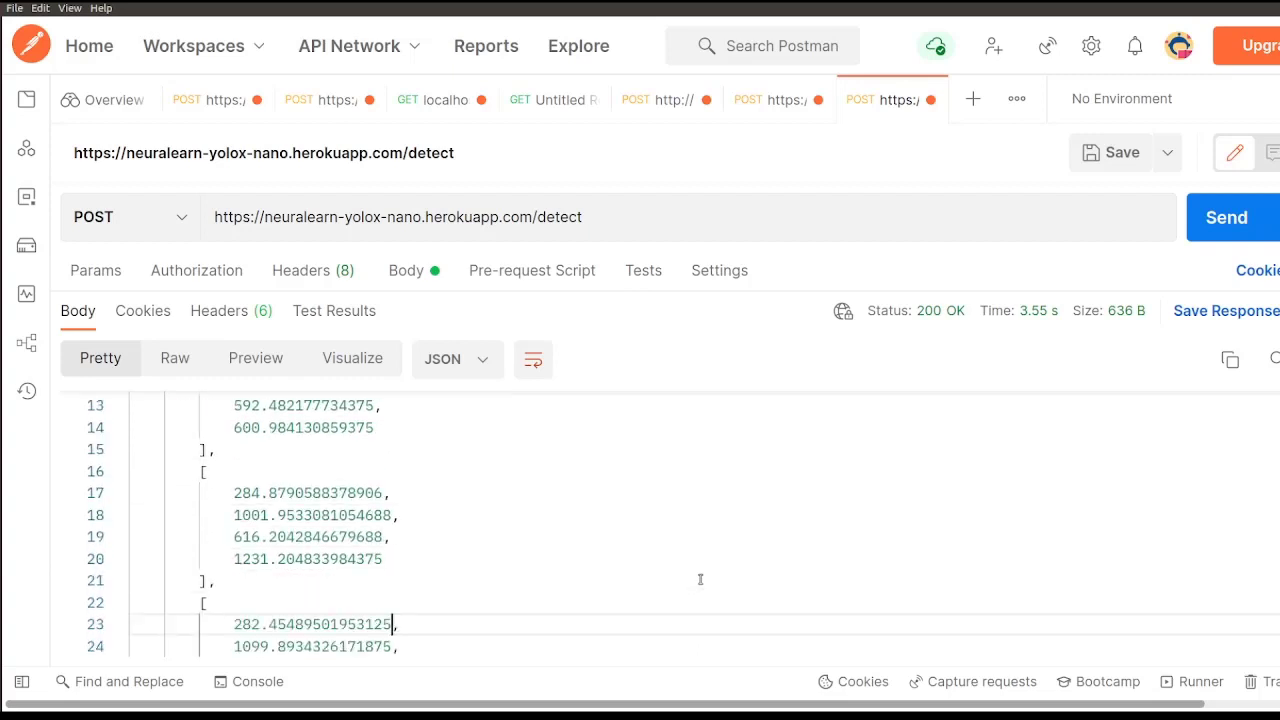
scroll(down, 3)
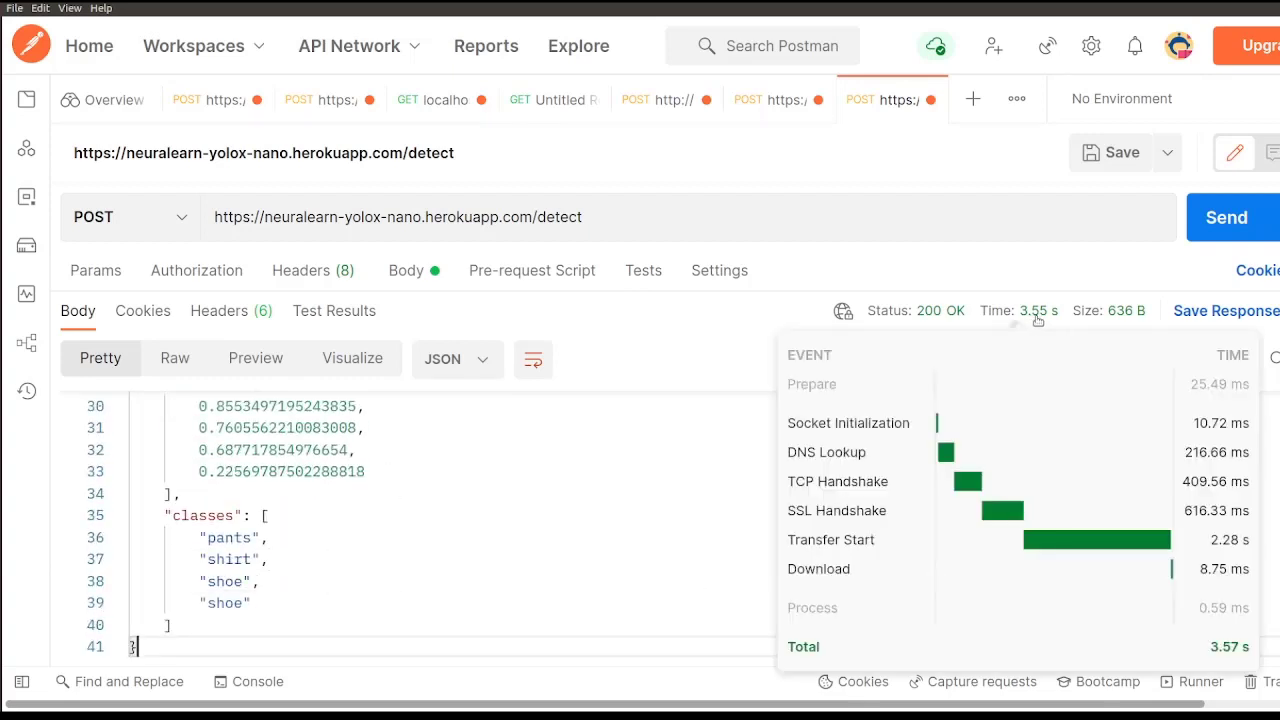
mouse_move(984, 450)
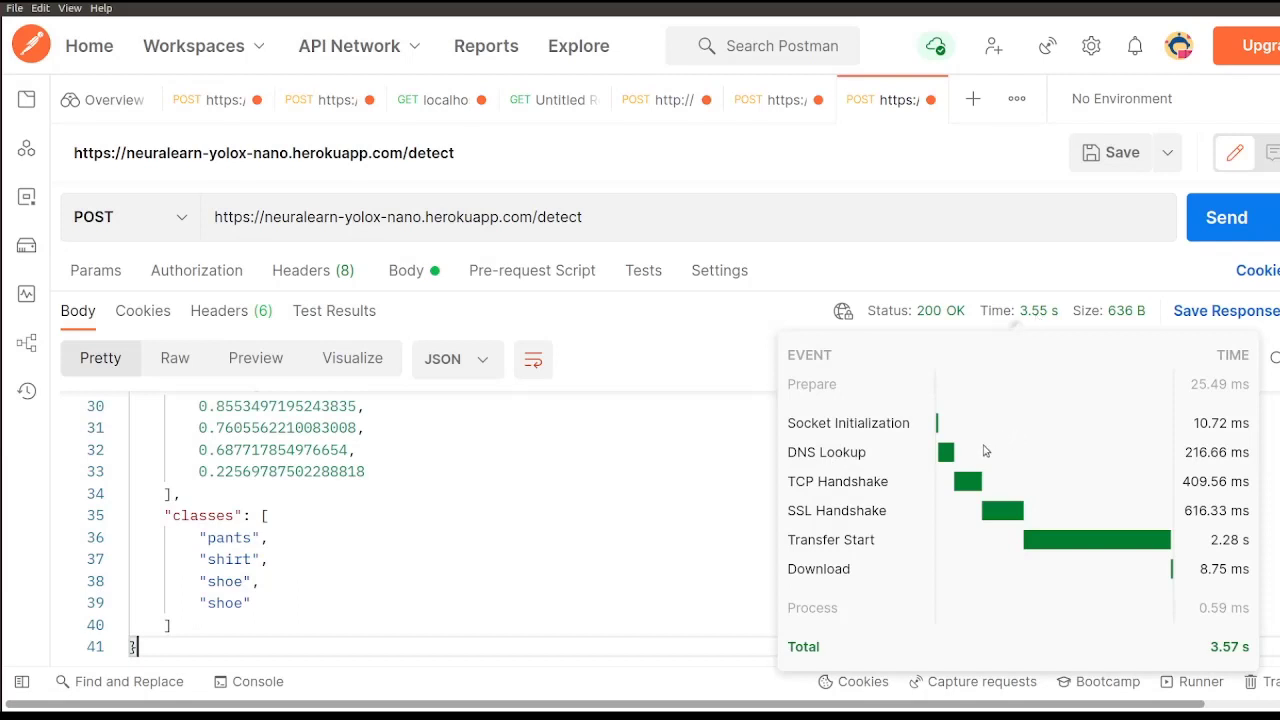
mouse_move(1044, 584)
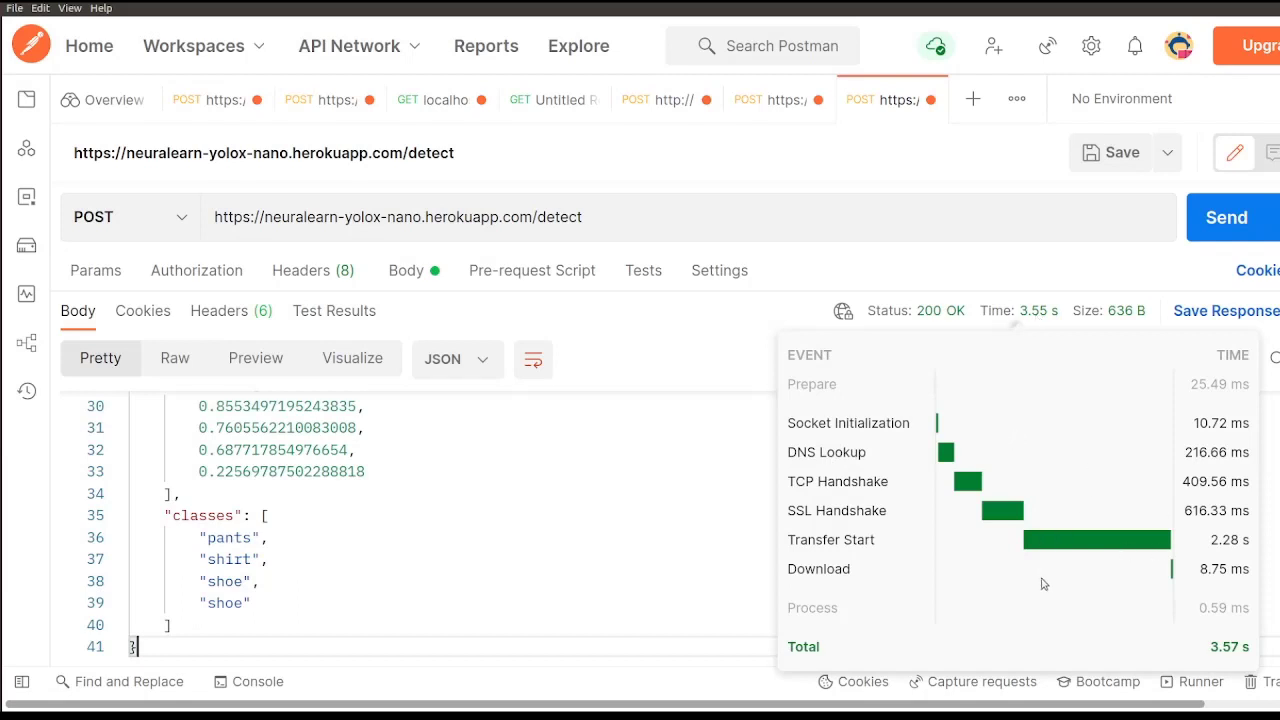
mouse_move(1232, 636)
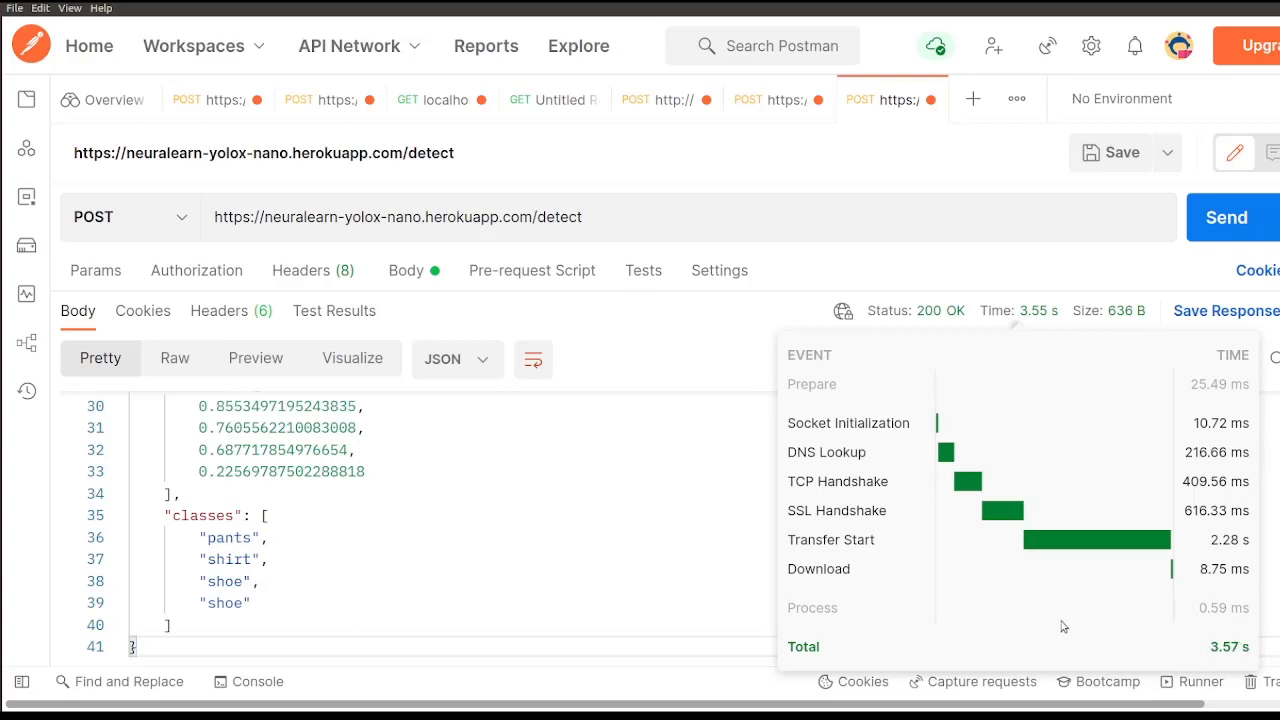
mouse_move(840, 604)
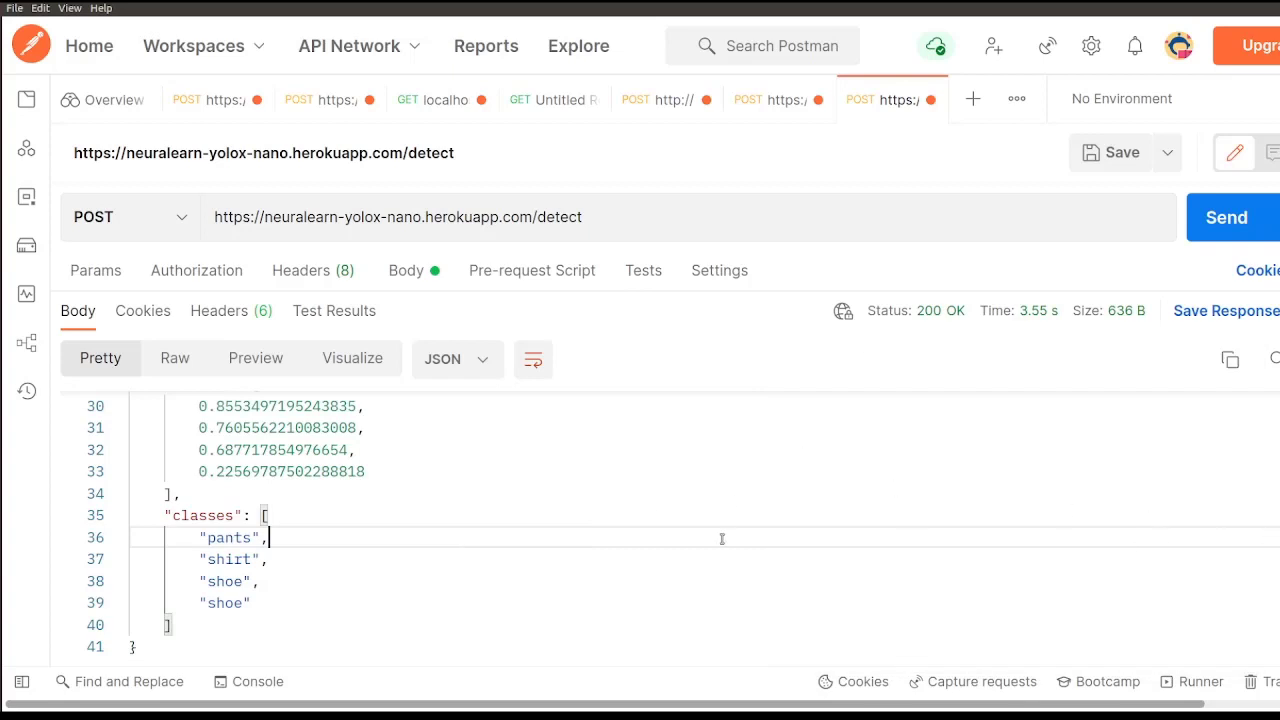
mouse_move(714, 542)
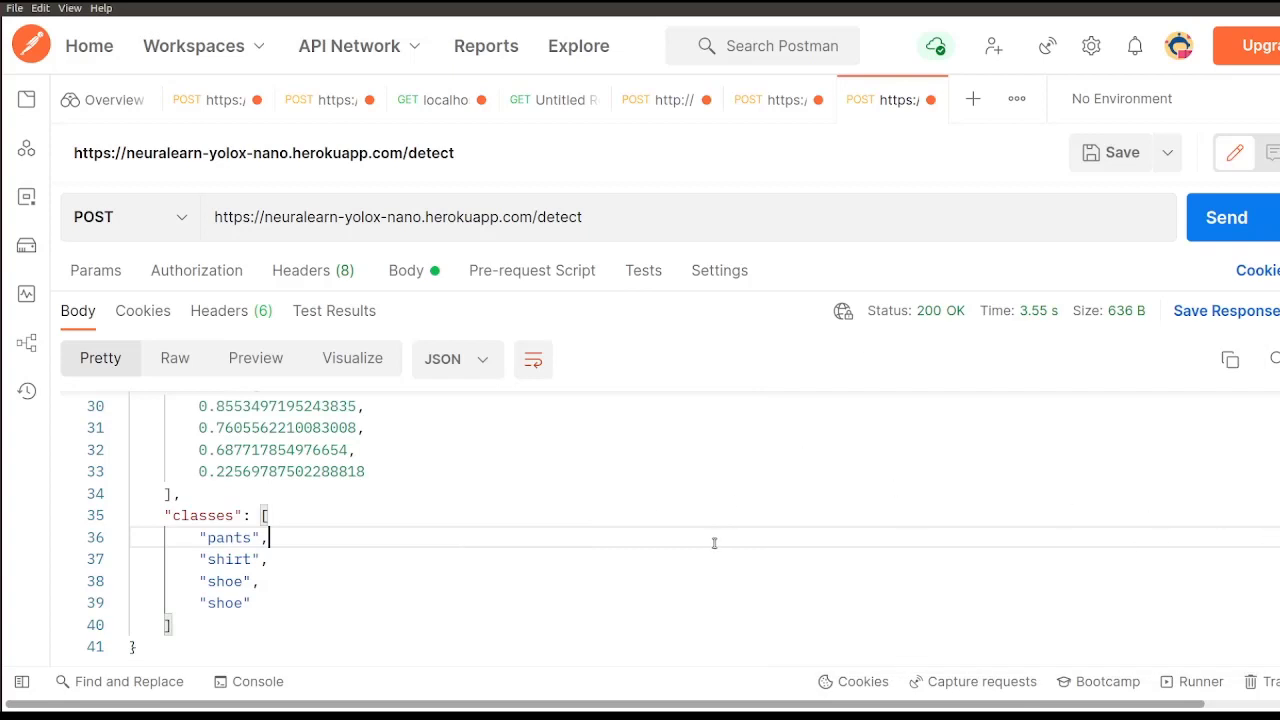
mouse_move(704, 530)
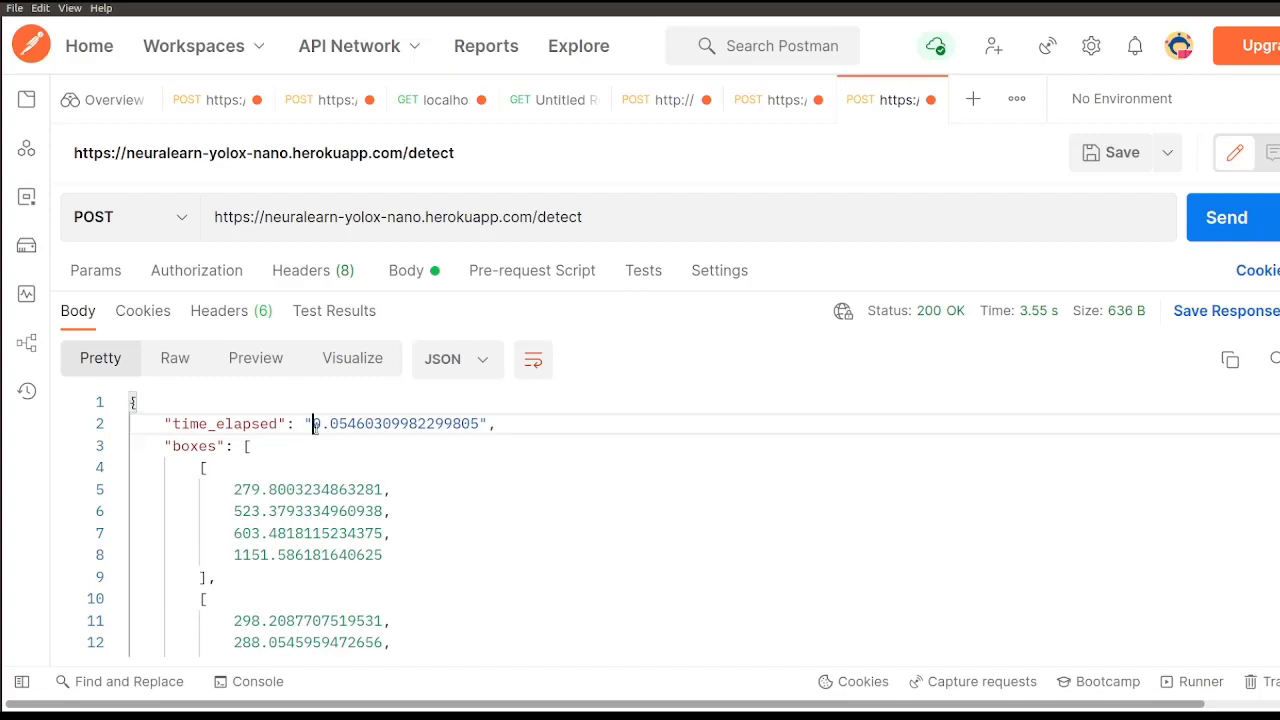
double_click(396, 424)
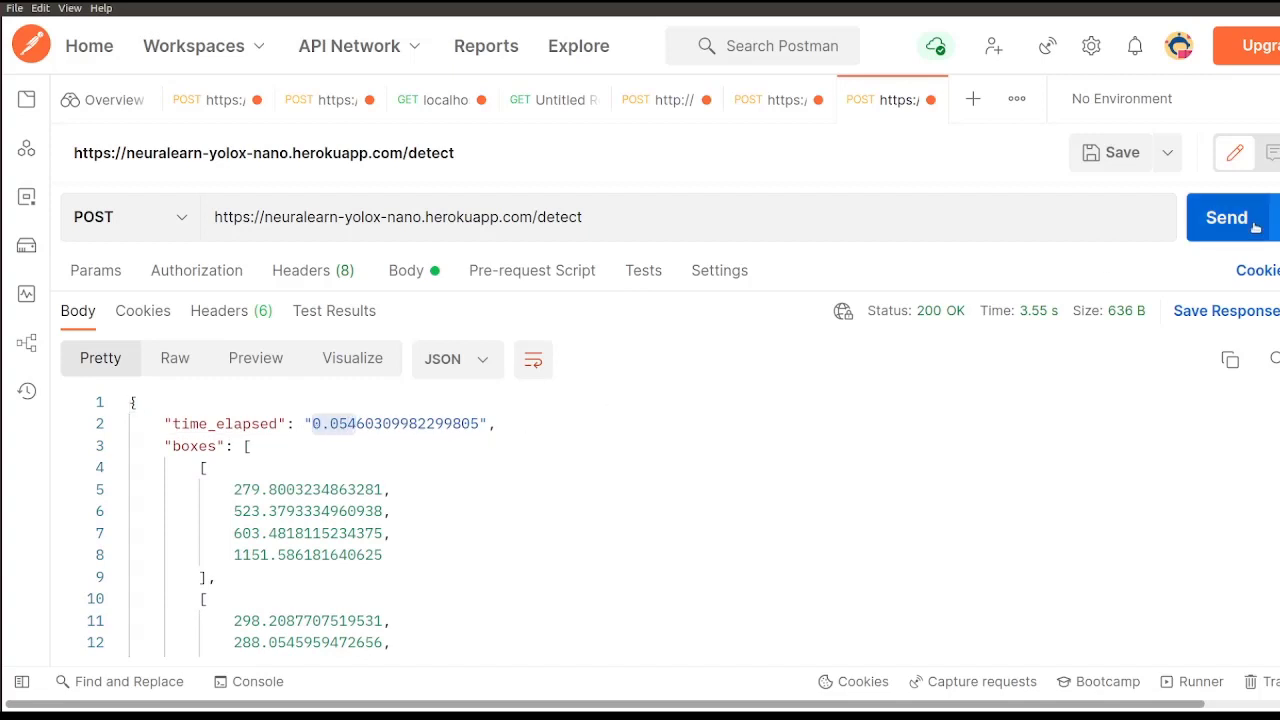
click(1228, 216)
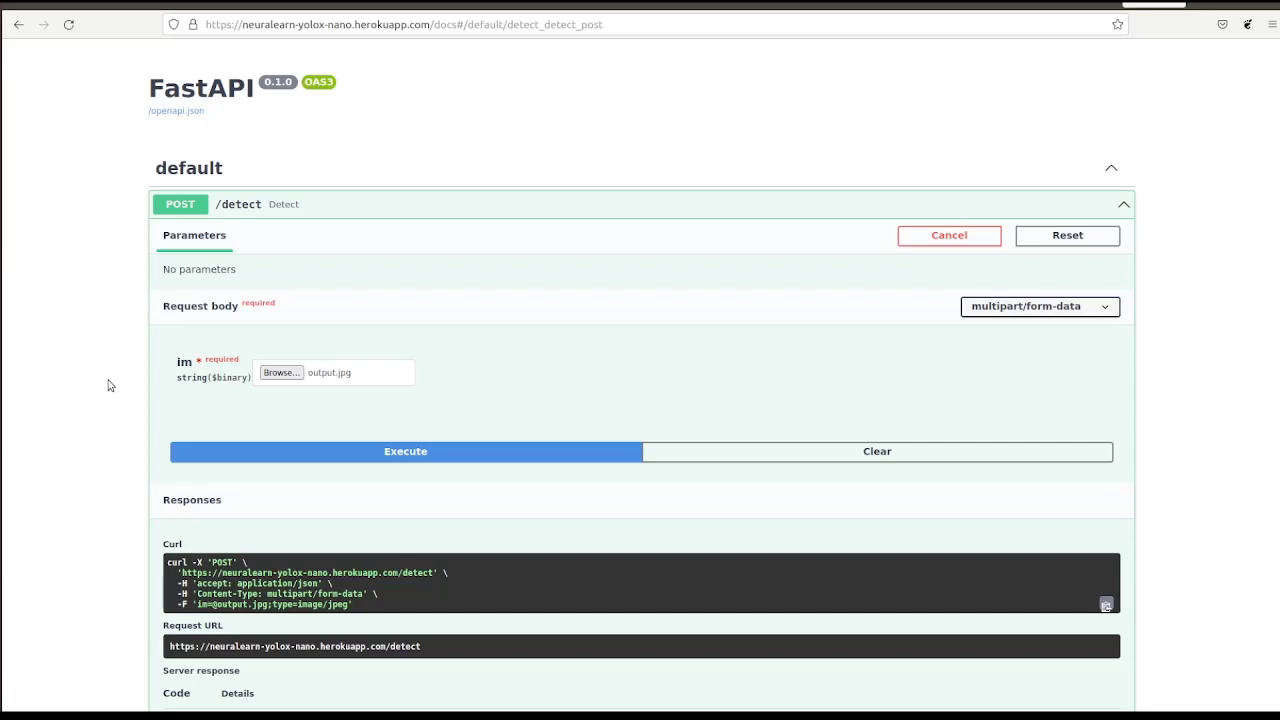
mouse_move(1212, 276)
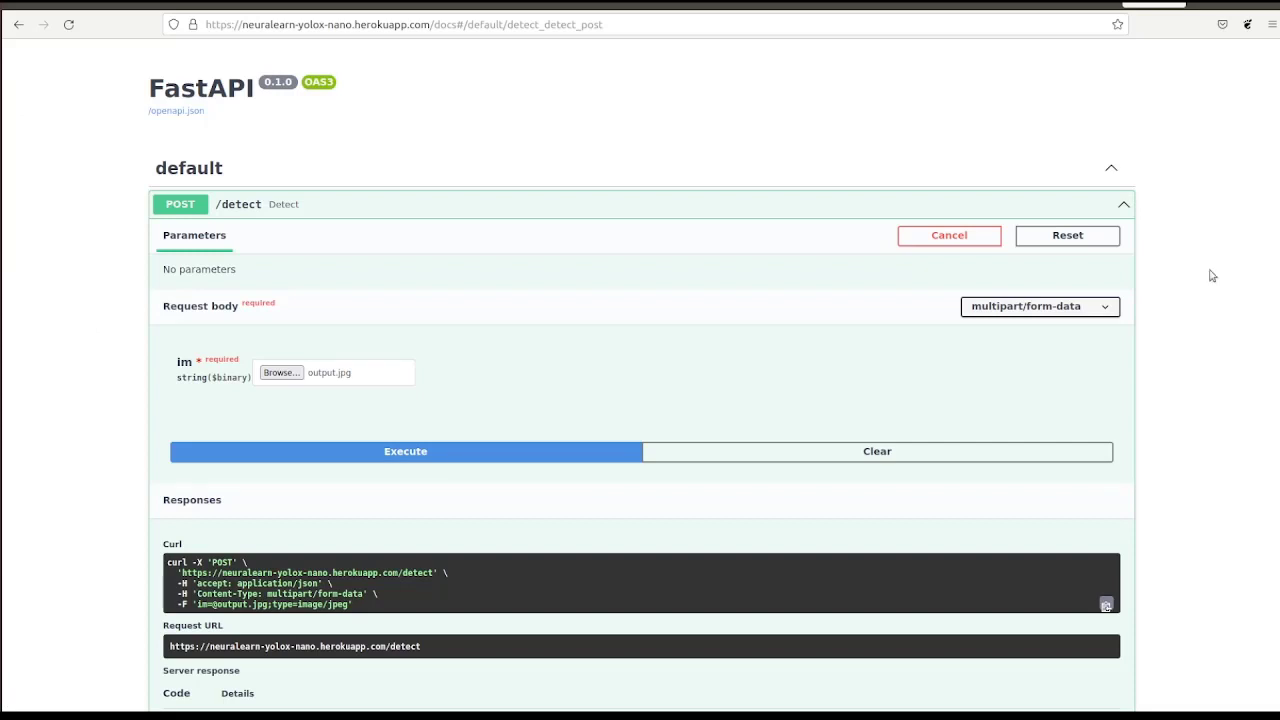
mouse_move(1208, 284)
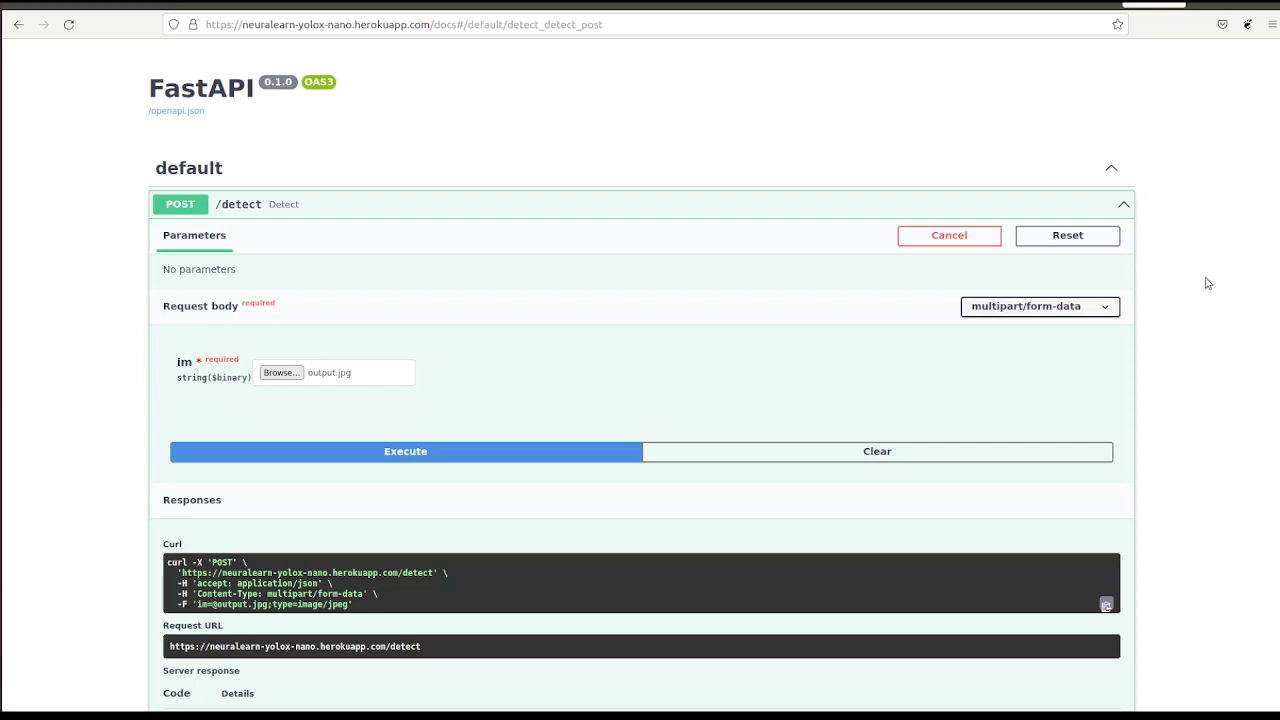
mouse_move(1184, 306)
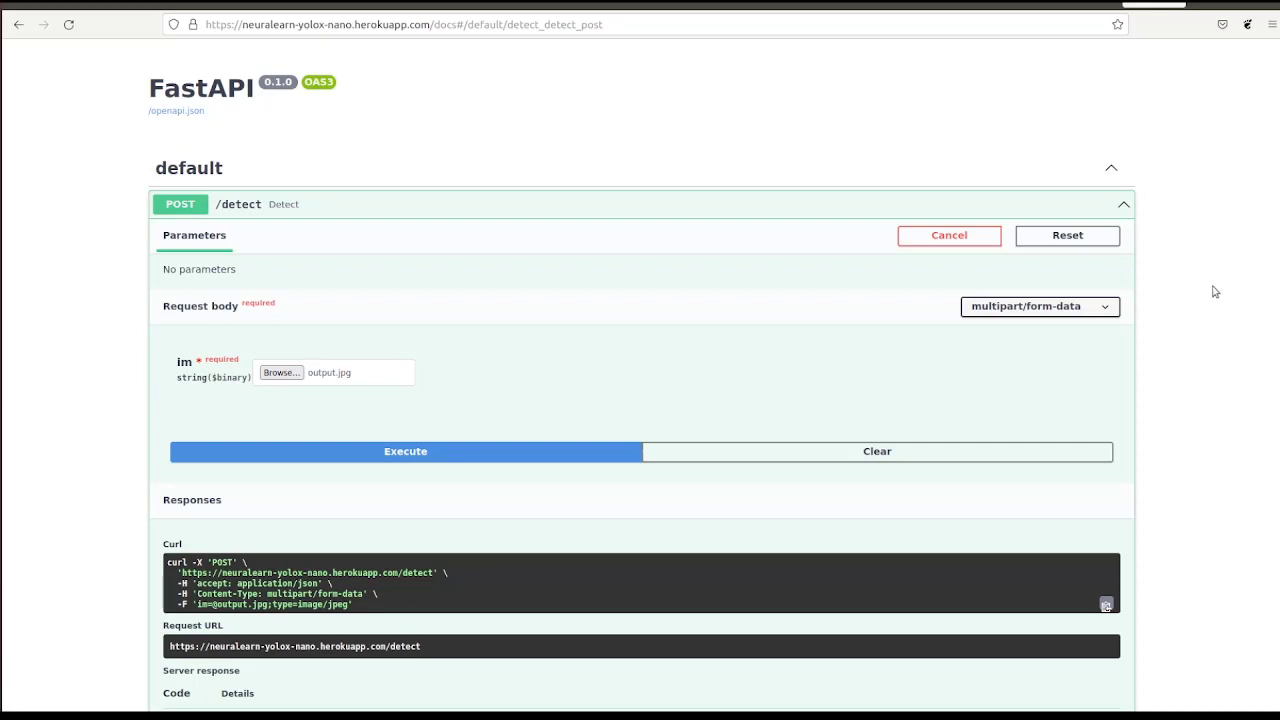
mouse_move(1210, 464)
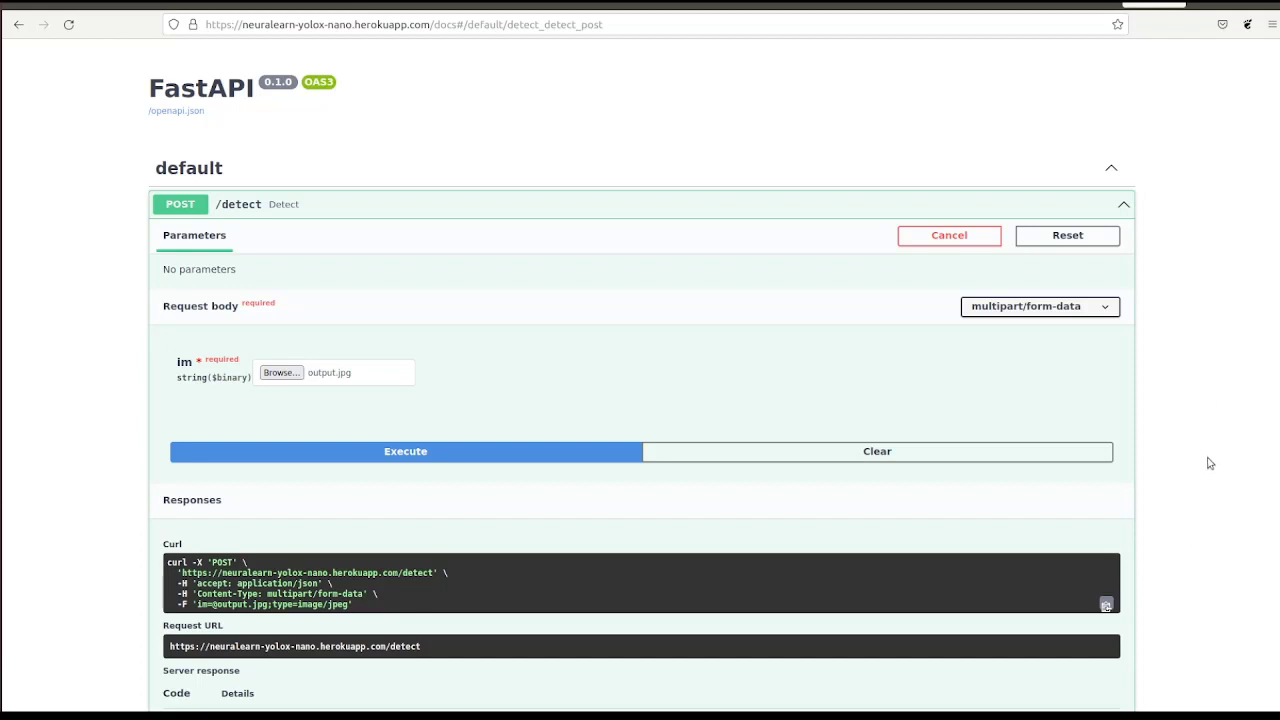
mouse_move(1180, 438)
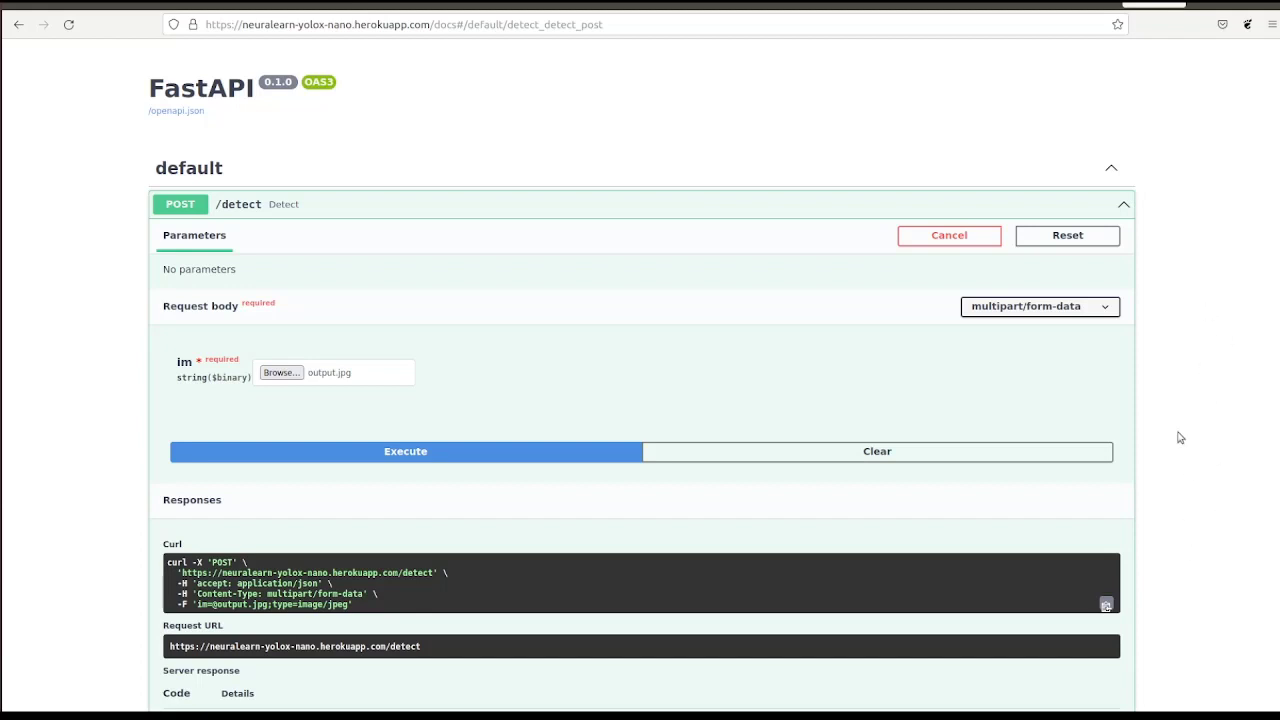
mouse_move(1190, 580)
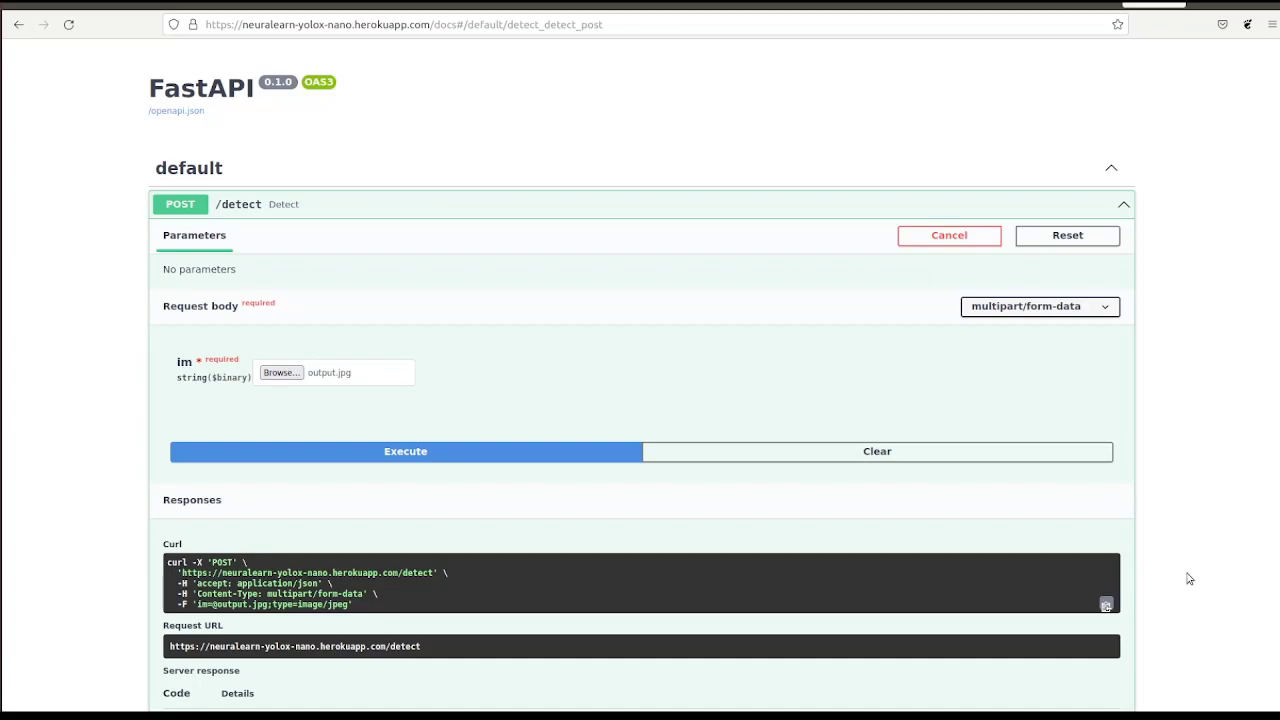